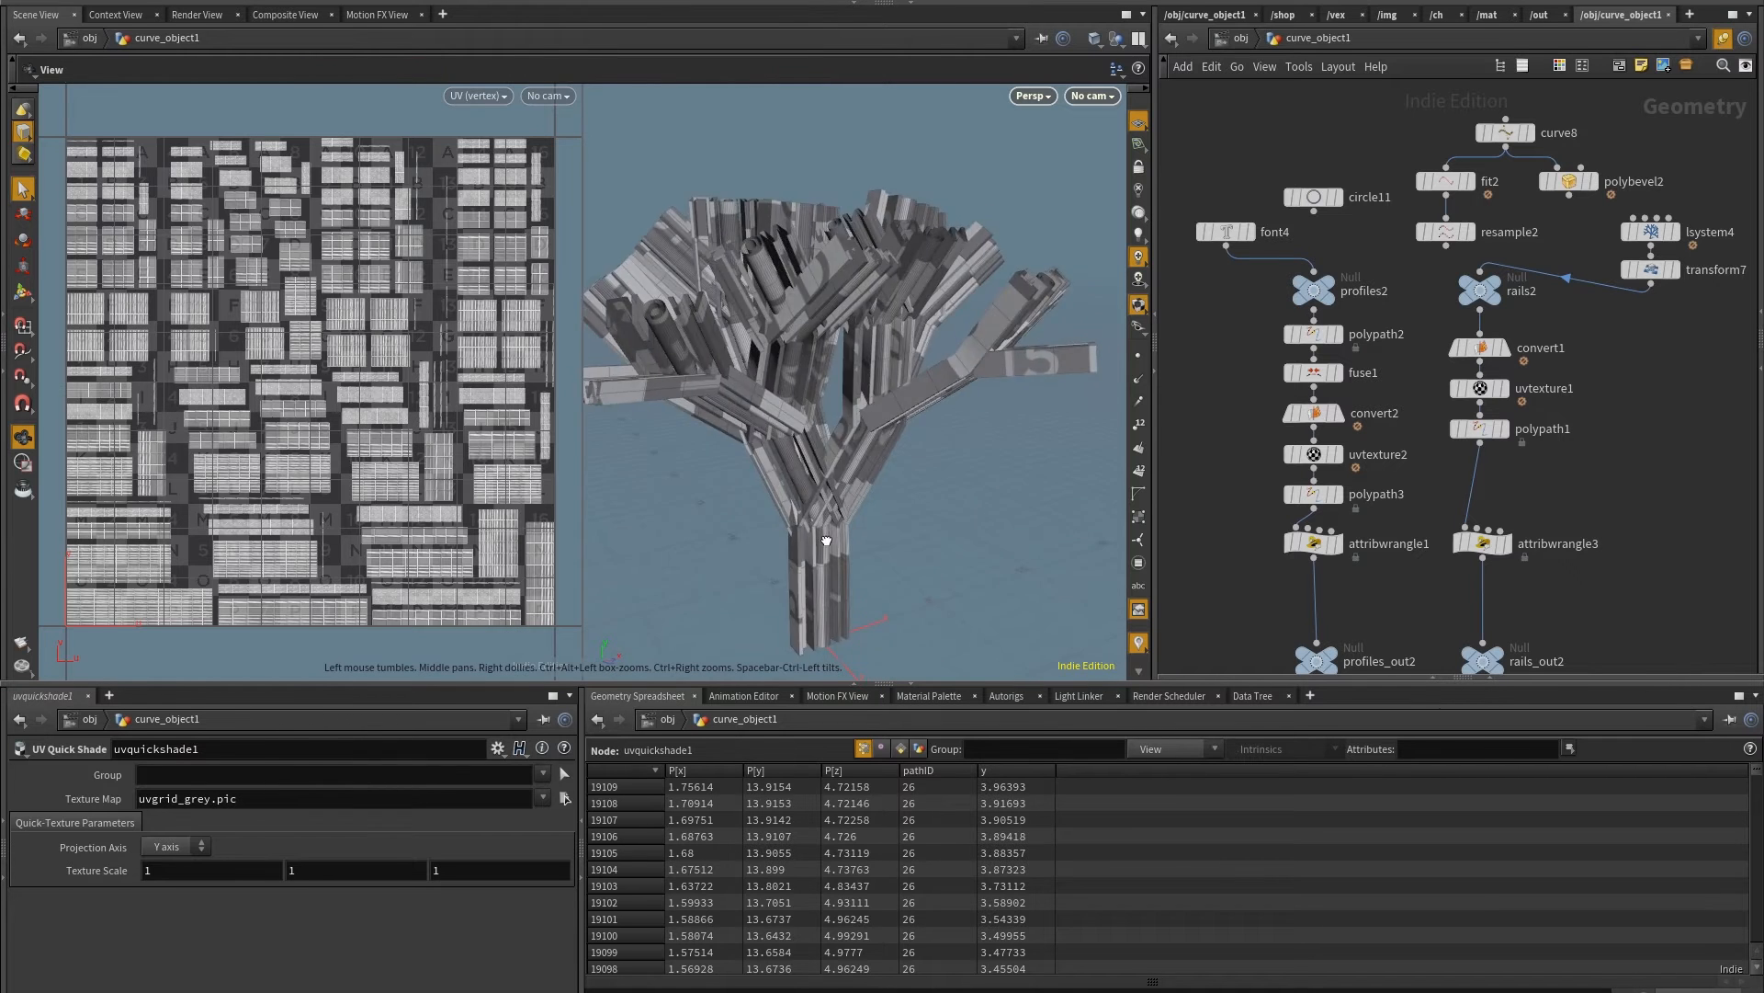
Orbit and fly into the swept text tree to inspect its letter-shaped and hollow end caps
drag(821, 540, 908, 461)
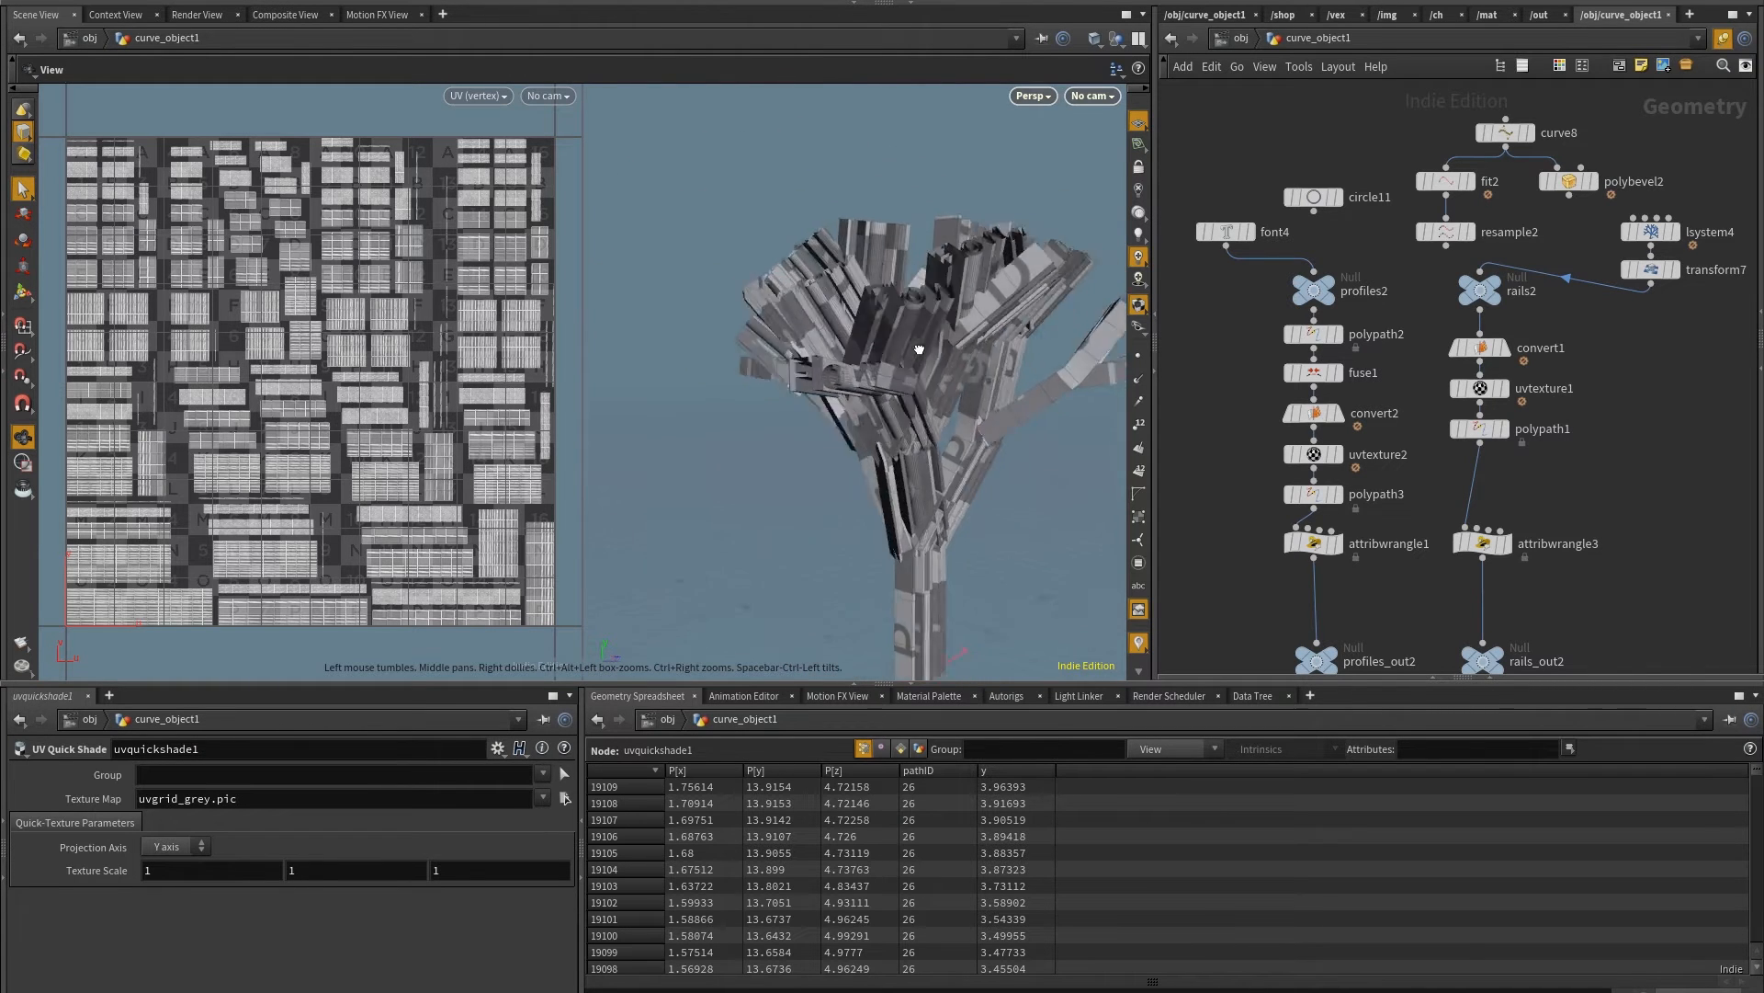
drag(917, 349, 851, 510)
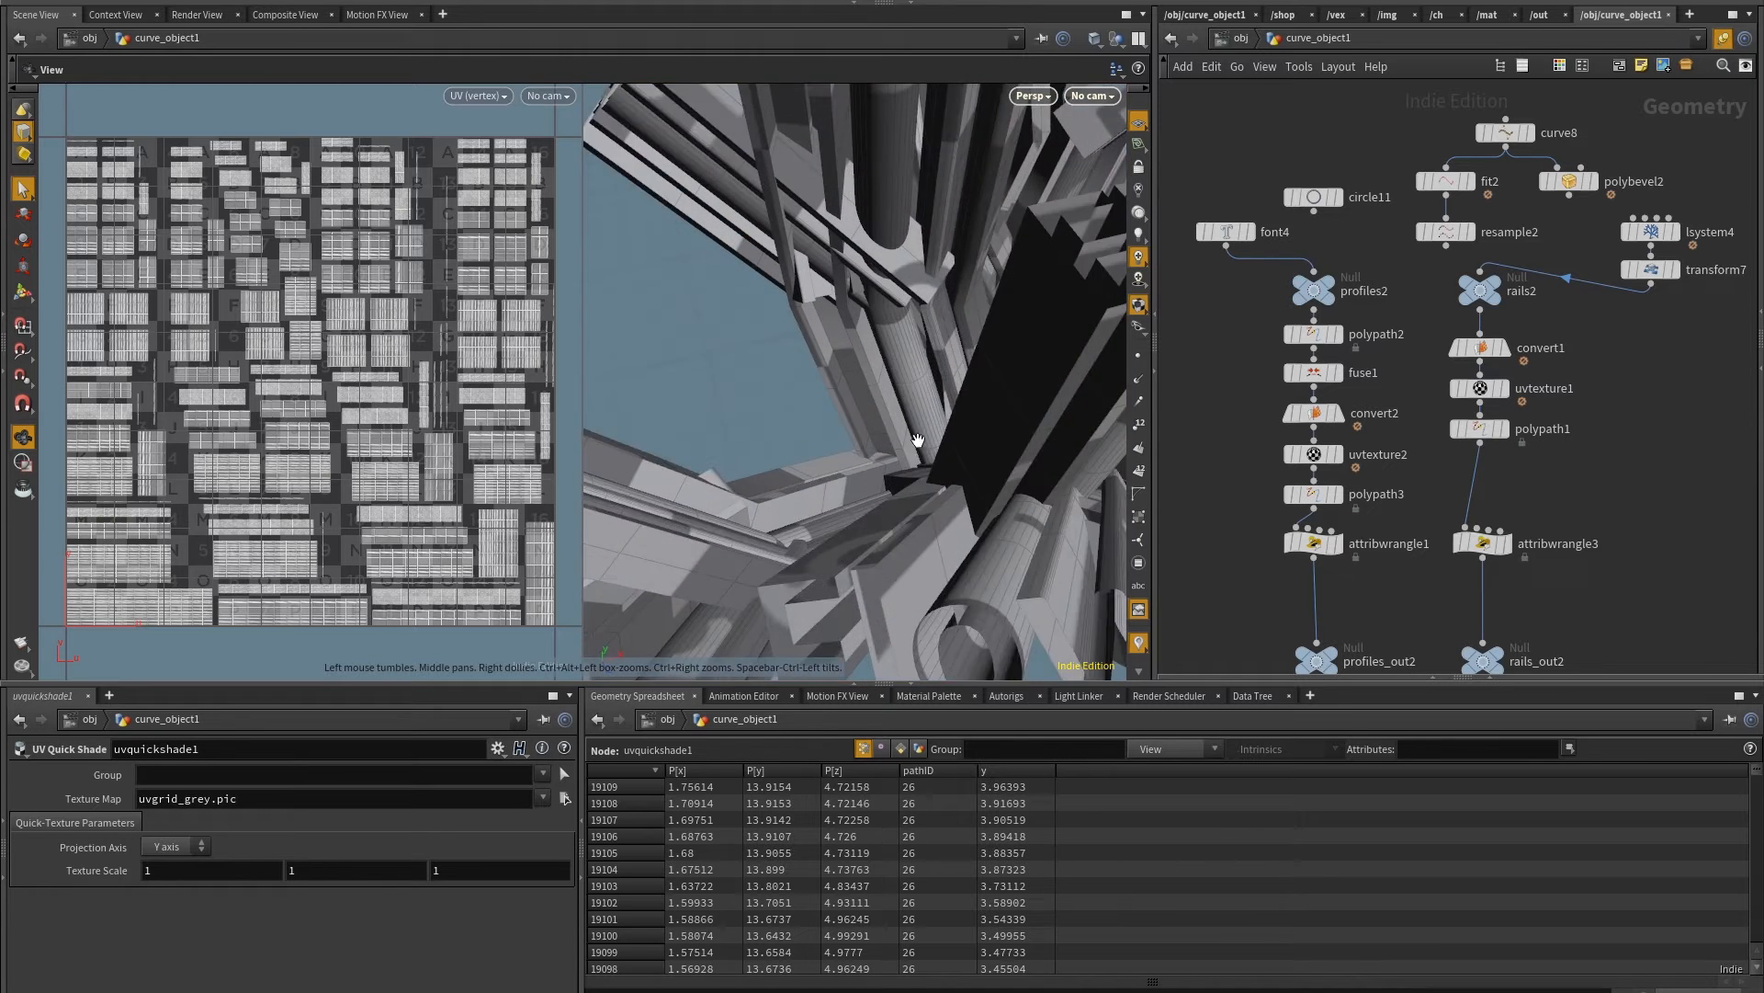
drag(917, 440, 948, 392)
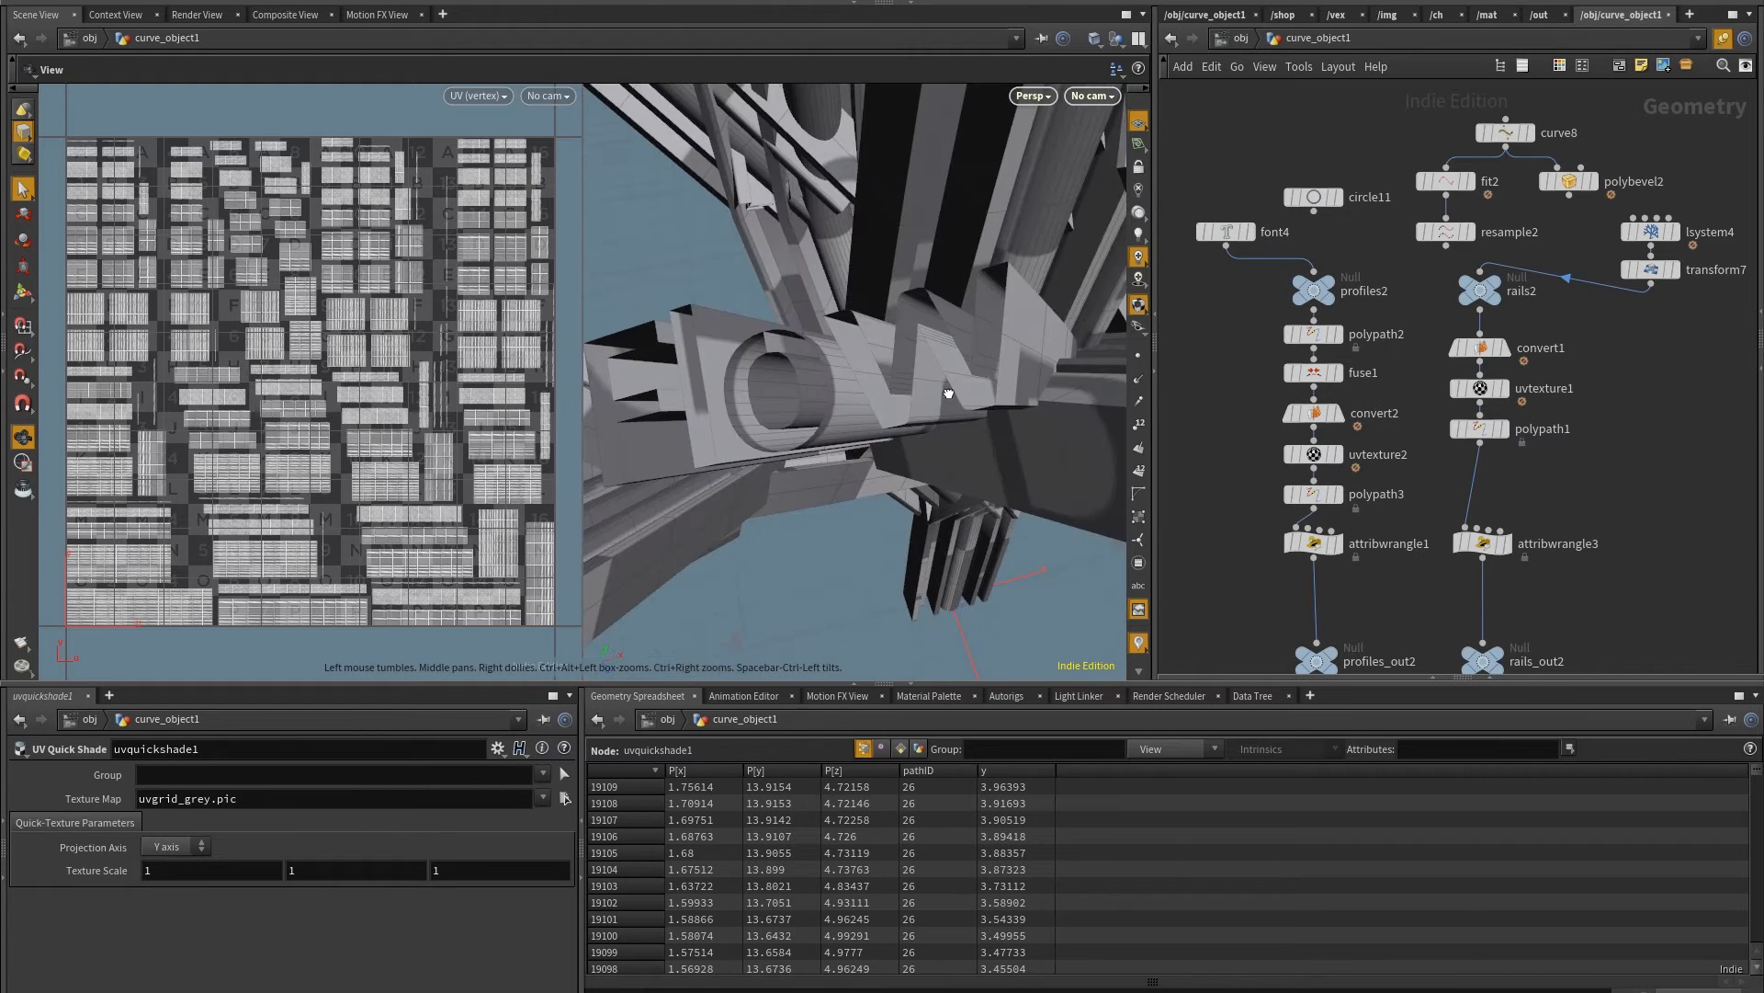
drag(947, 392, 881, 296)
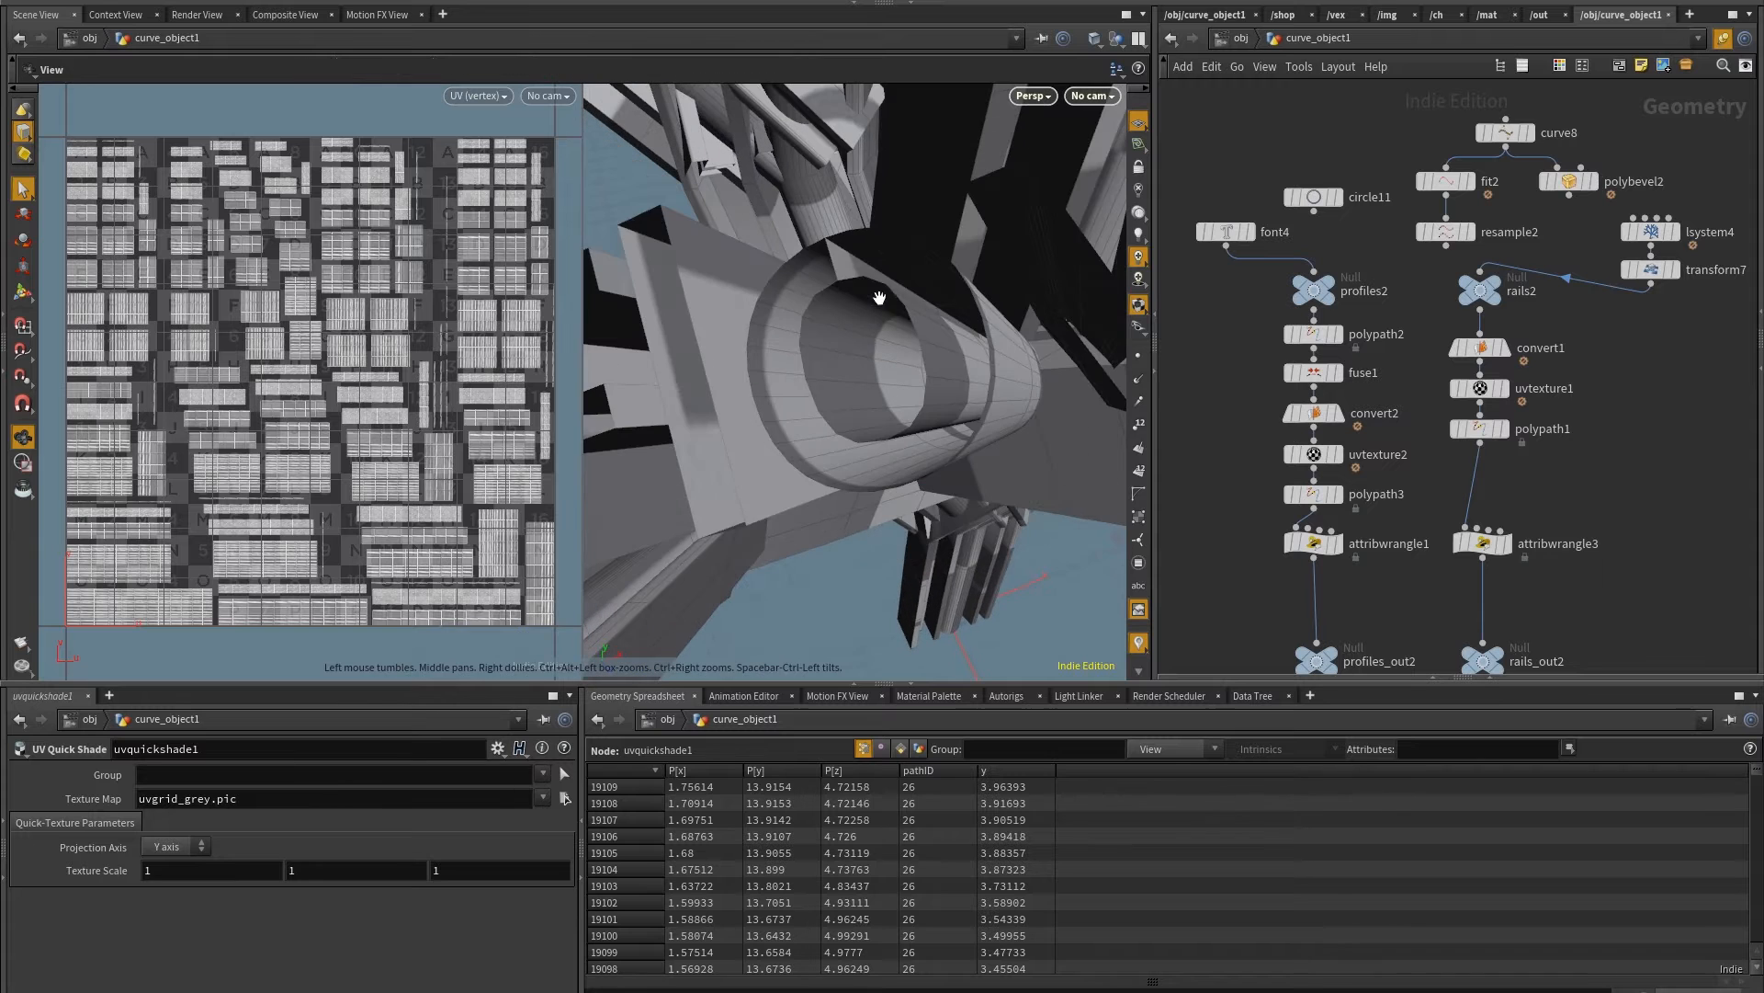
drag(878, 298, 917, 326)
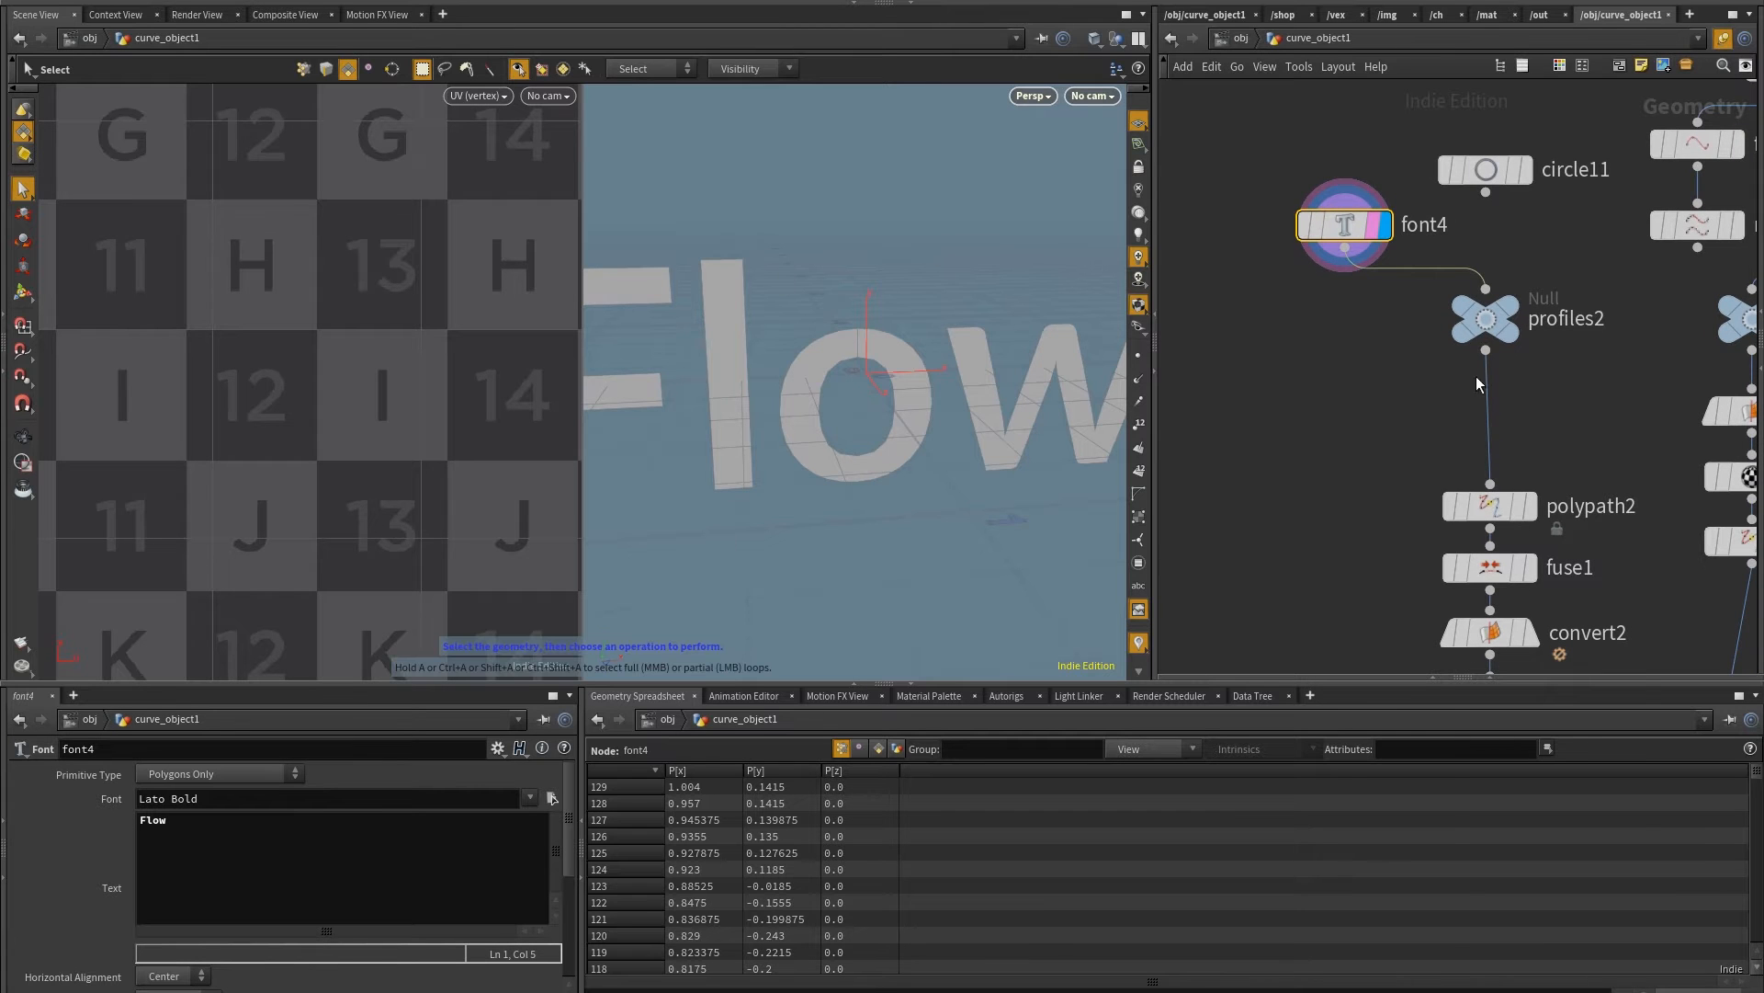
Add a Group Create node set to Edges after profiles2, and change font4's text to 'node'
key(Tab)
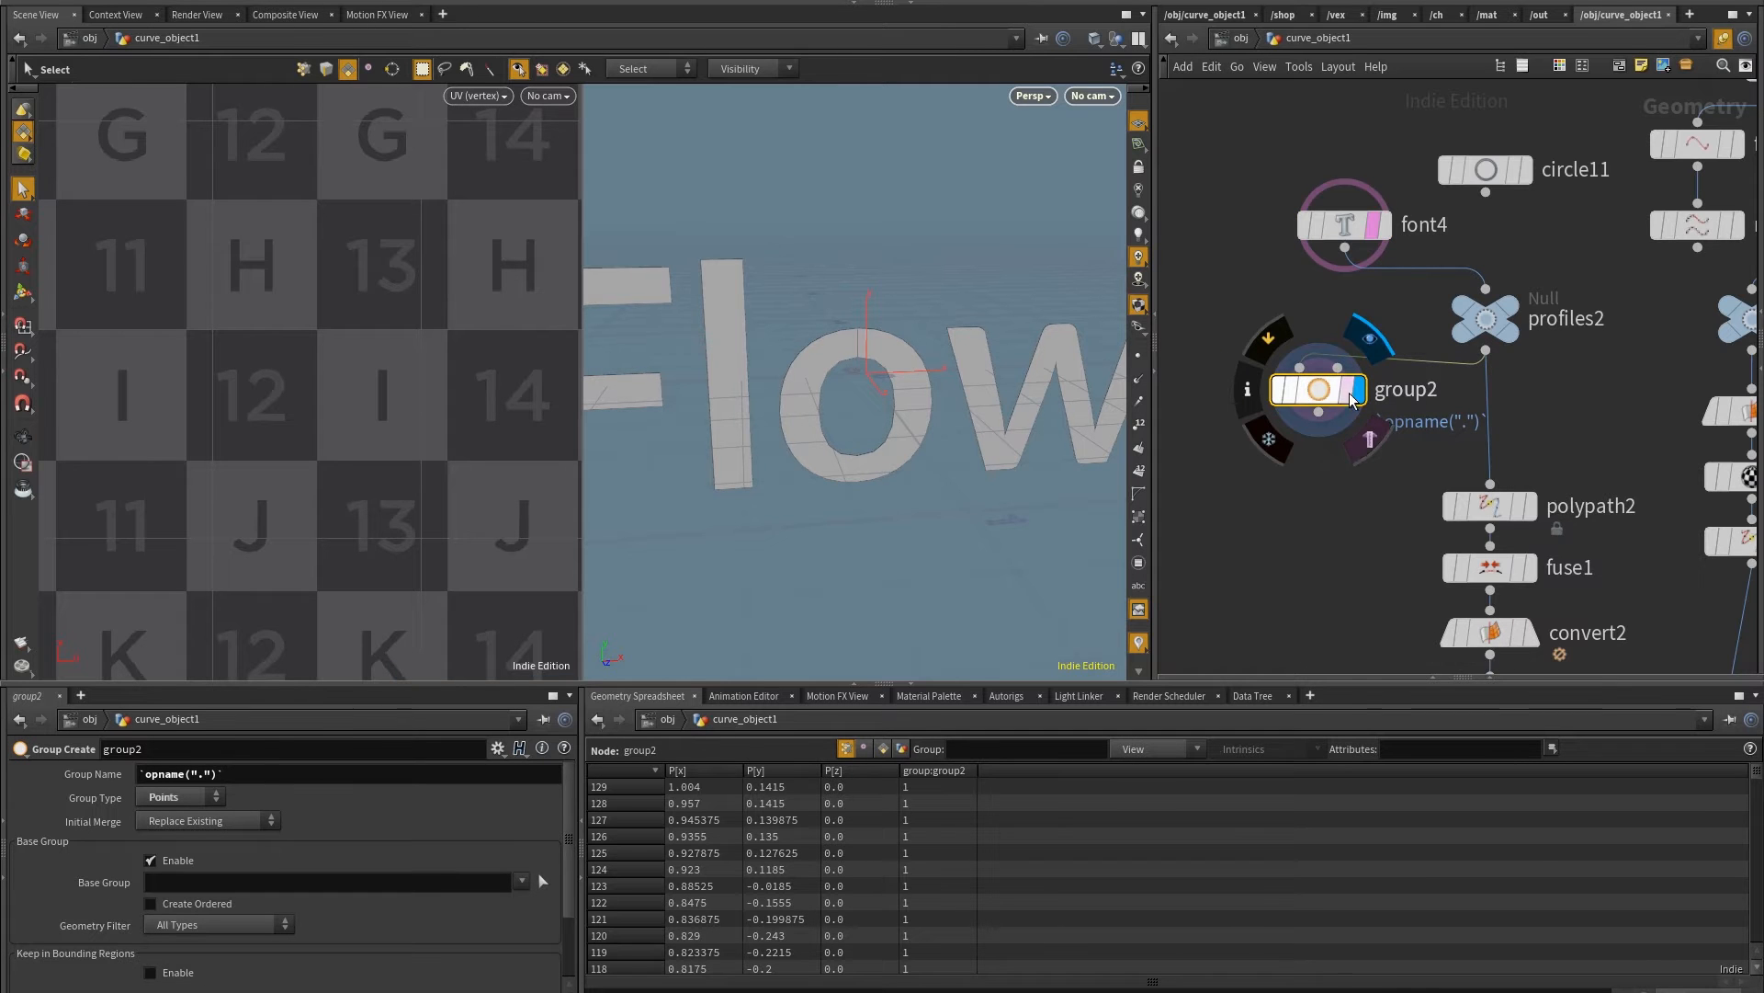
click(180, 797)
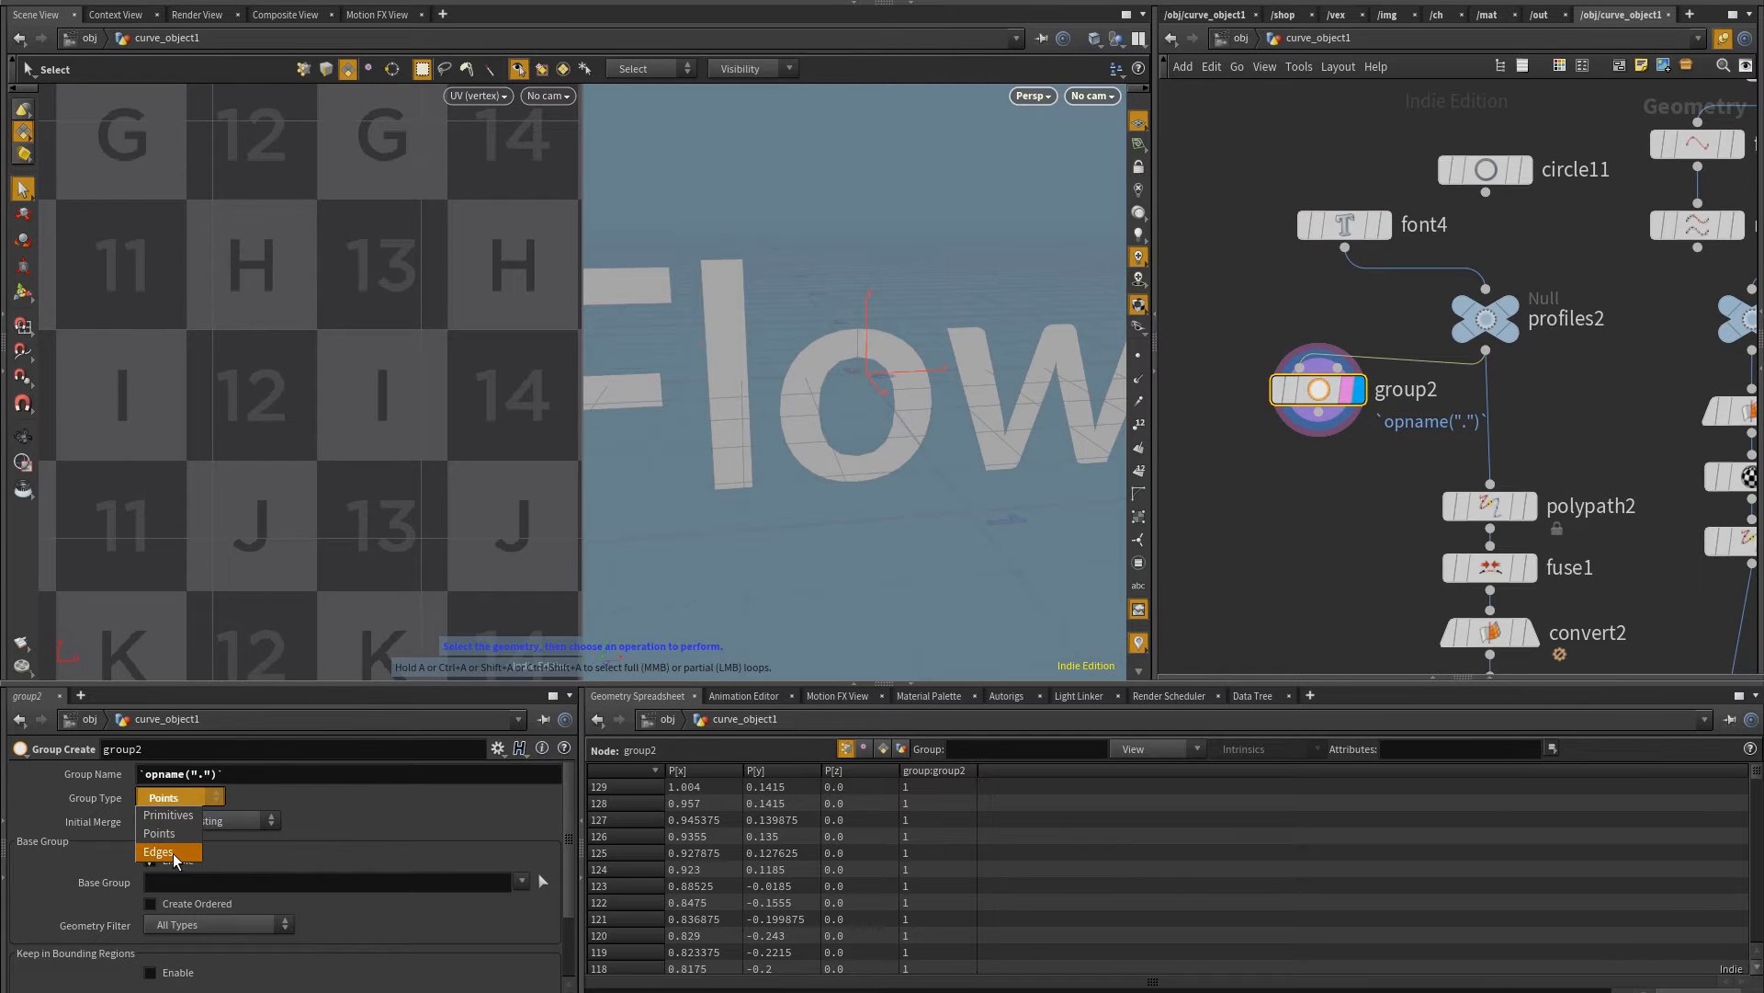
click(158, 851)
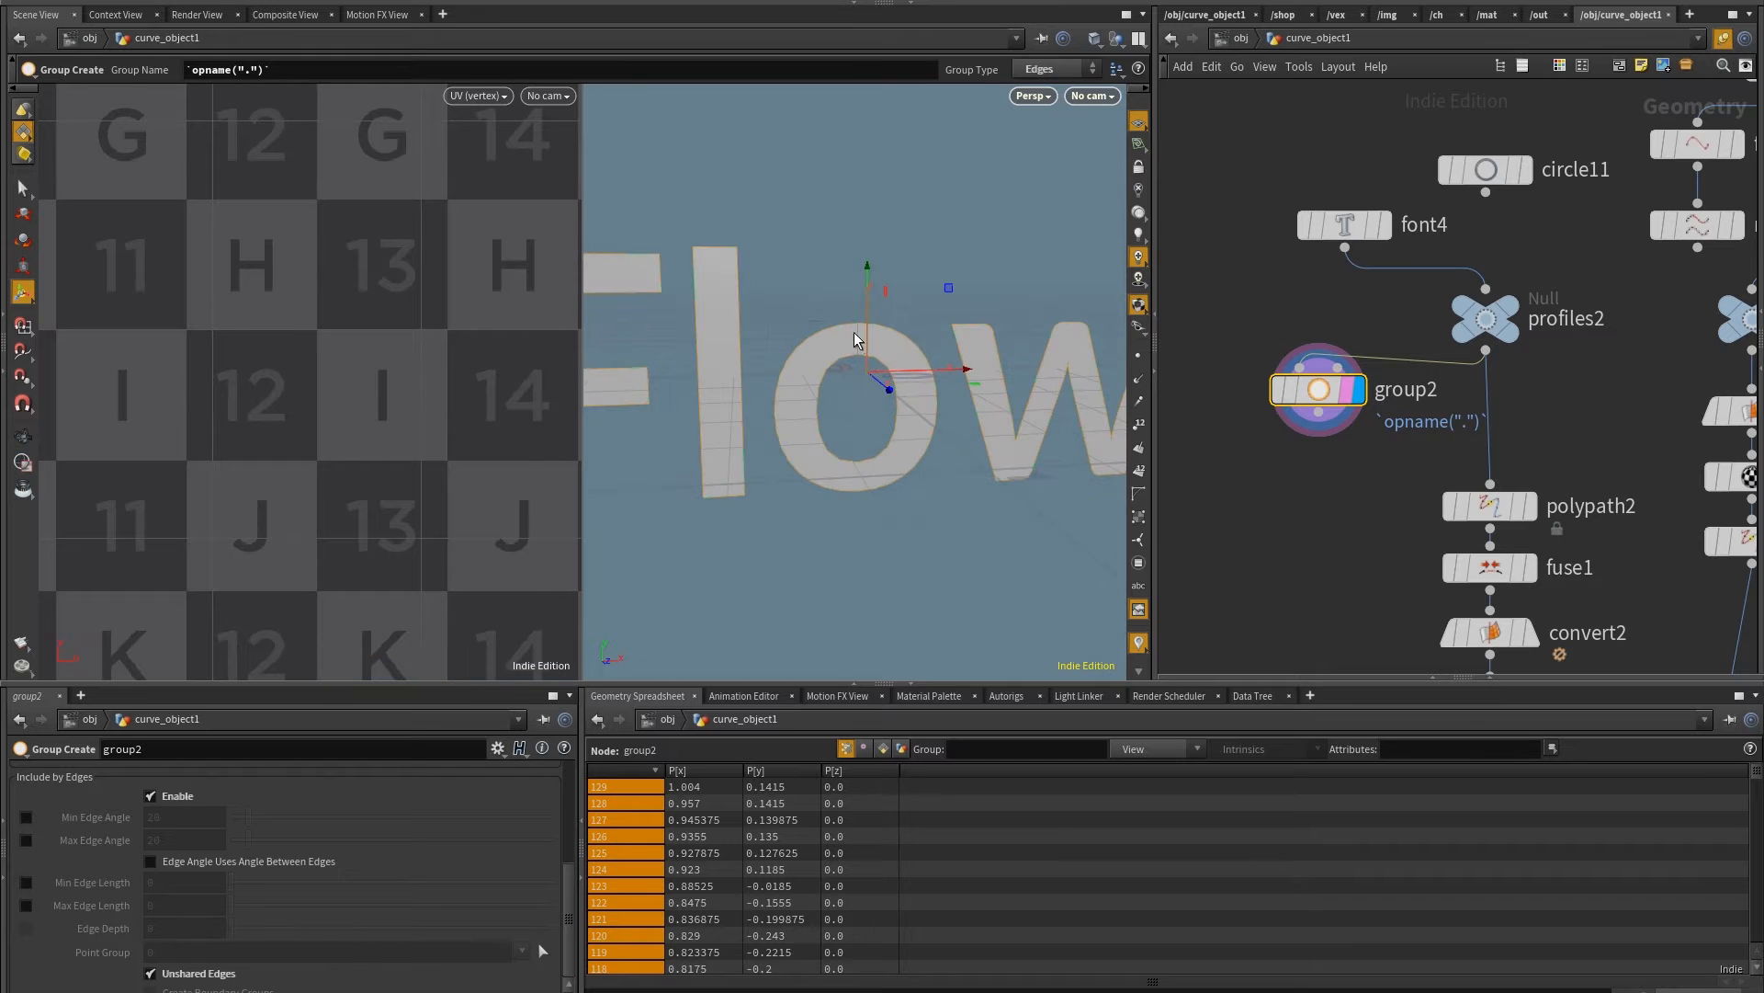
click(1344, 224)
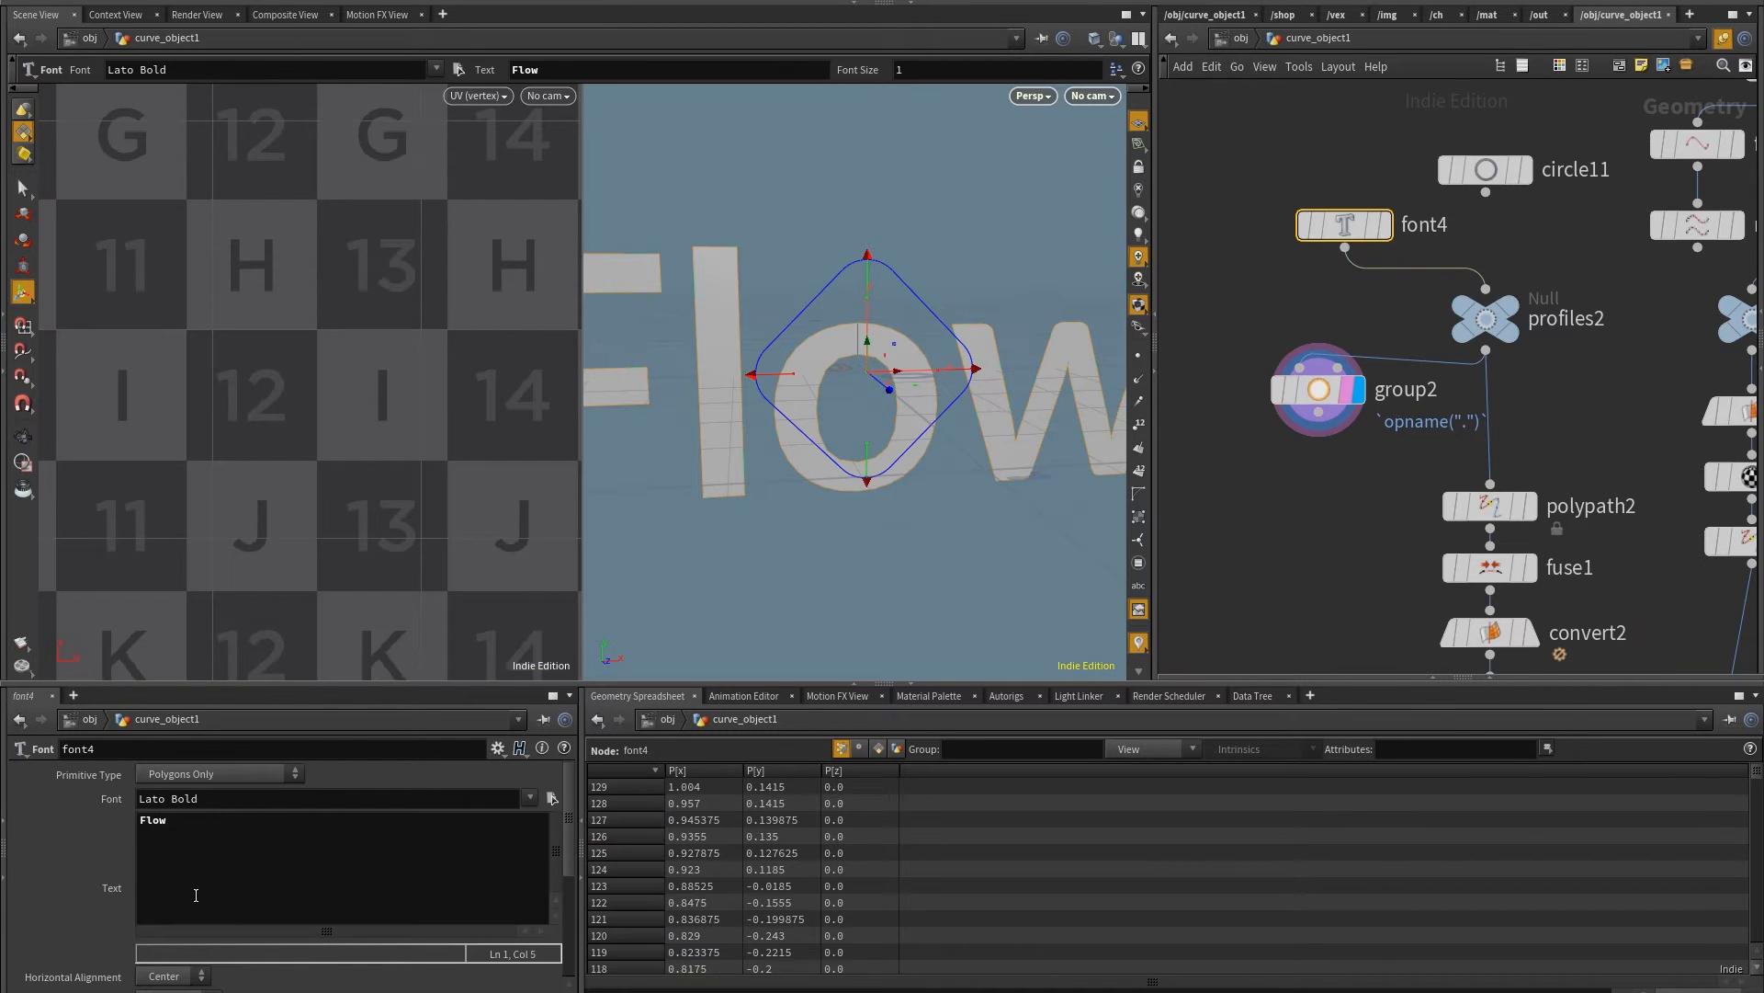
text(node)
text(dis)
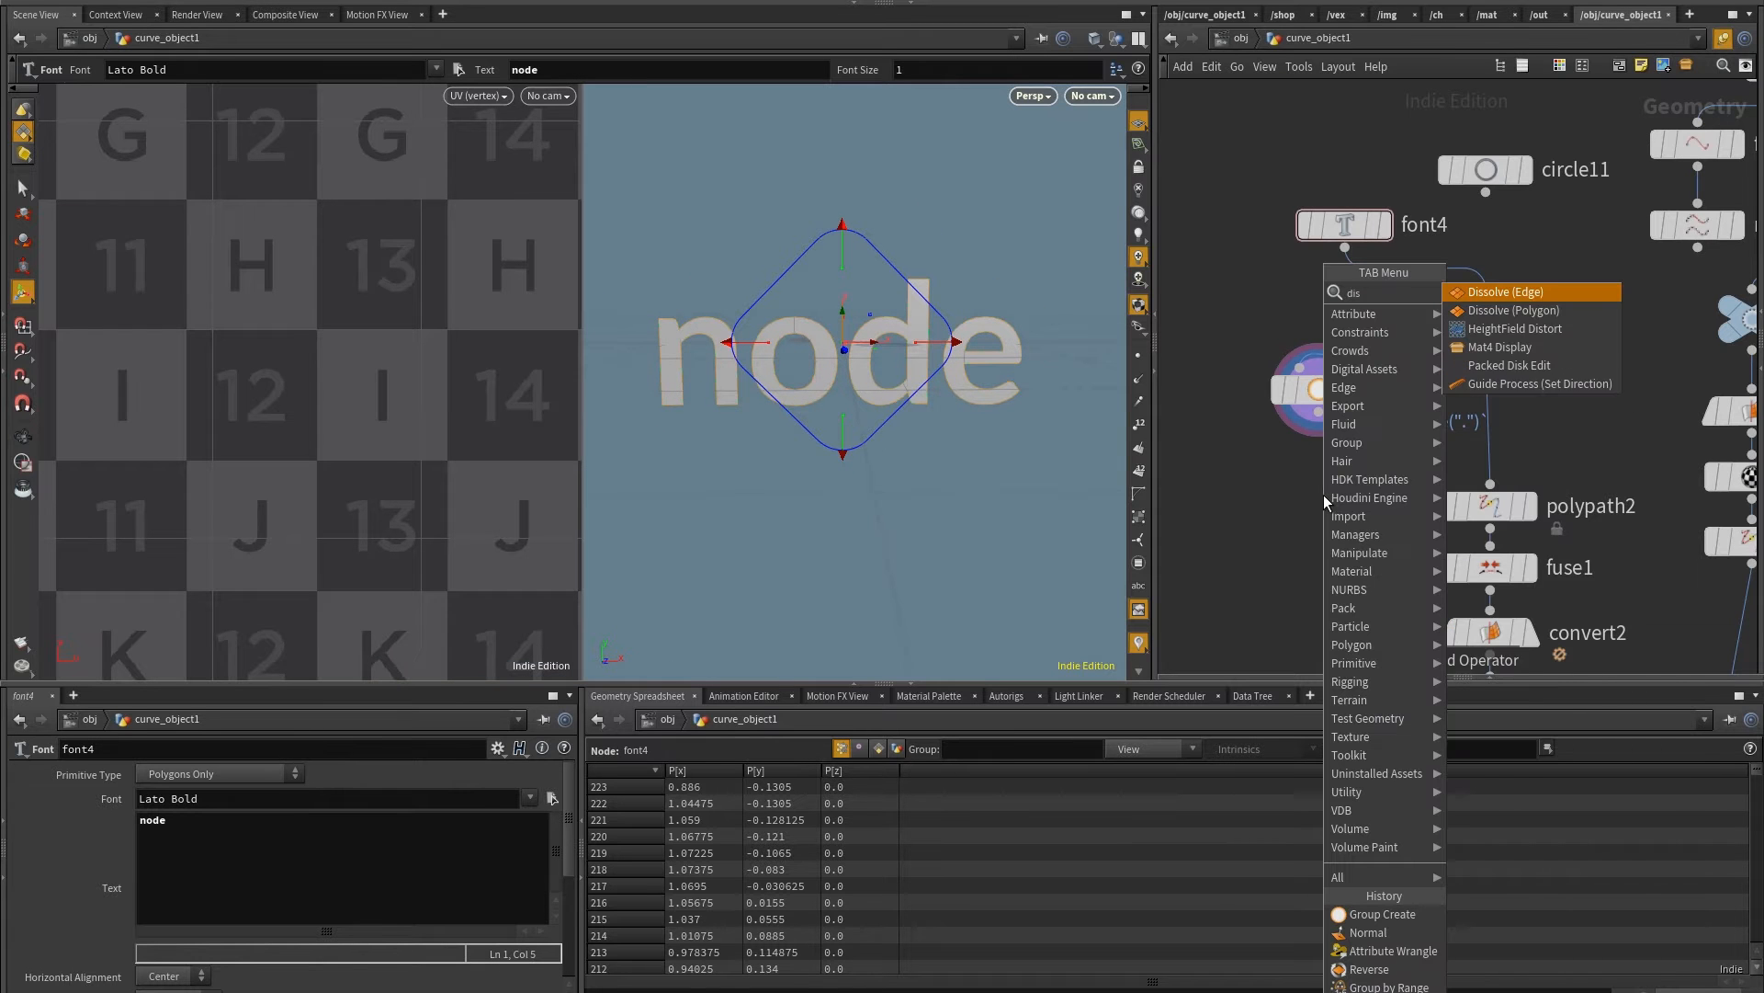
Add an edge Dissolve on group2 creating disjoint polygons and deleting non-selected, wired before polypath2
click(1491, 291)
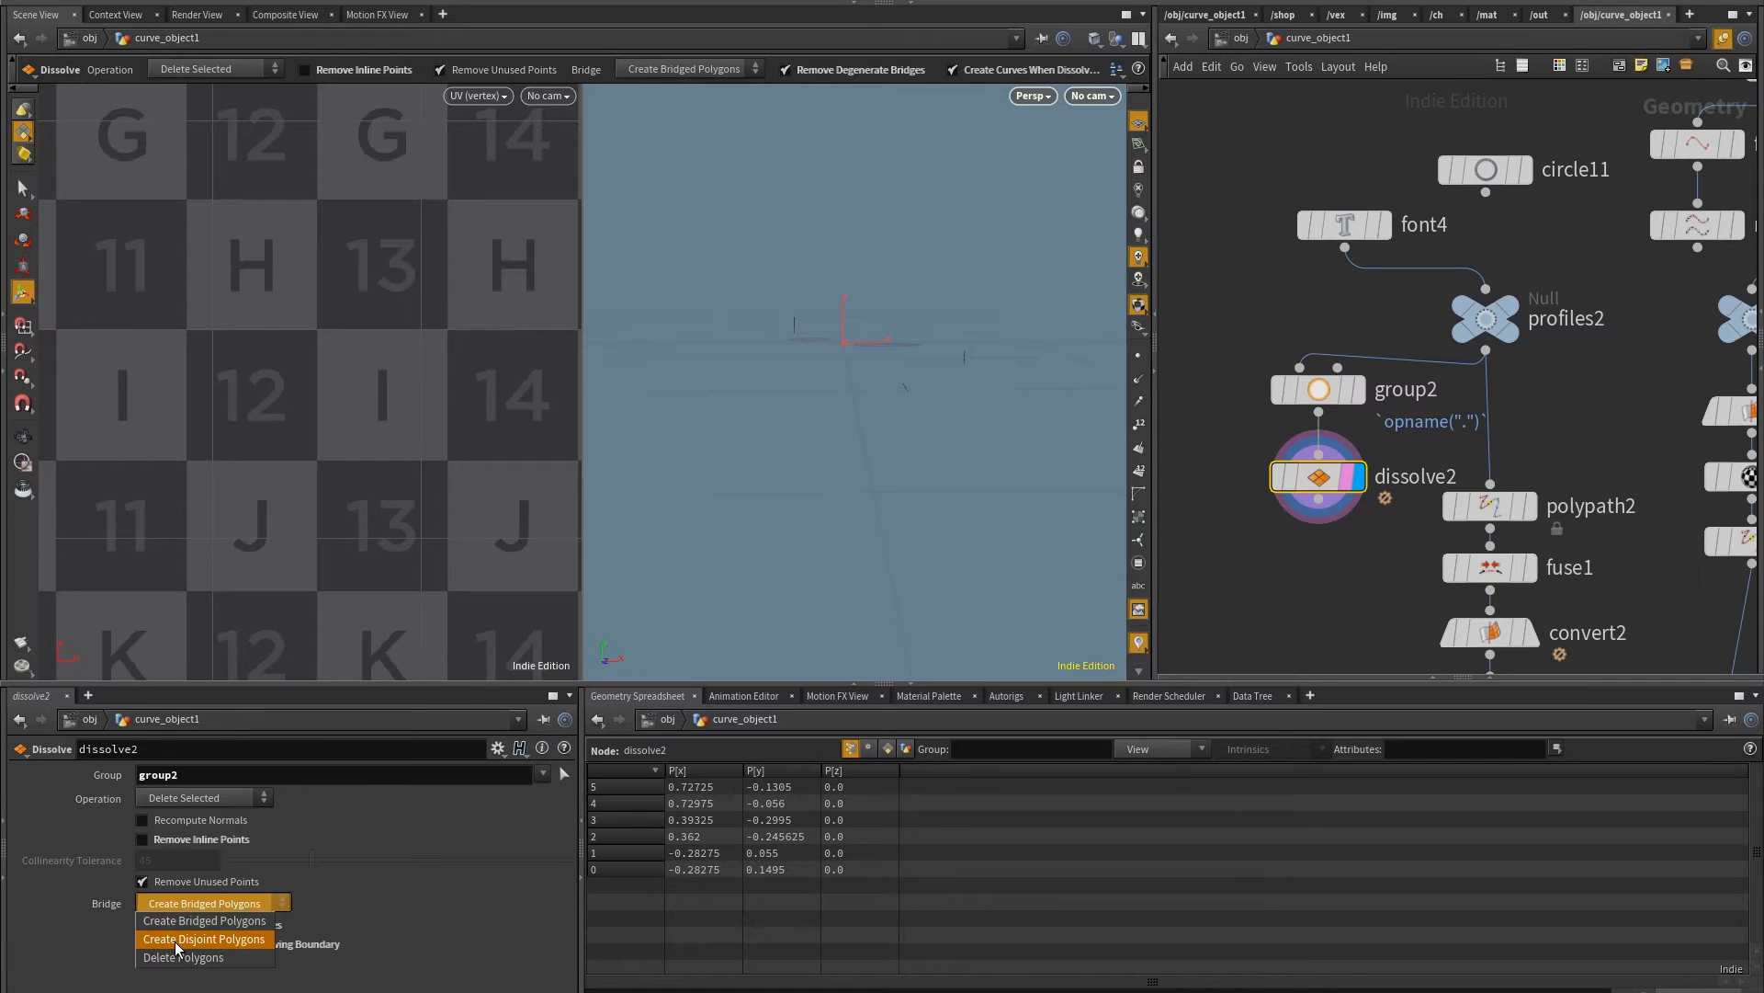
click(203, 939)
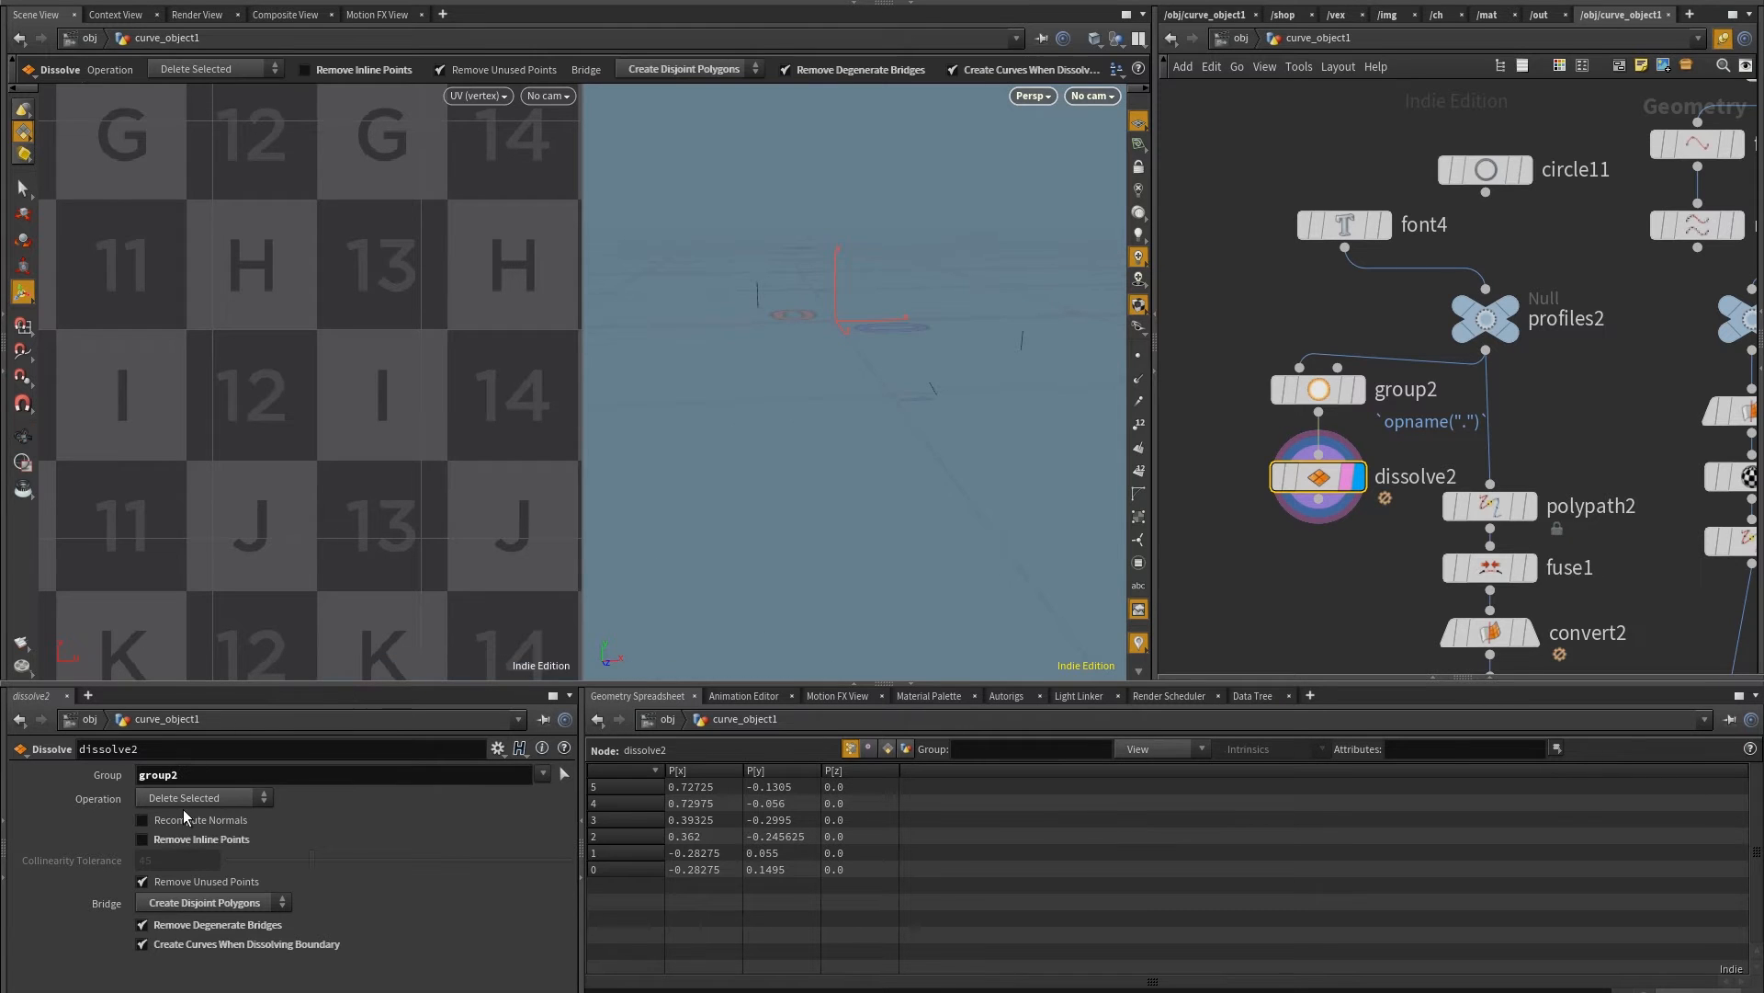
click(195, 797)
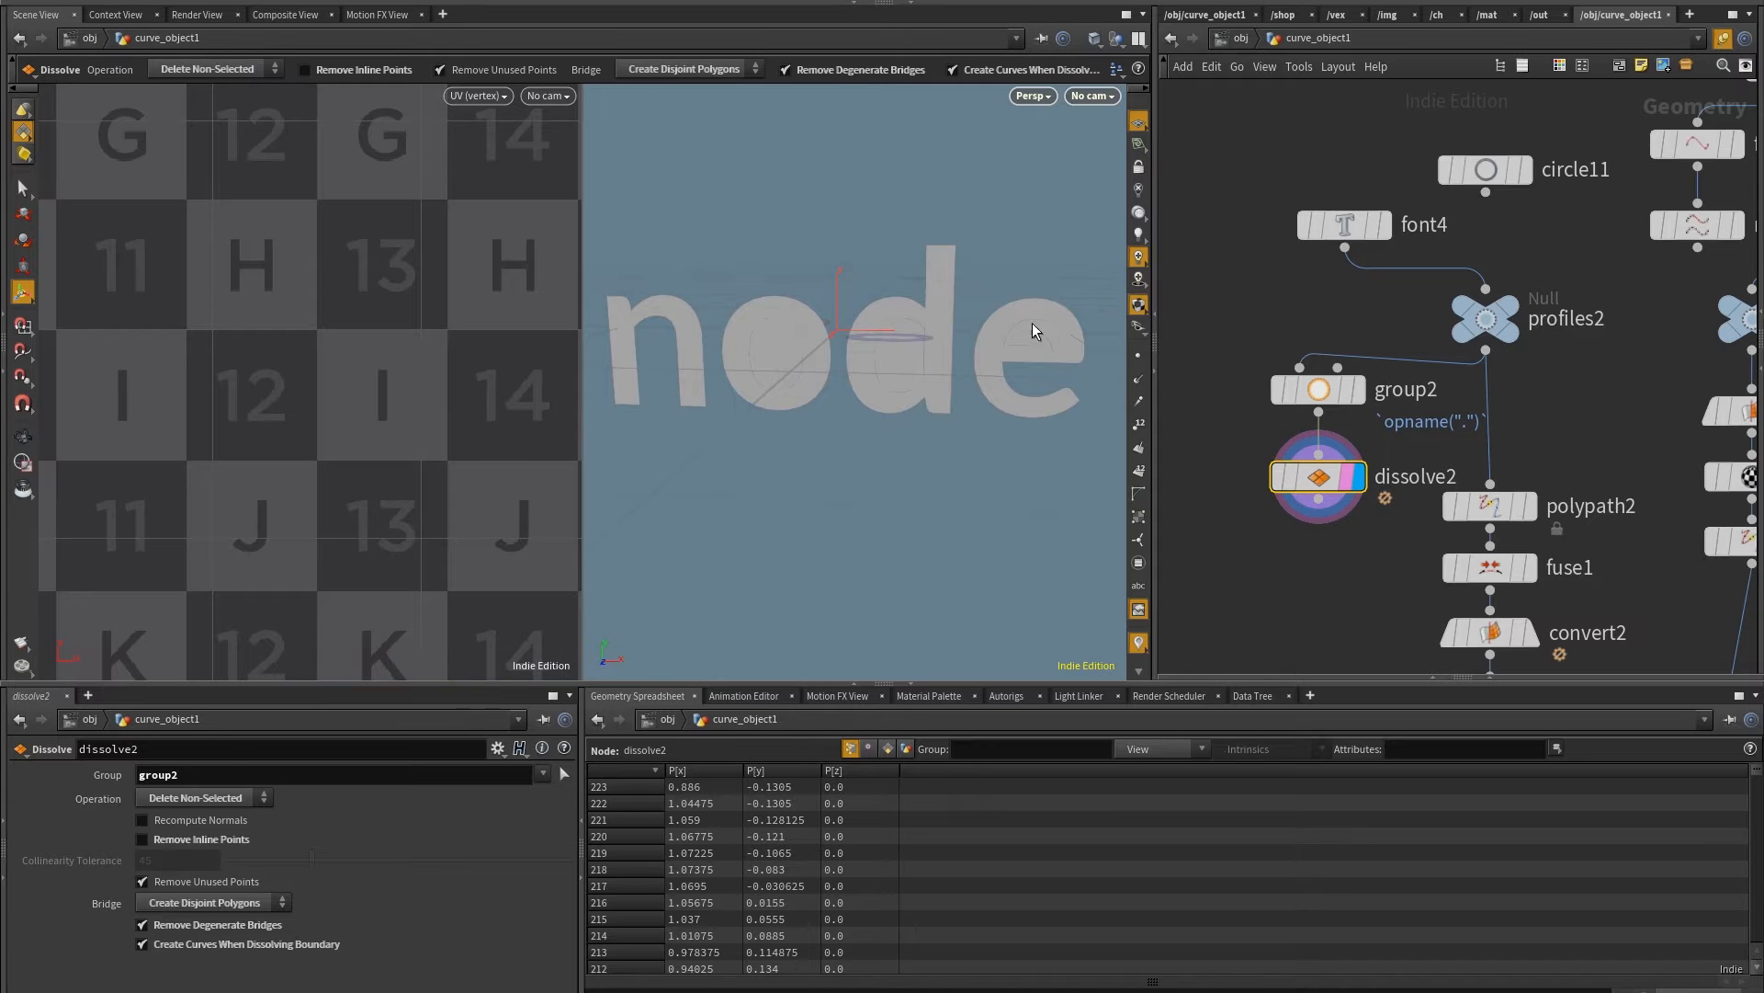
mouse_move(752, 342)
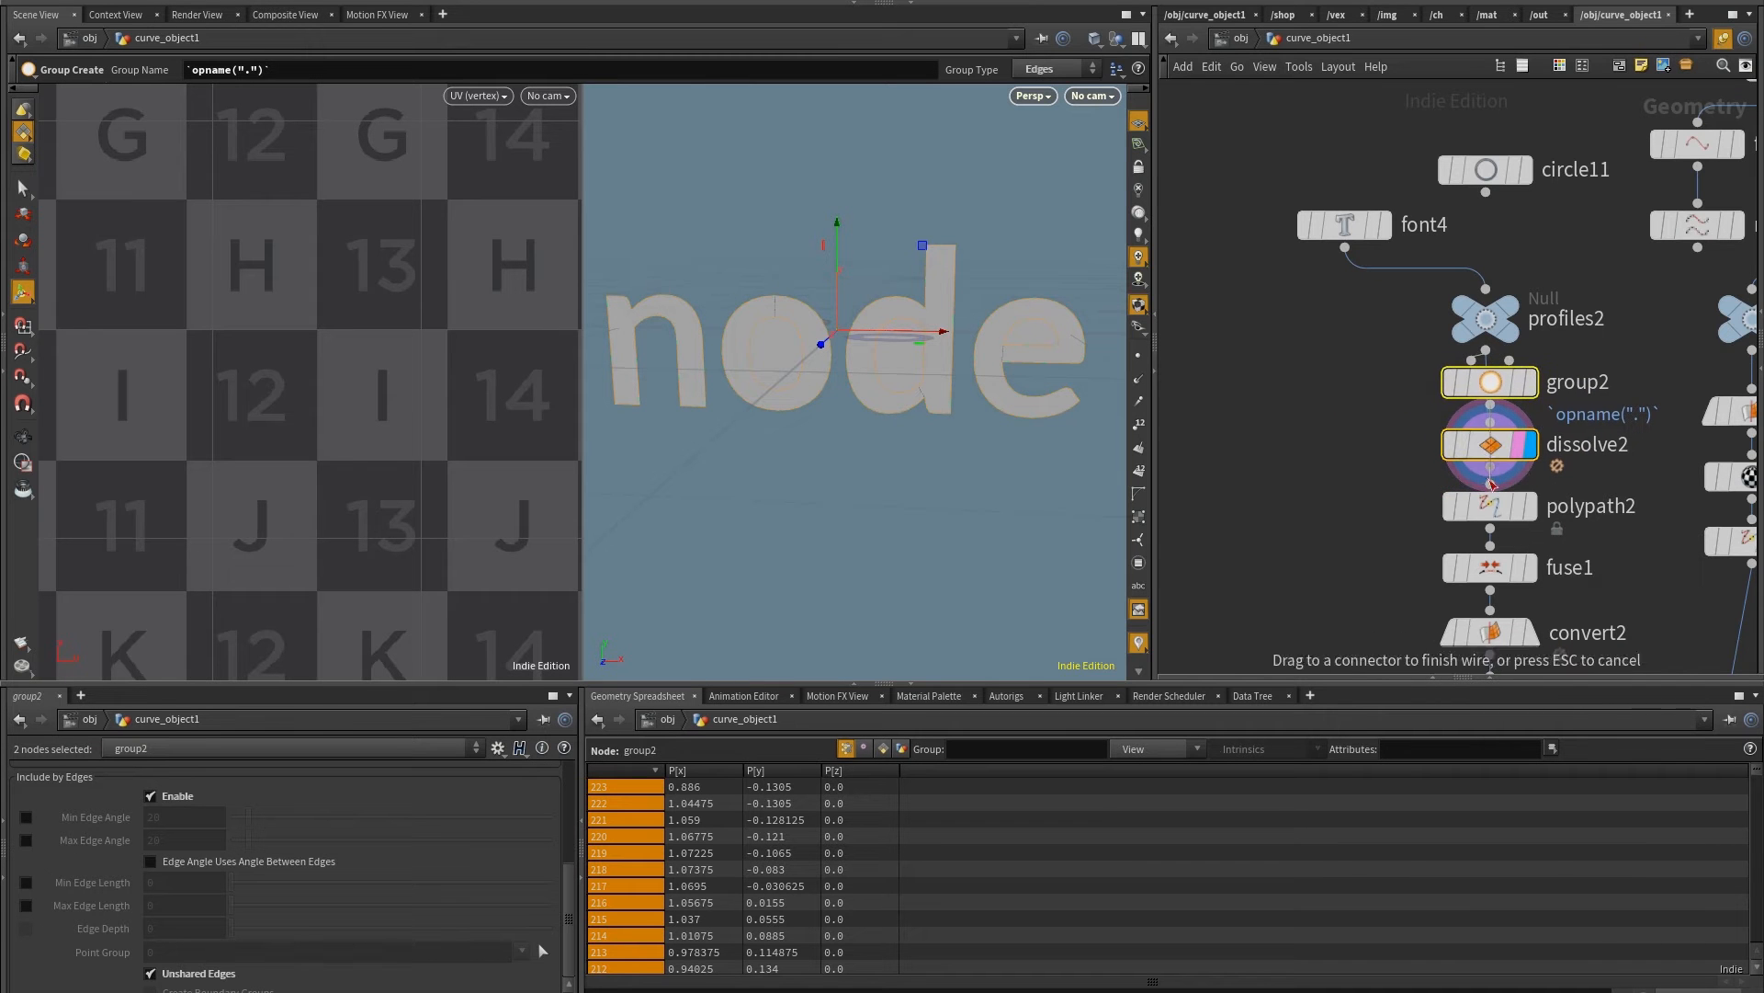
click(1489, 444)
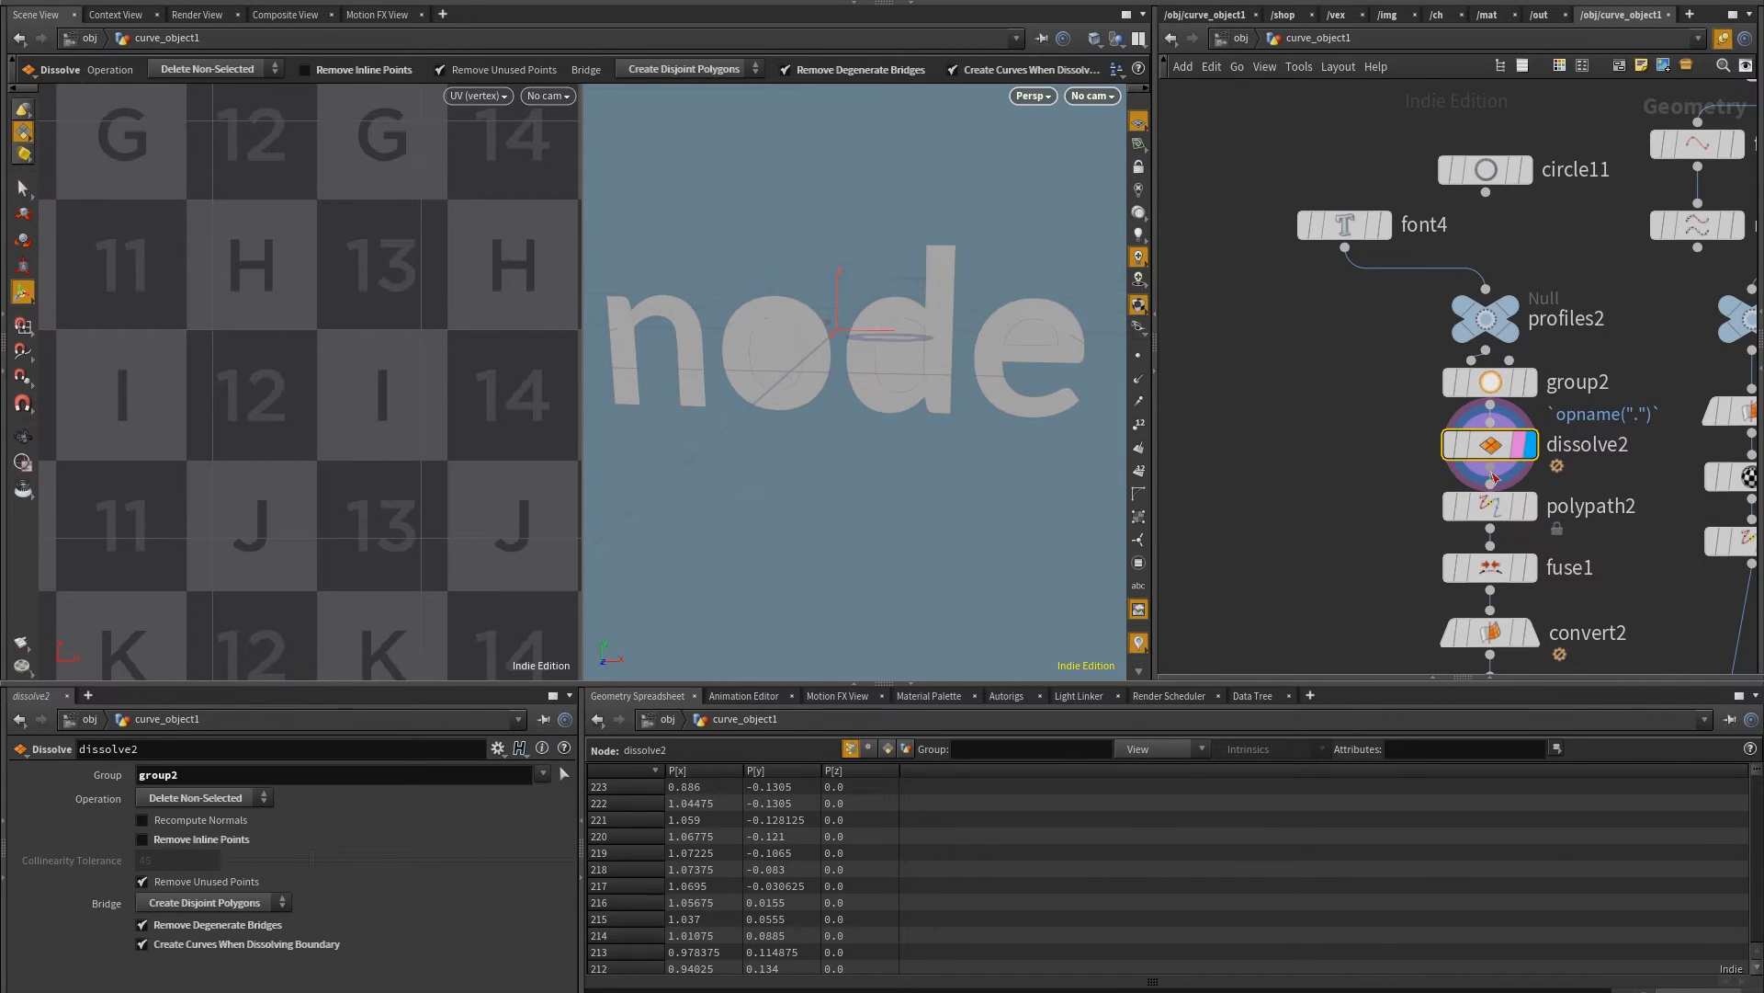
scroll(down, 3)
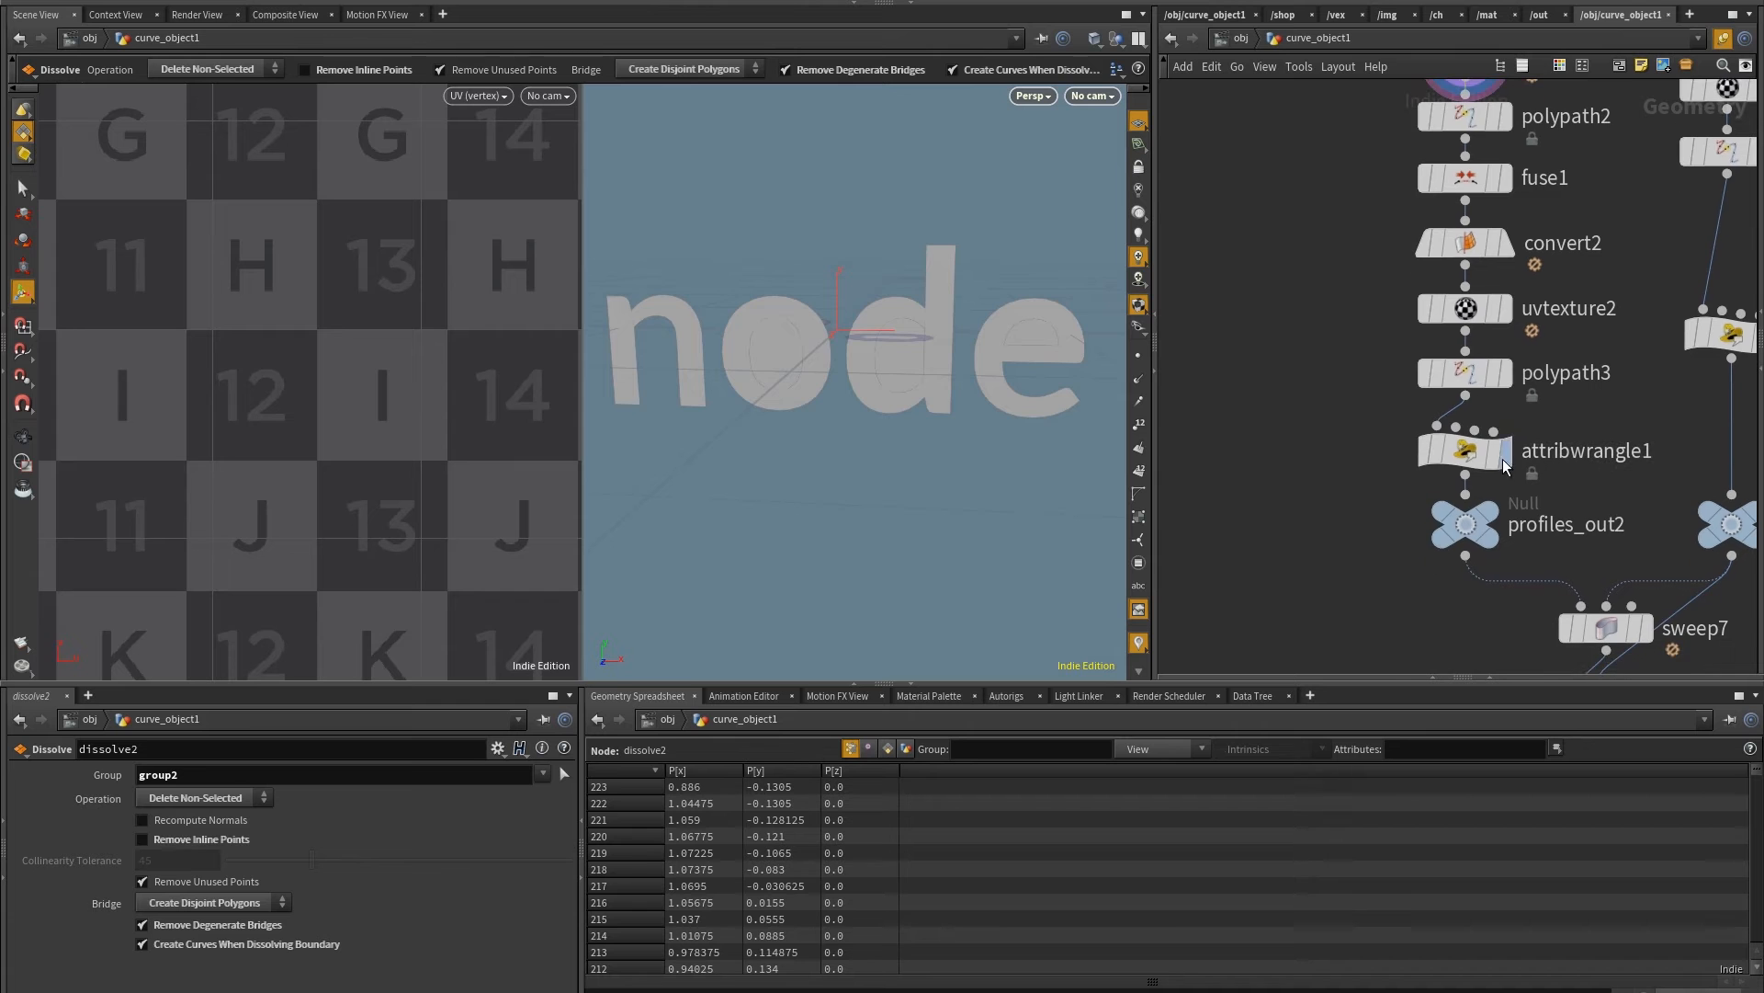
Display profiles_out2 to view the letter outlines, then display the final sweep output
click(1465, 523)
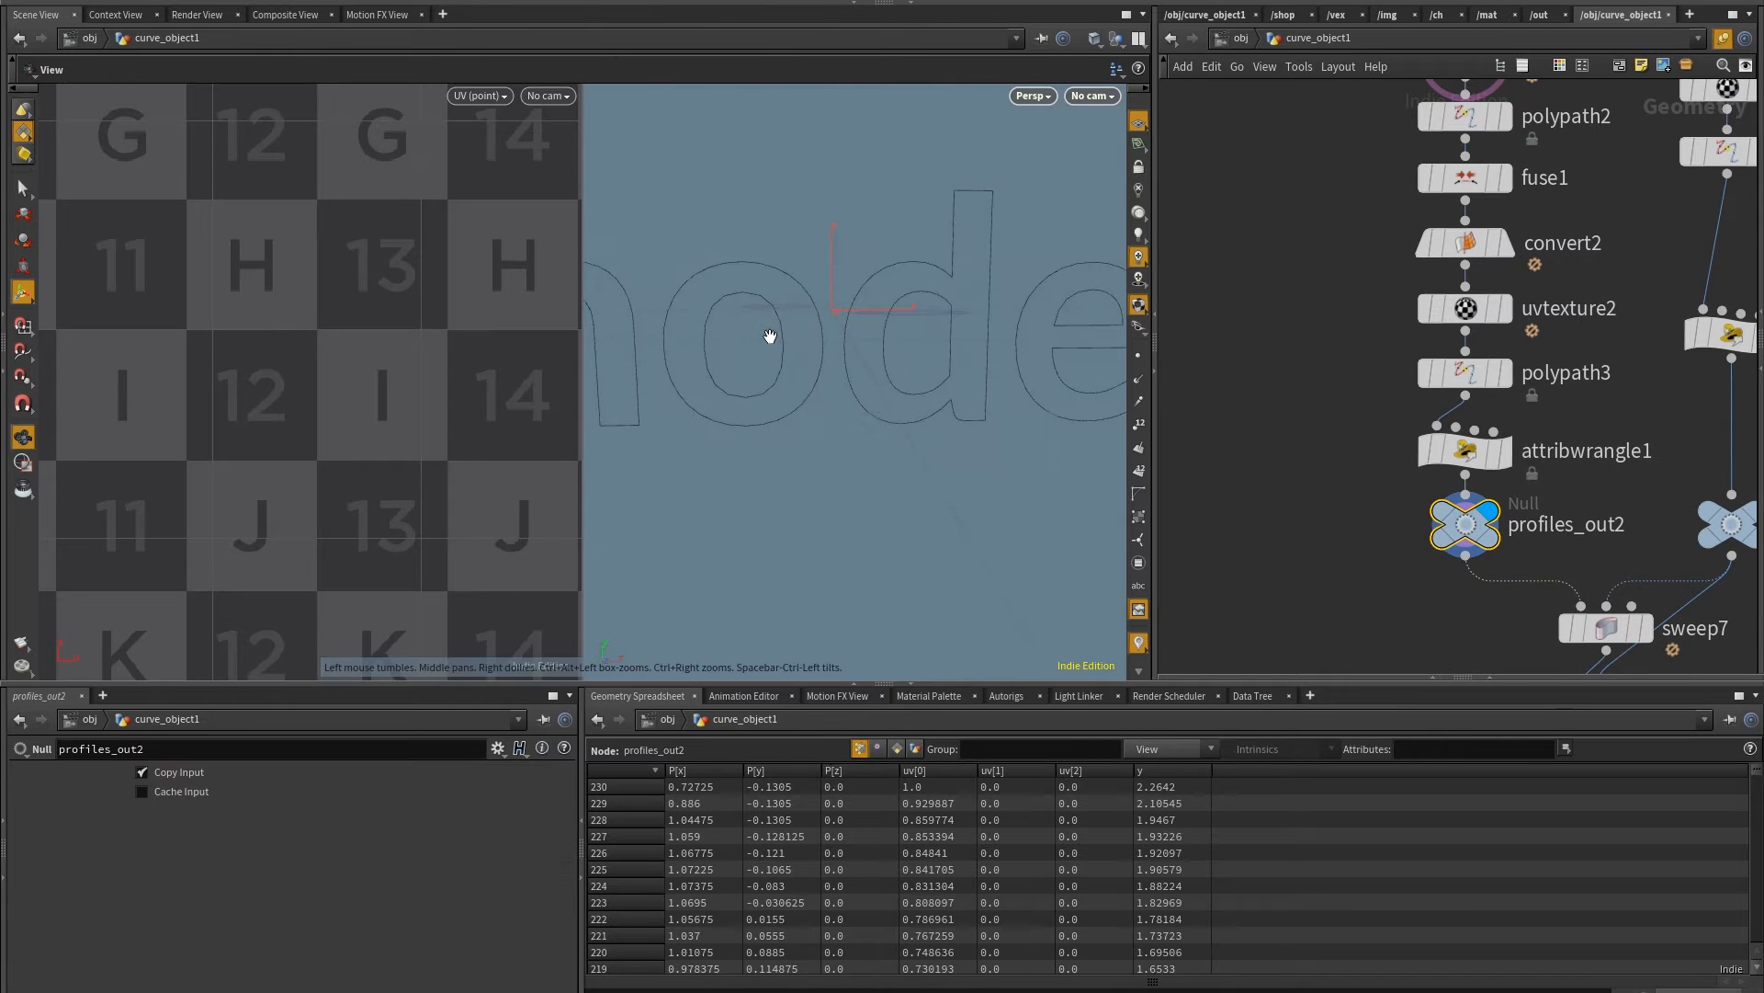
drag(769, 335, 886, 298)
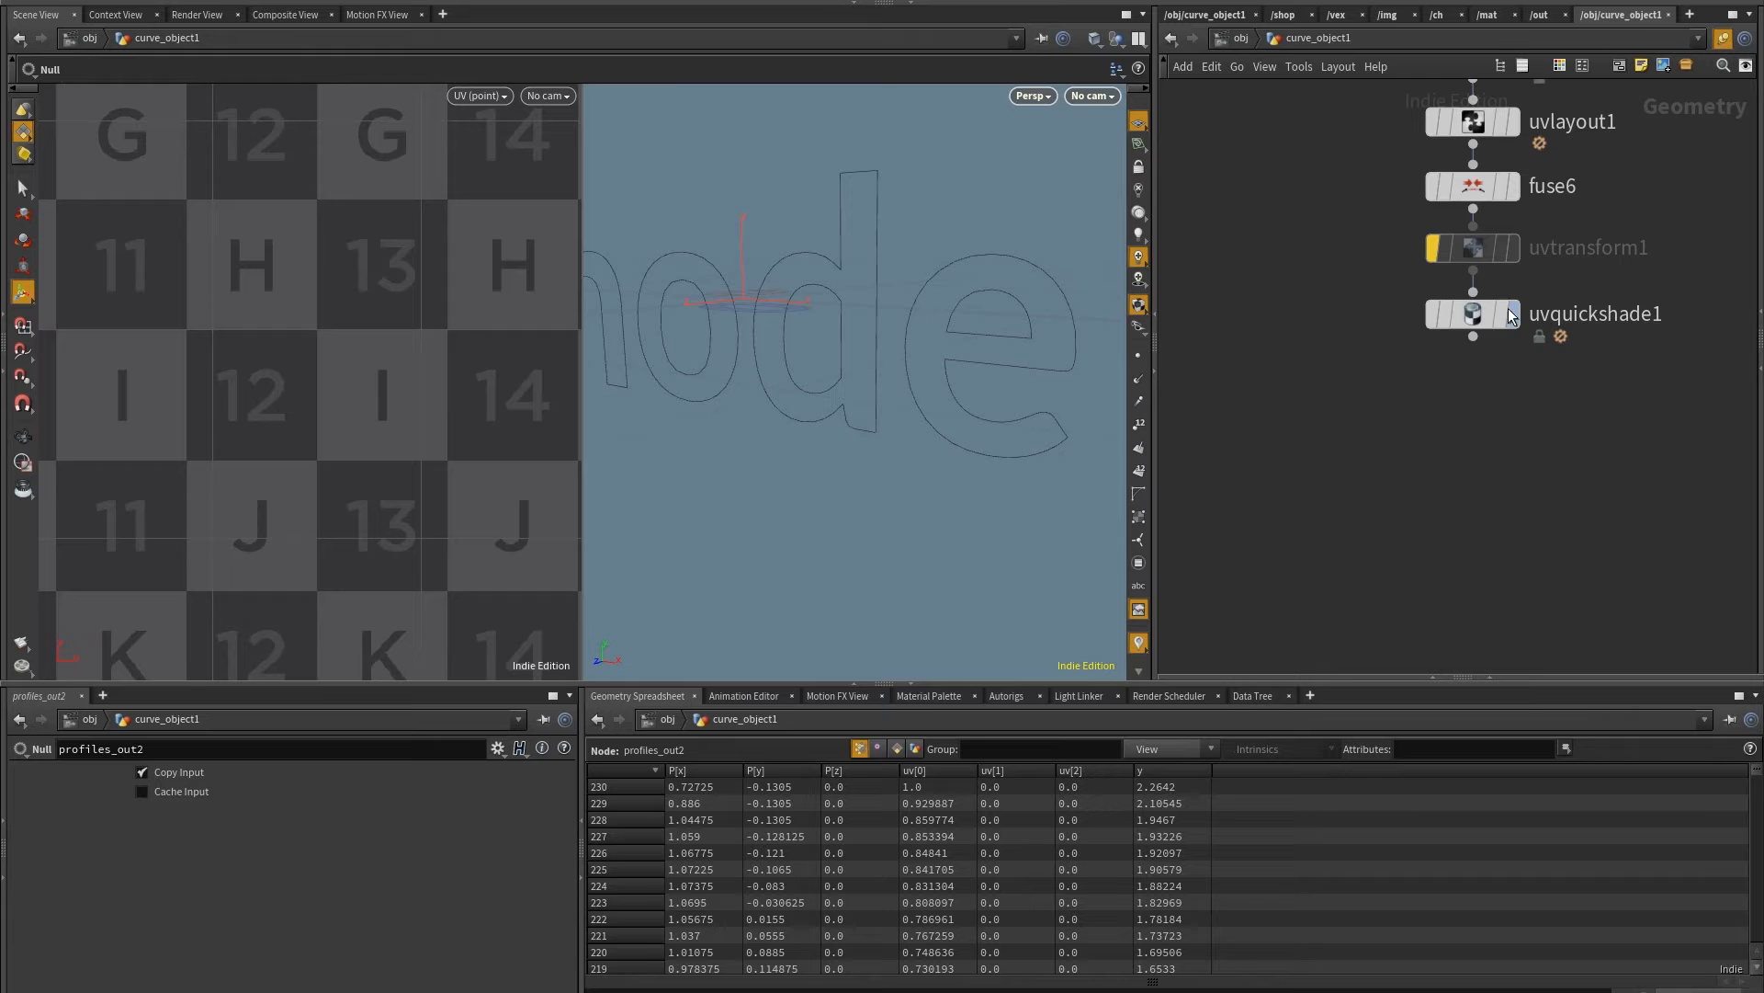
click(1472, 313)
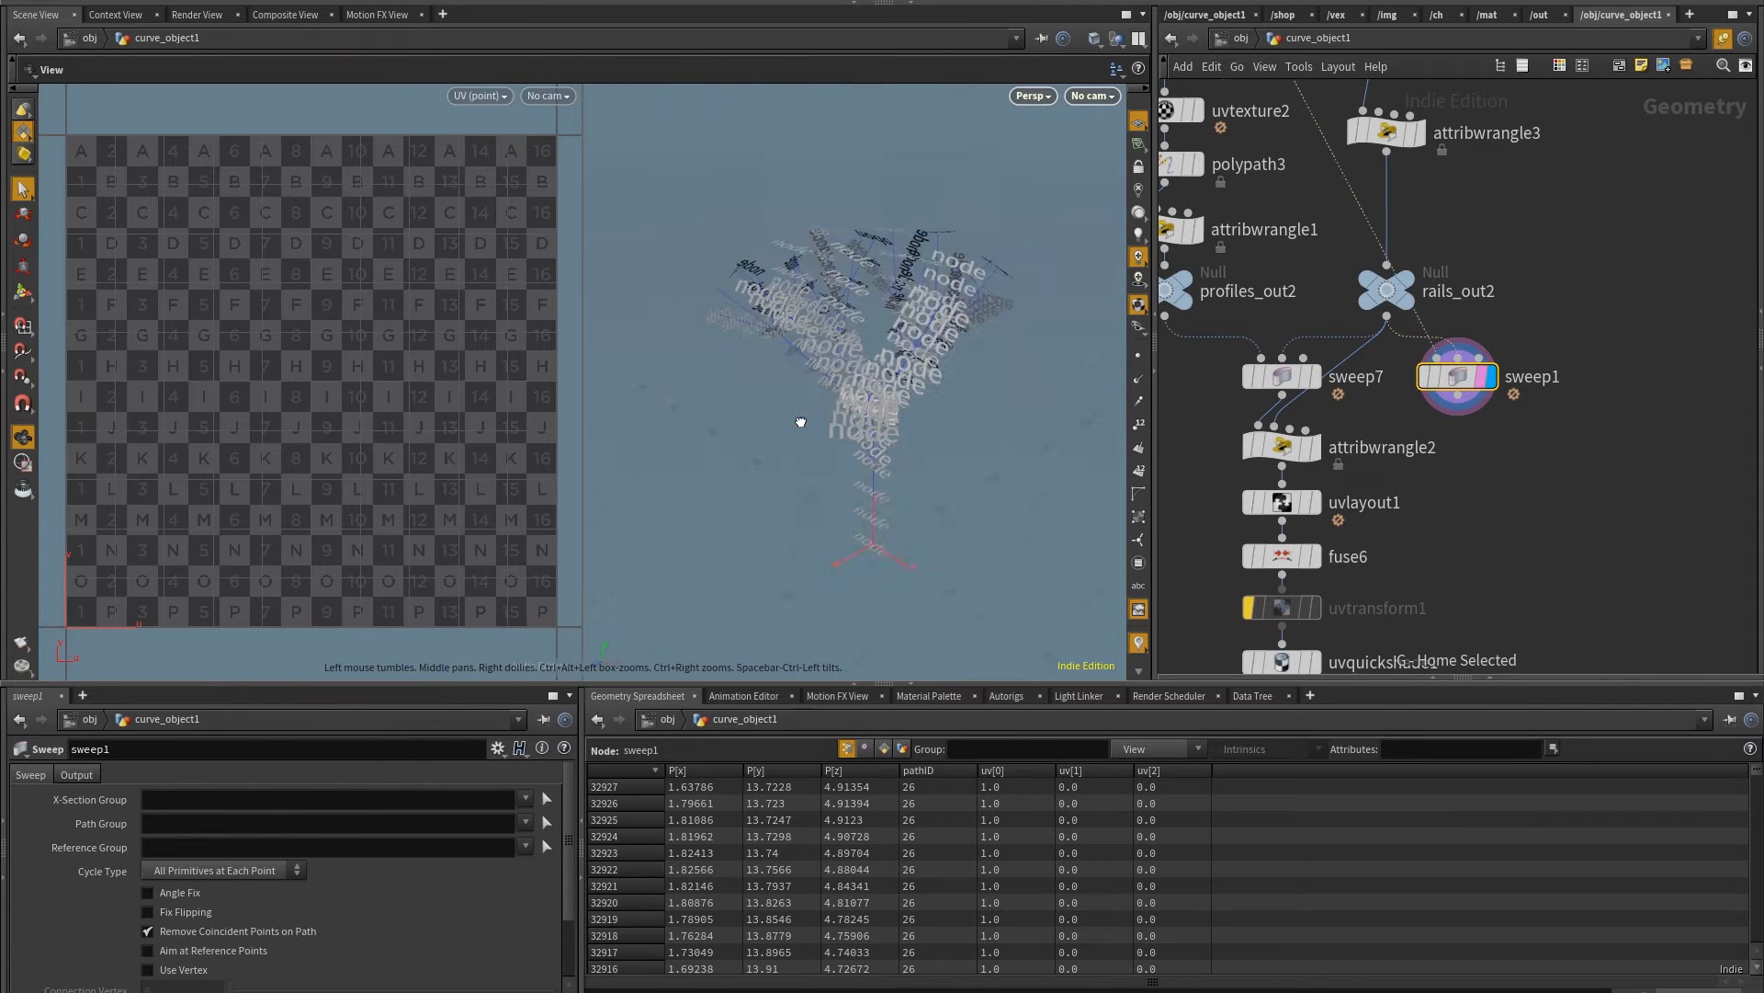
Orbit and zoom into the tree branches swept with 'node' letters
drag(801, 422, 926, 298)
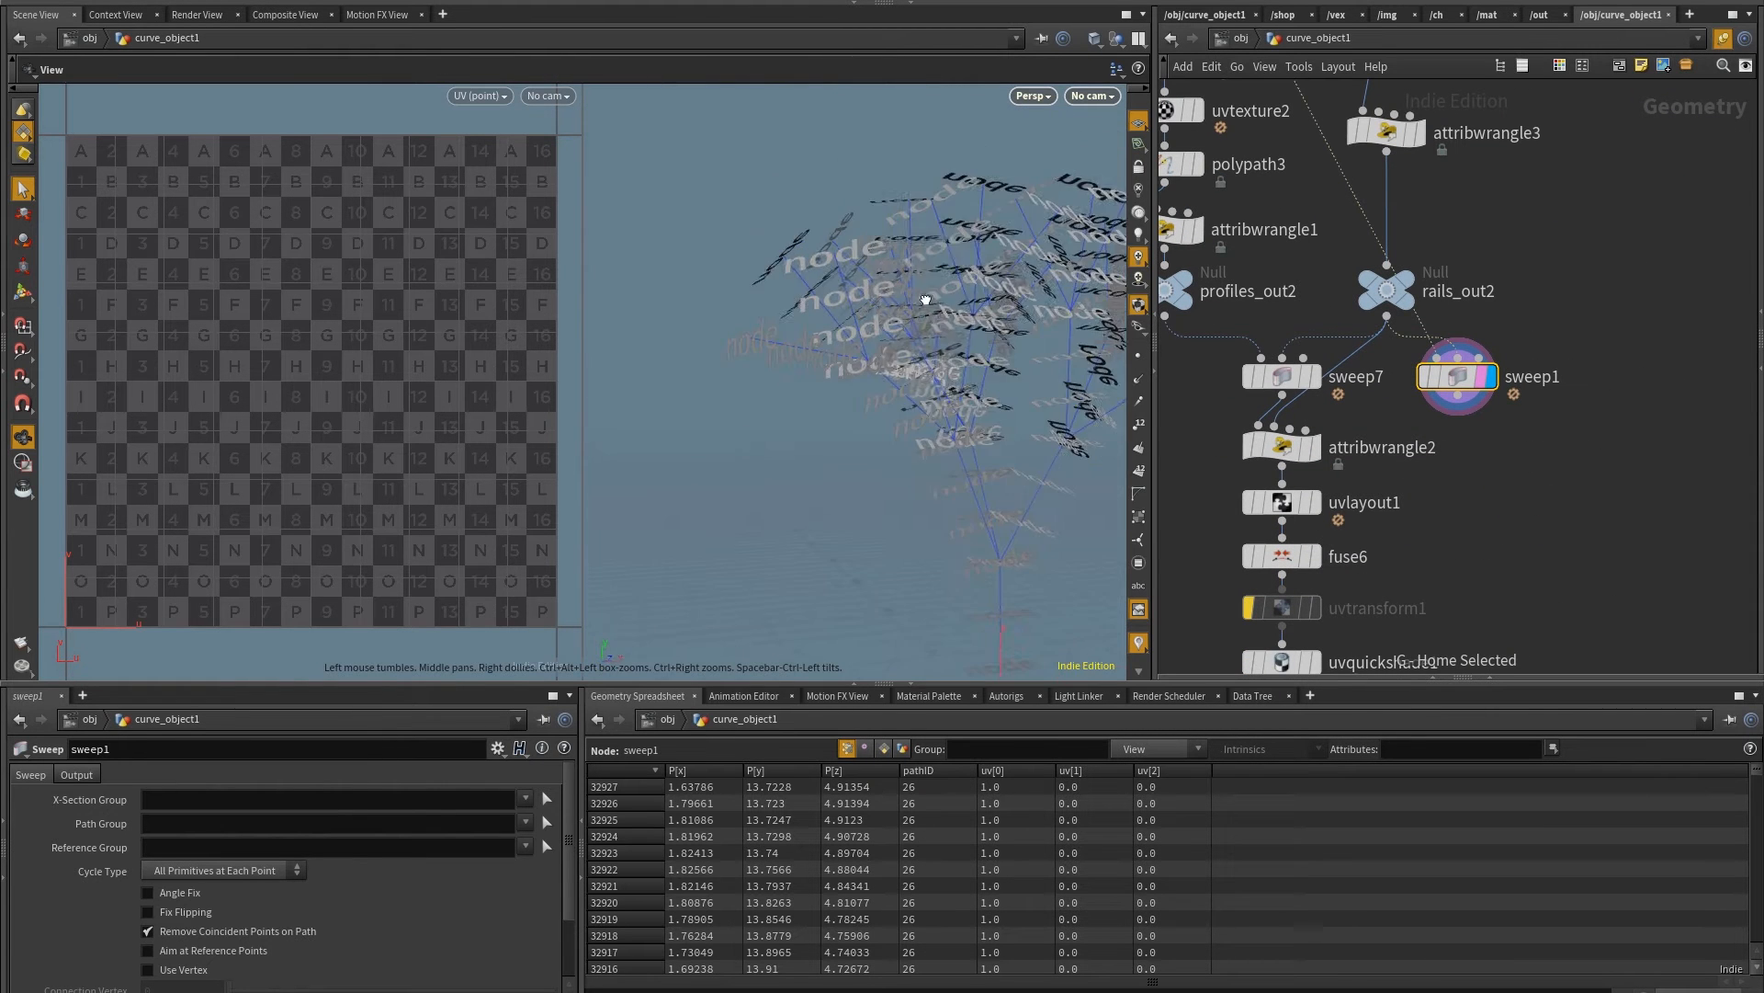
drag(923, 298, 813, 315)
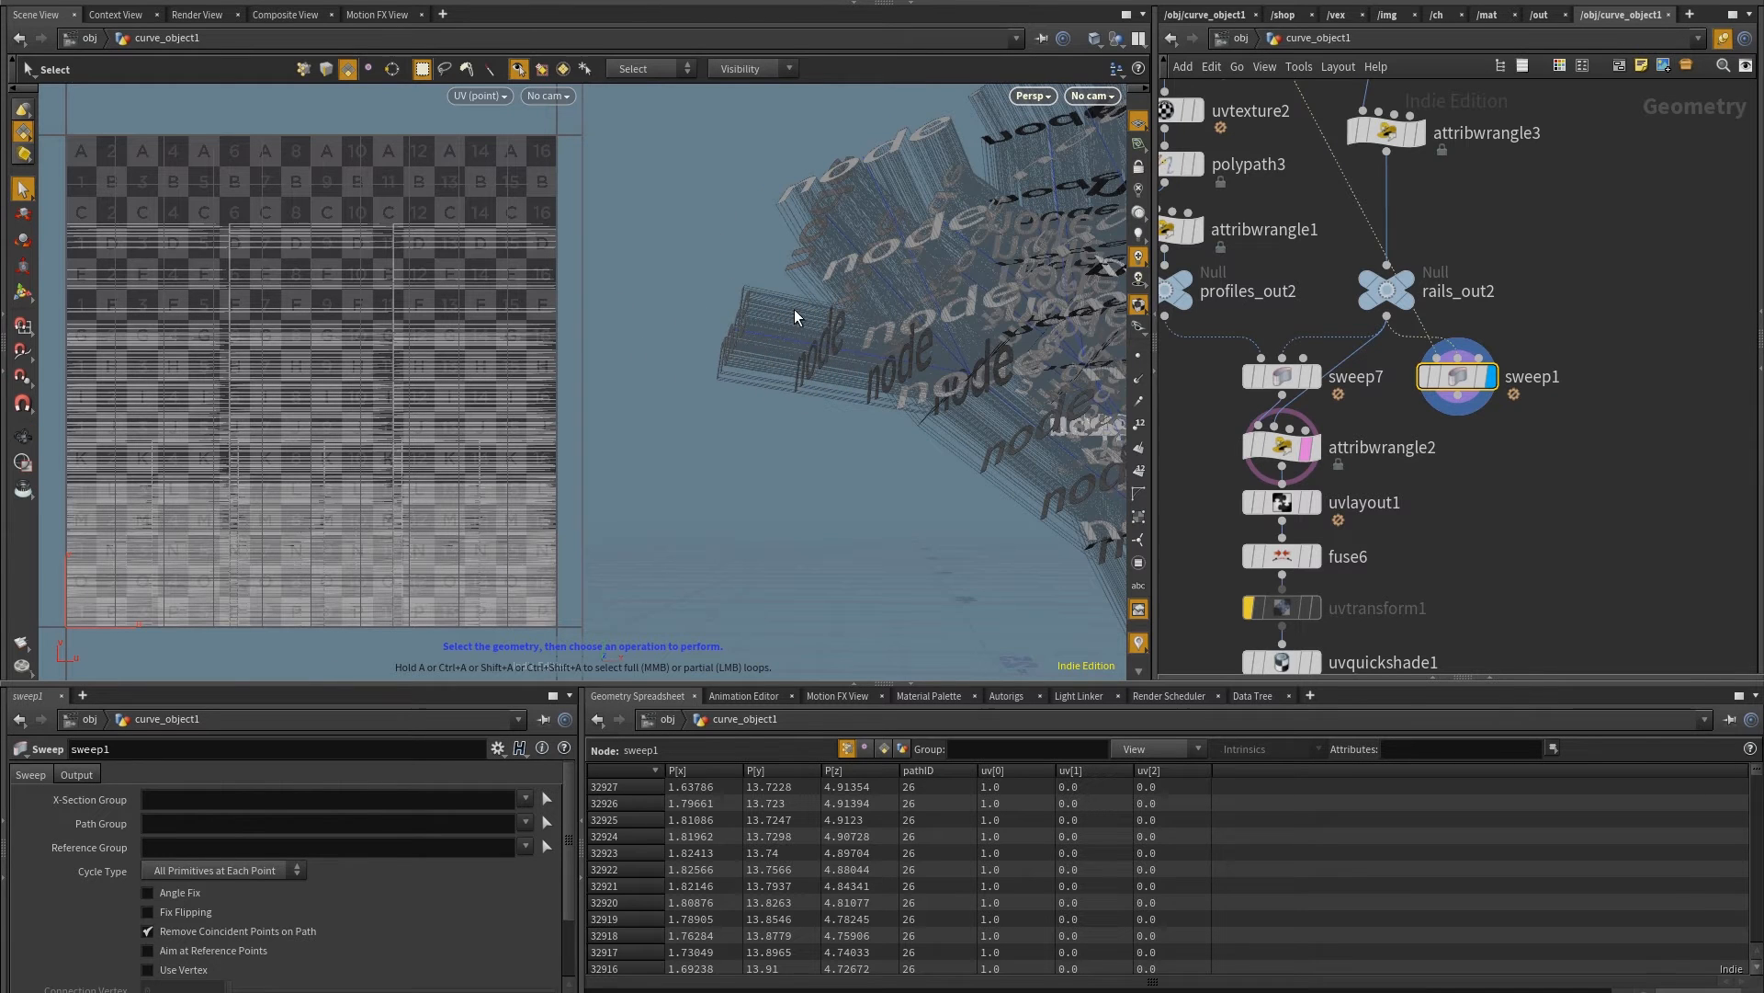
mouse_move(629, 500)
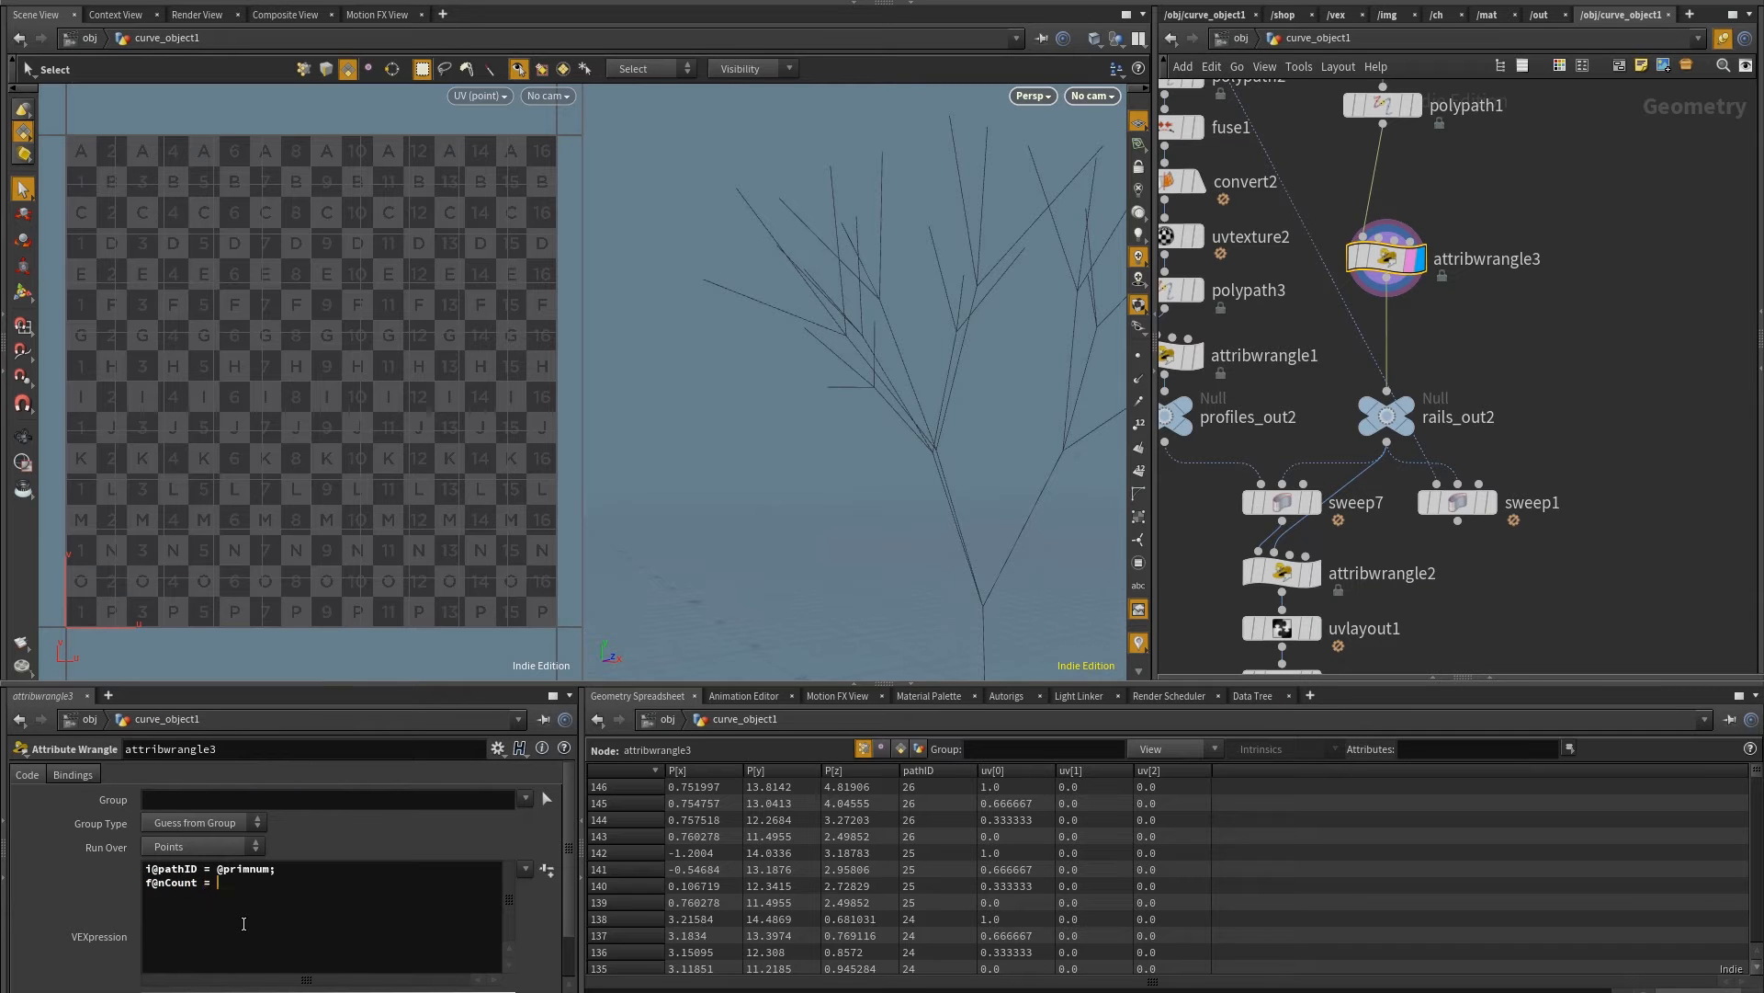
text(nei)
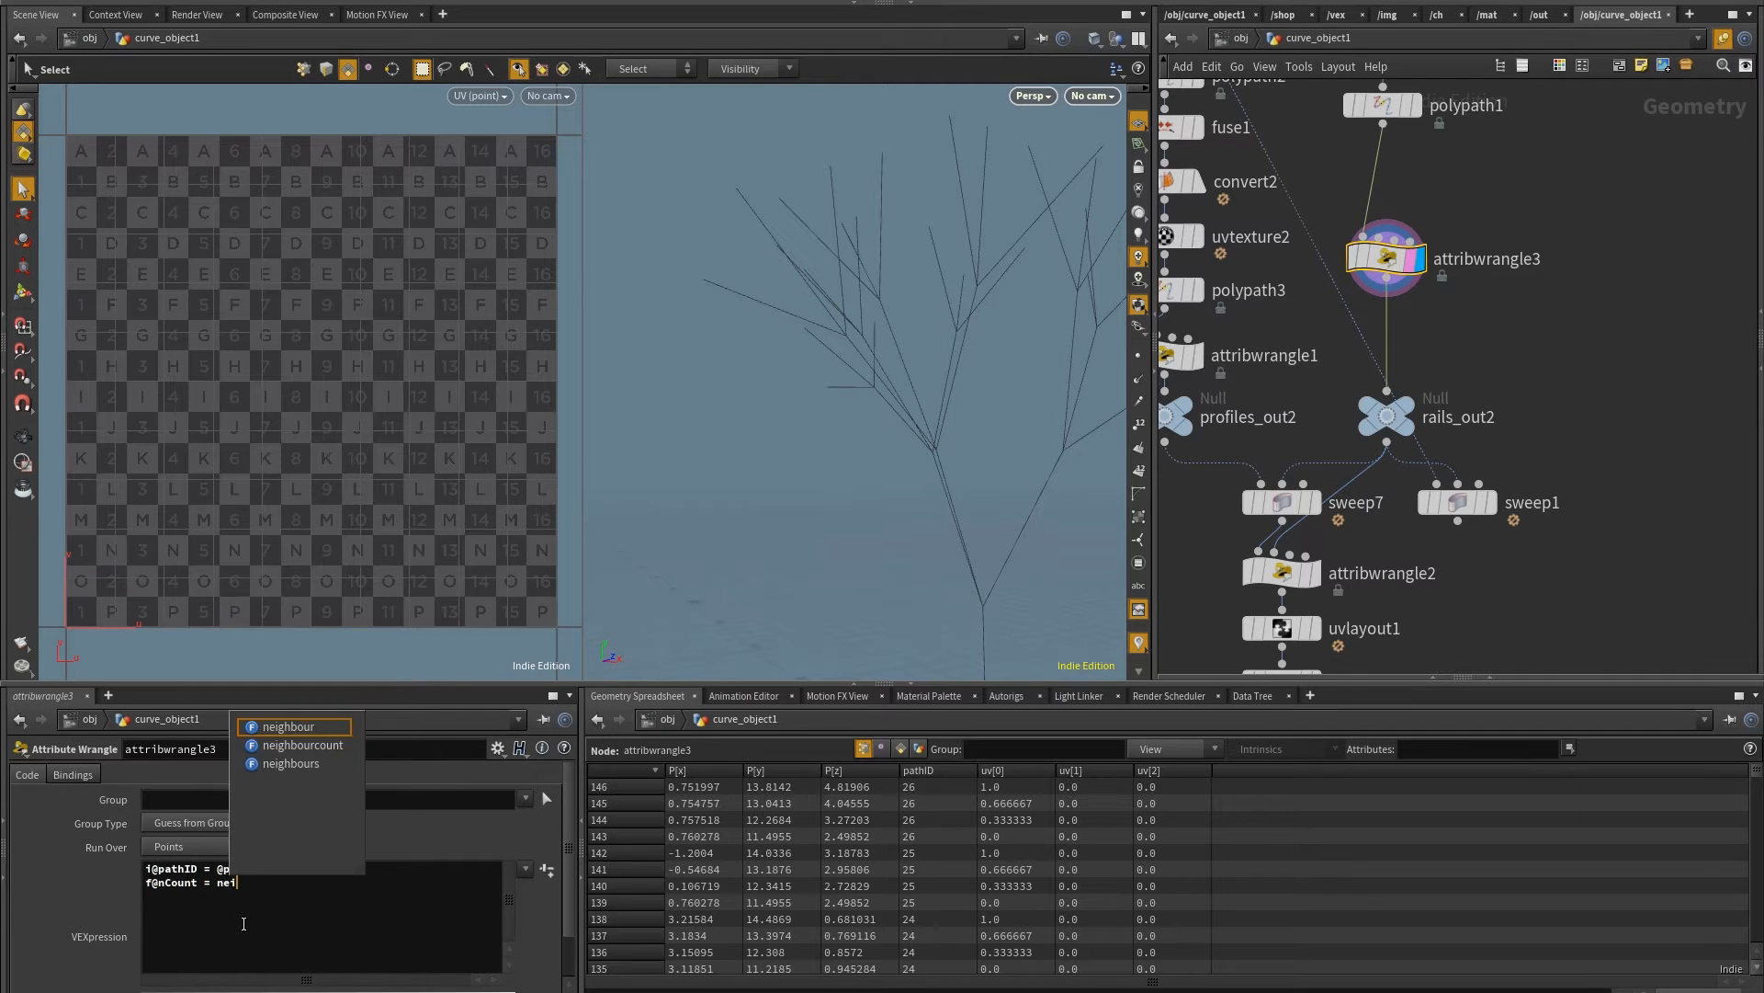
click(302, 744)
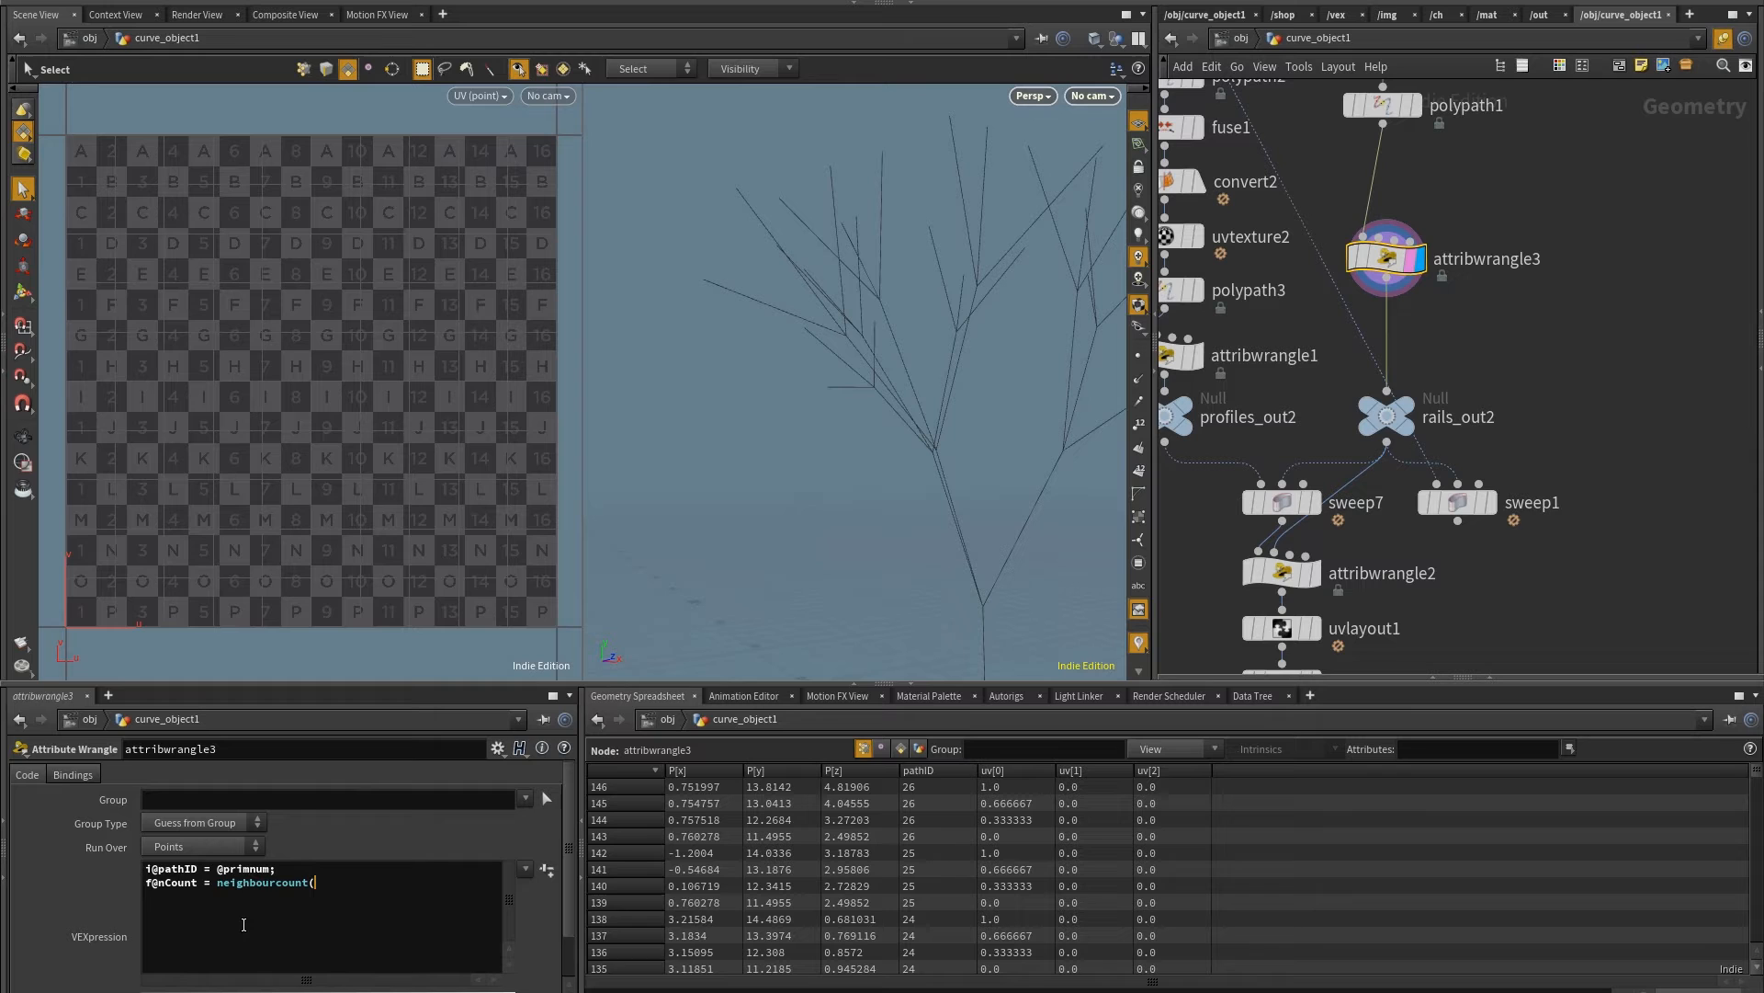
text(0)
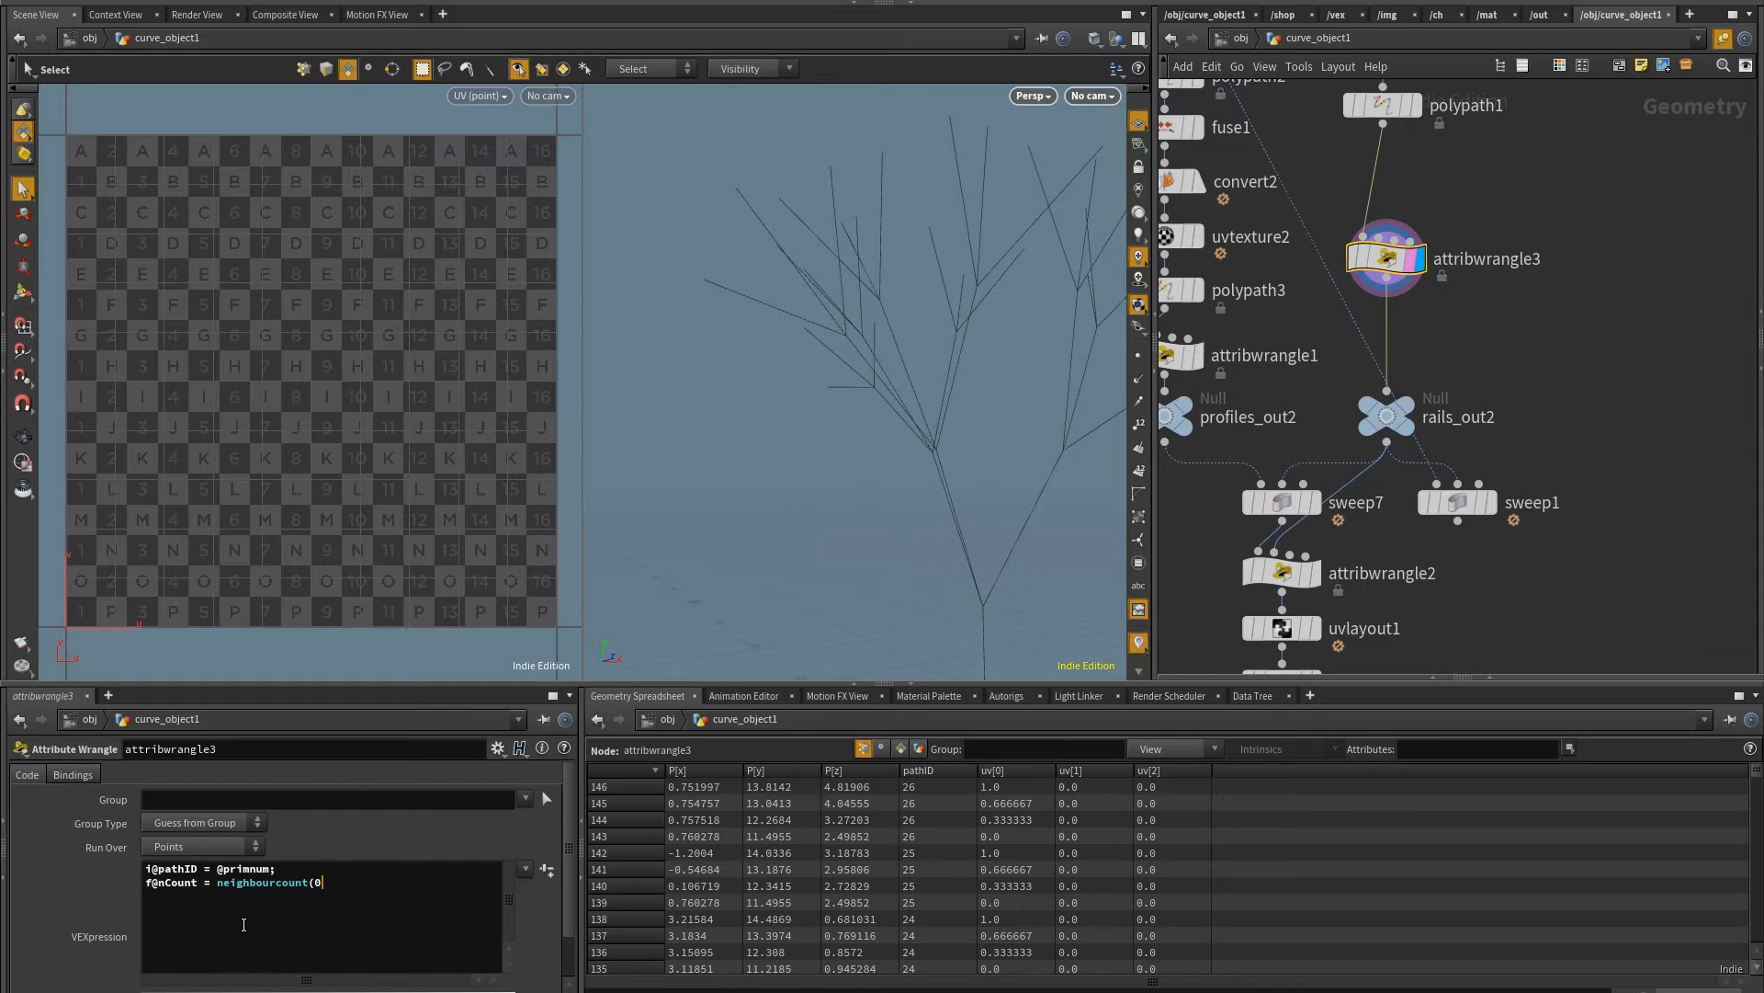
text(,@ptnu)
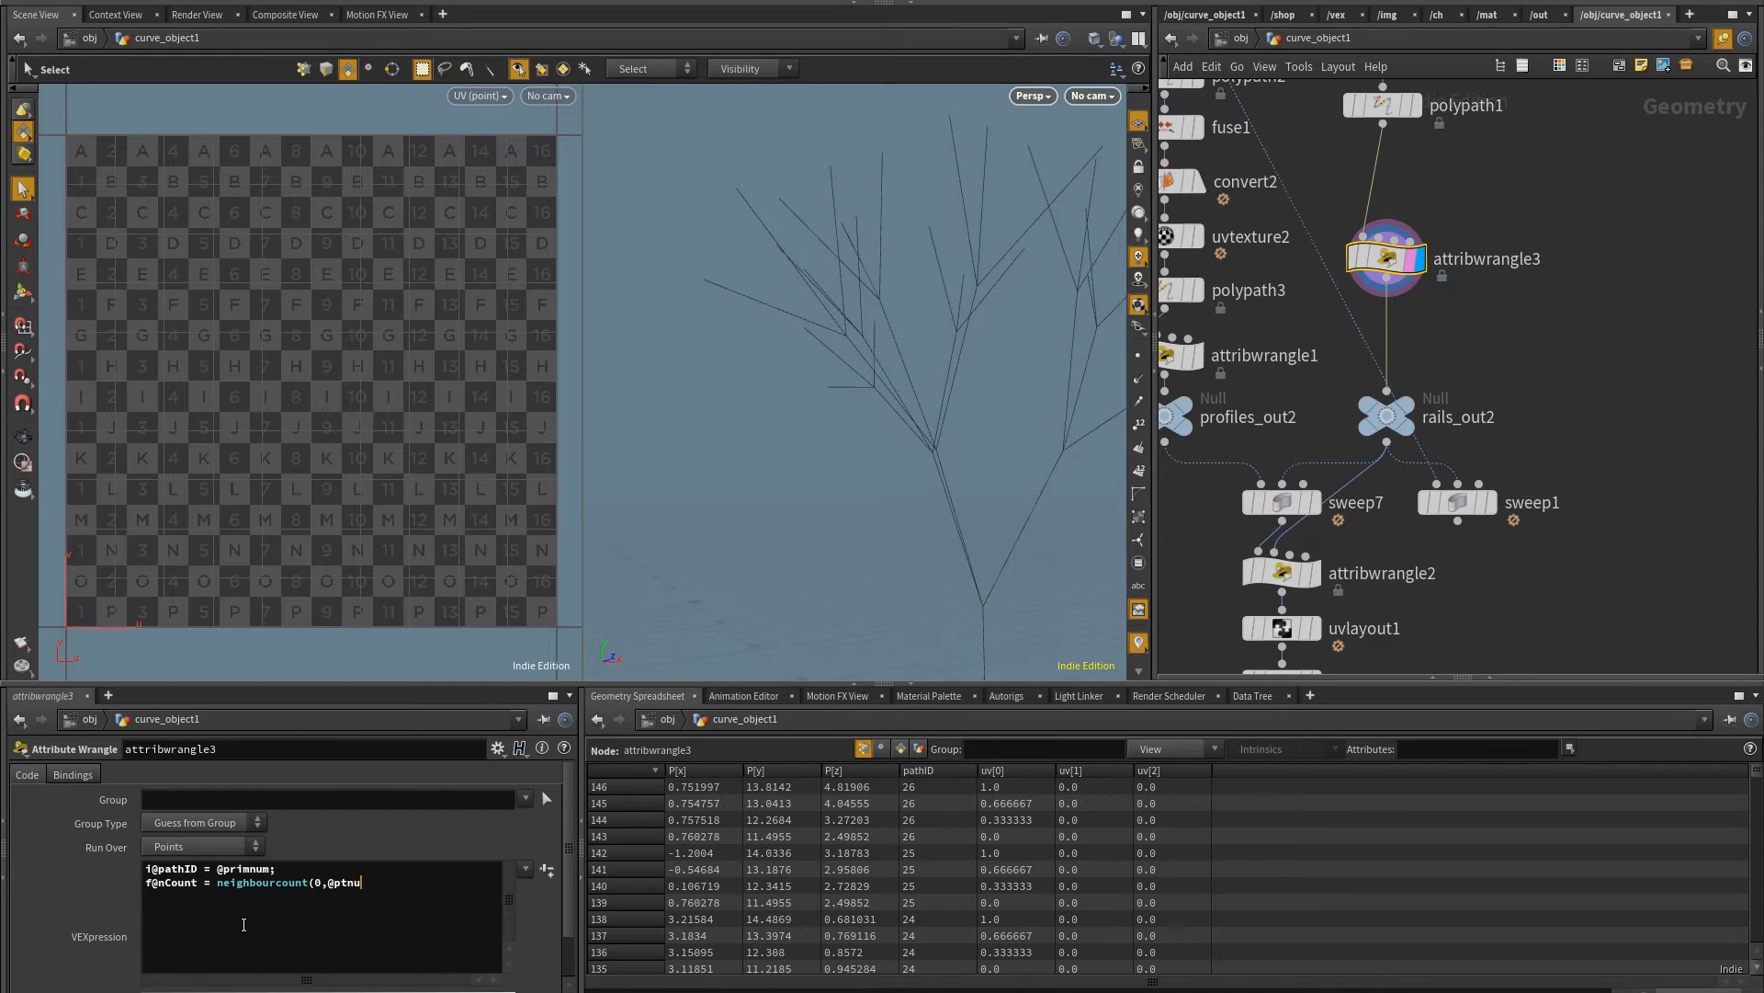
text();)
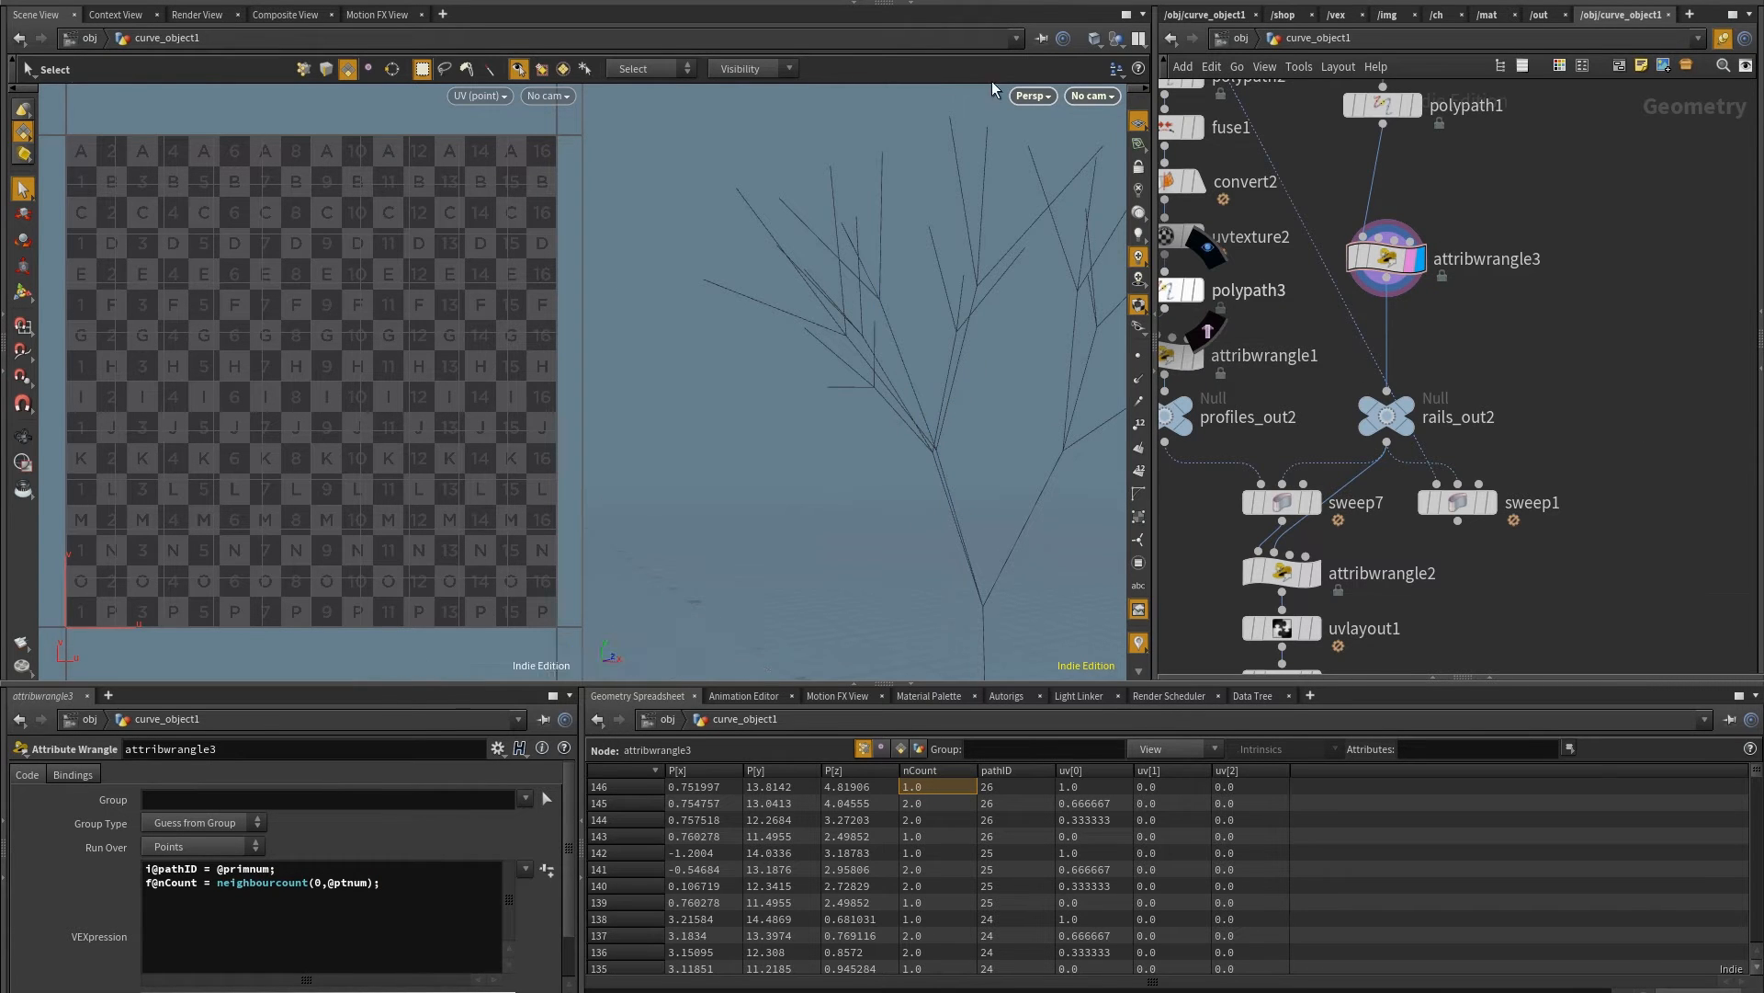
Show the tree points, select them by their nCount value, and display sweep1 again
click(561, 68)
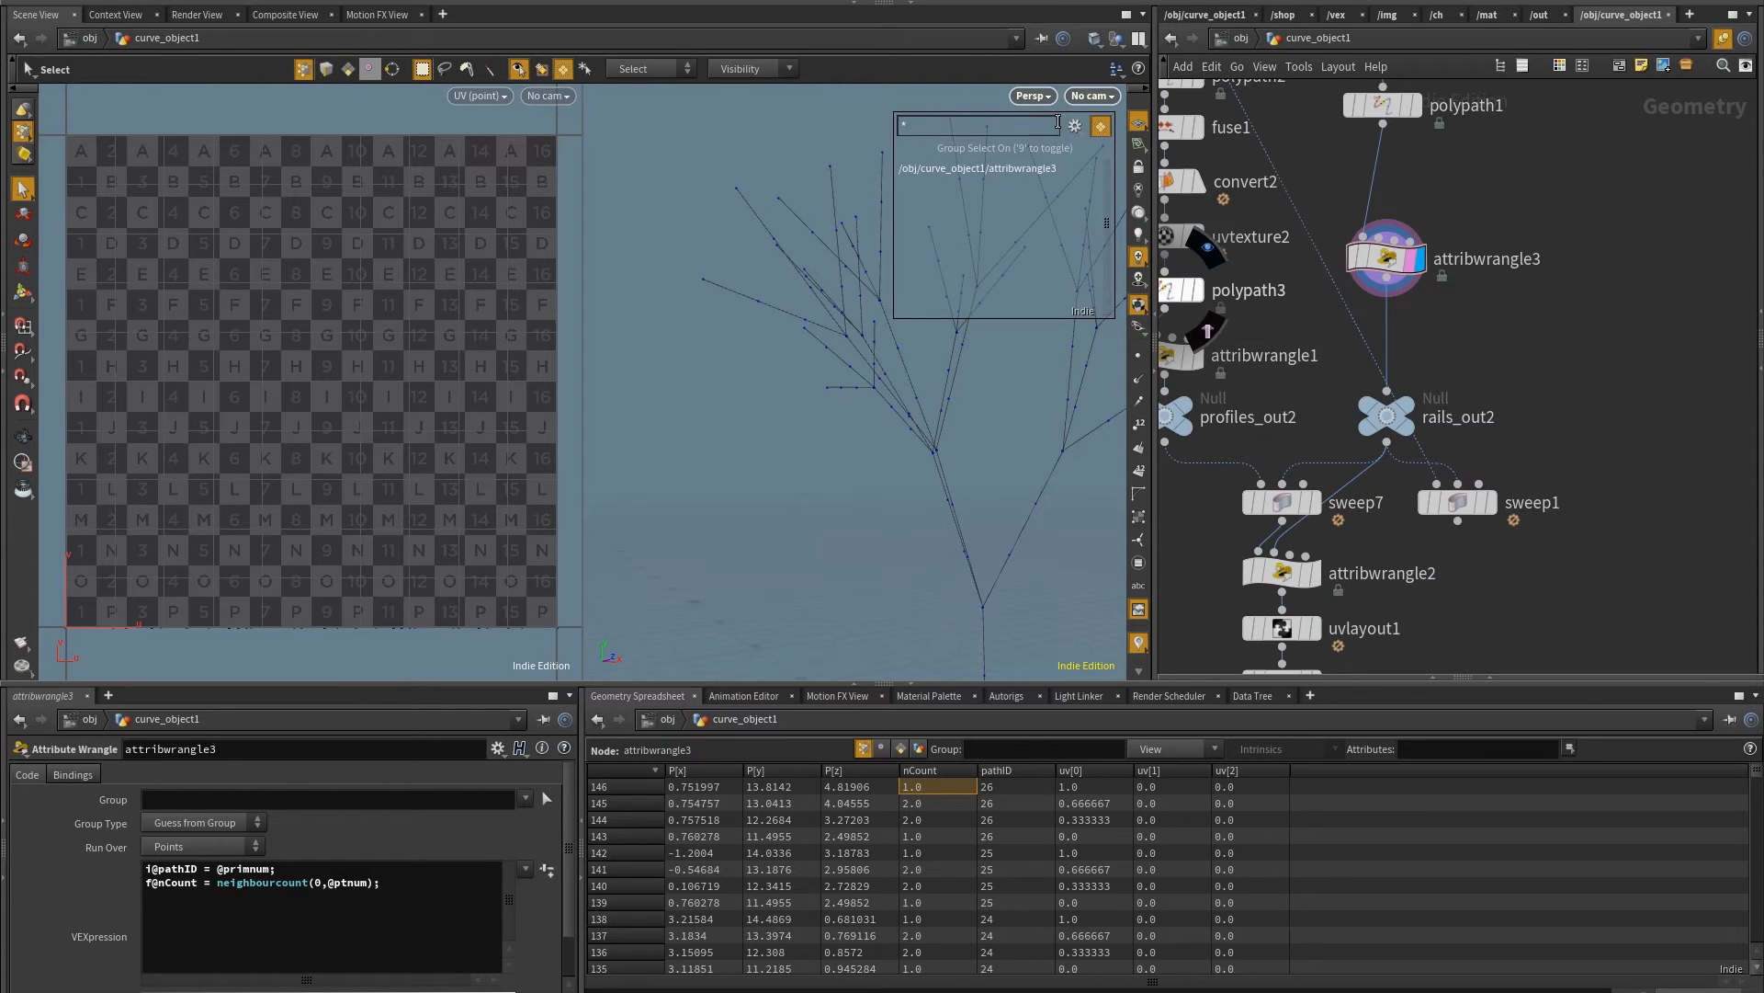
click(1073, 126)
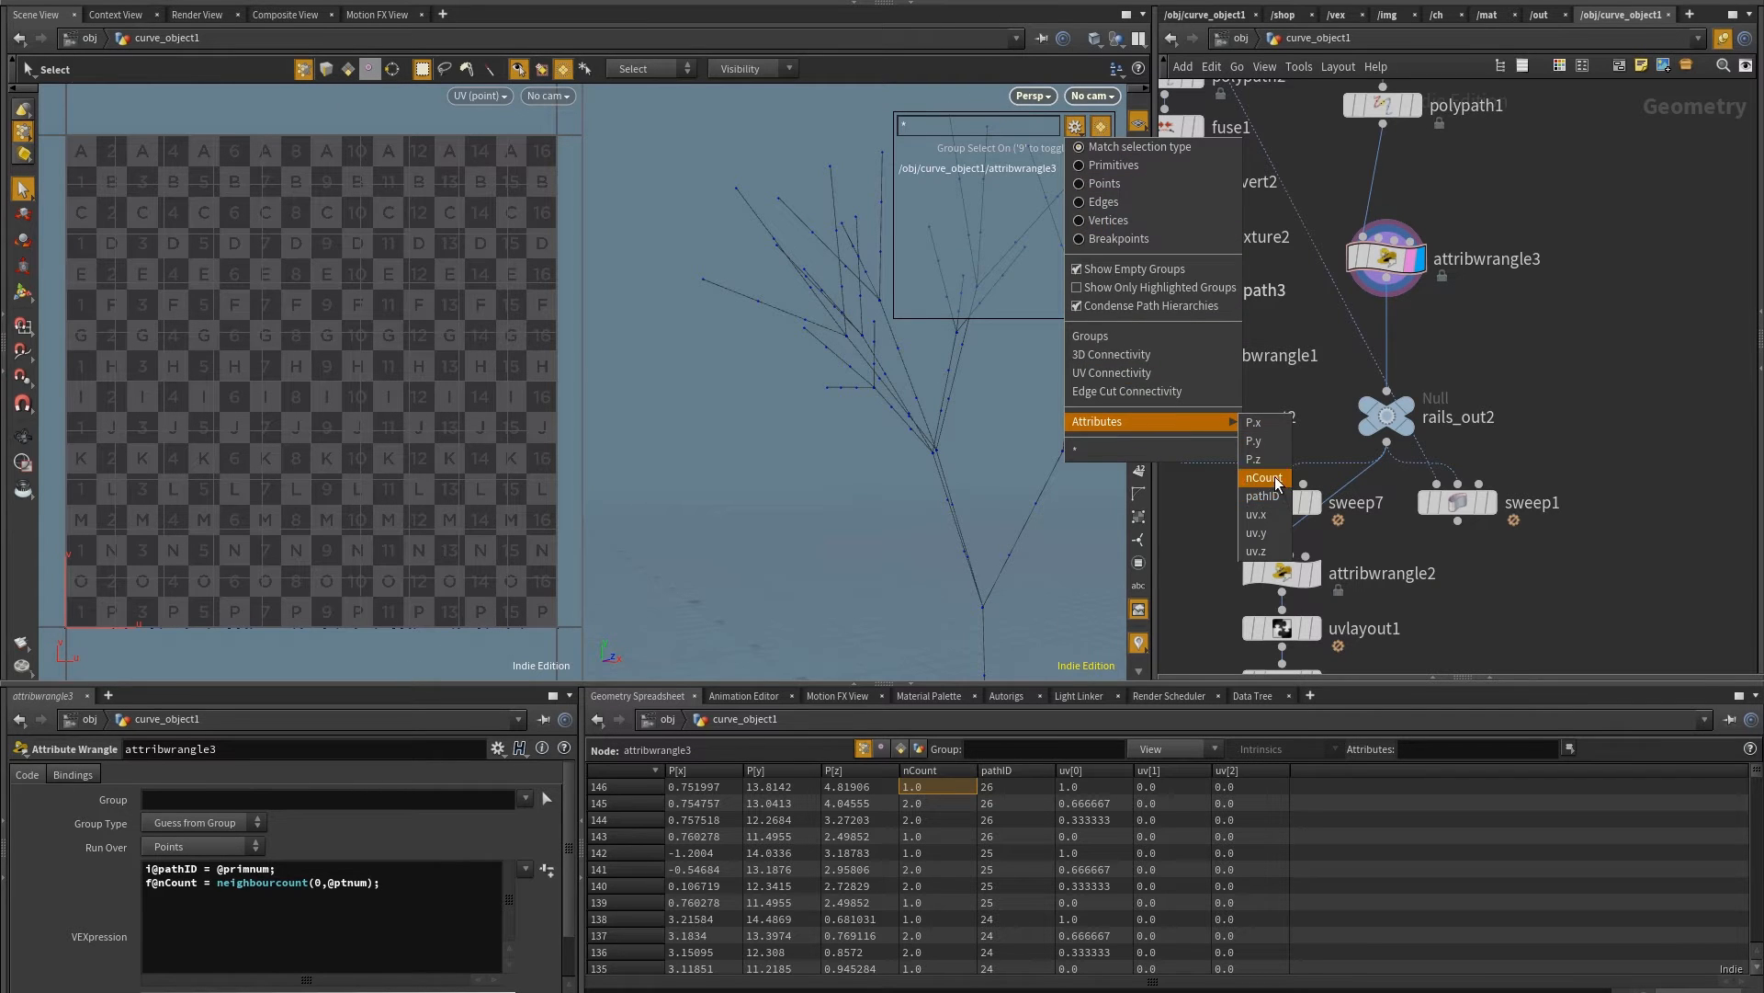
click(1263, 477)
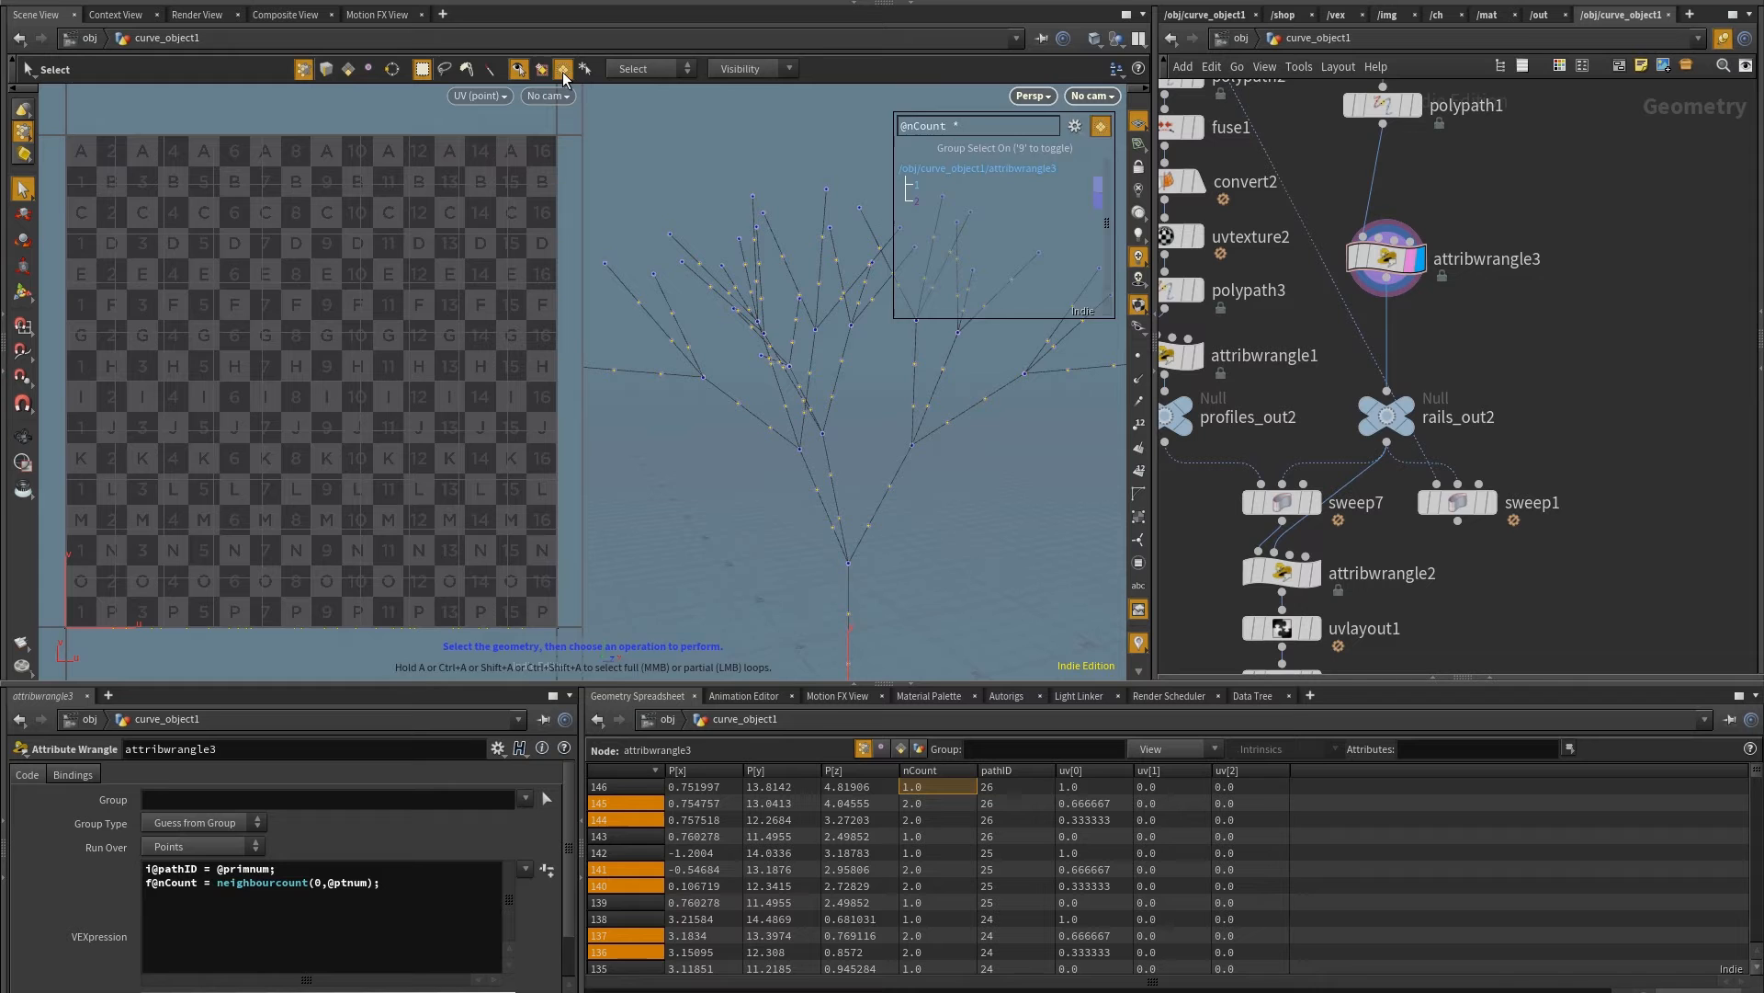
click(1458, 502)
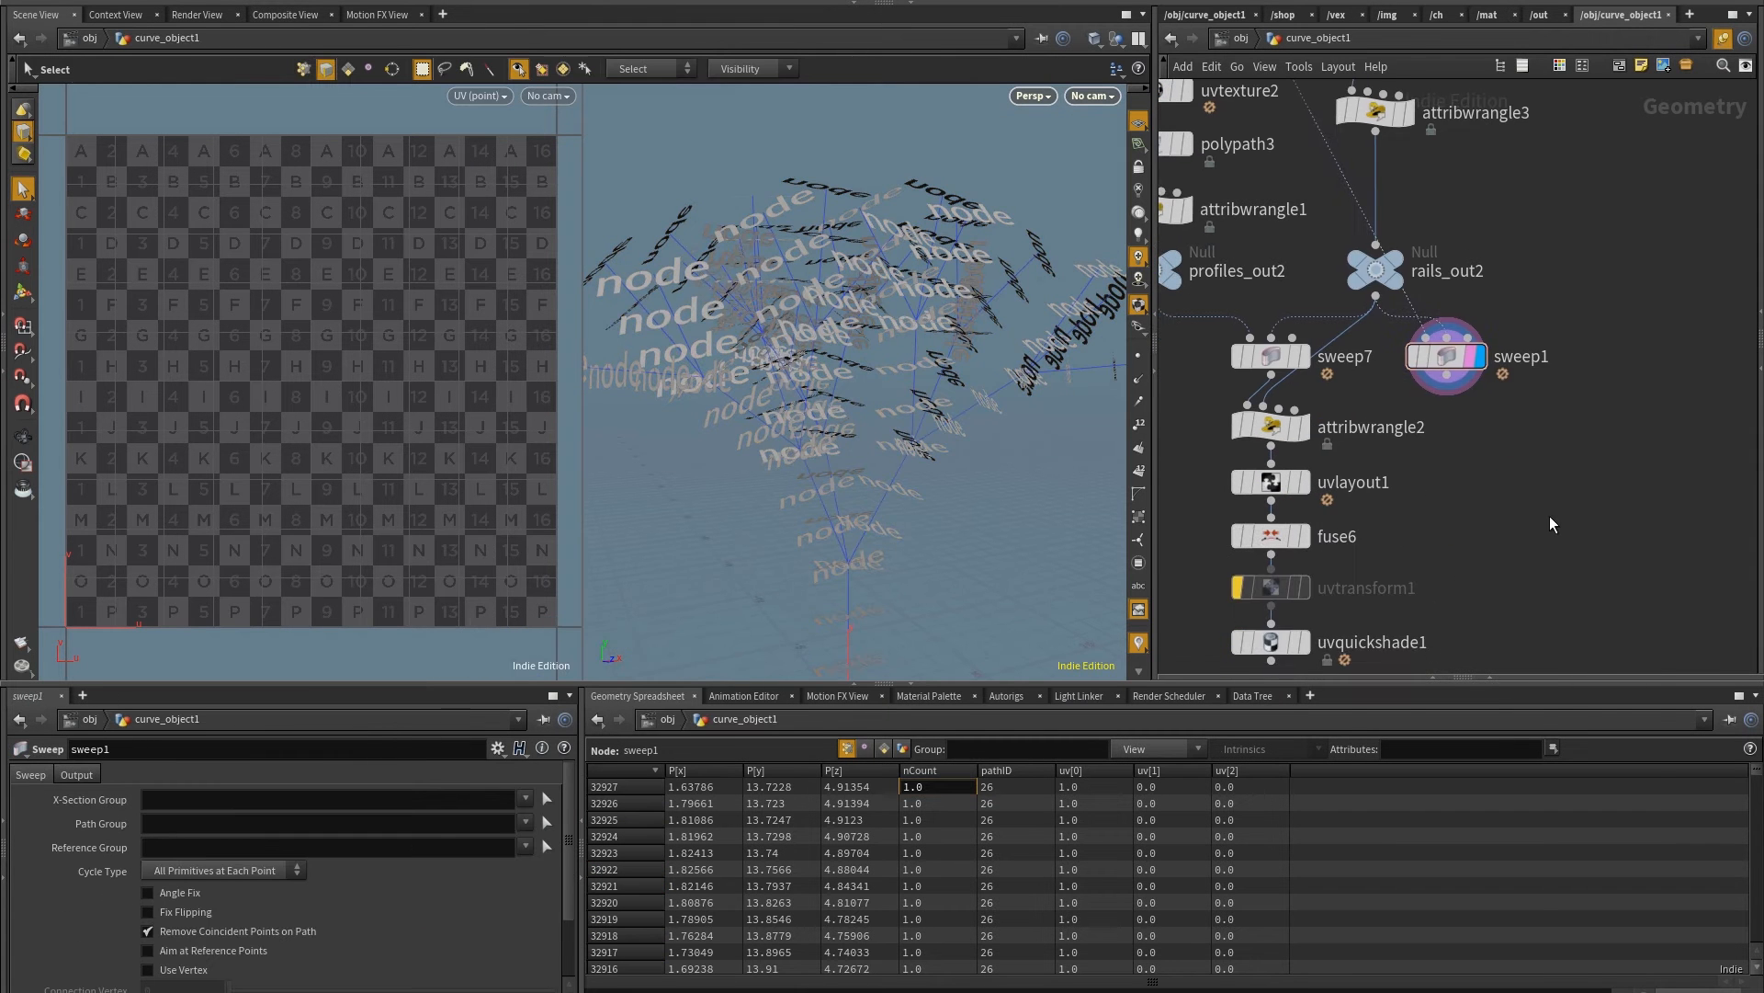
key(Tab)
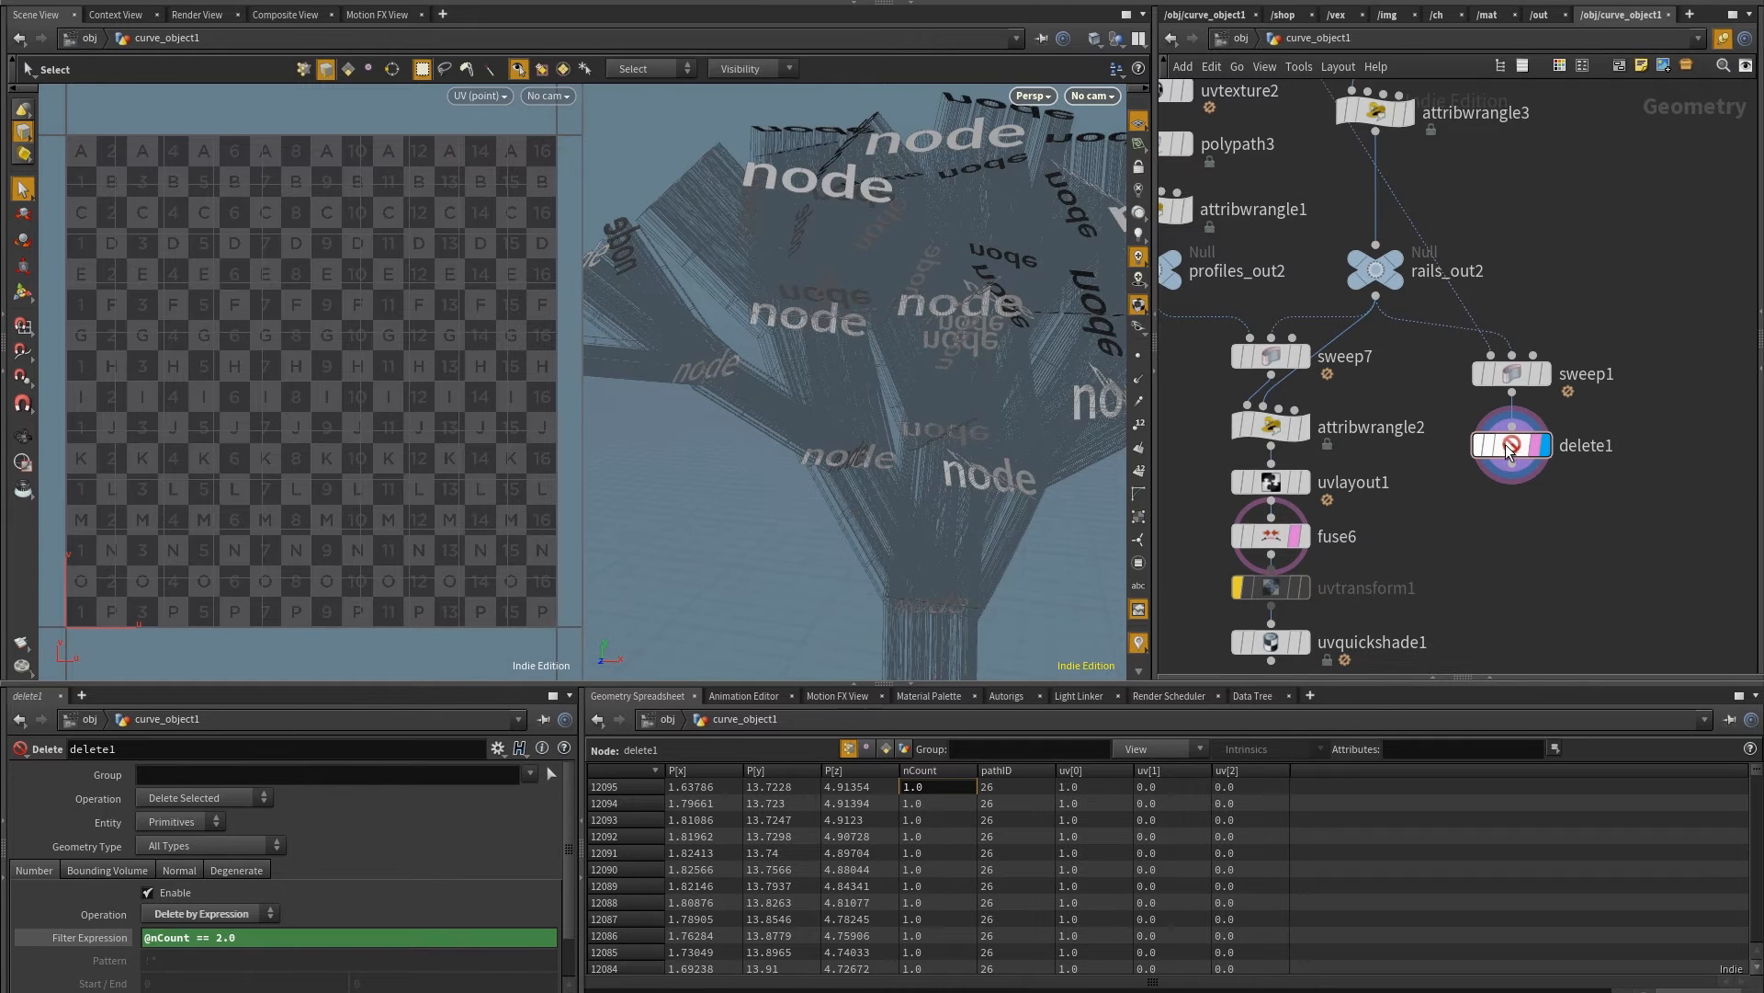
key(Tab)
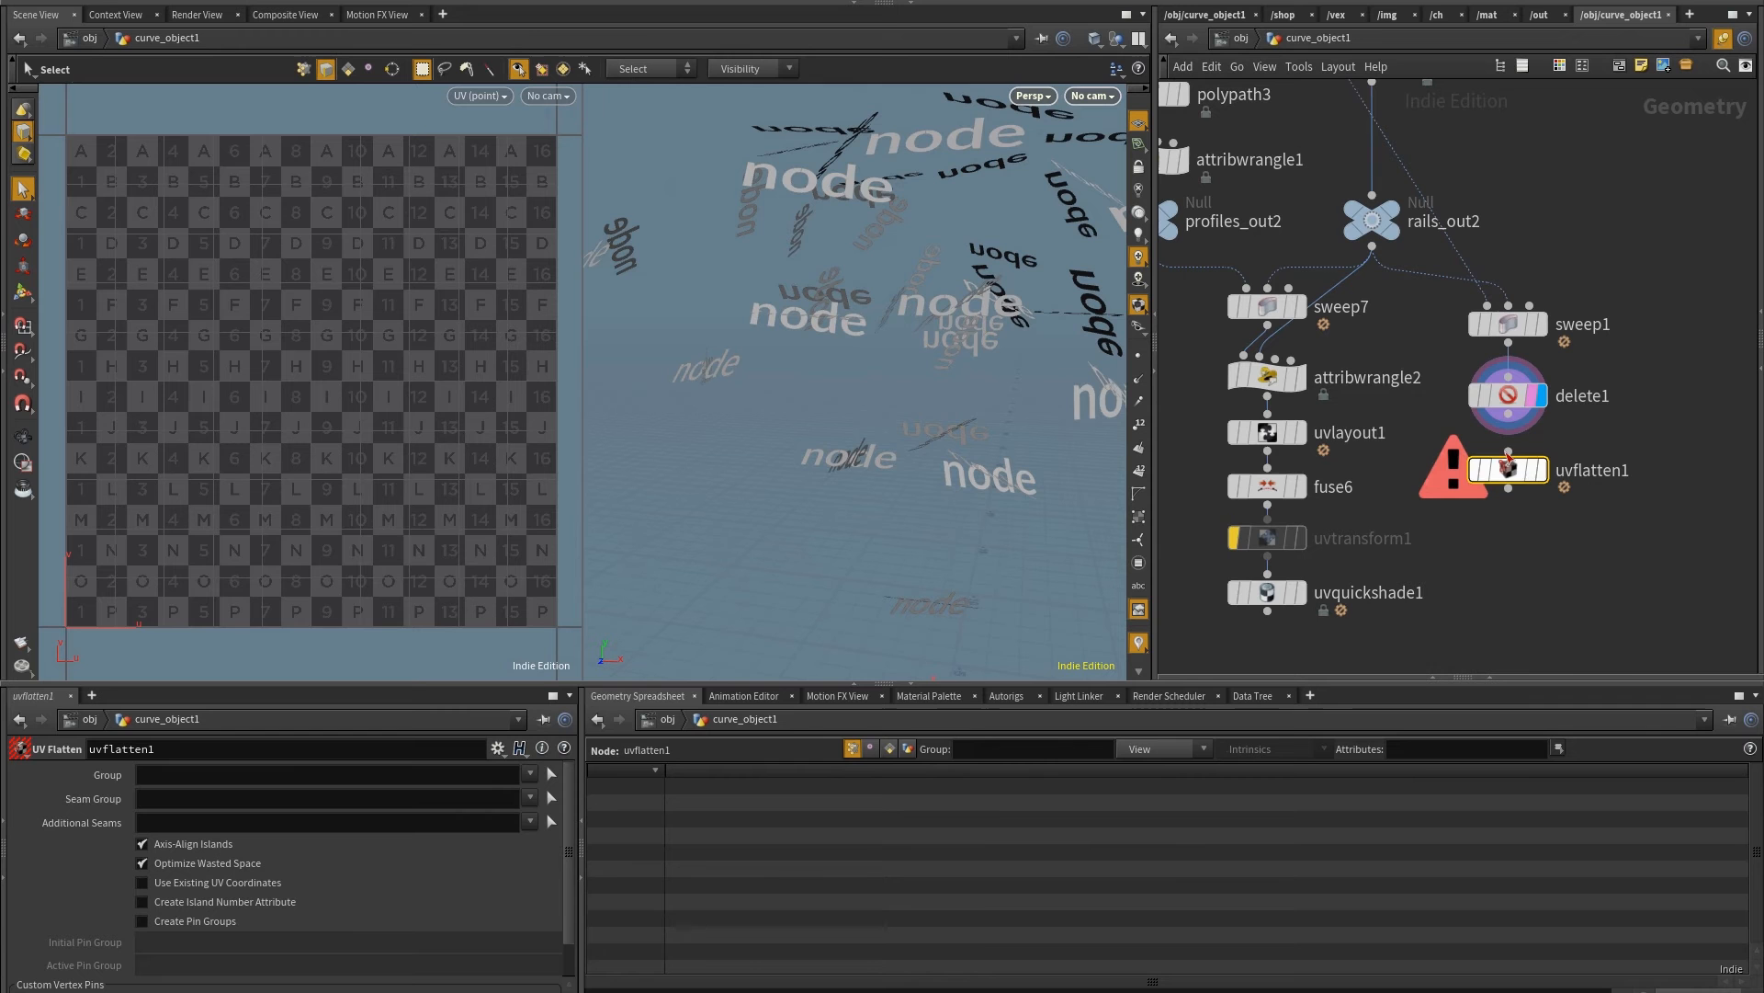
Merge uvflatten1 with attribwrangle2 into uvlayout1 and bring up the viewport Display Options
click(1508, 469)
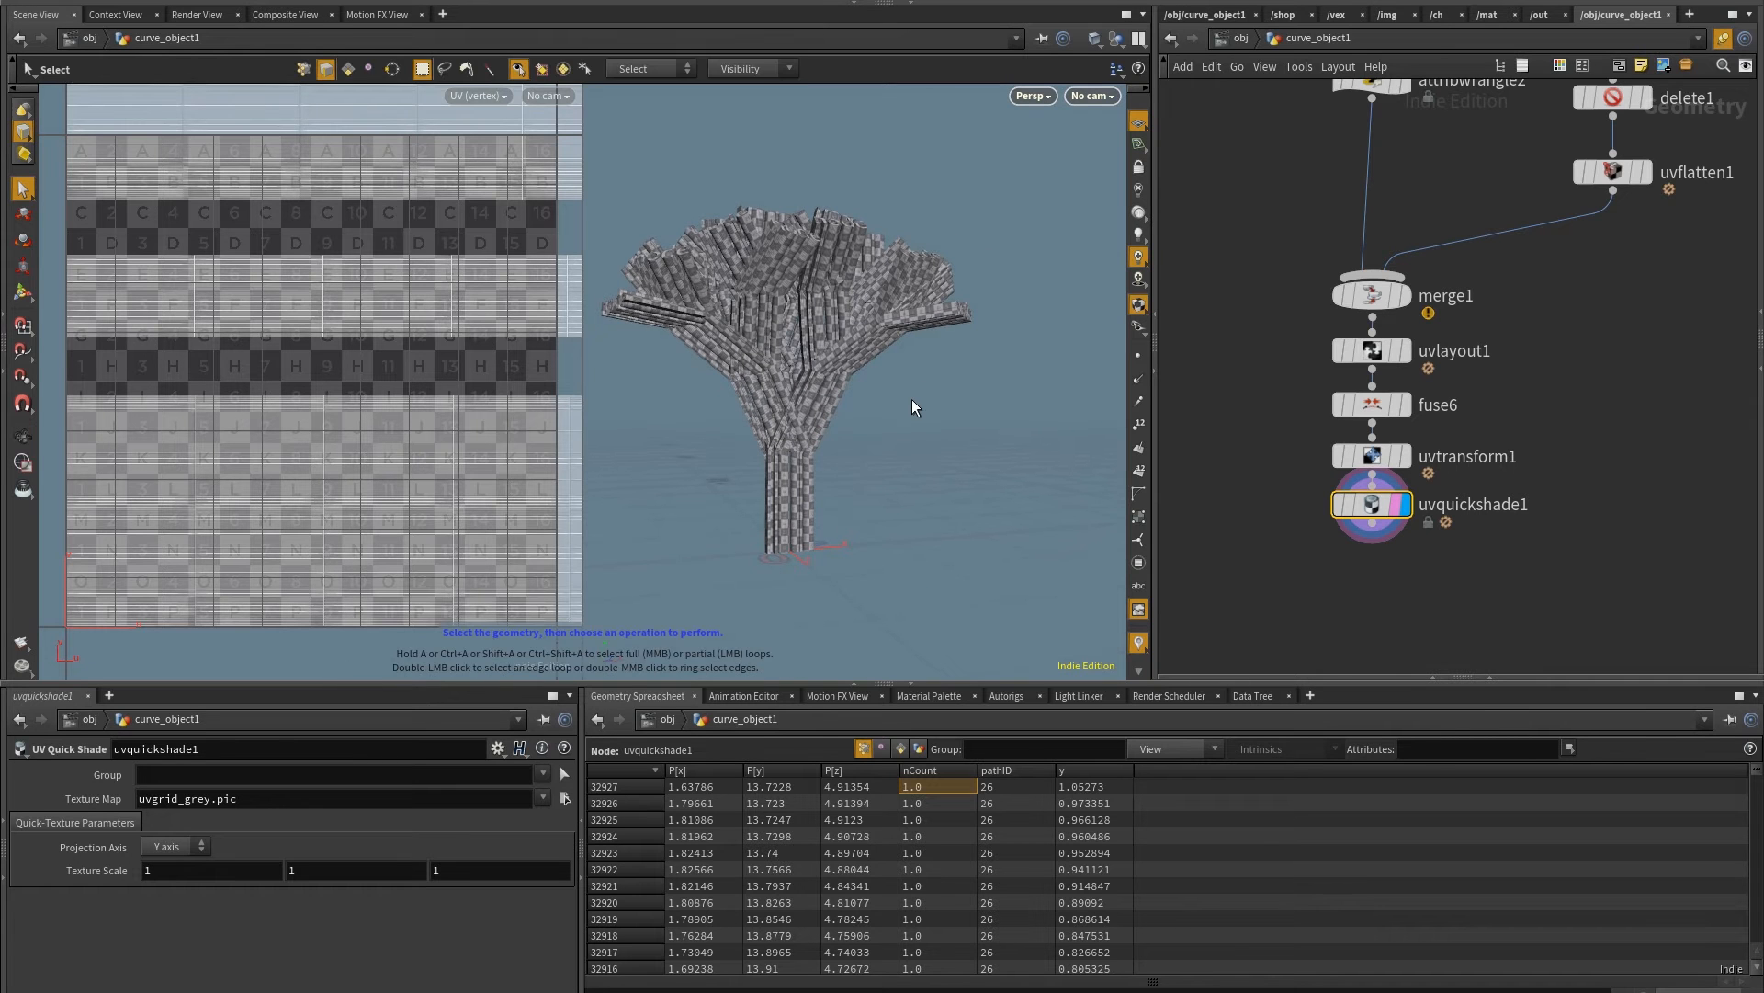
click(1372, 456)
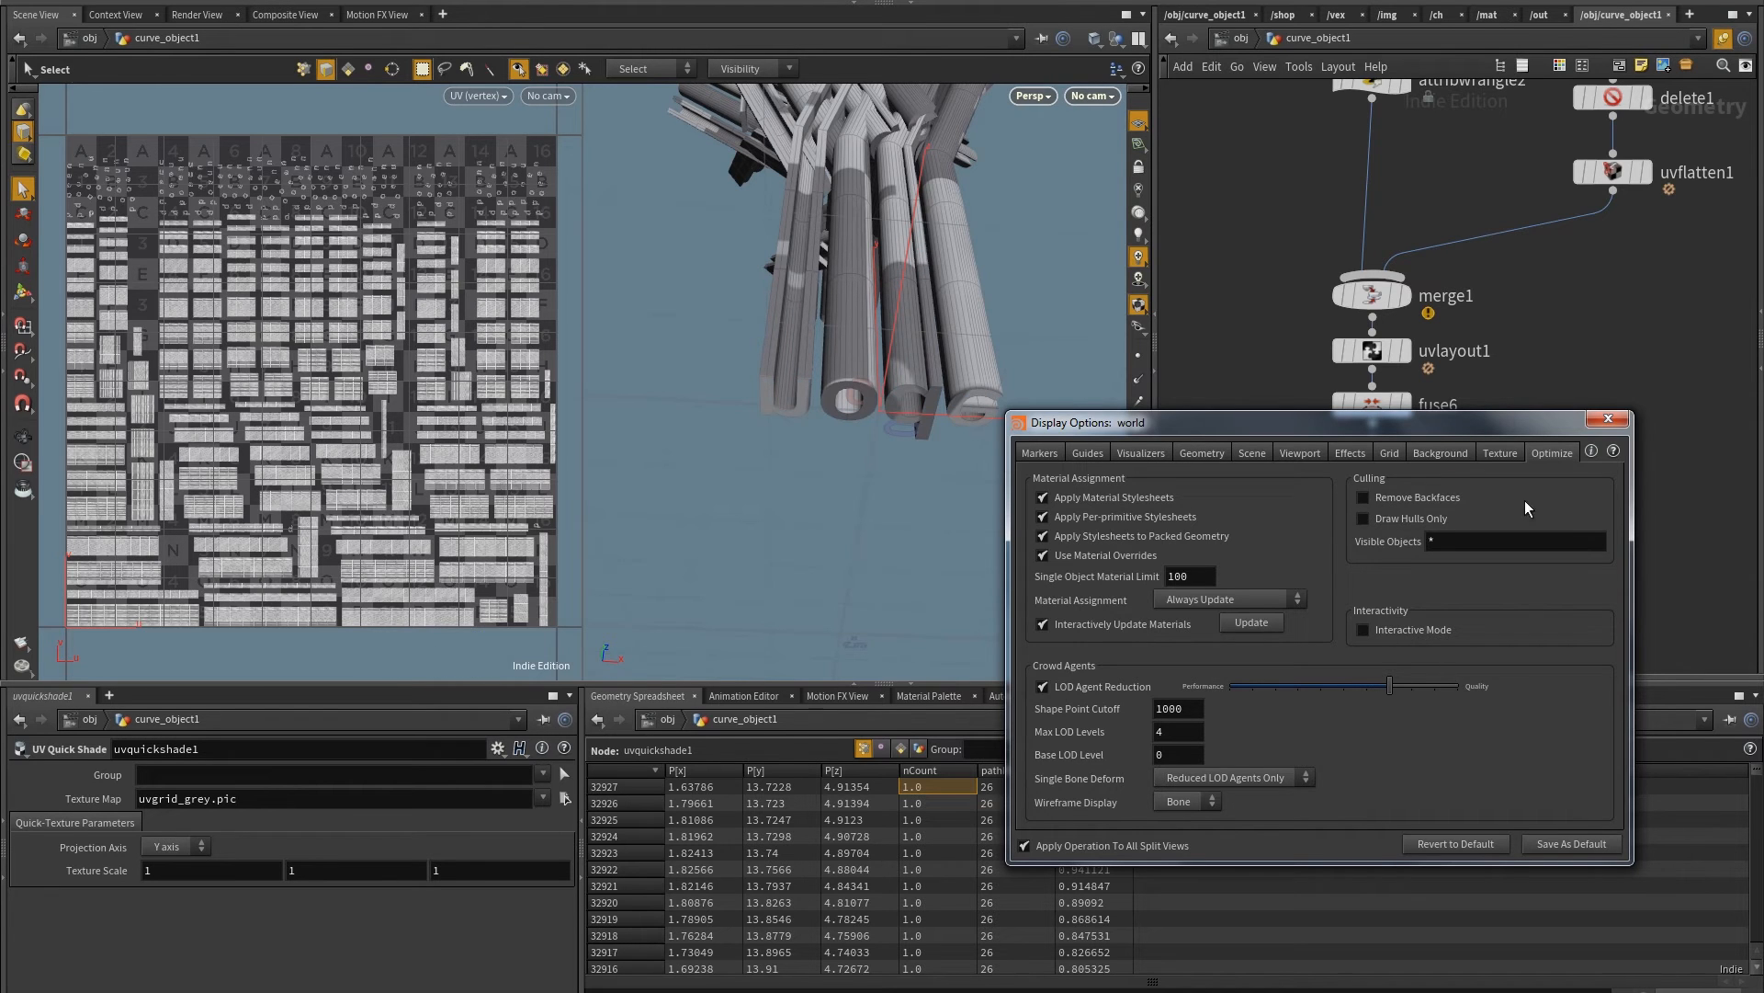
Enable Remove Backfaces in the Display Options Optimize settings
click(1608, 418)
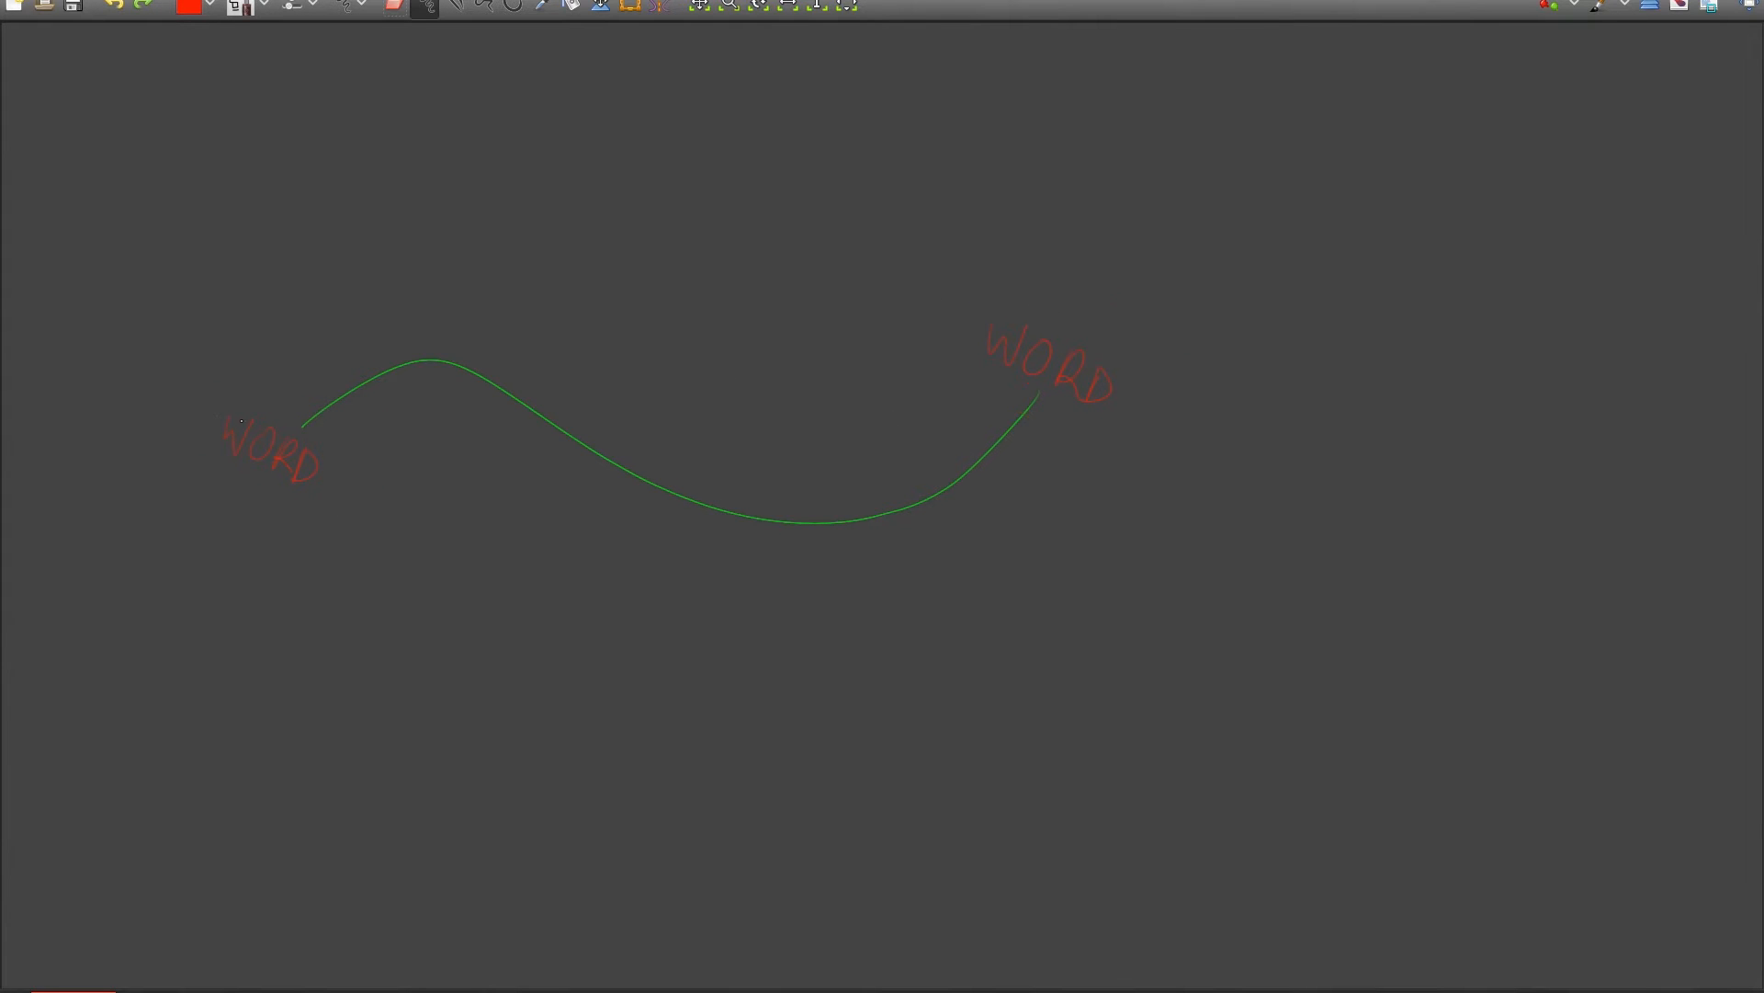
mouse_move(222, 672)
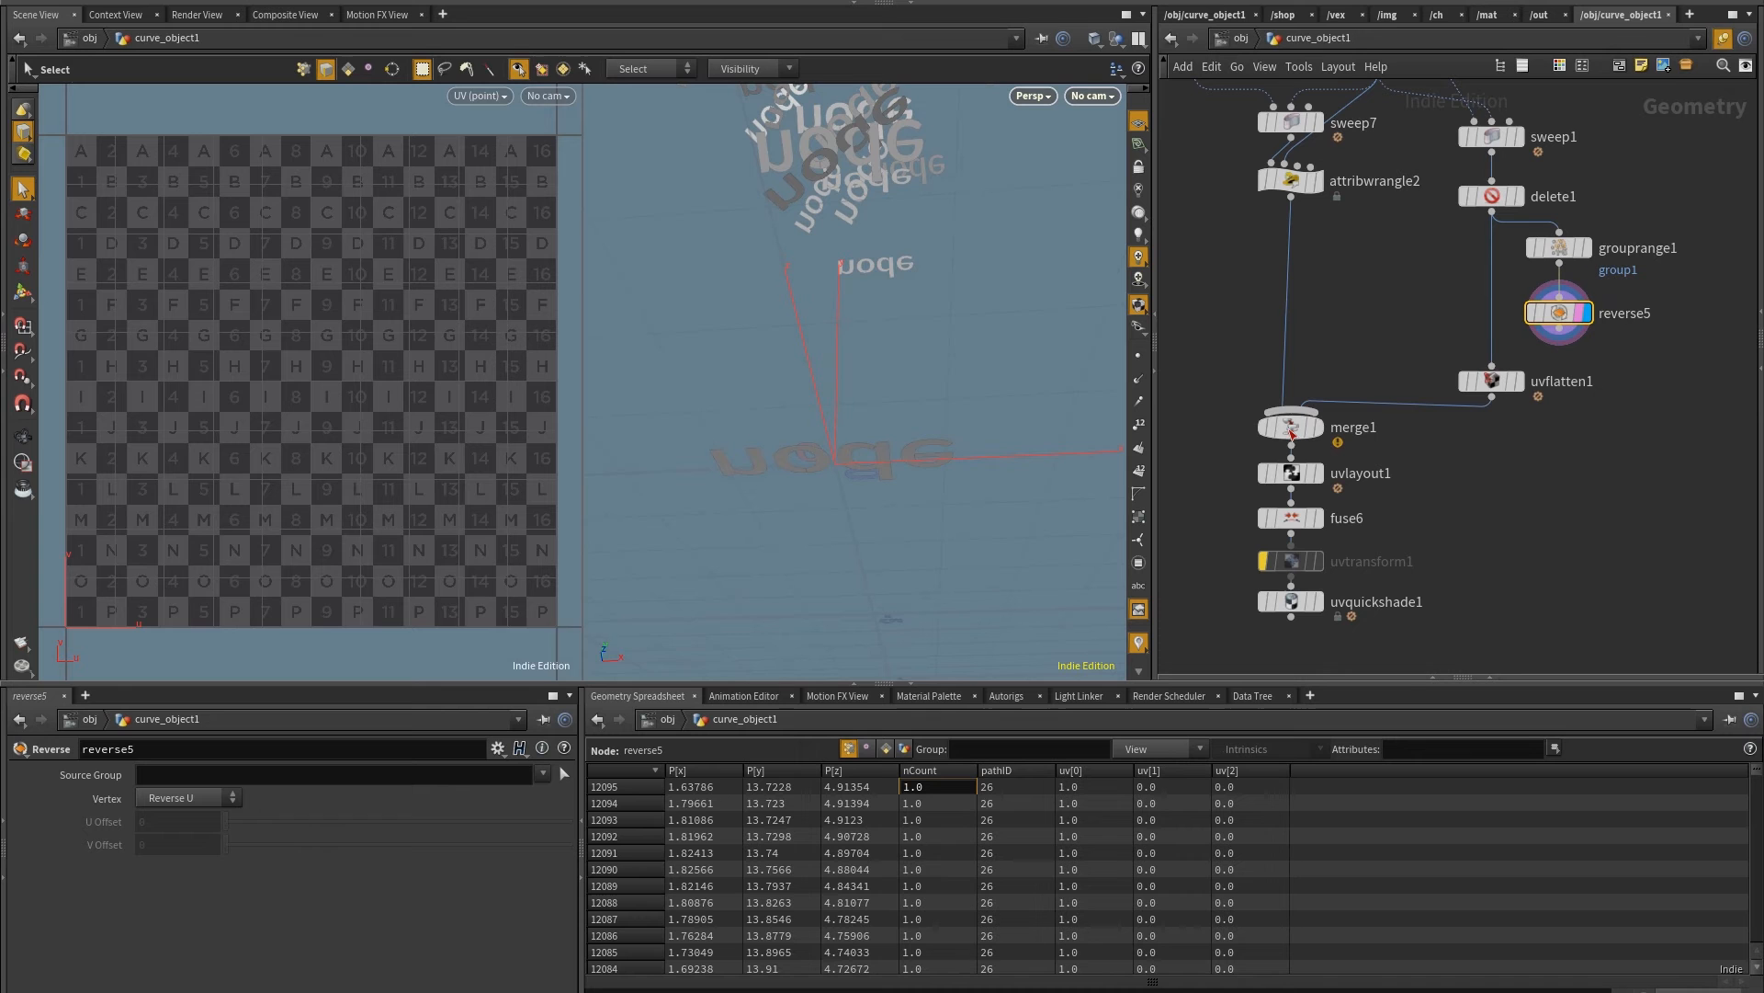
Set reverse5's Source Group to group1, check the caps, and change font4's text to 'nodeFlow'
text(group1)
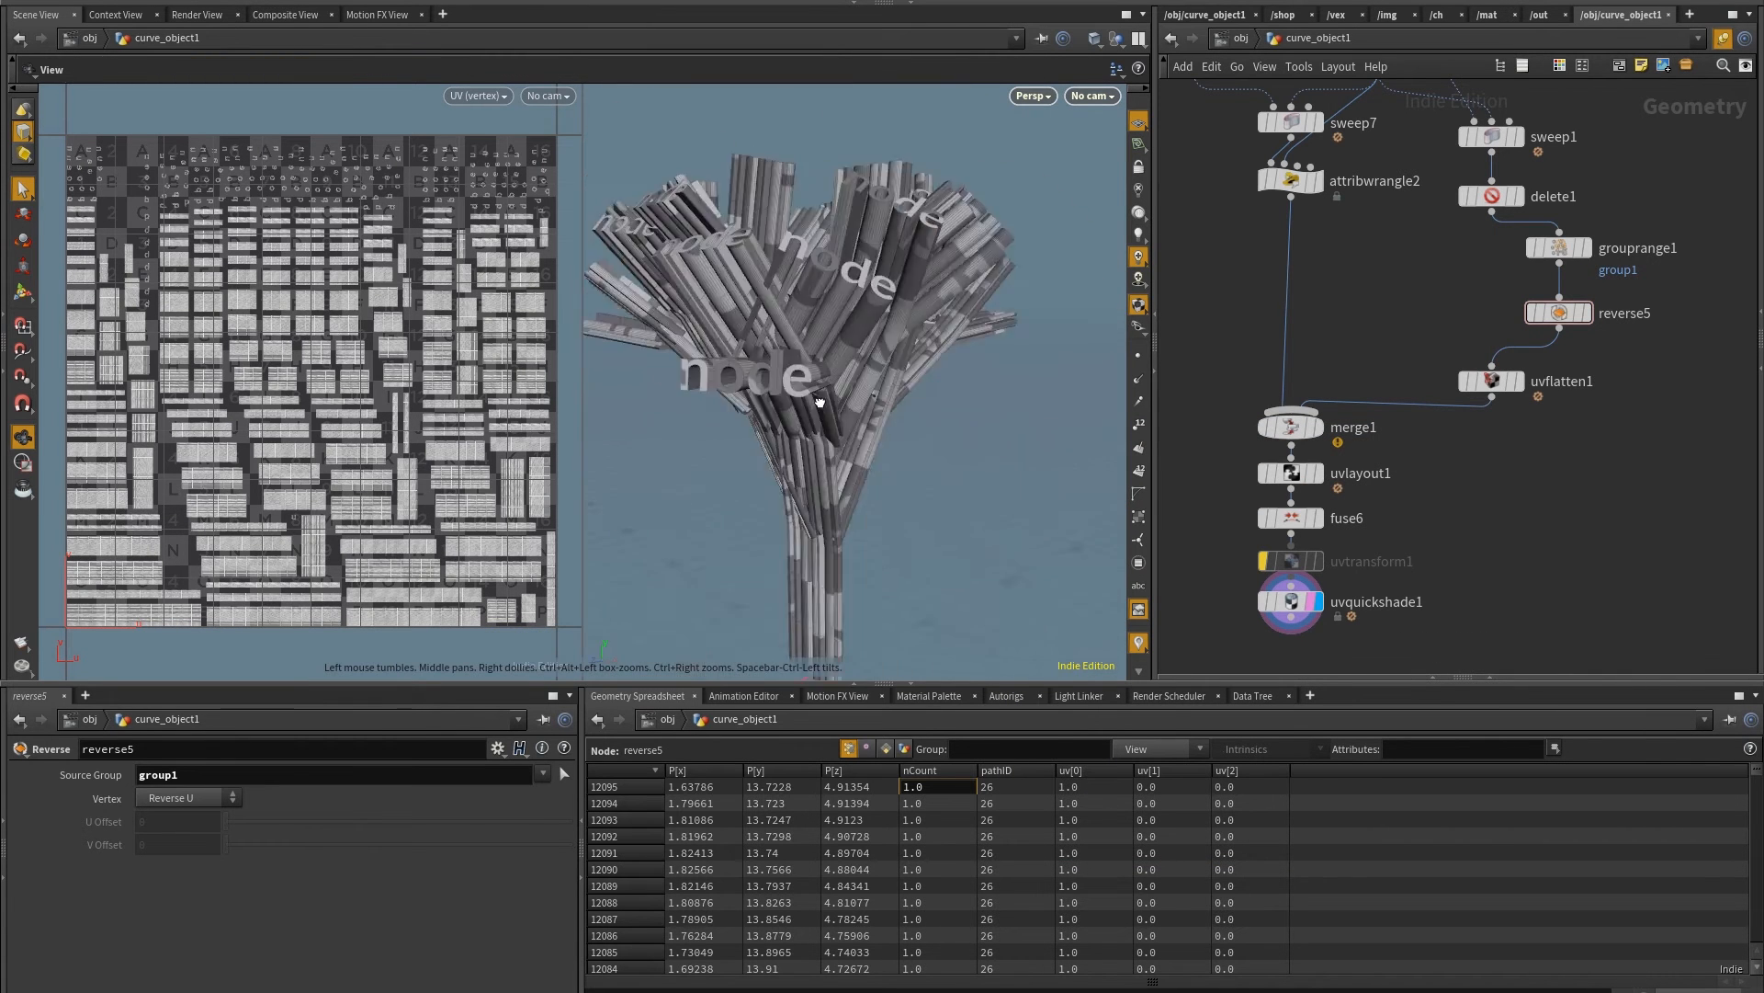
drag(818, 402, 838, 357)
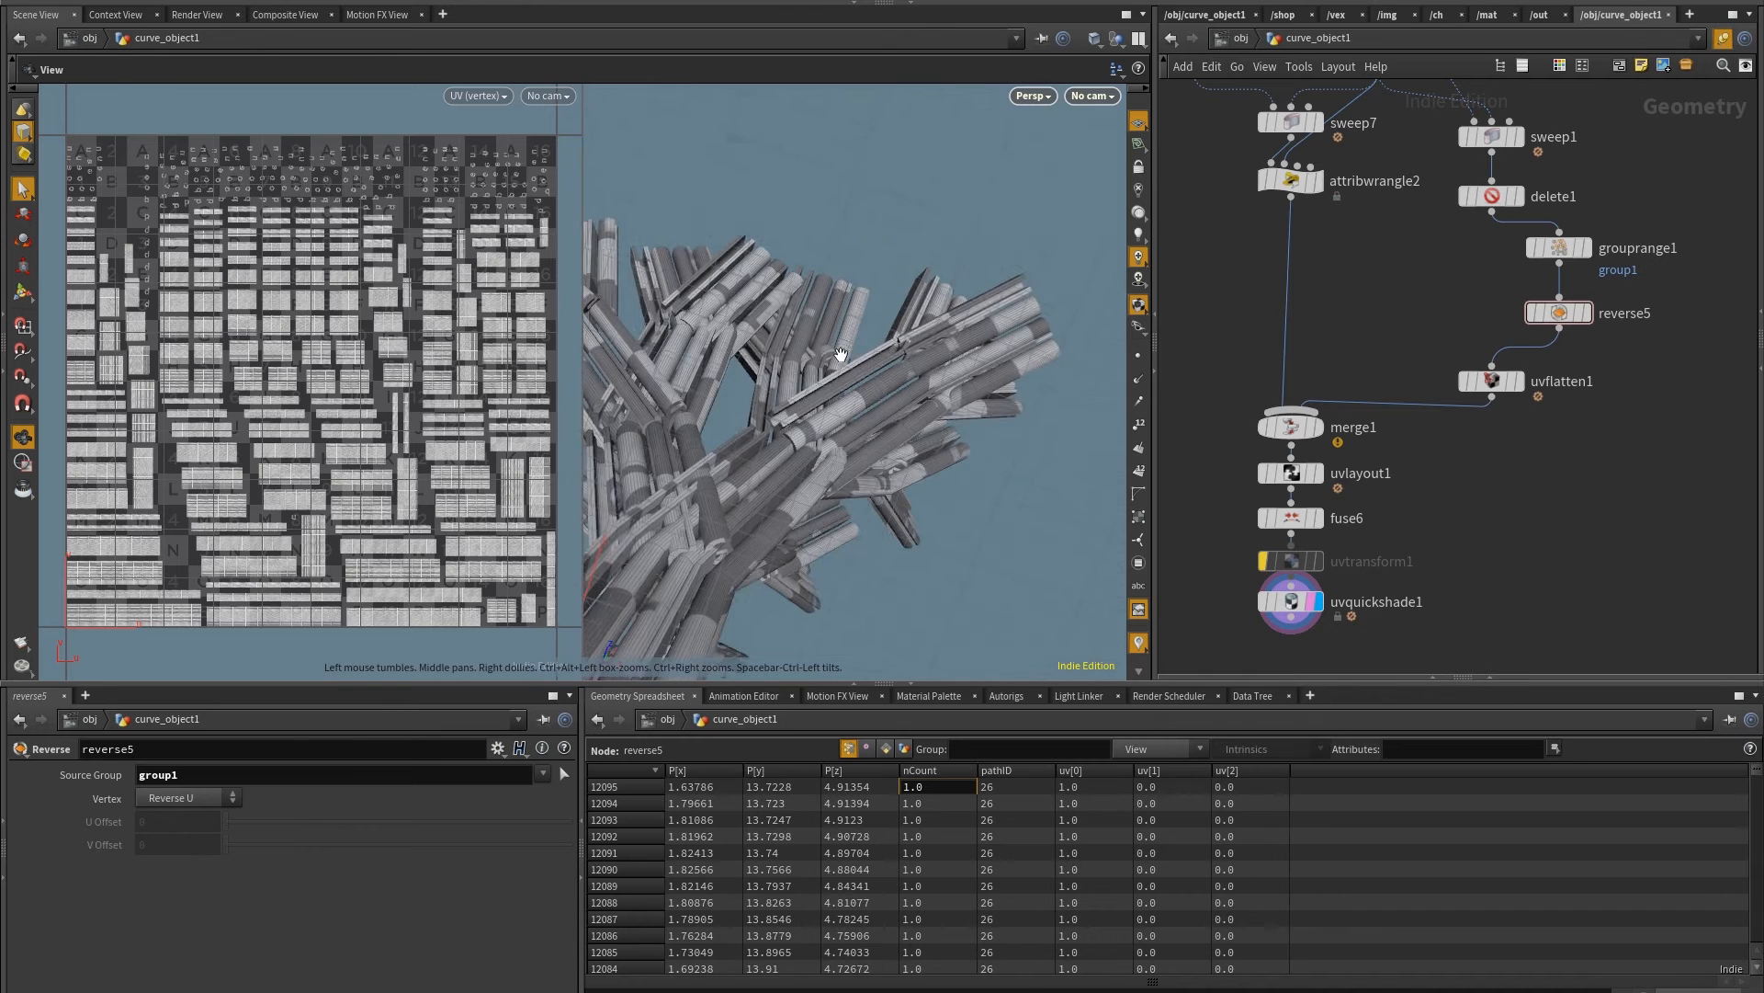
drag(838, 358, 844, 425)
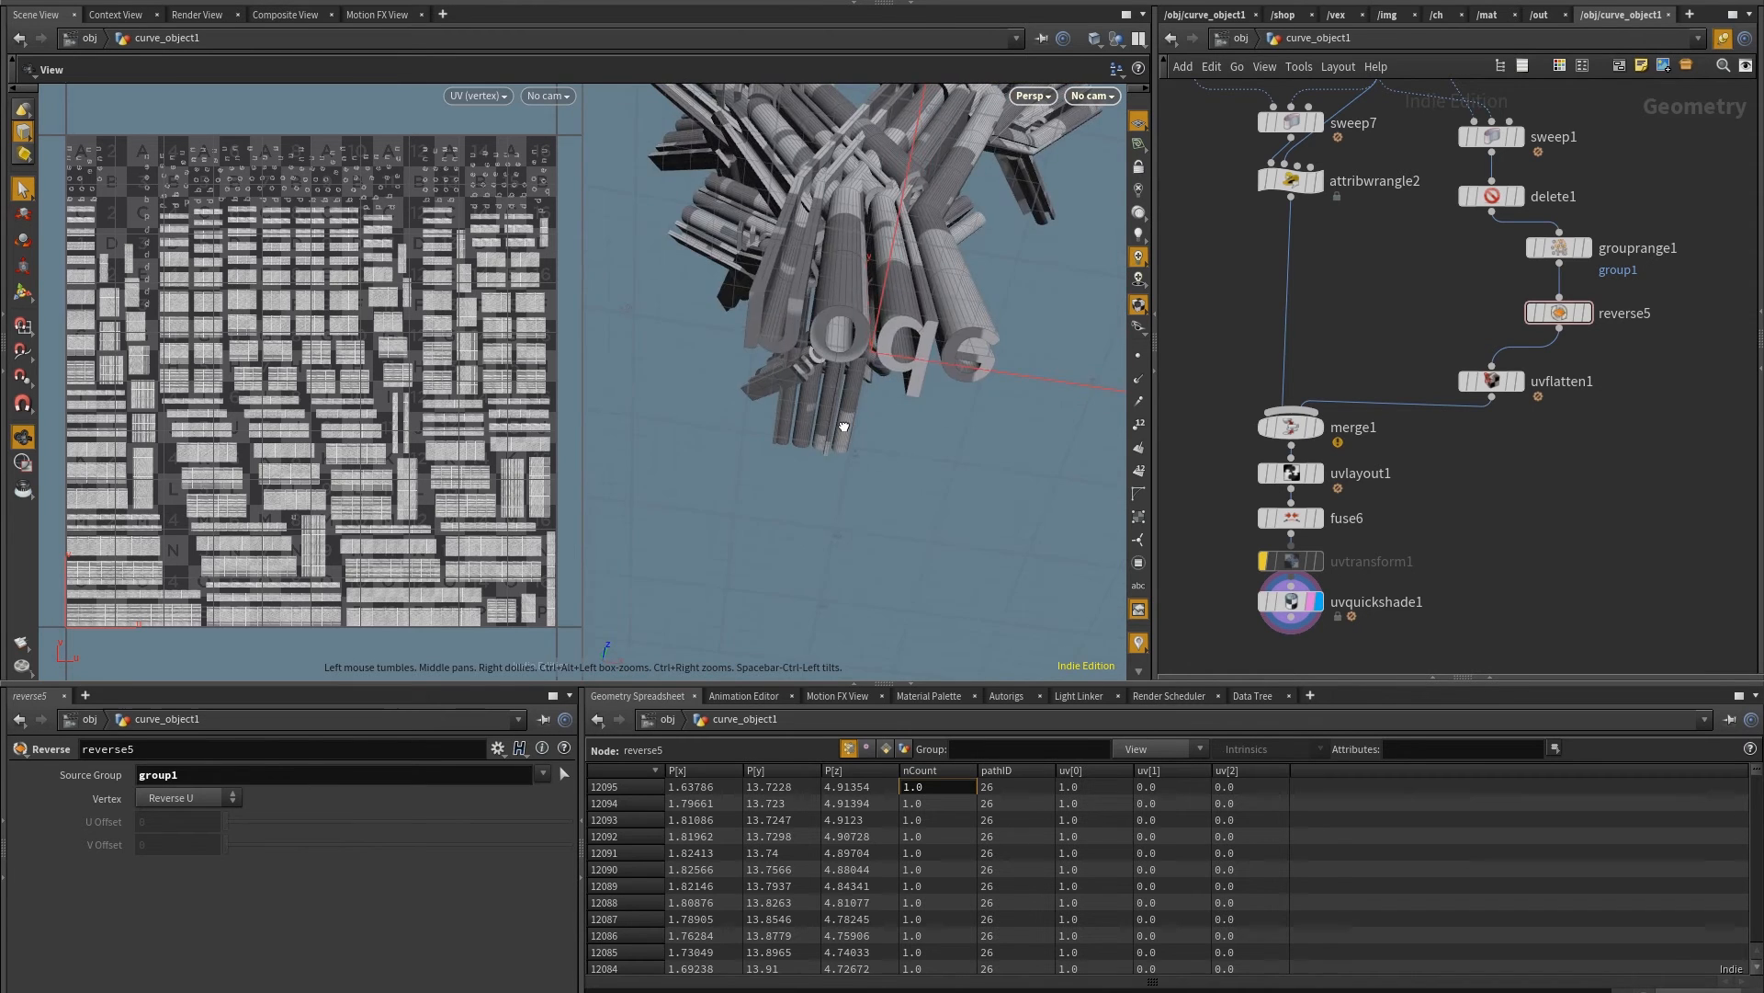
drag(842, 426, 1002, 375)
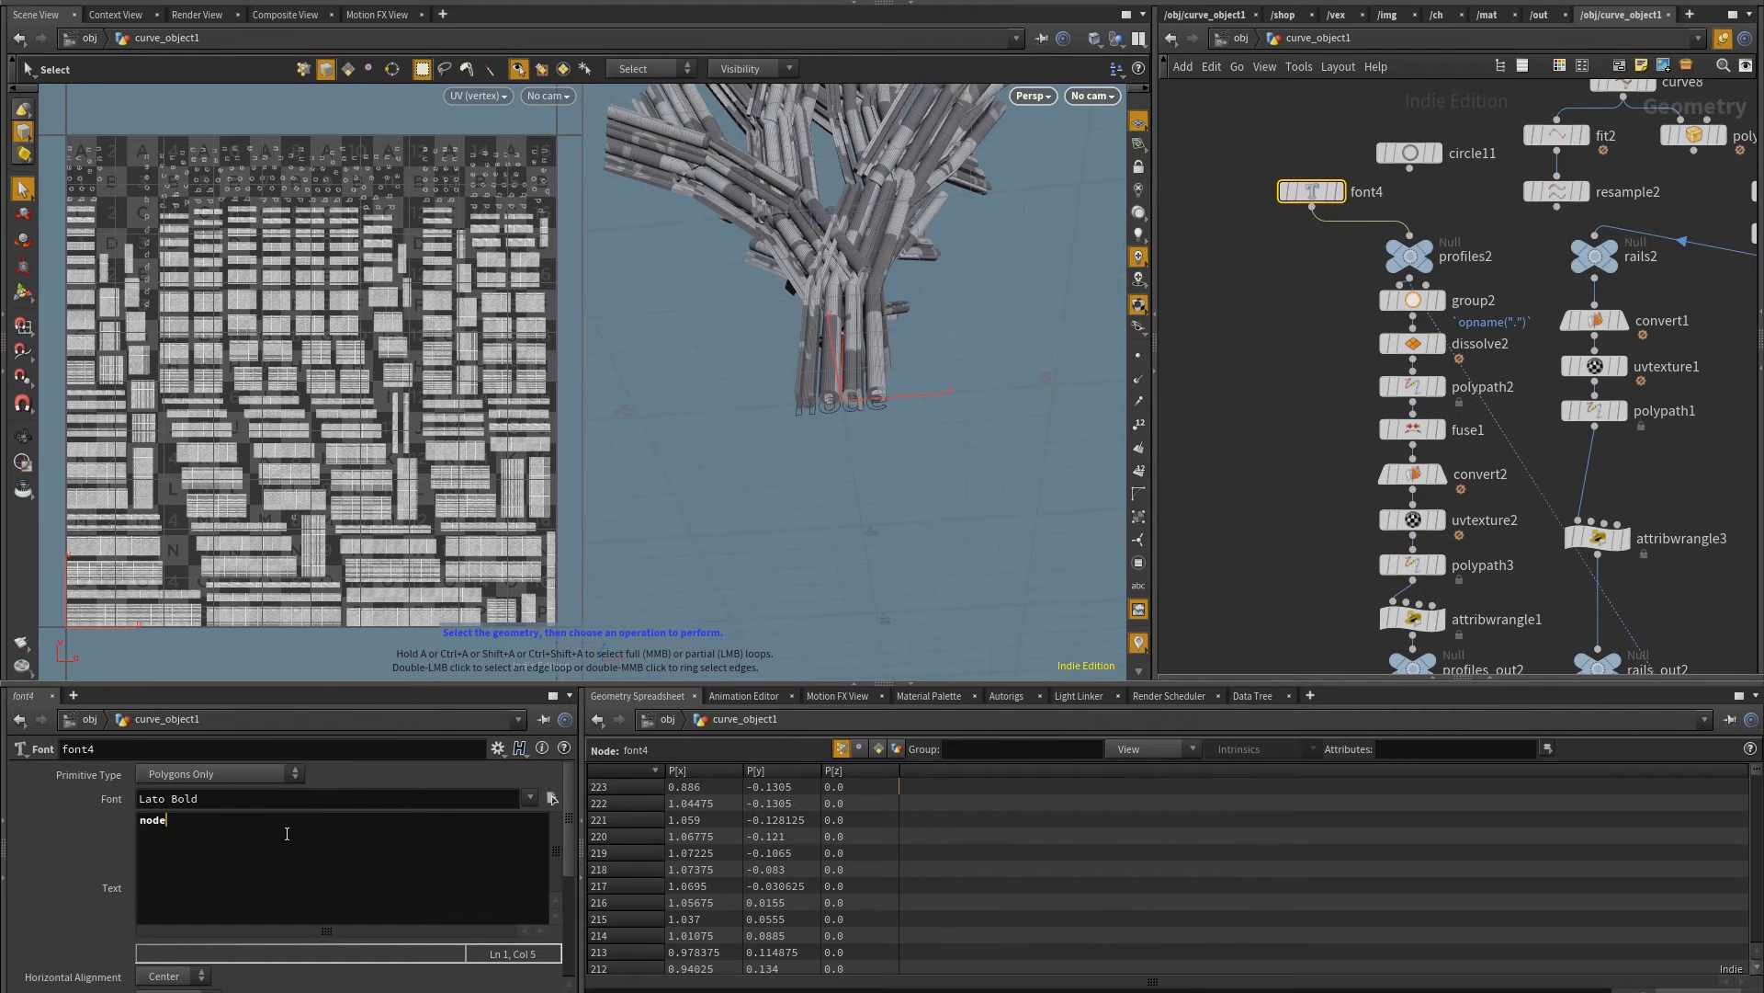
text(Flow)
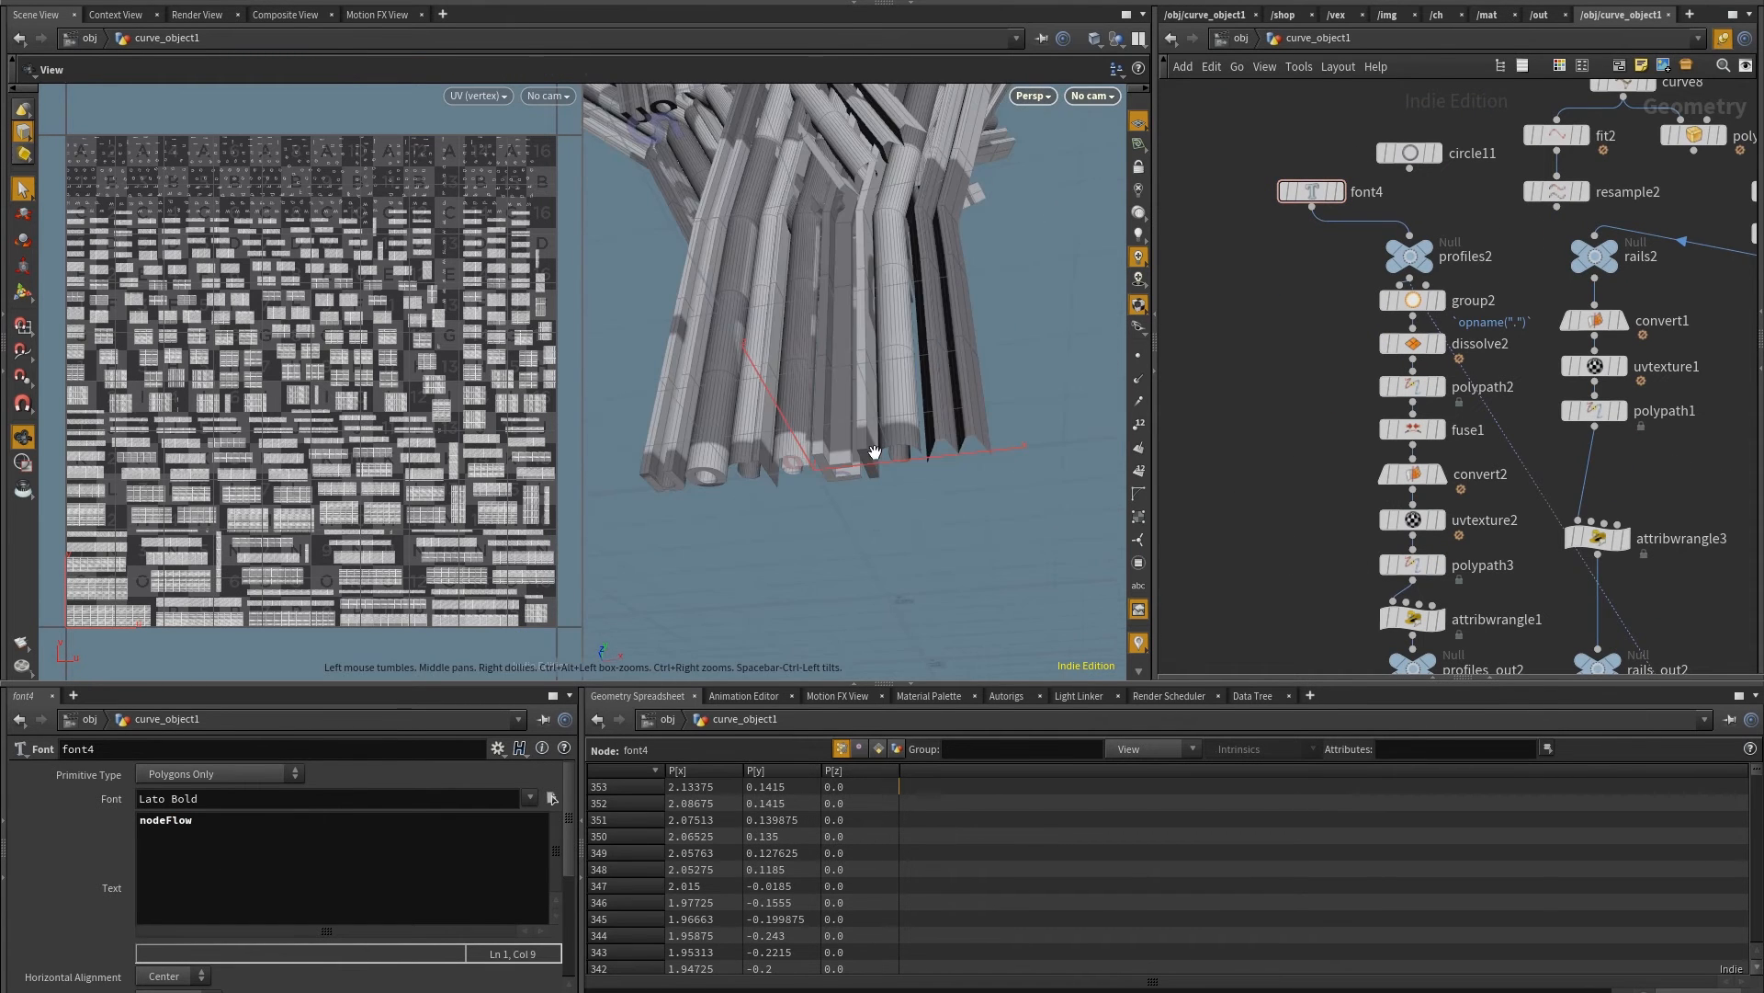
mouse_move(1411, 256)
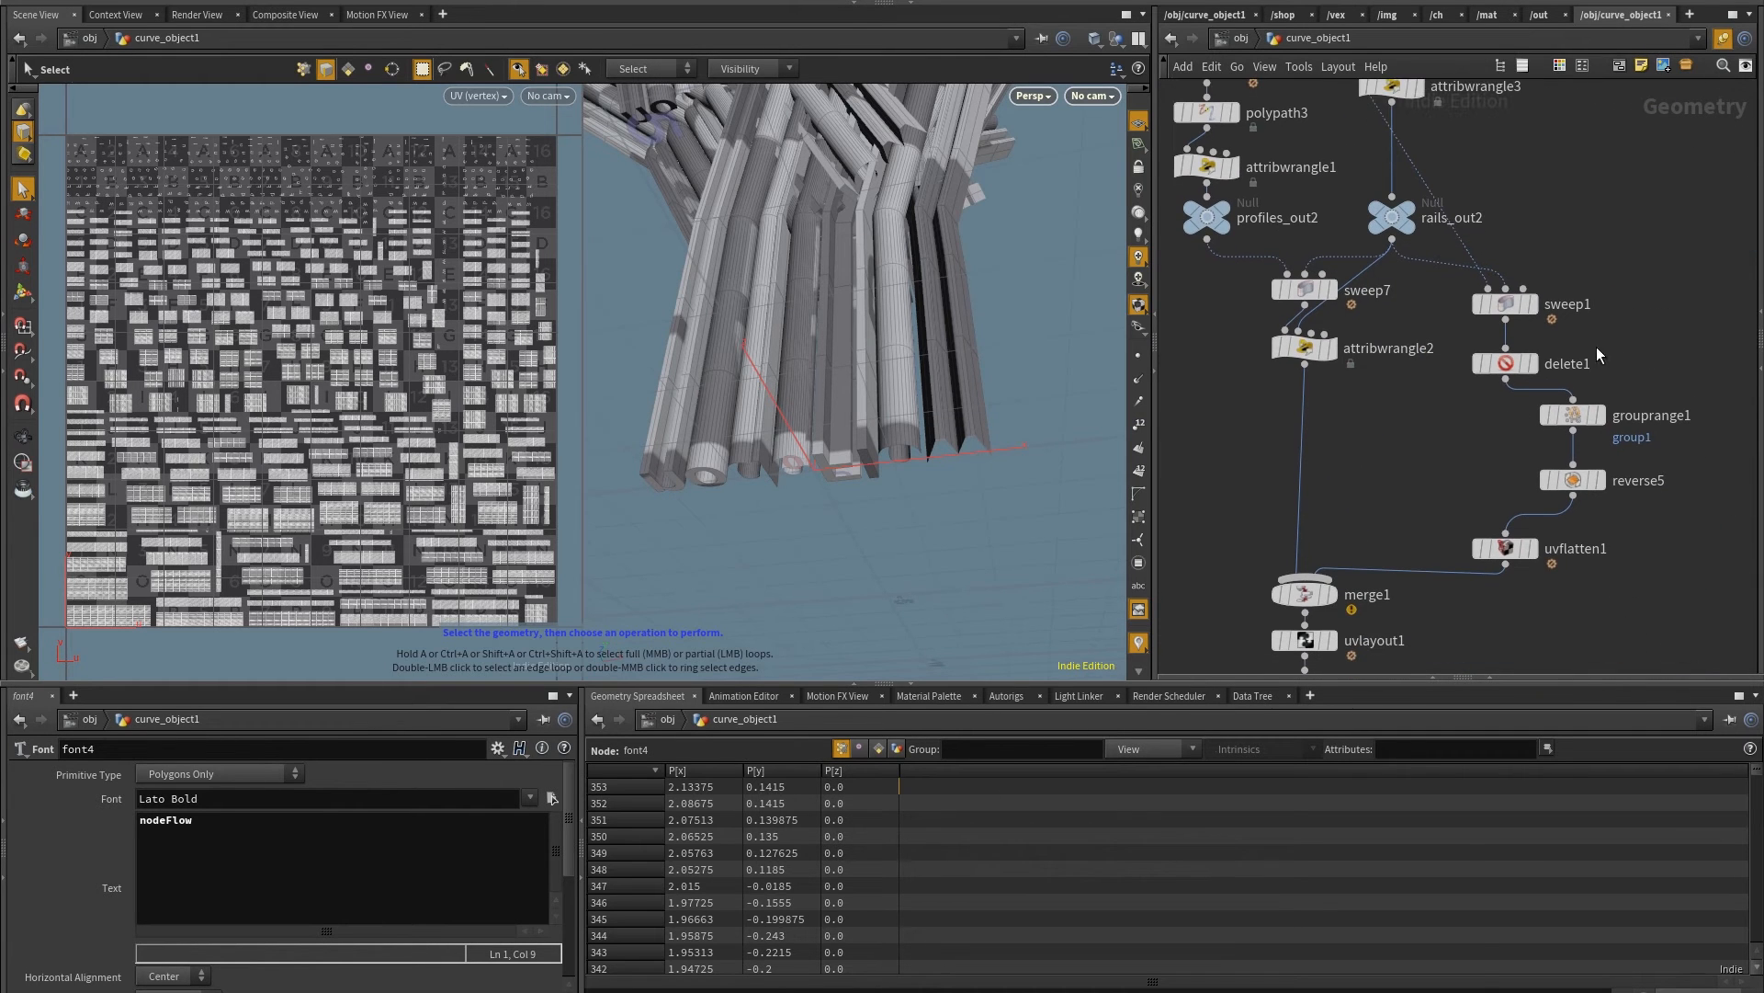
mouse_move(1560, 498)
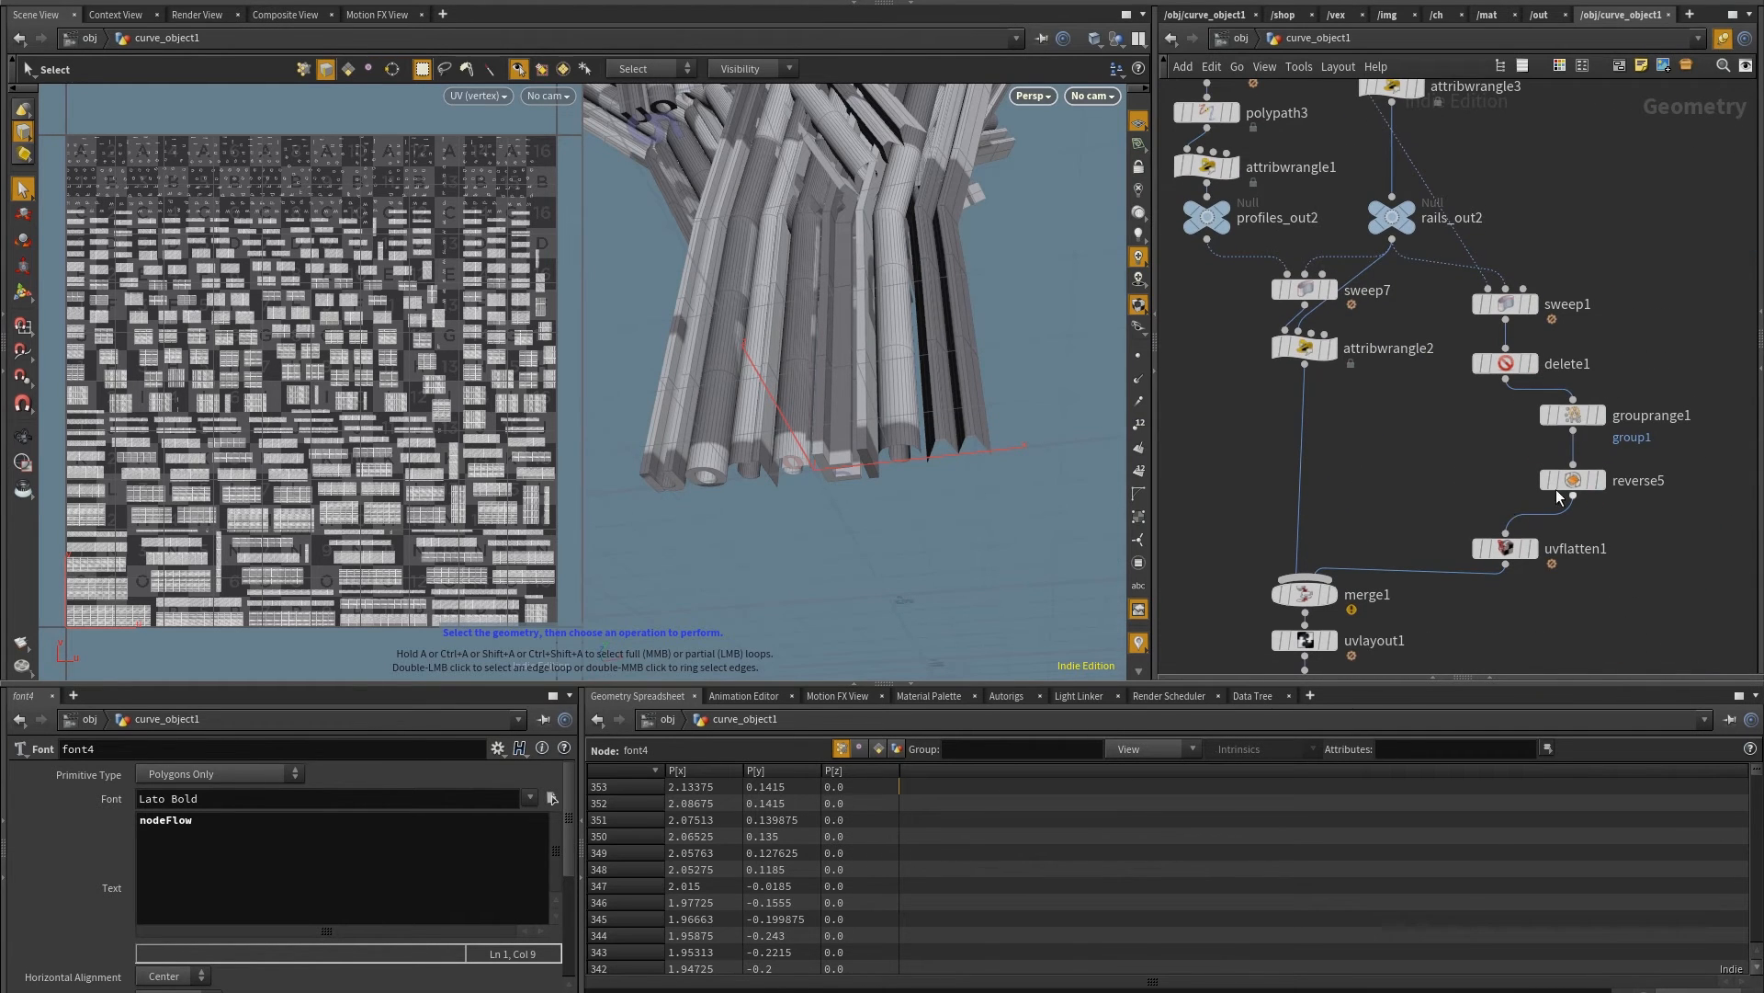
Show grouprange1's Range Filter settings, which currently select 4 of 8 primitives
click(1572, 414)
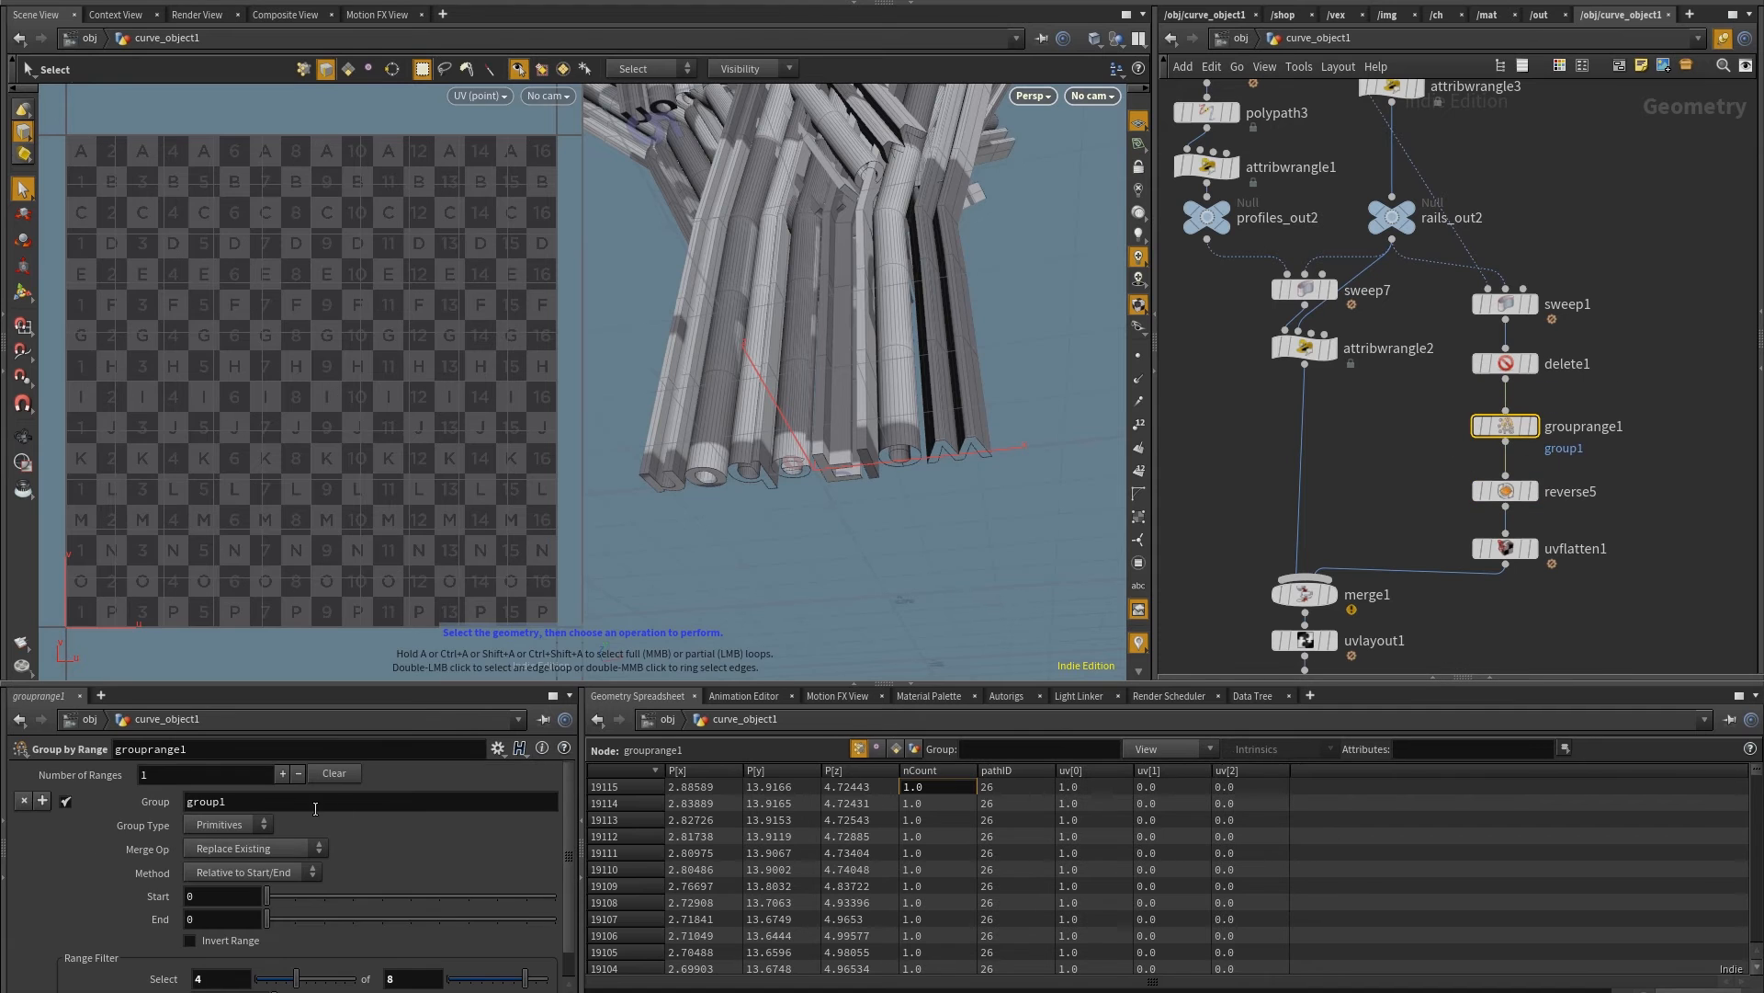
click(496, 747)
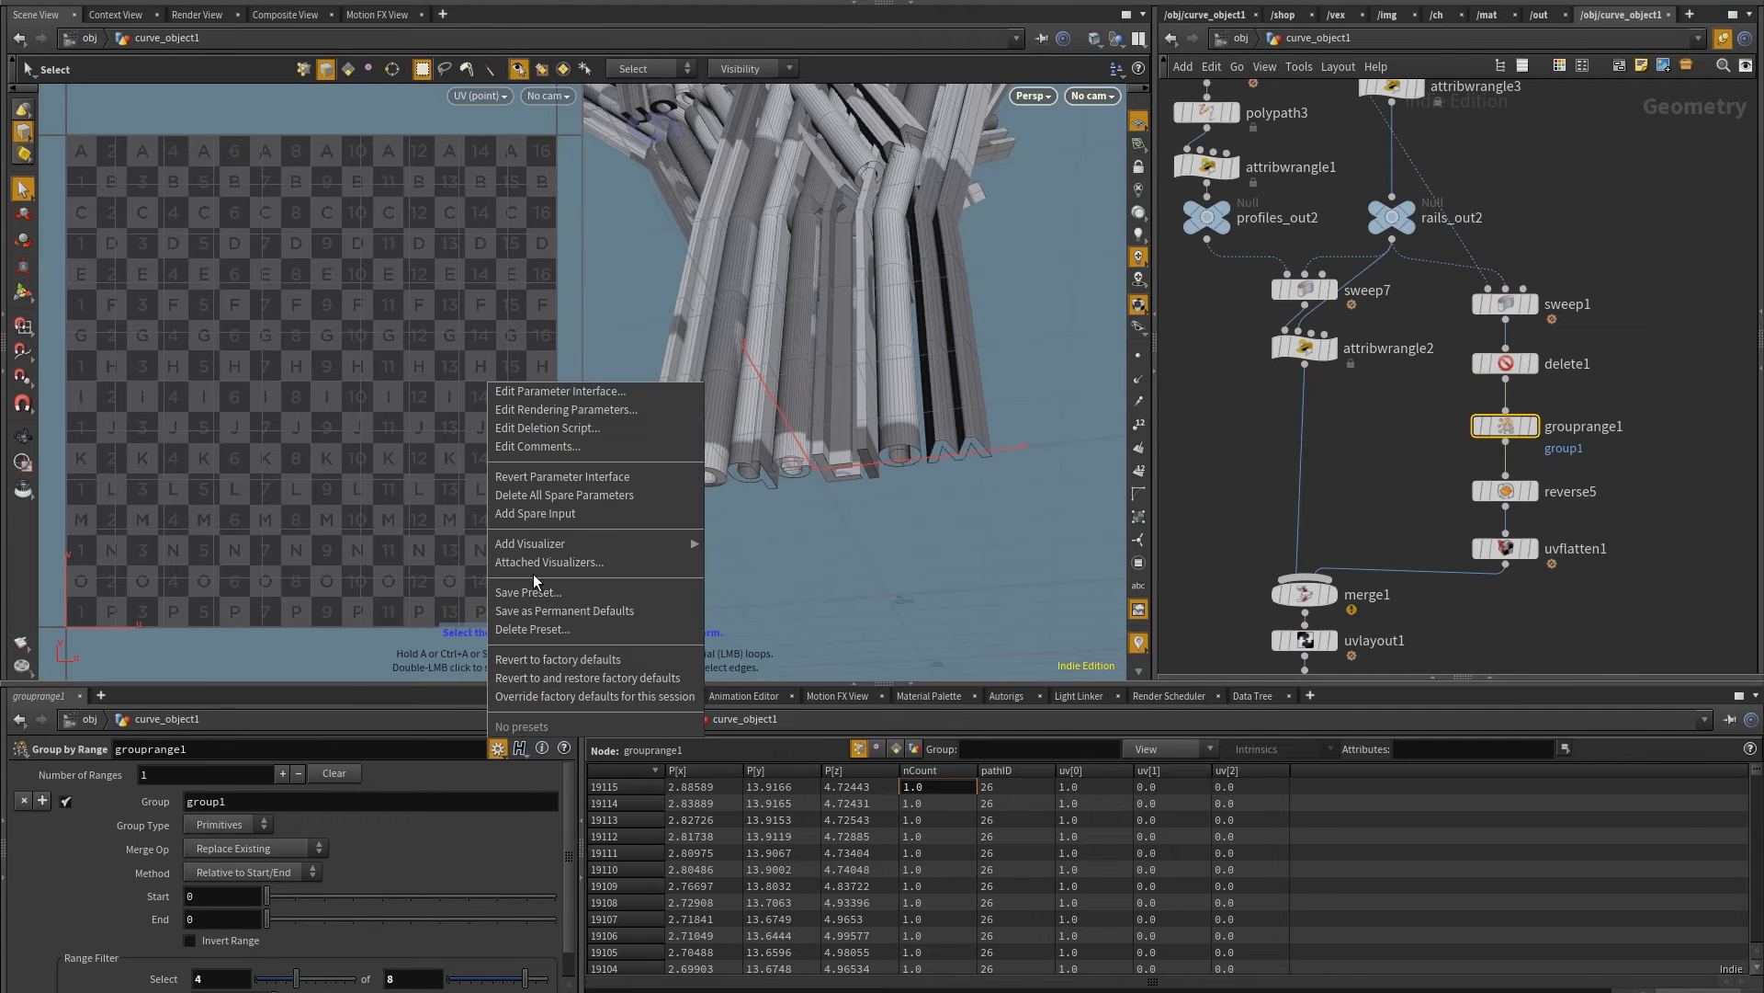
click(488, 909)
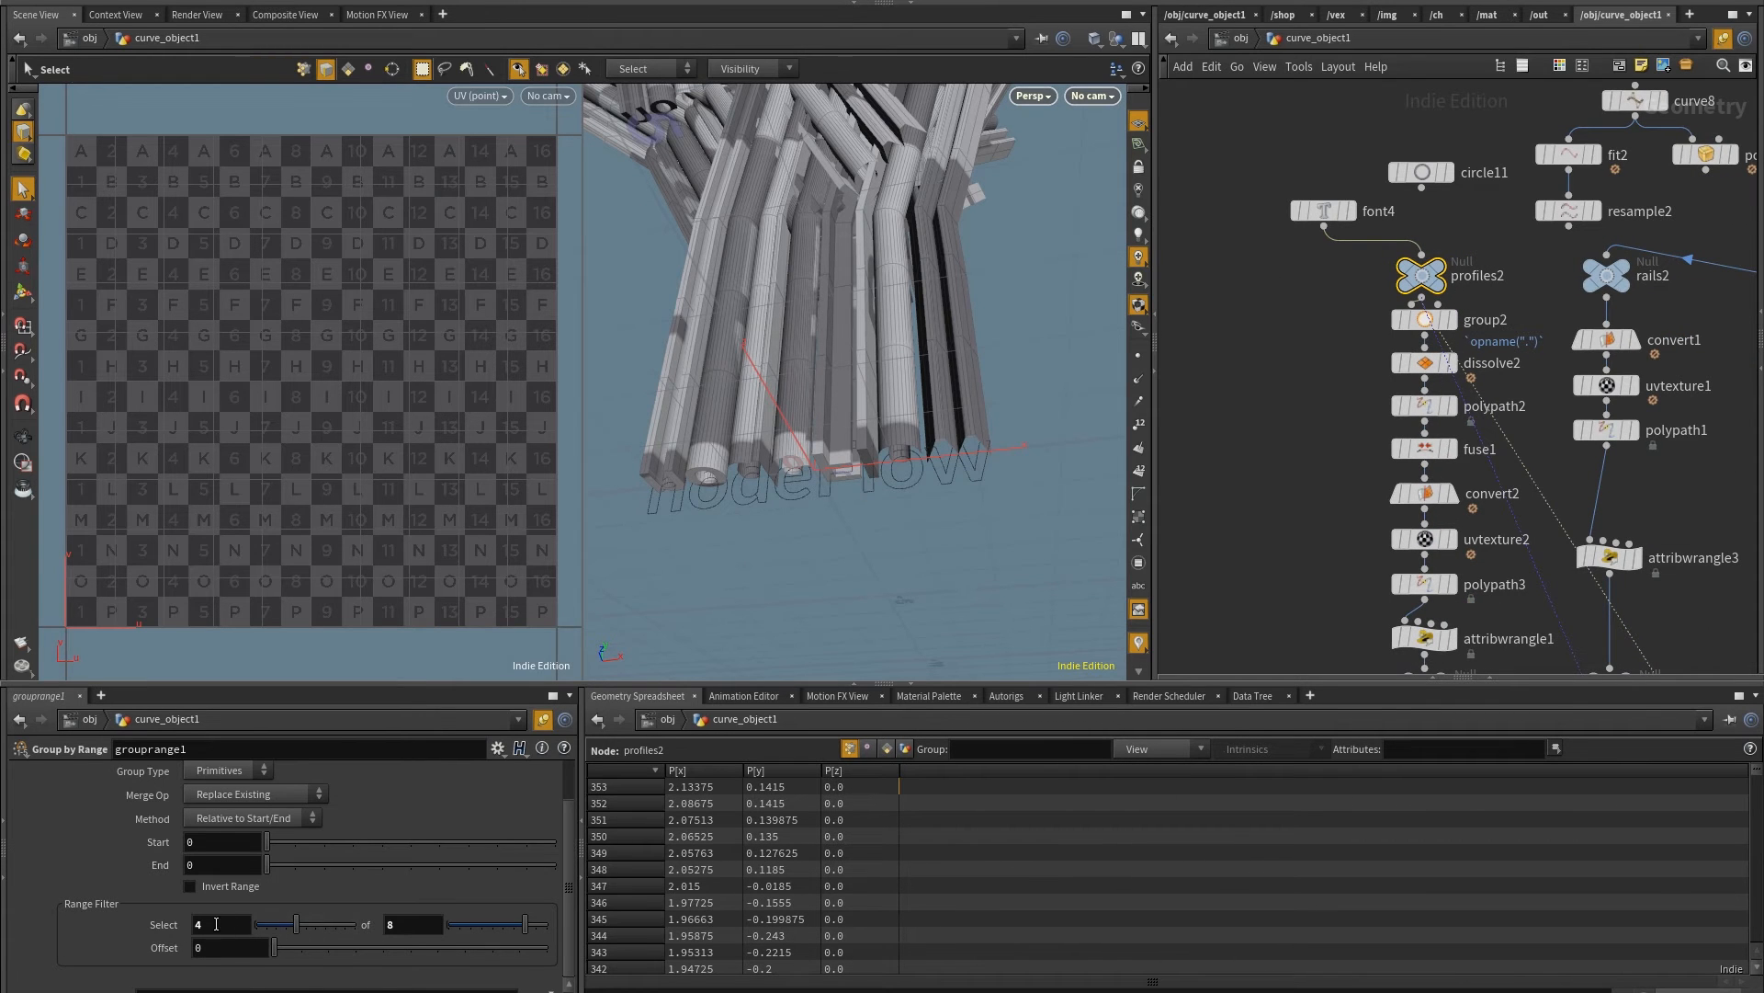
mouse_move(1421, 274)
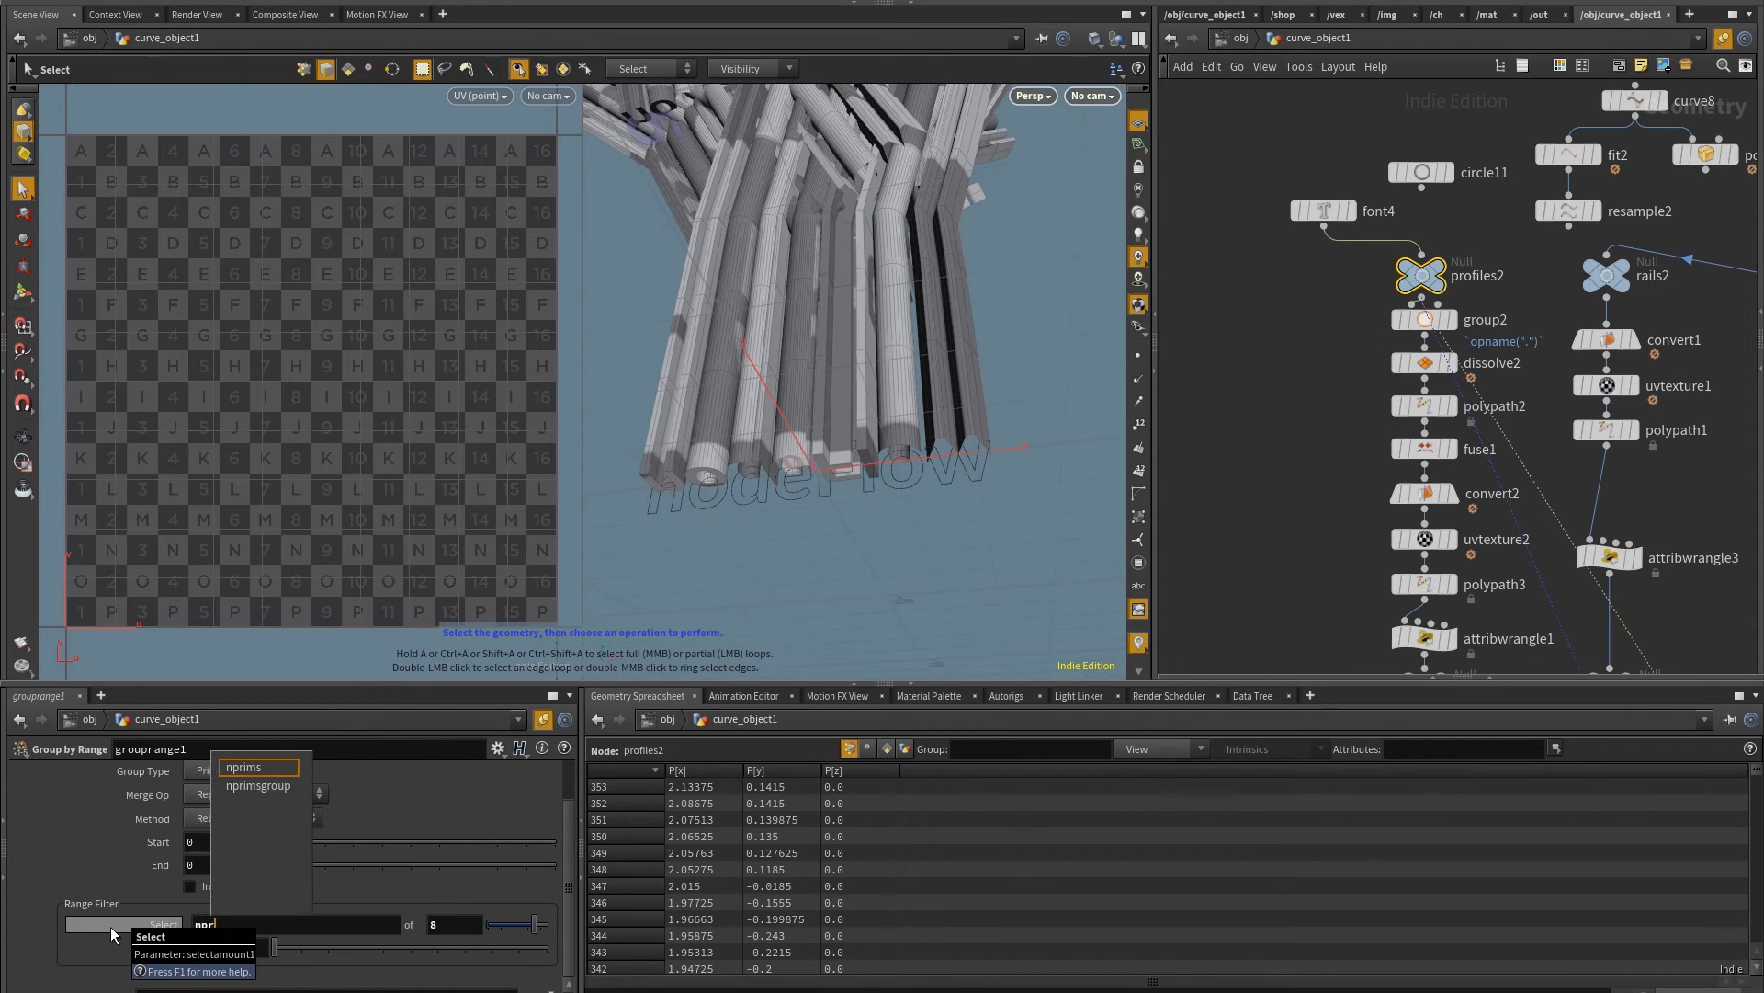
Set grouprange1 to select nprims(-1) of nprims(-1)*2 primitives and check the caps
click(244, 766)
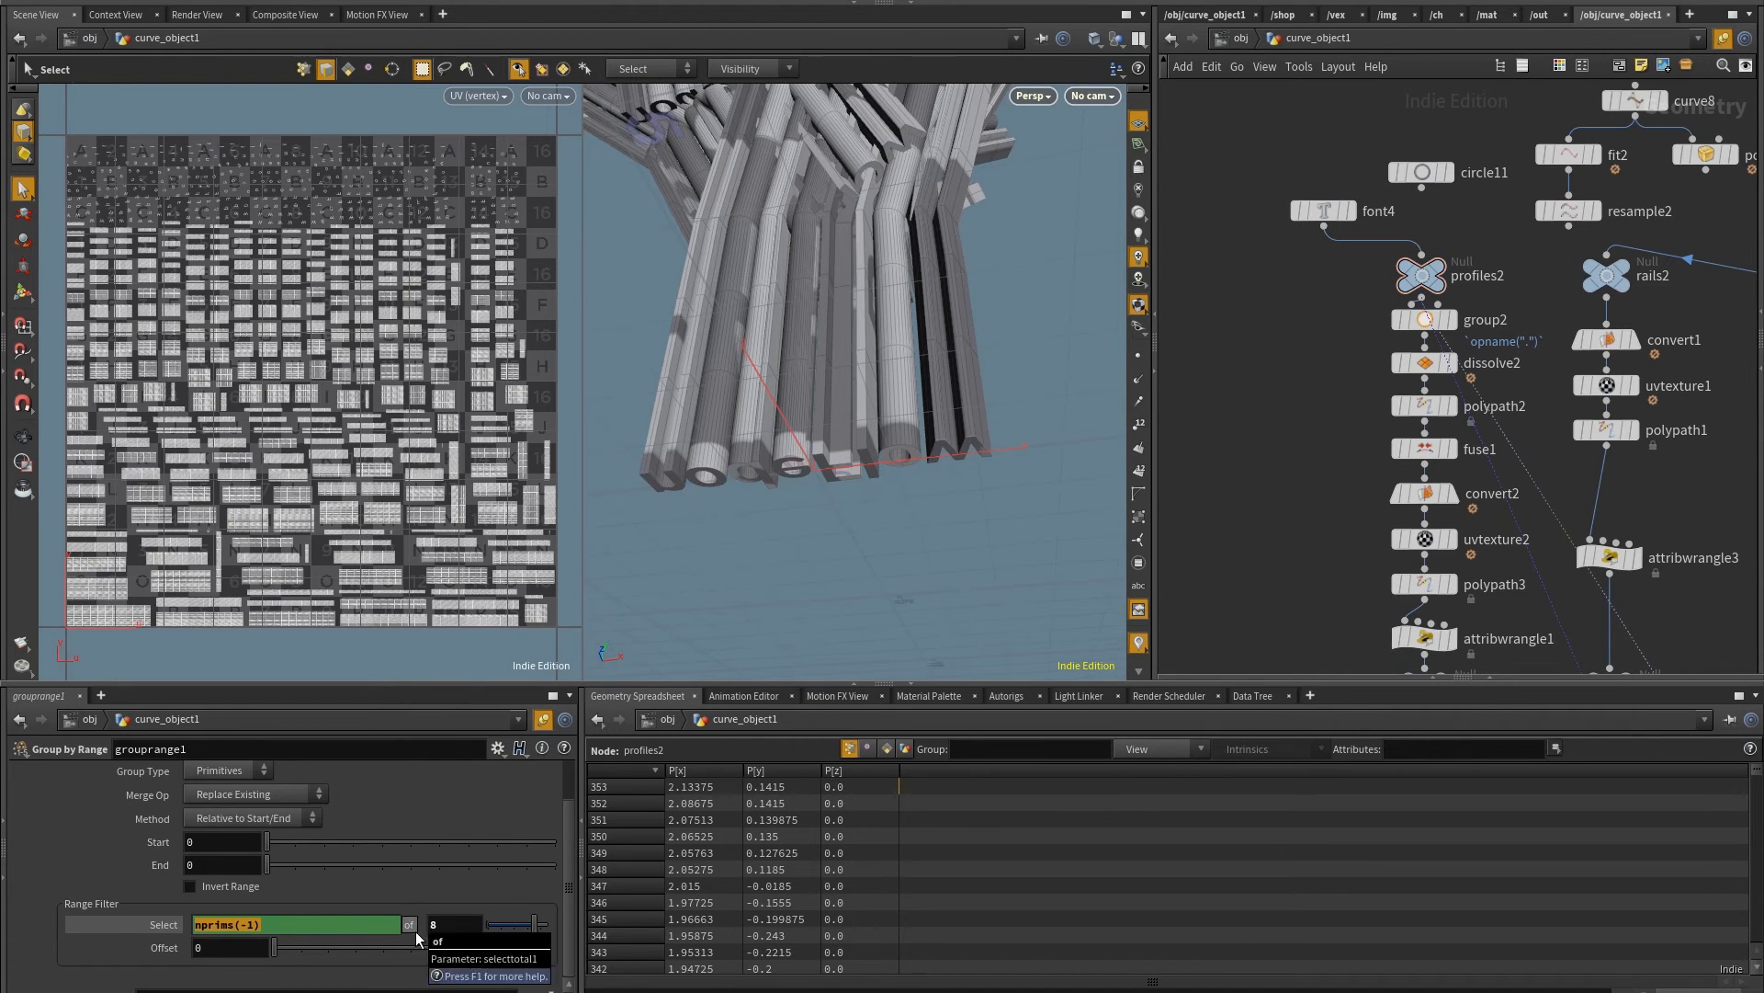
text(nprims(-1)*2)
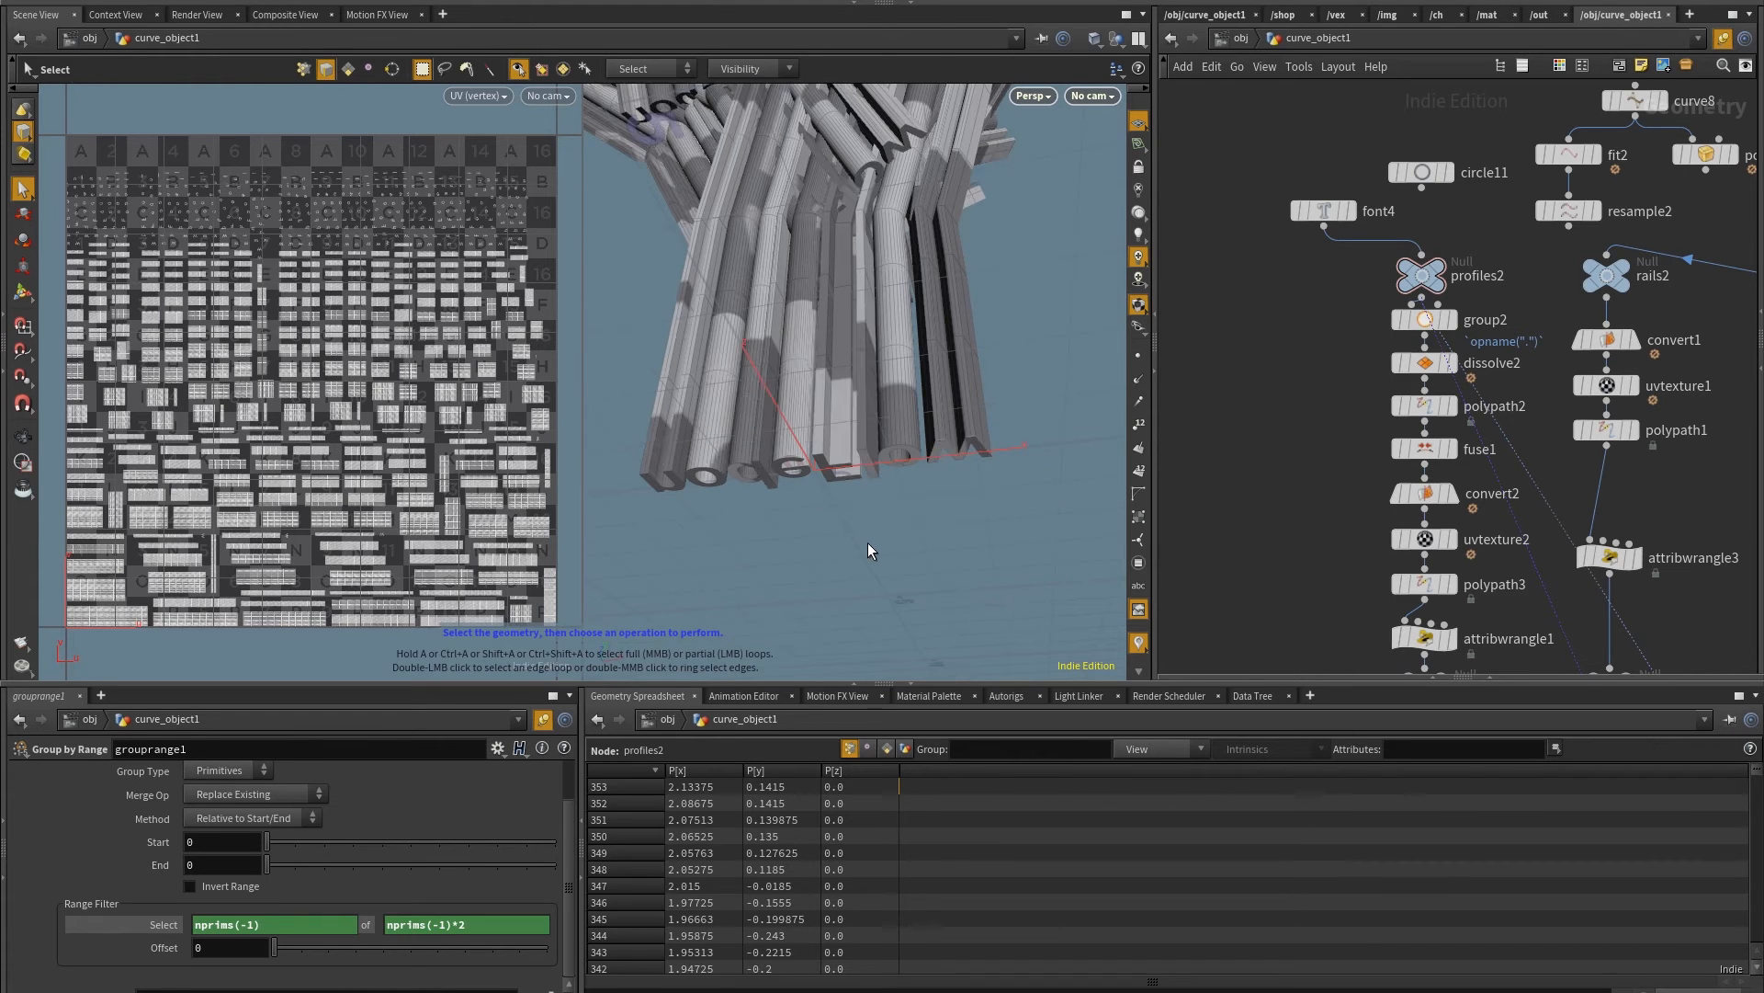
drag(867, 551, 864, 450)
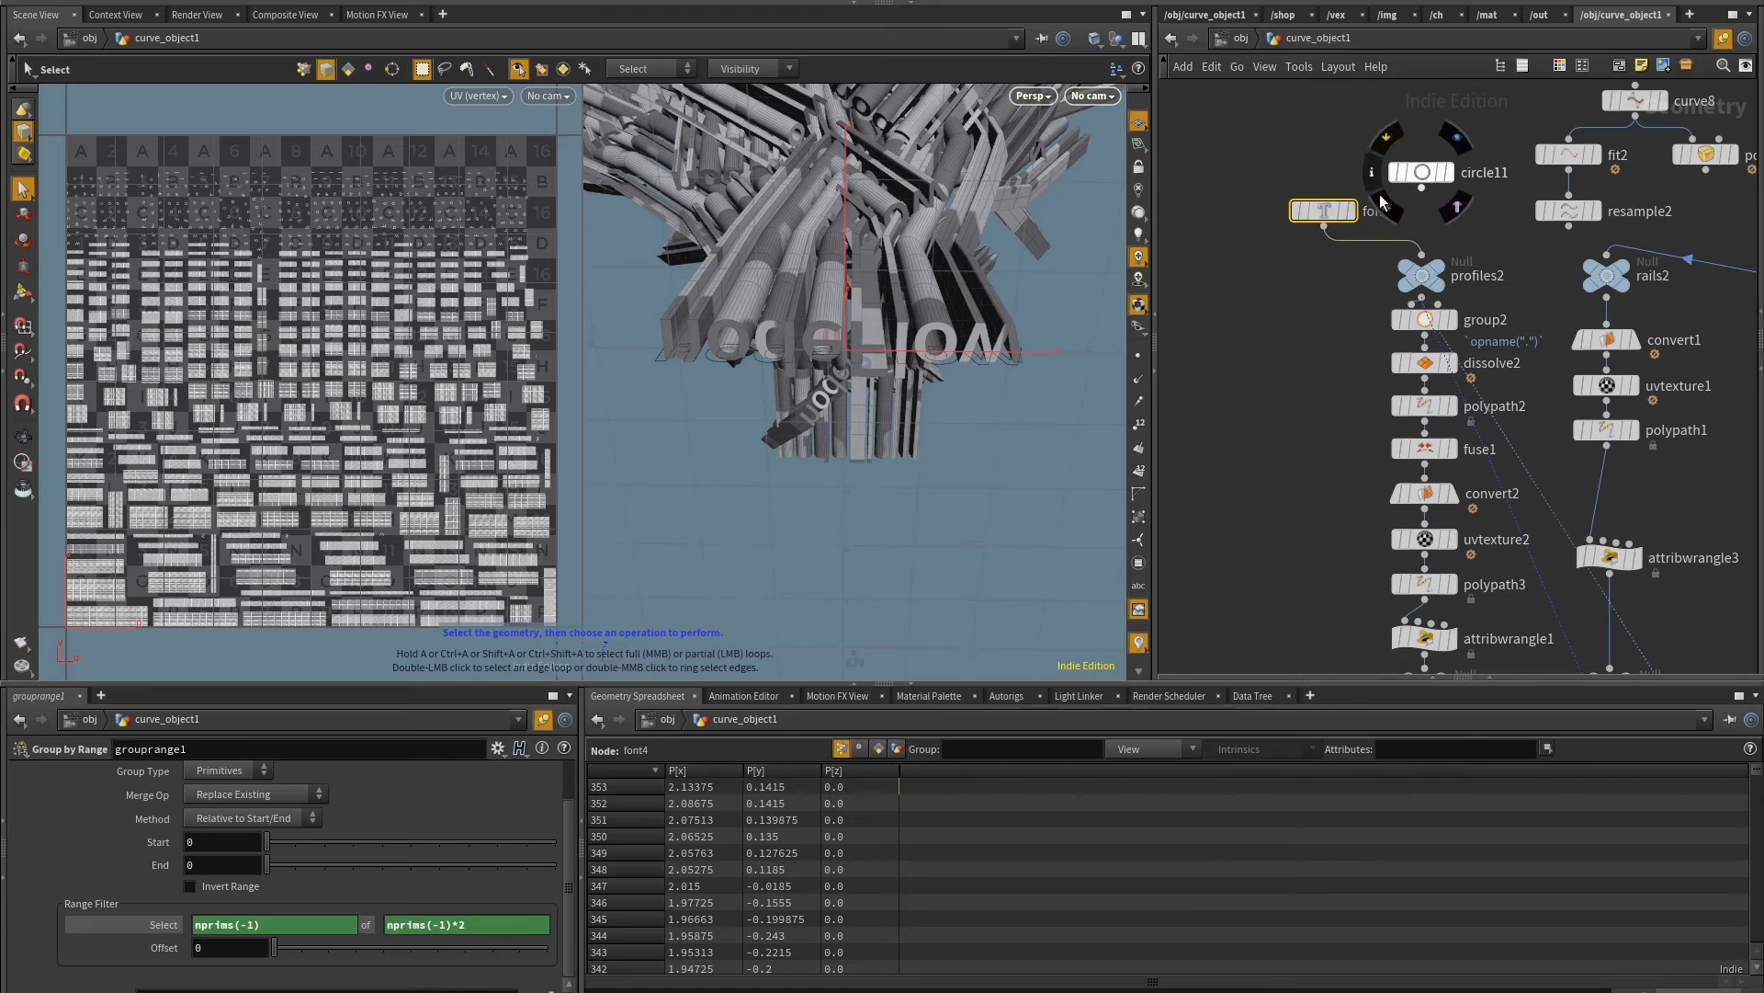
Set the font profile's text to 'Done!'
click(1323, 210)
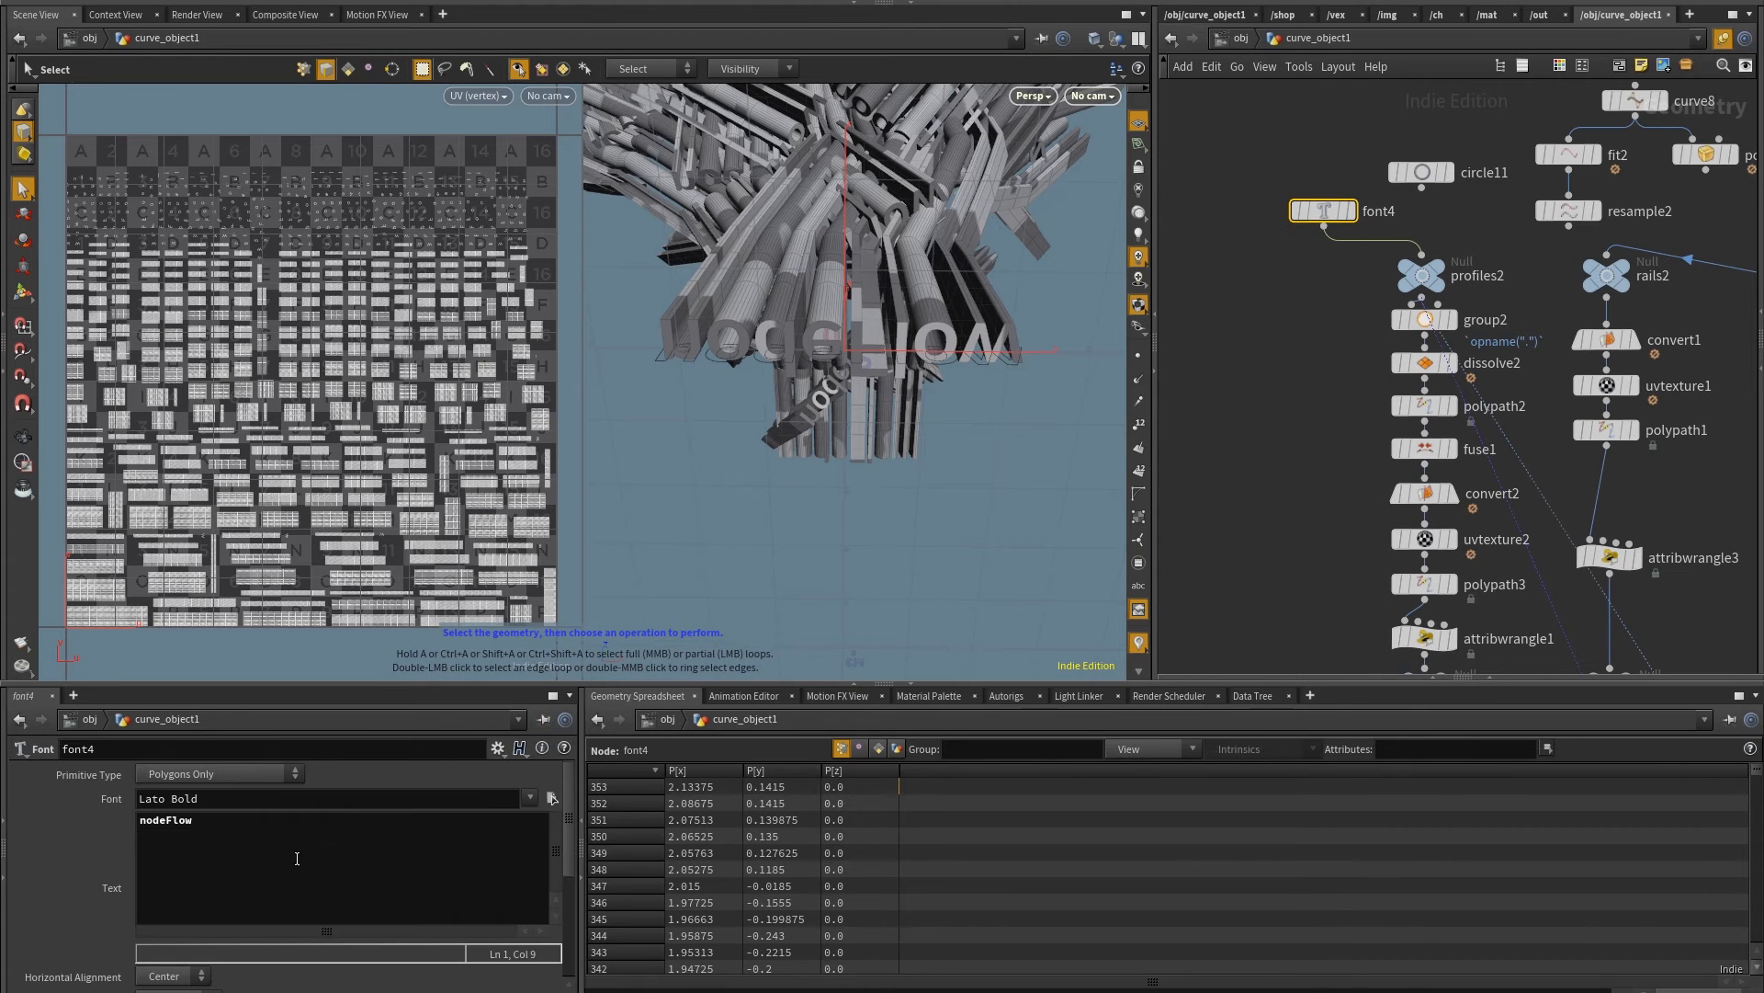
text(Done!)
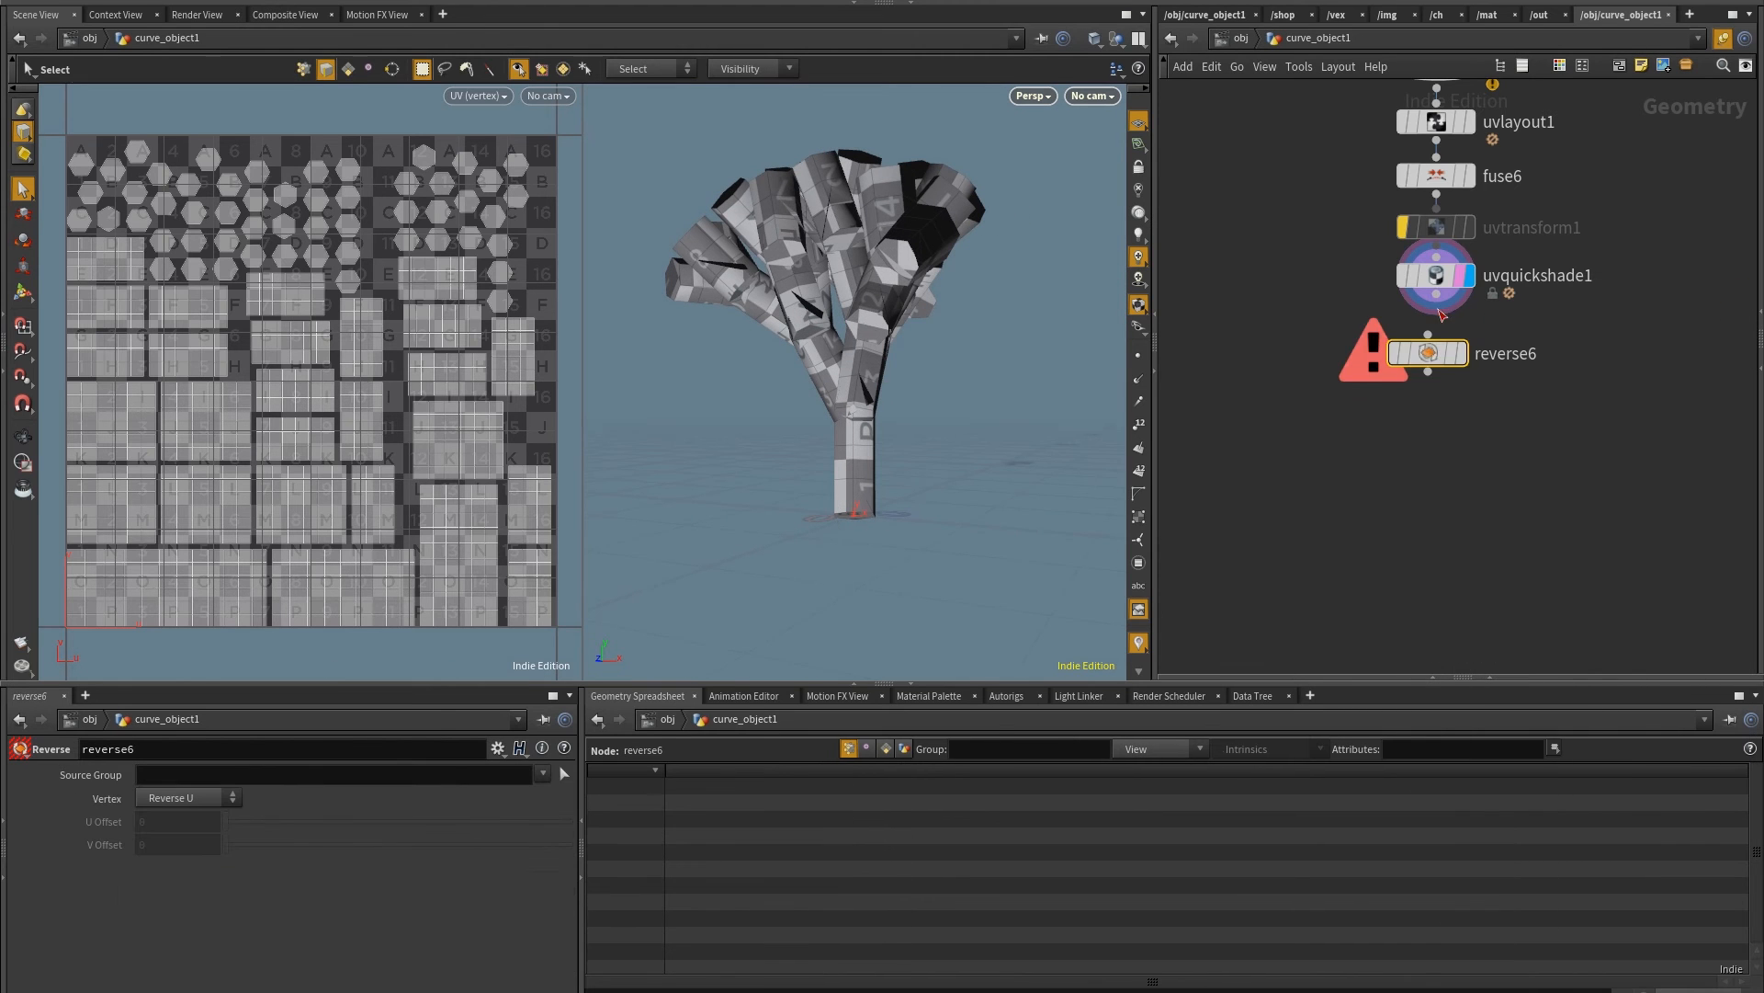
Wire uvquickshade1 into reverse6 and bring up the Tab node menu
click(1435, 353)
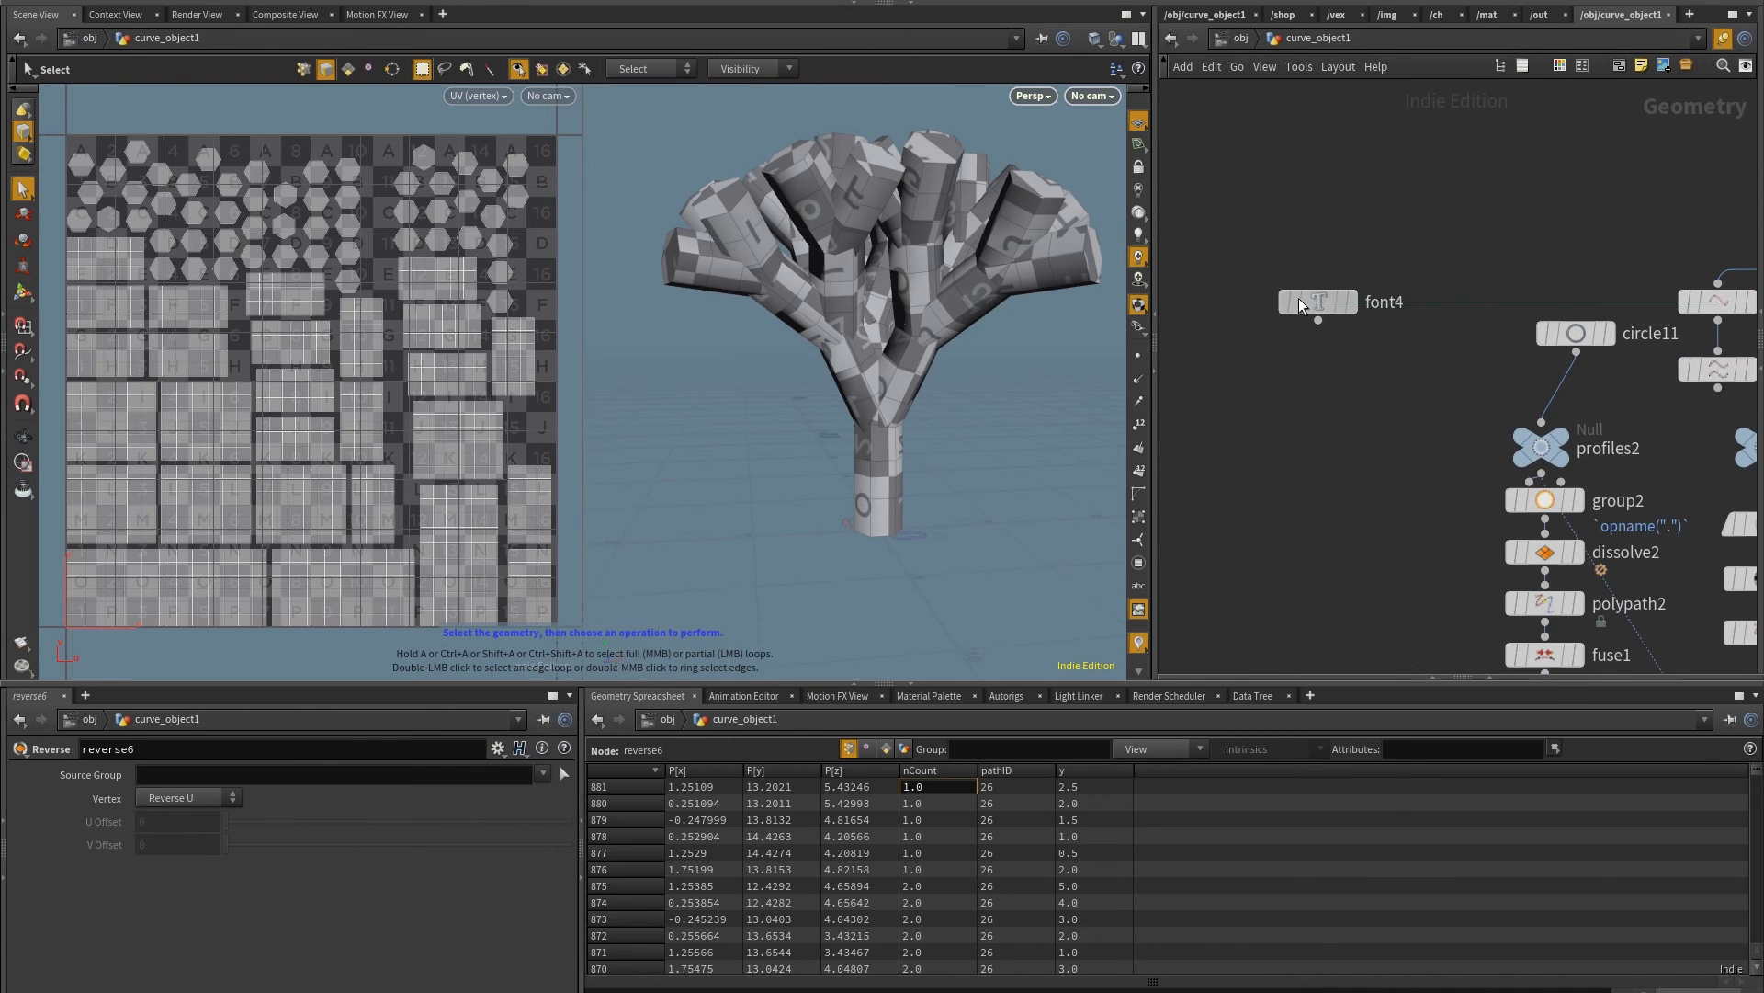
key(Tab)
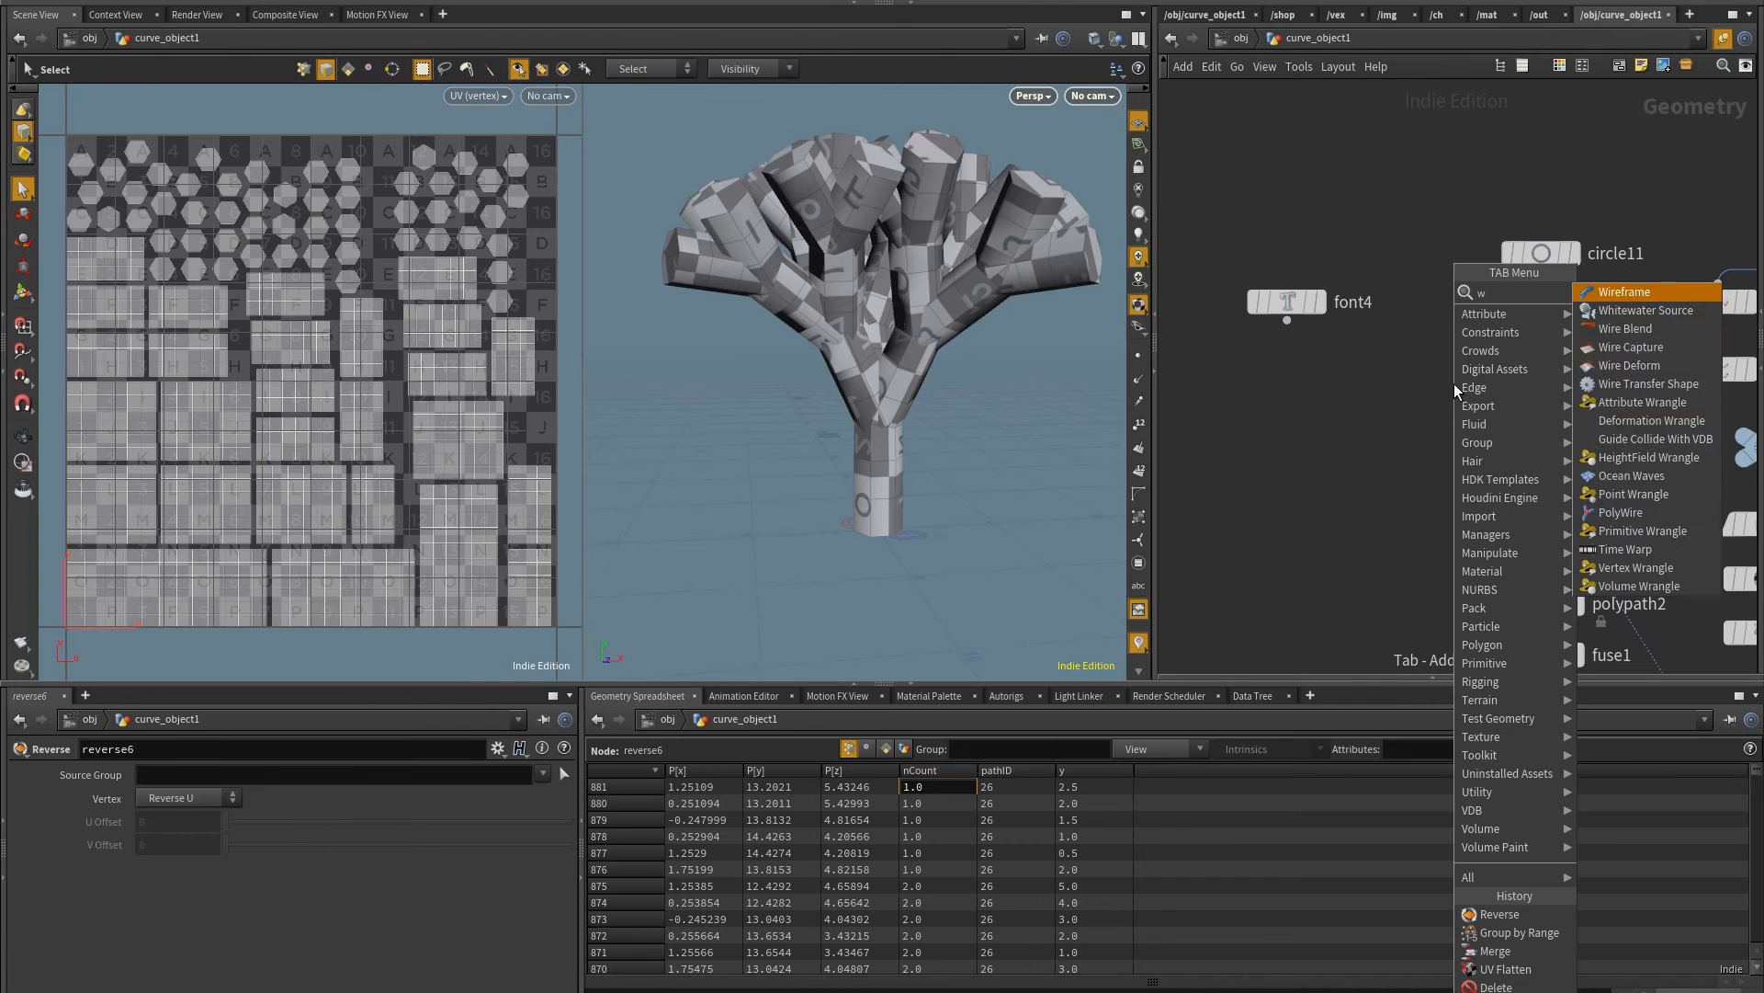
Insert an attribute wrangle between circle and profiles with f@flip = dot(@N, {0,0,1})
click(1643, 402)
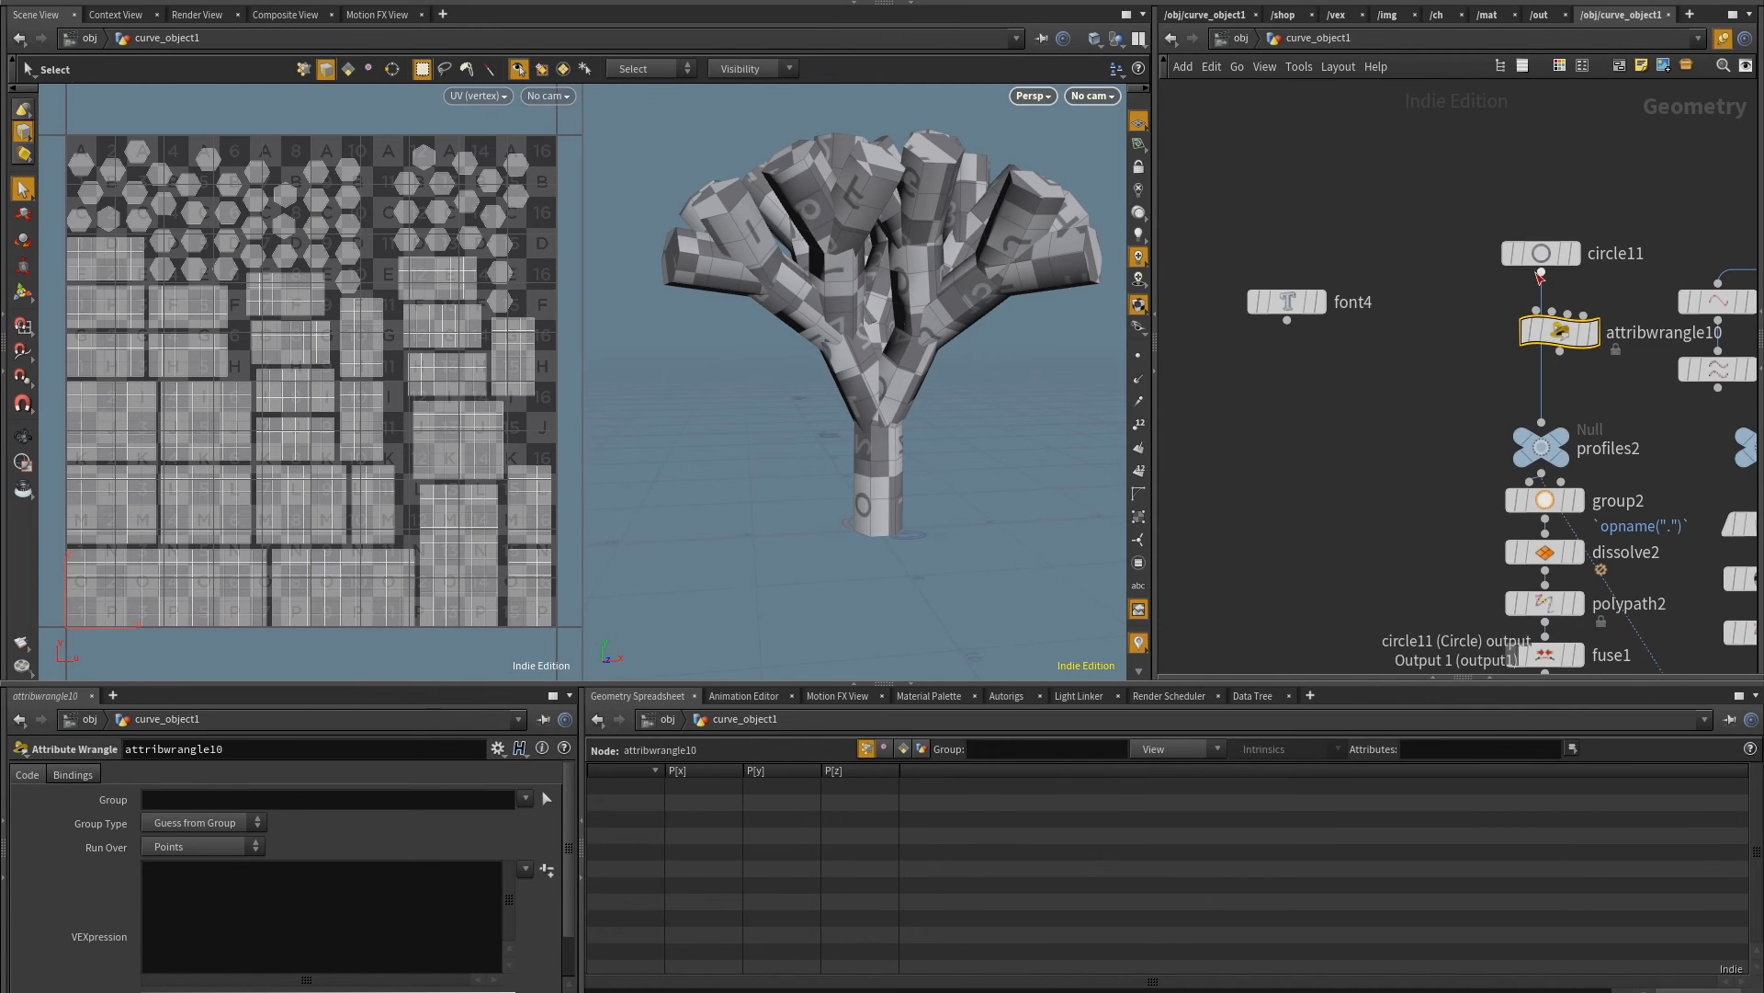
click(1542, 347)
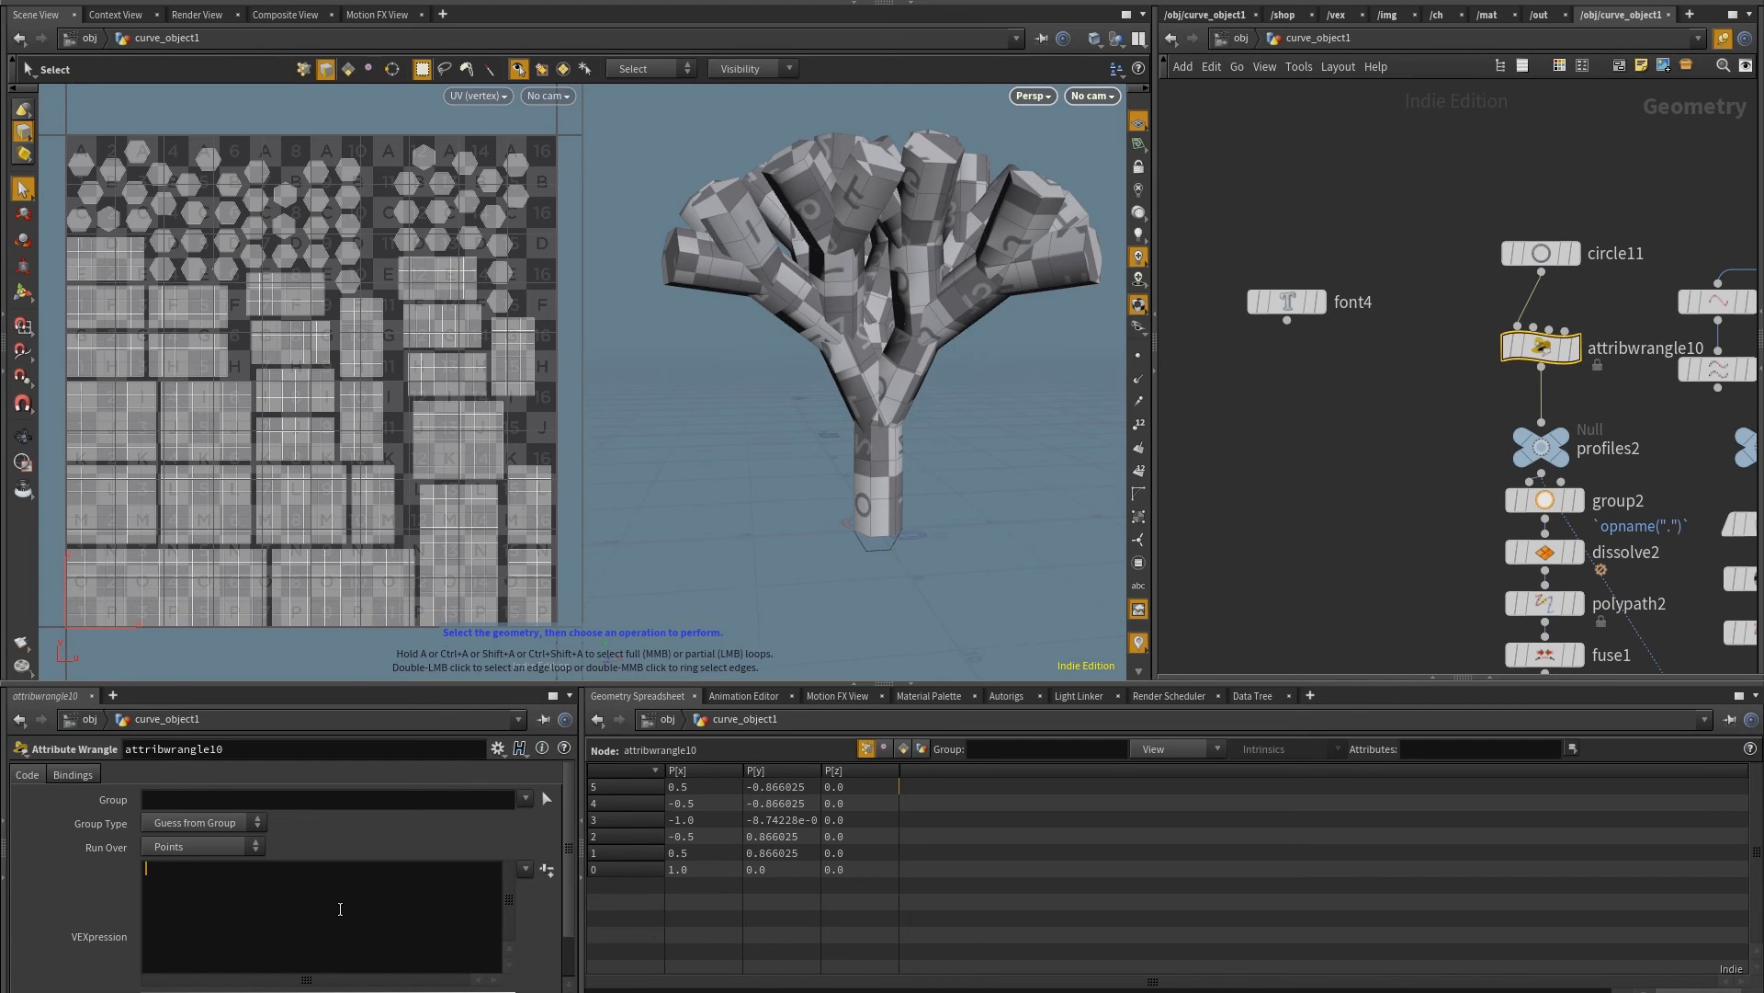
text(f)
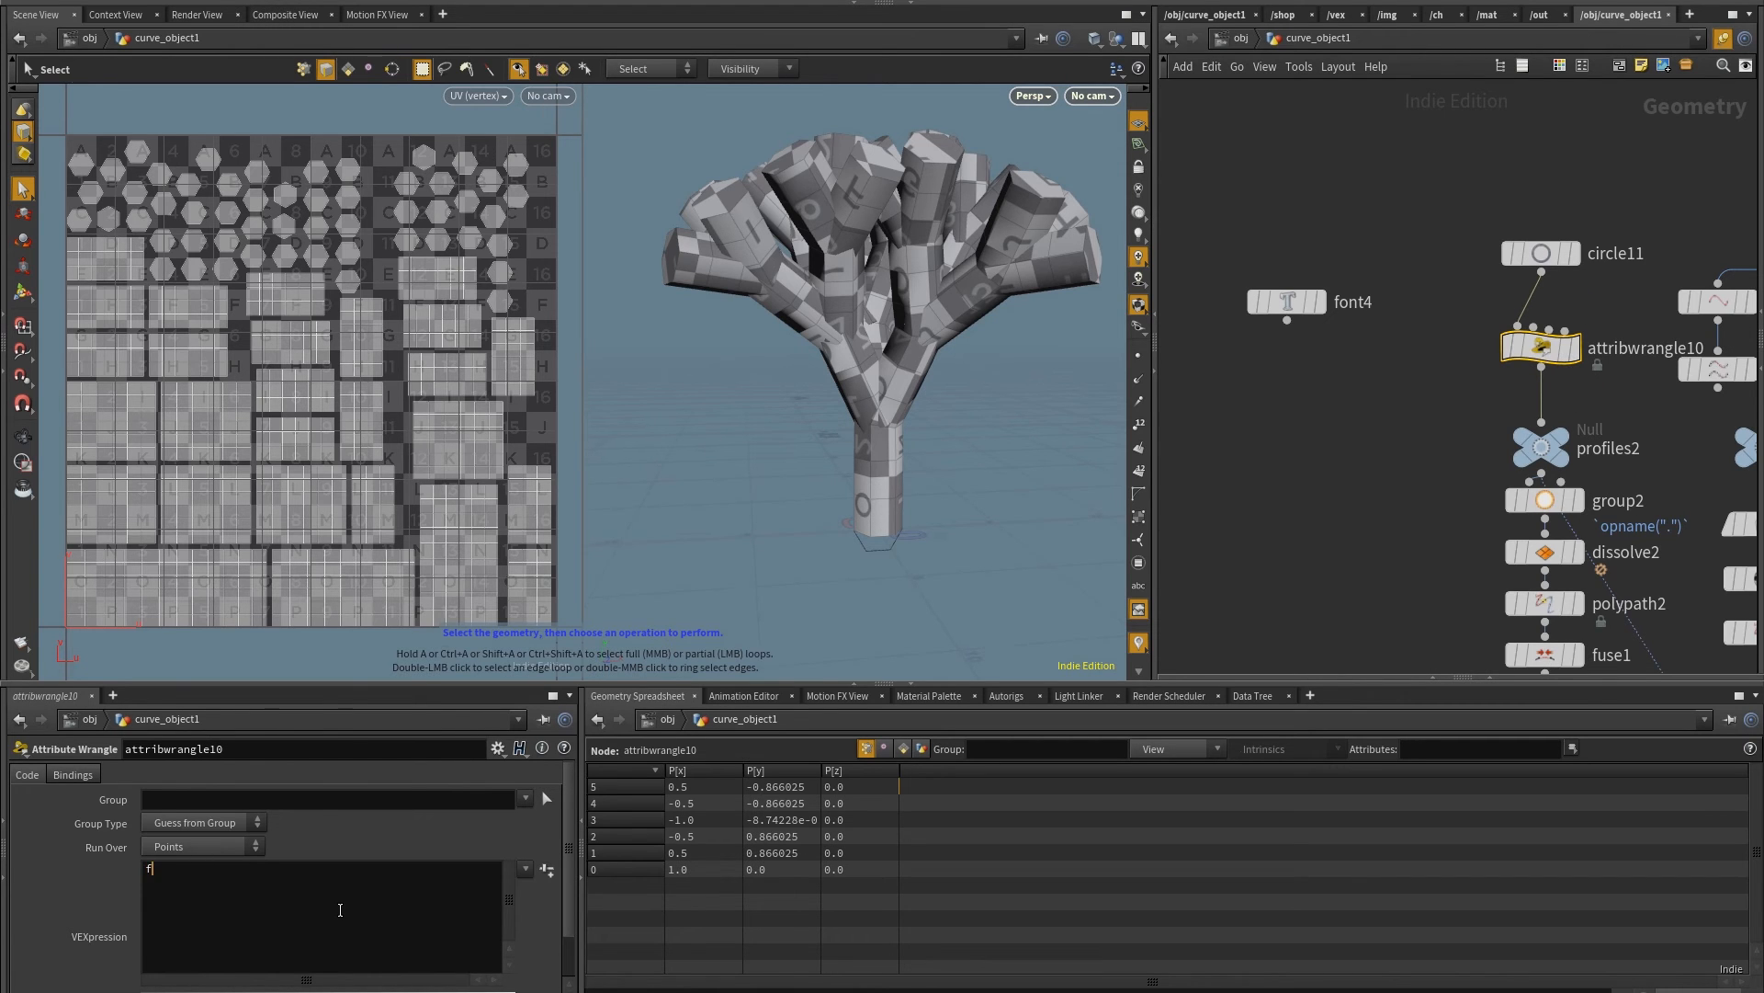
text(@flip =)
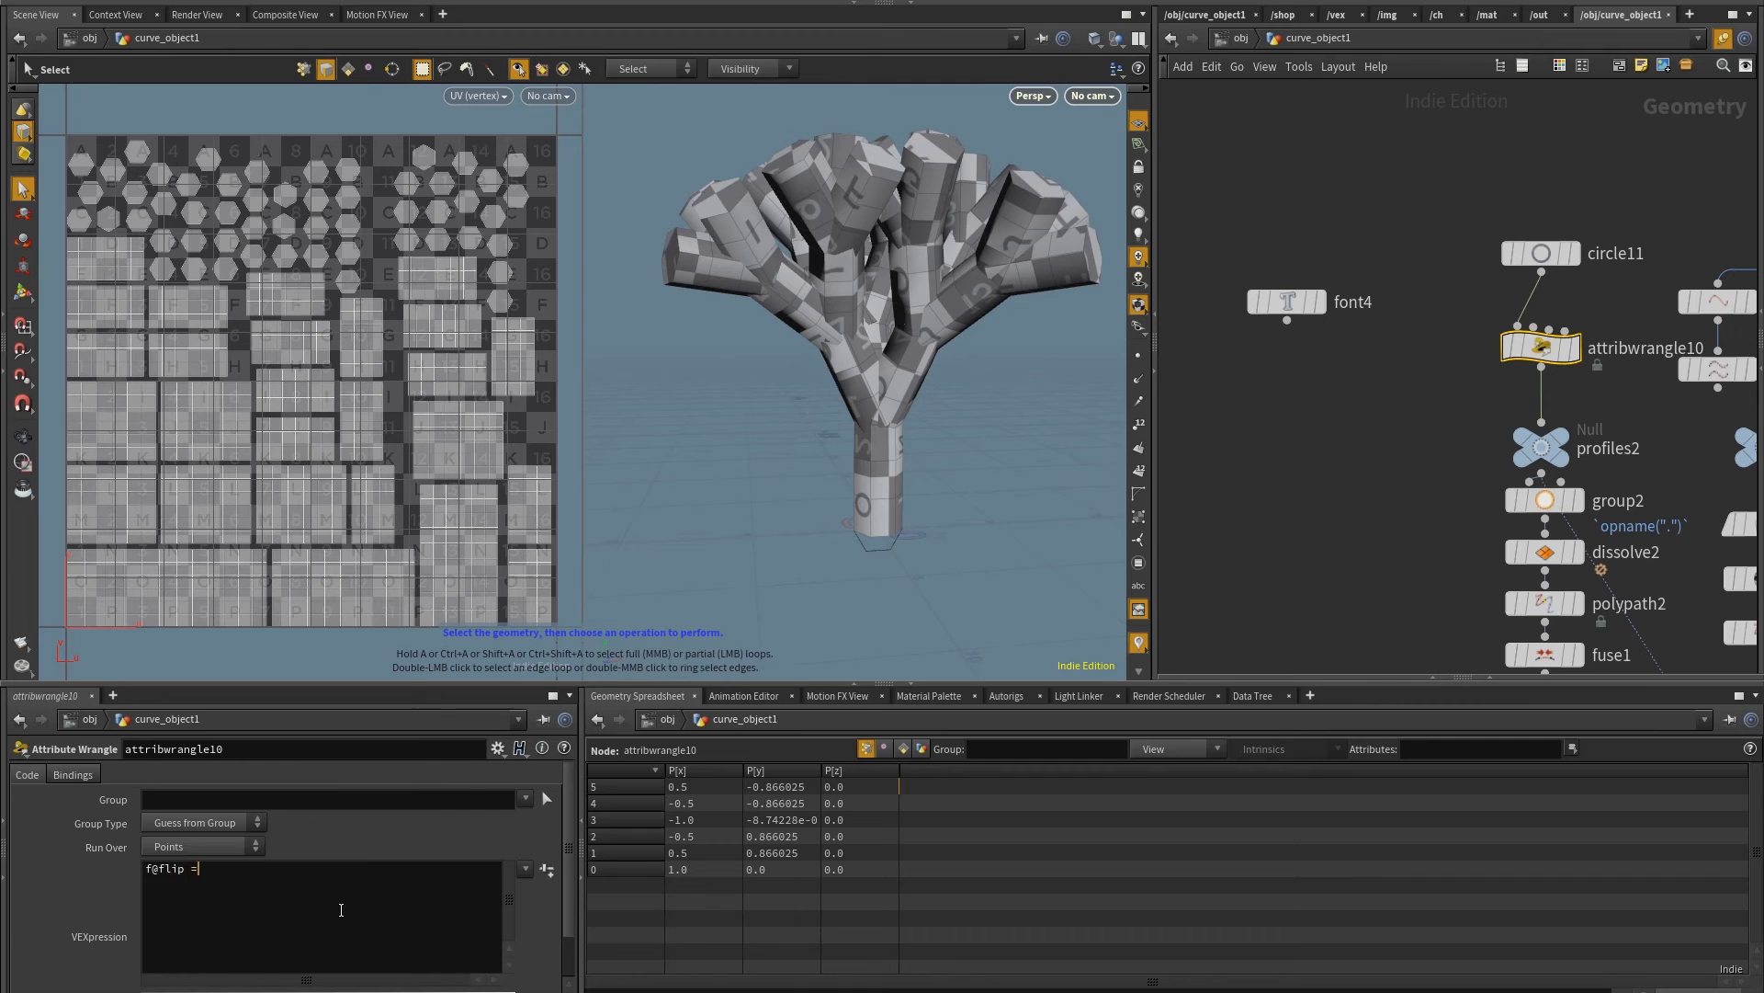
text(dot()
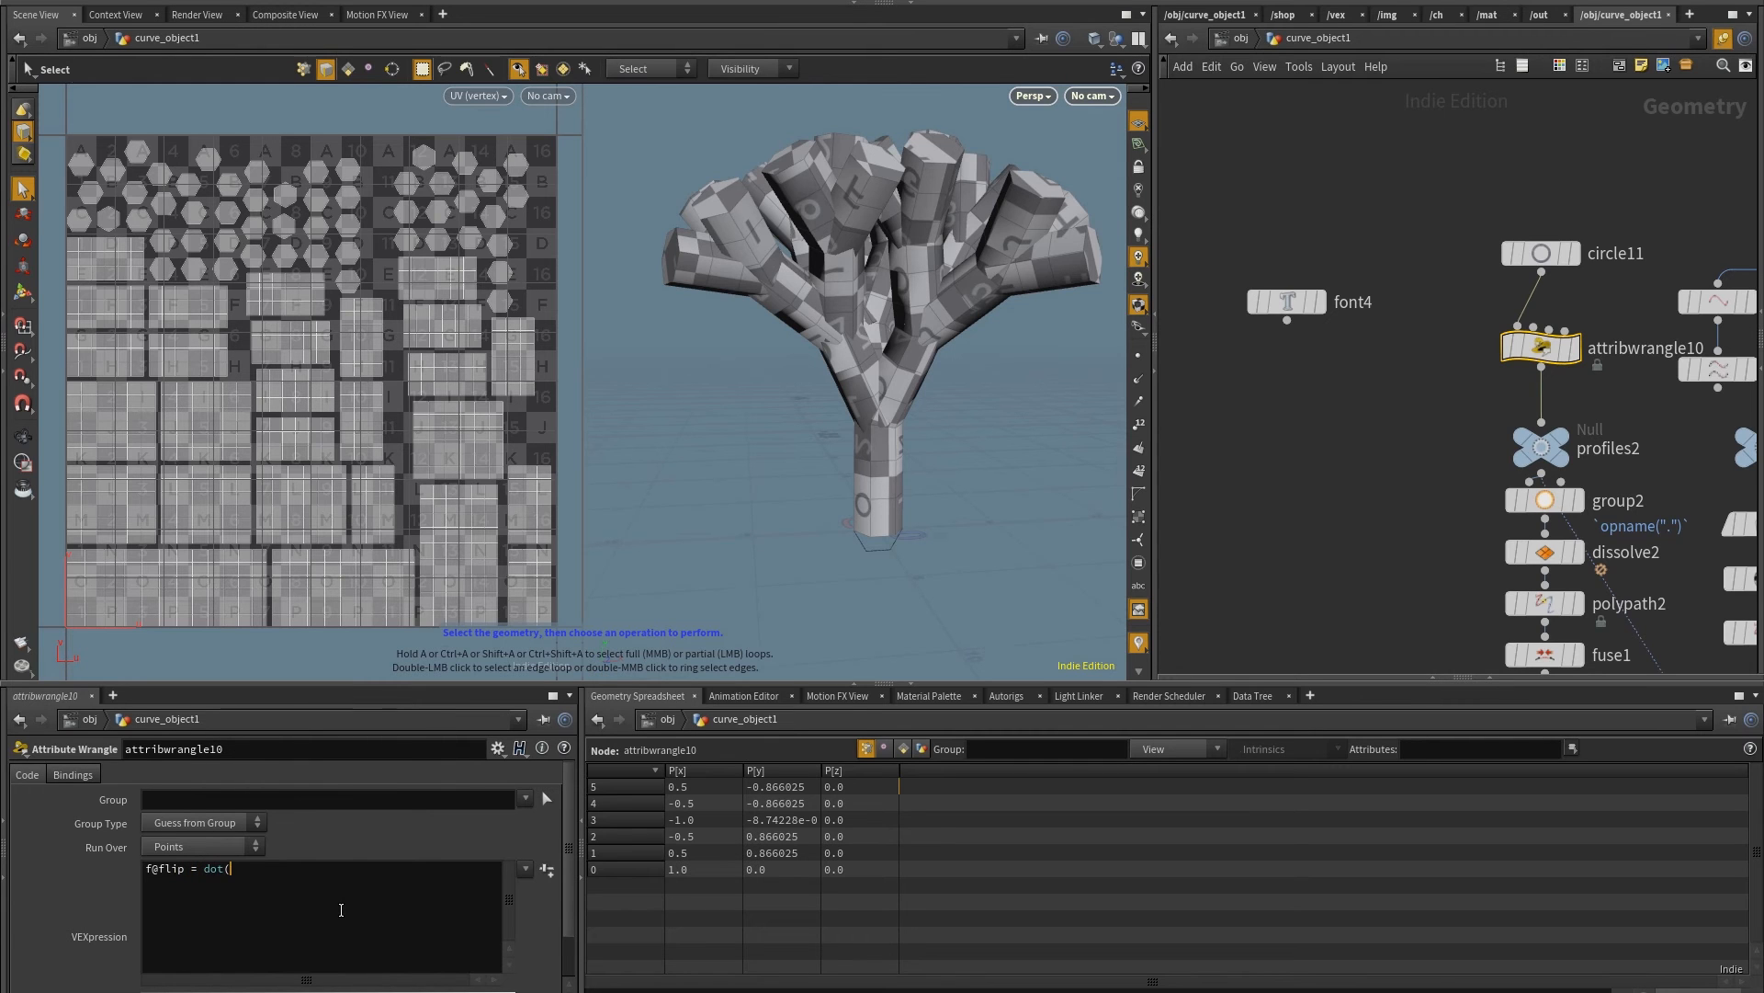
text(@N)
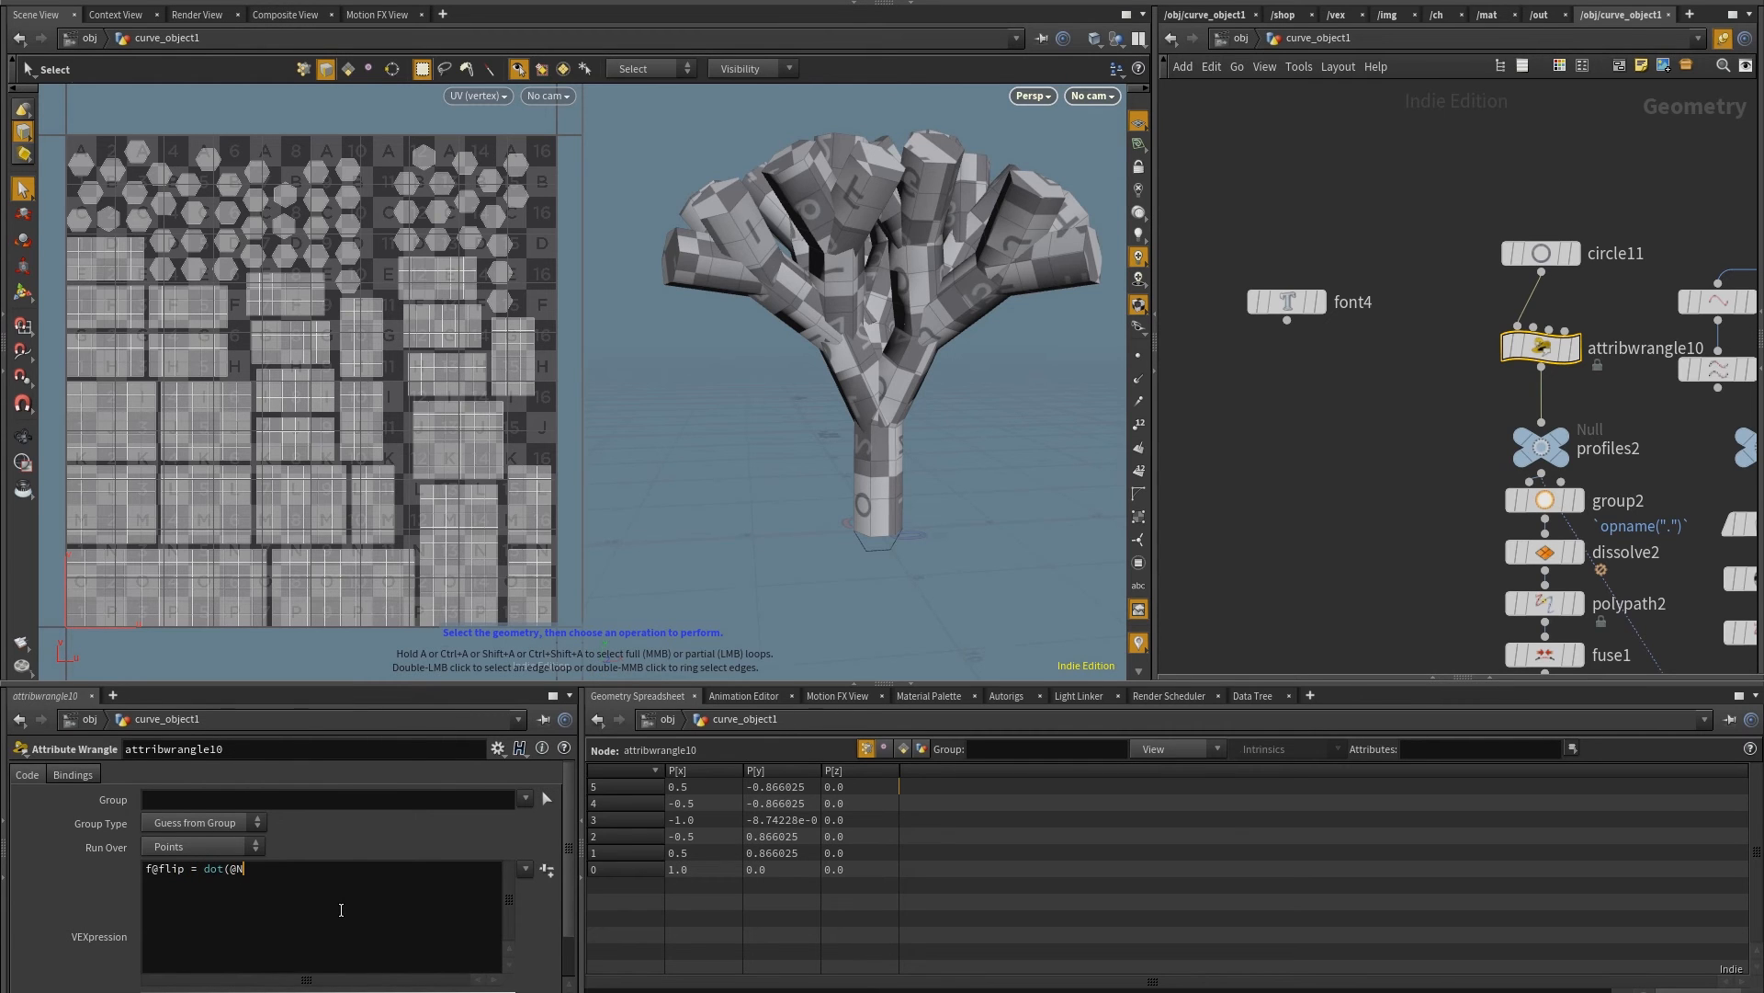
text(, {)
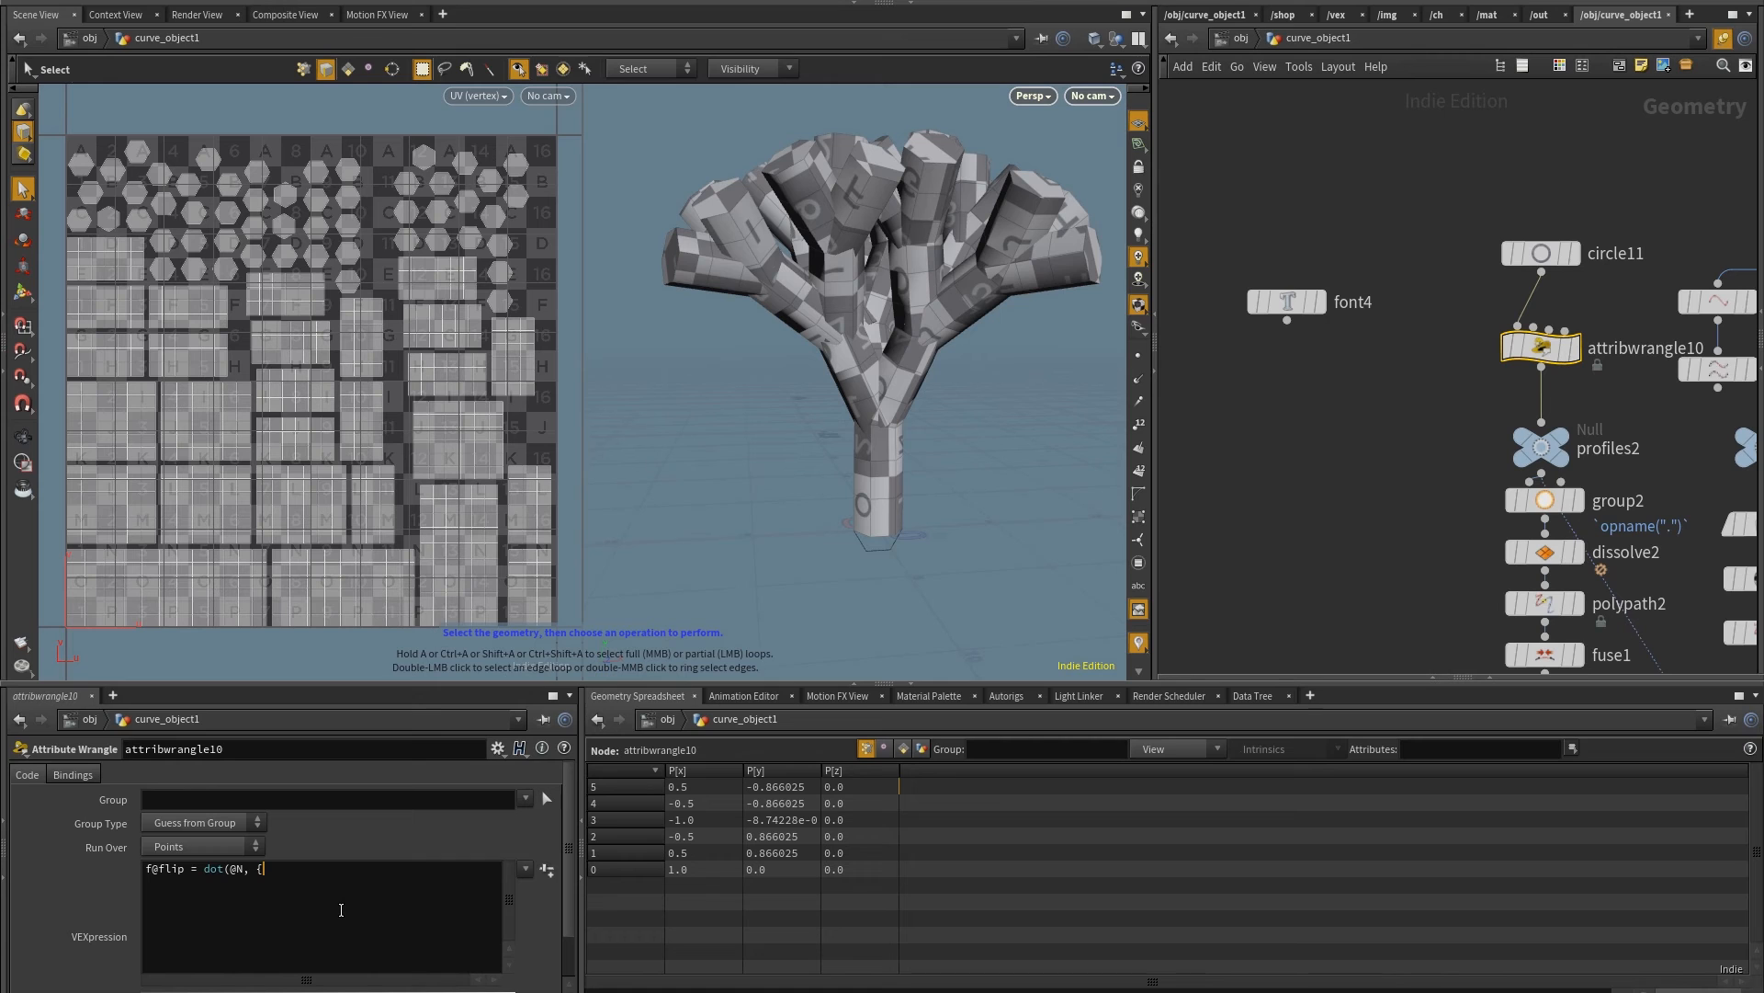
text(0,0,1});)
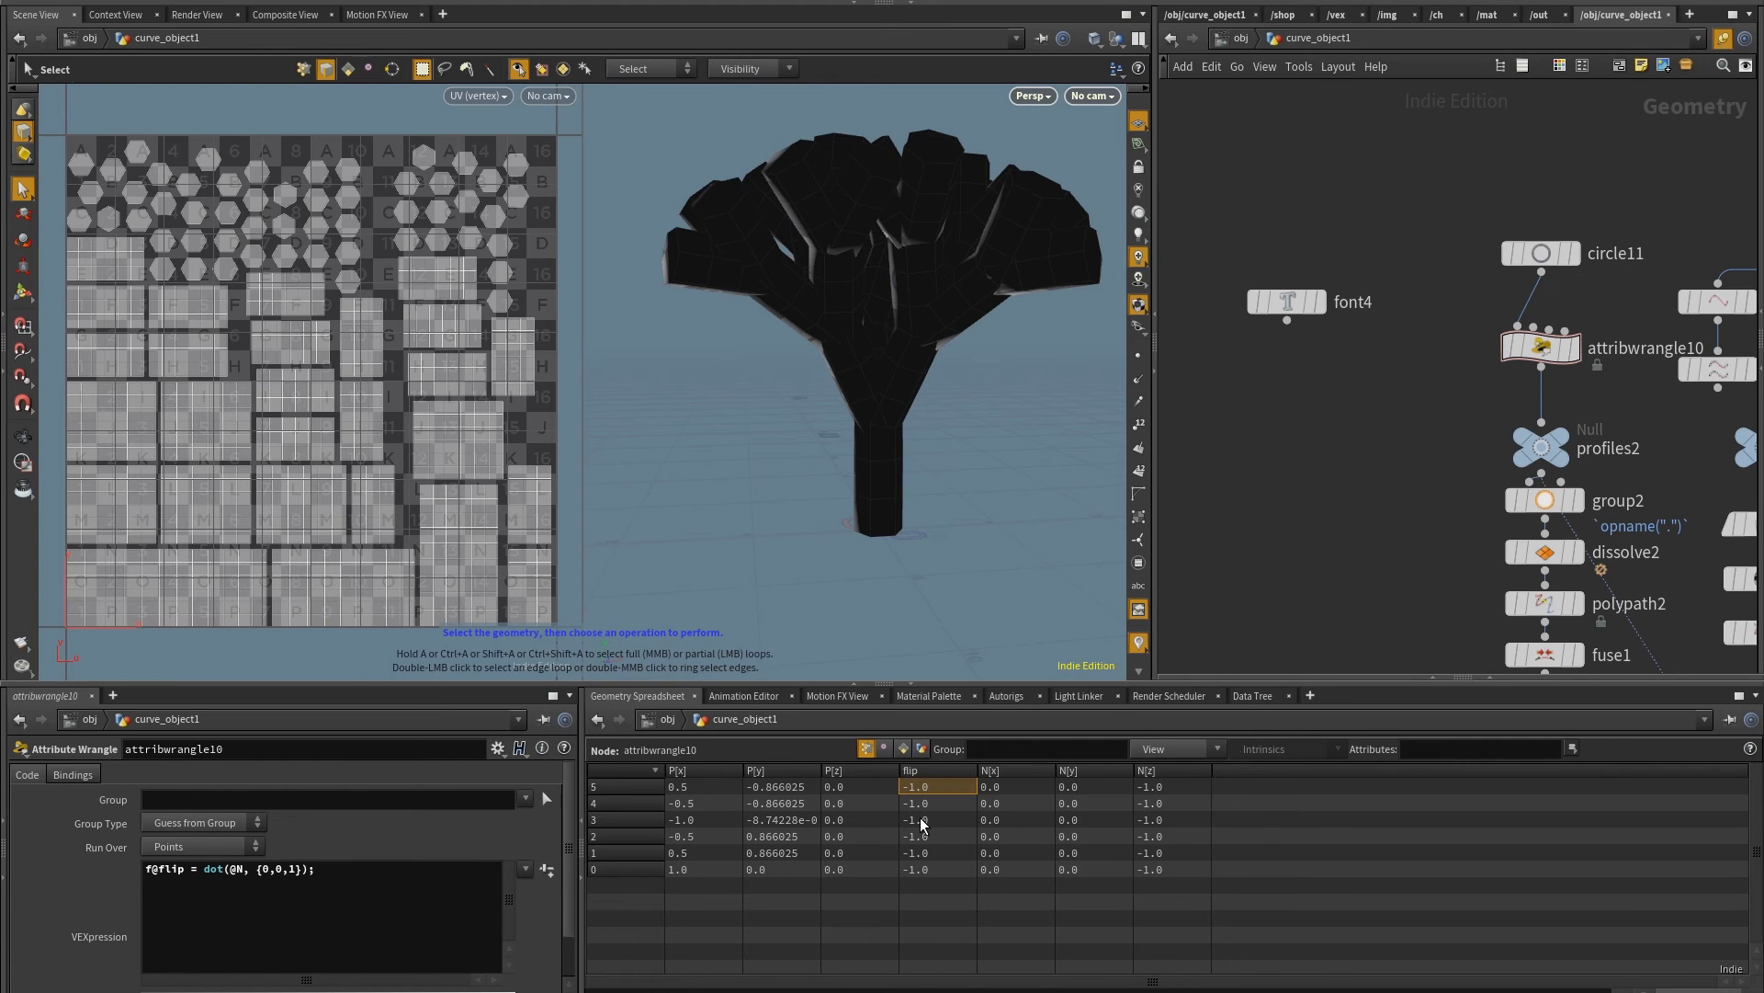
mouse_move(938, 839)
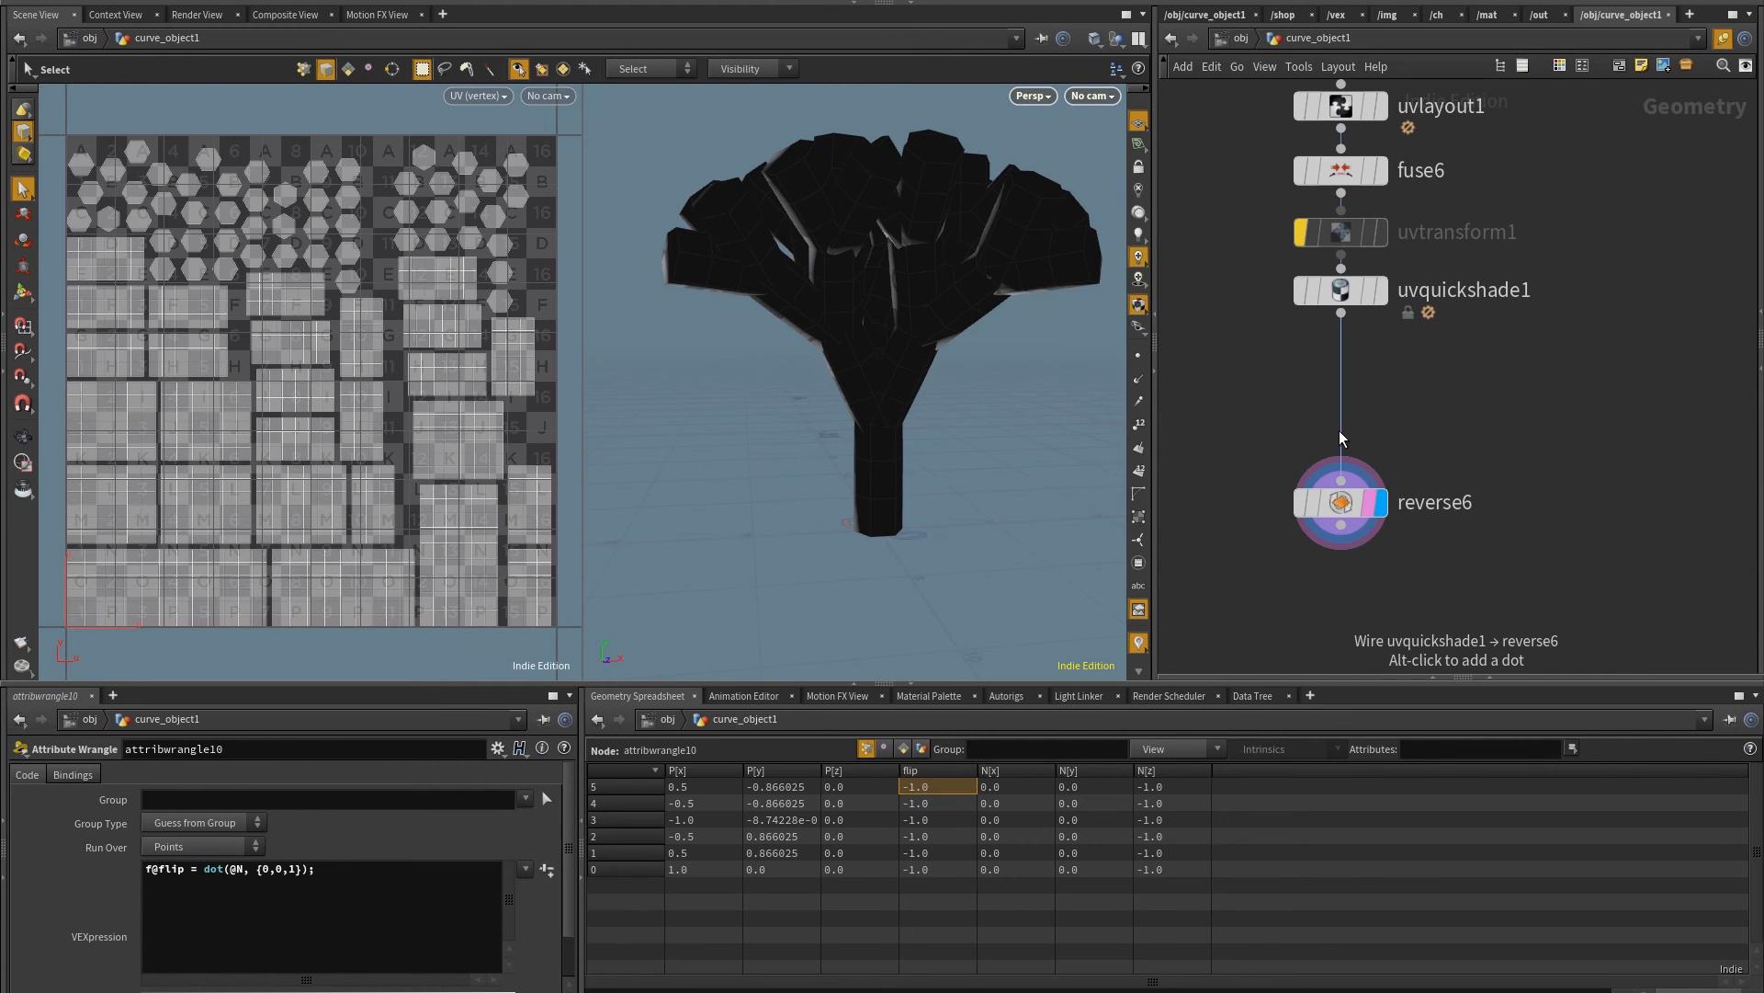
mouse_move(1469, 412)
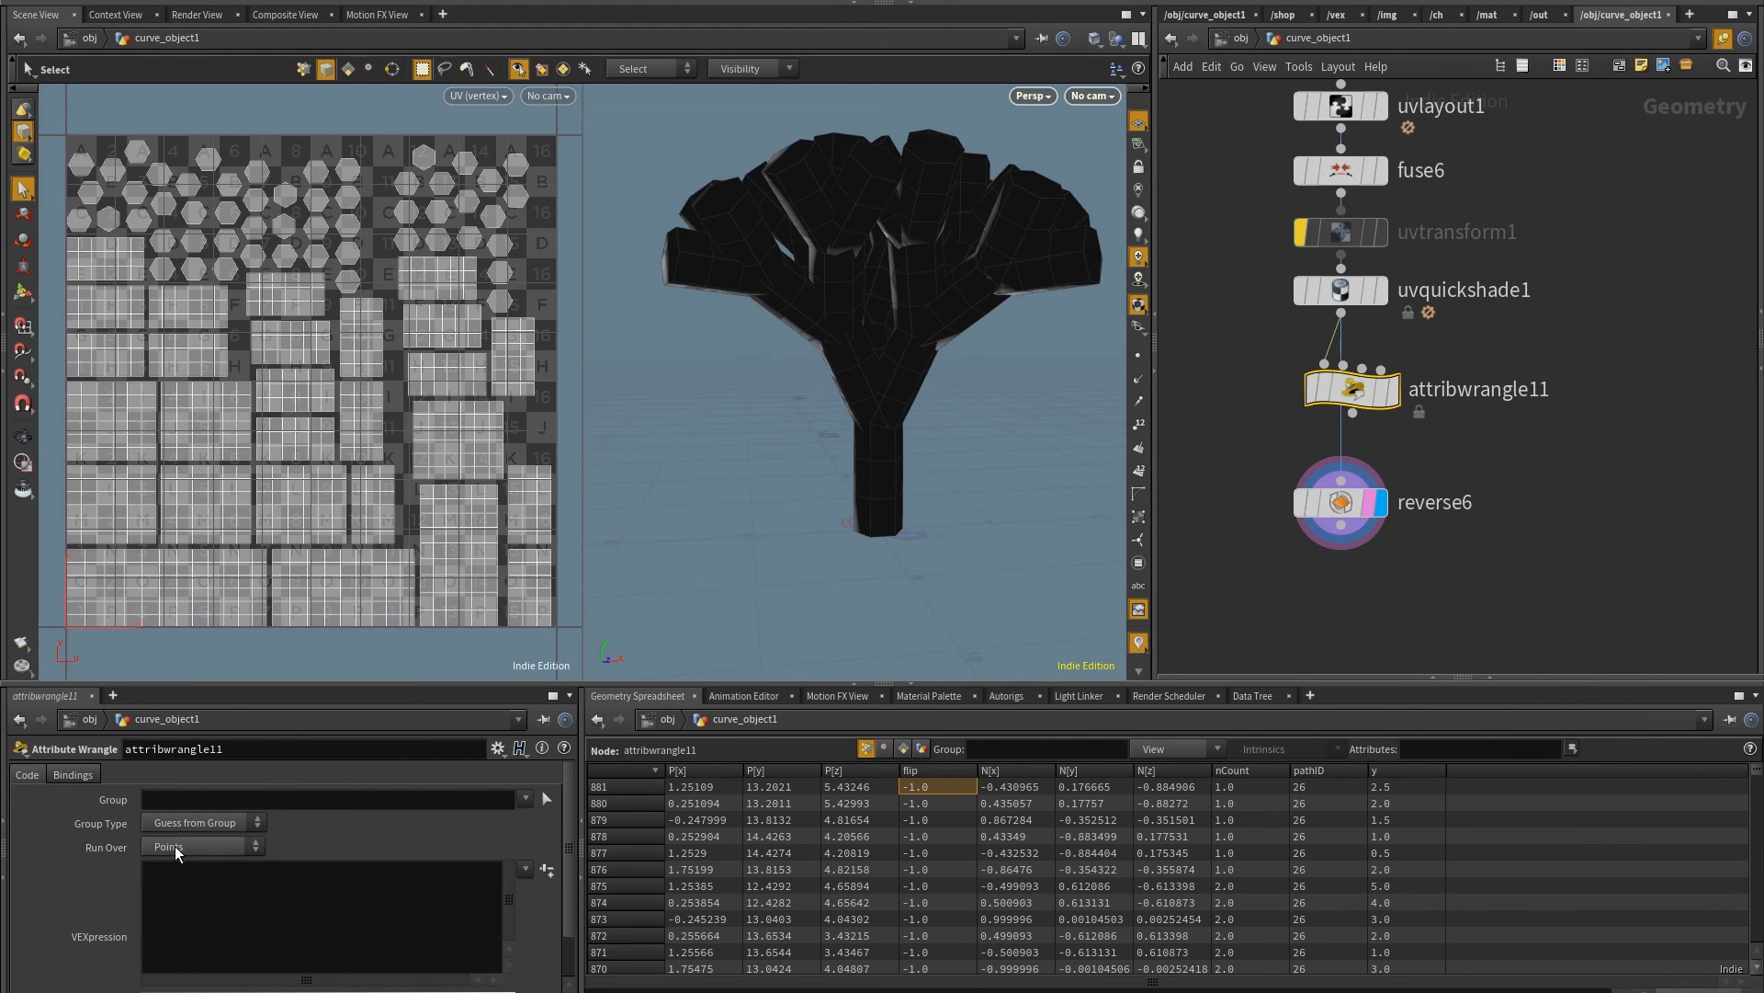
click(196, 846)
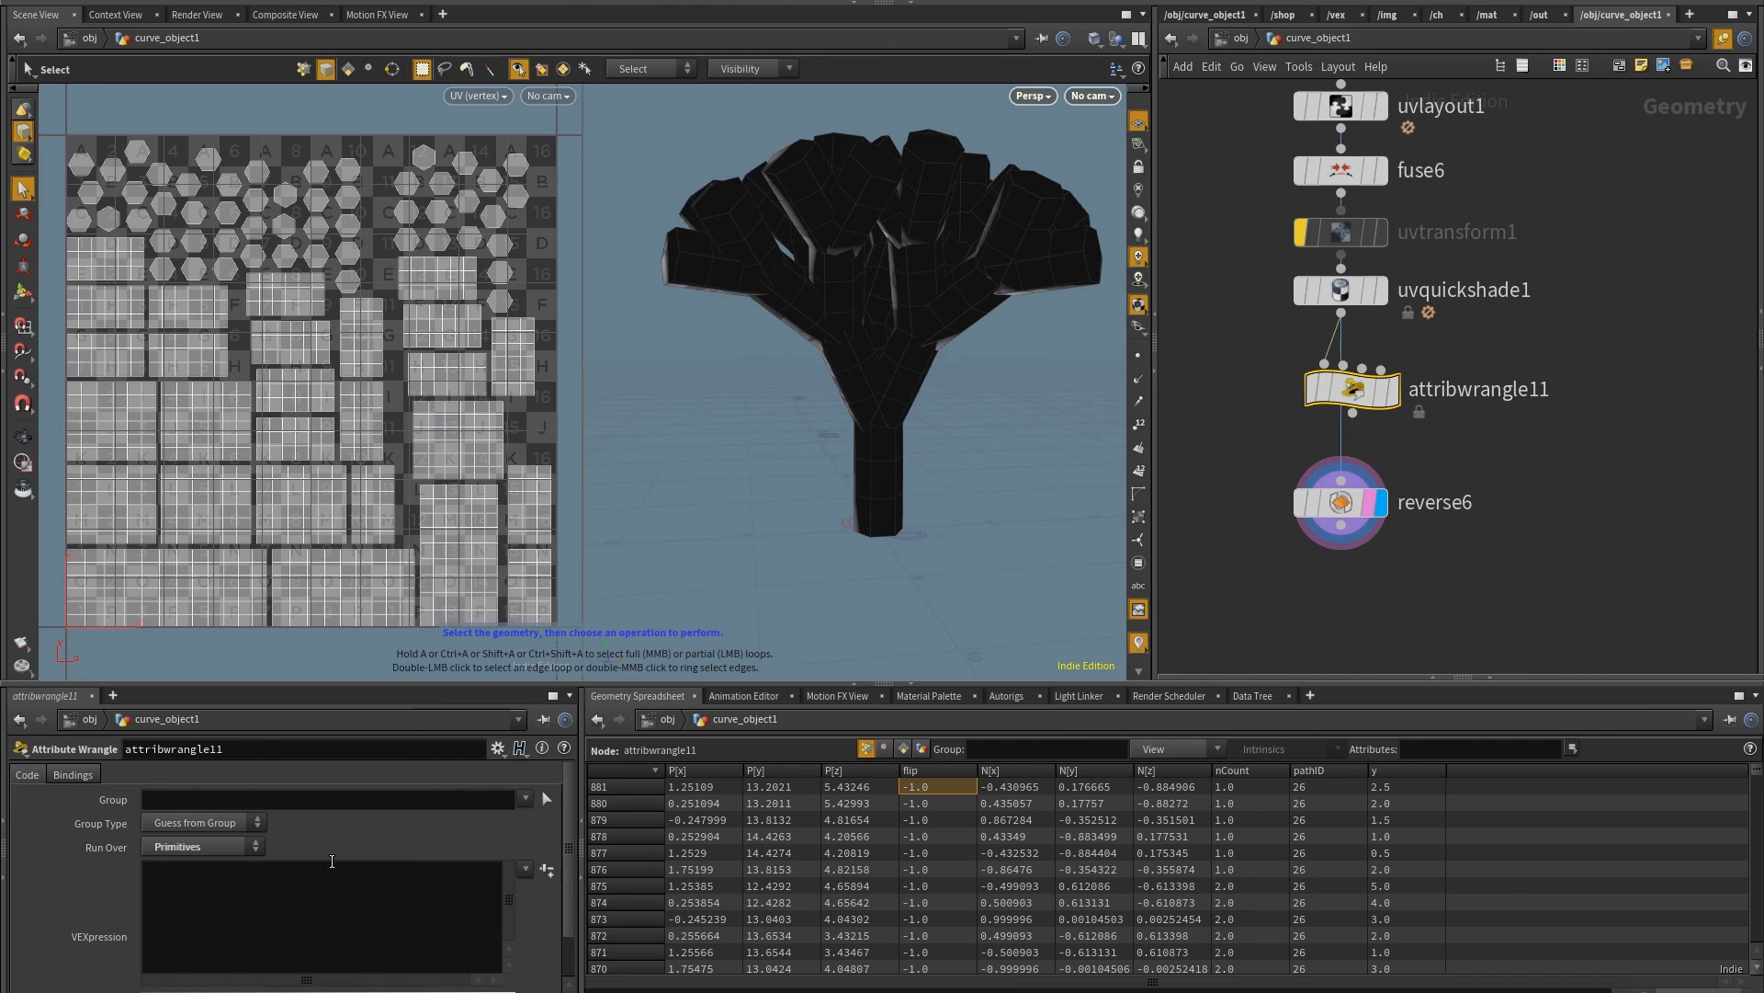
click(266, 915)
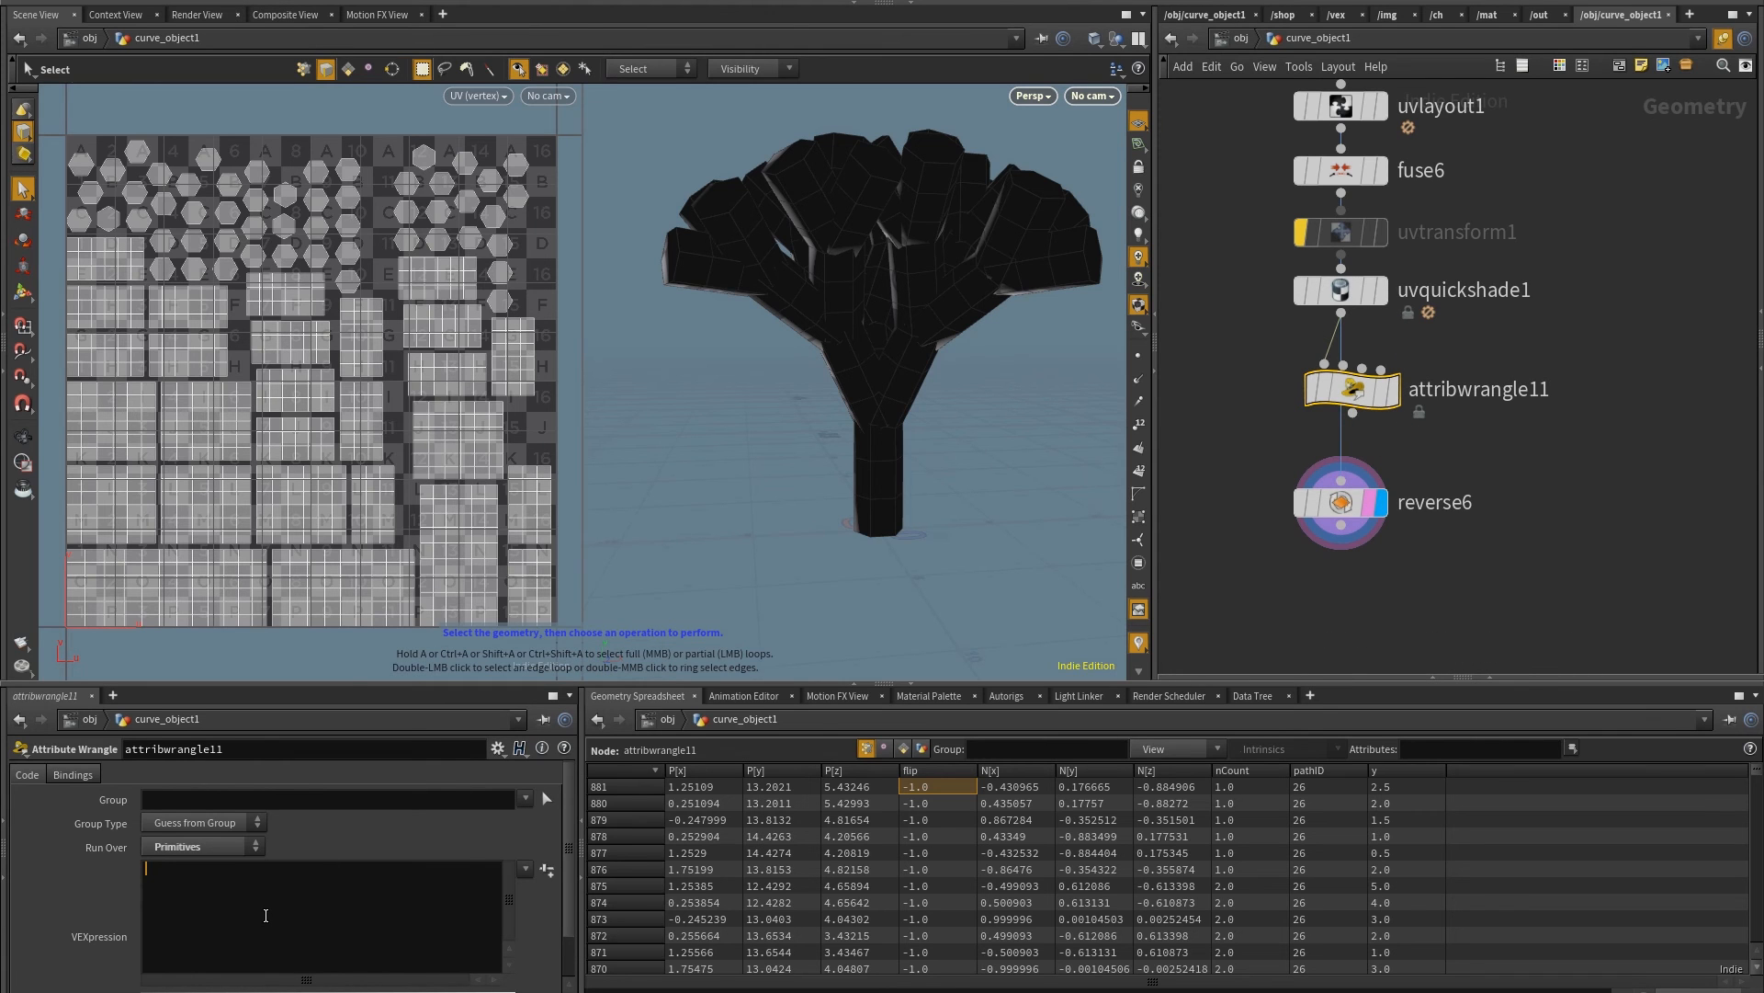
text(i@)
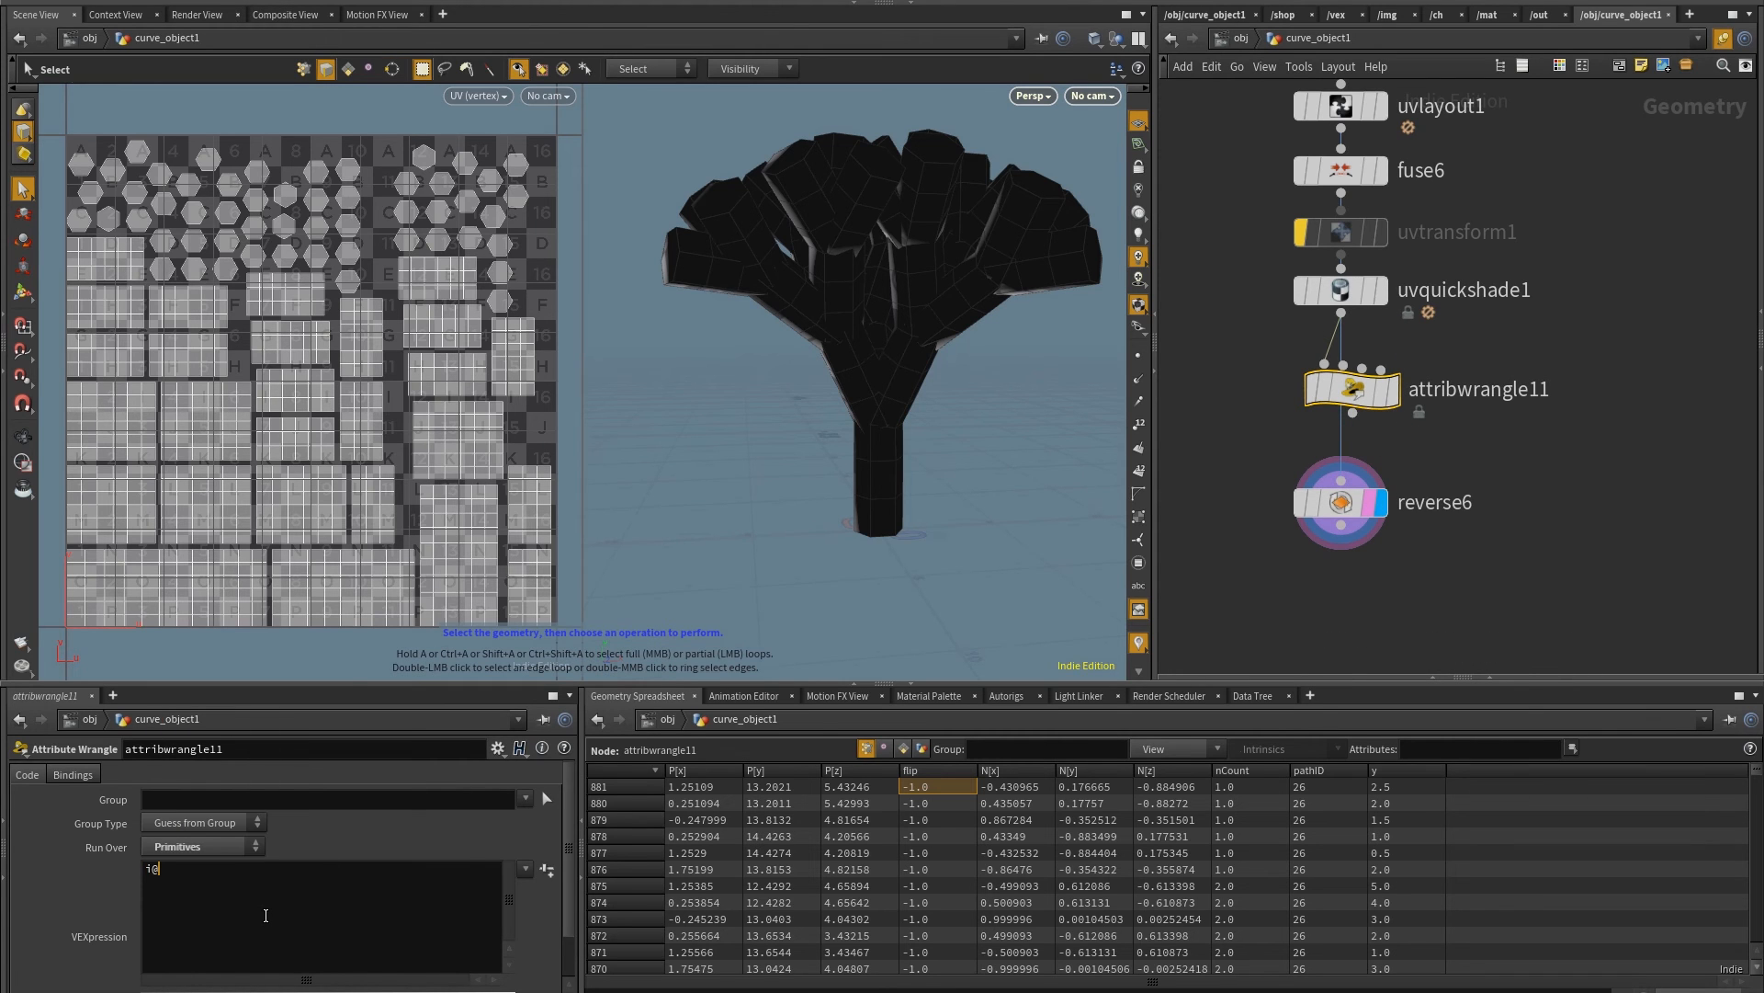
text(group)
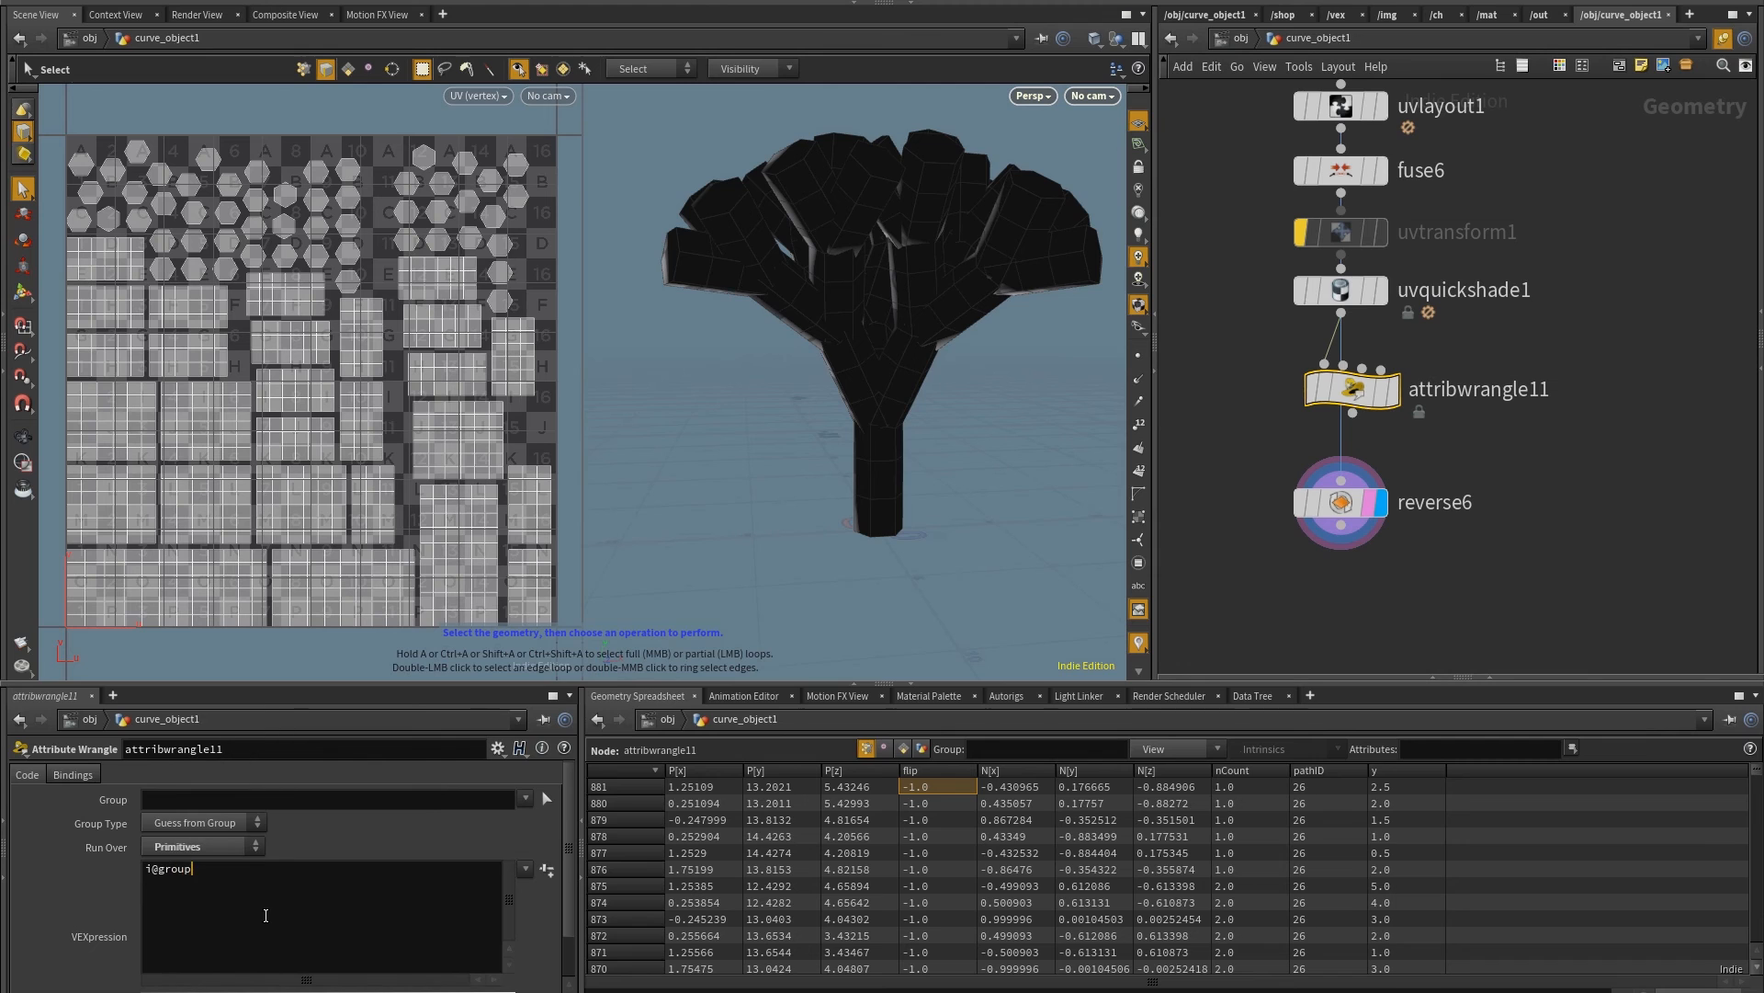
text(_reverse)
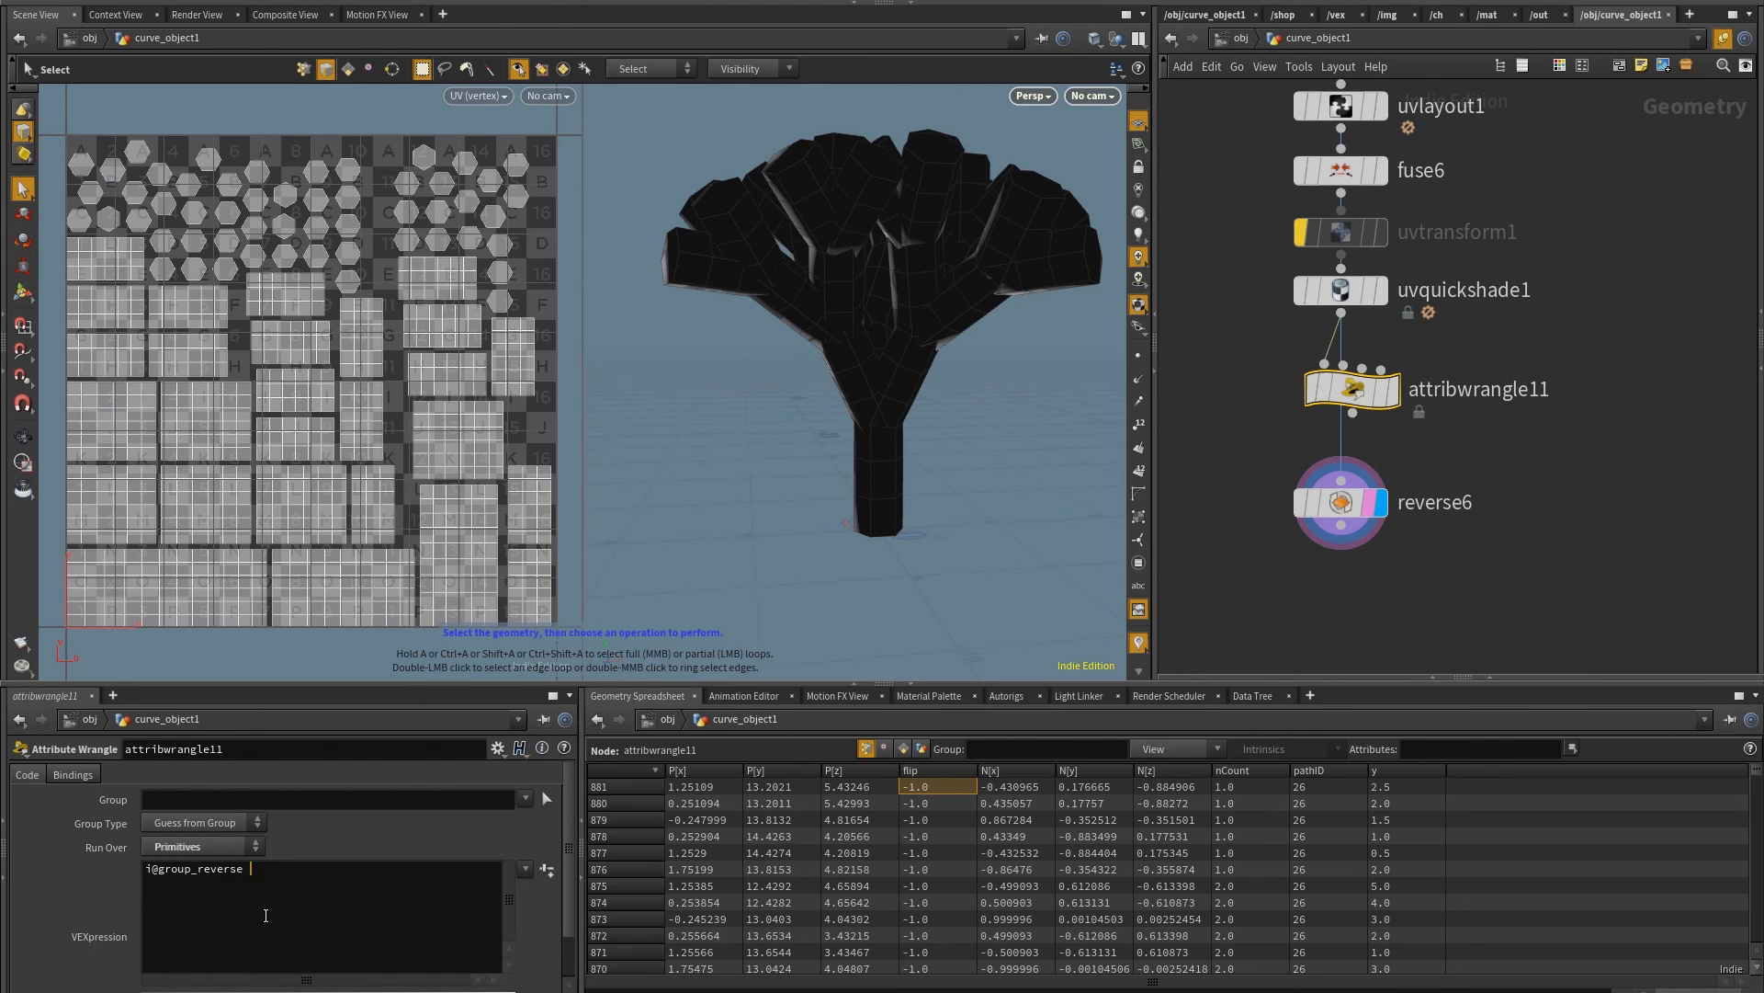
text(= point()
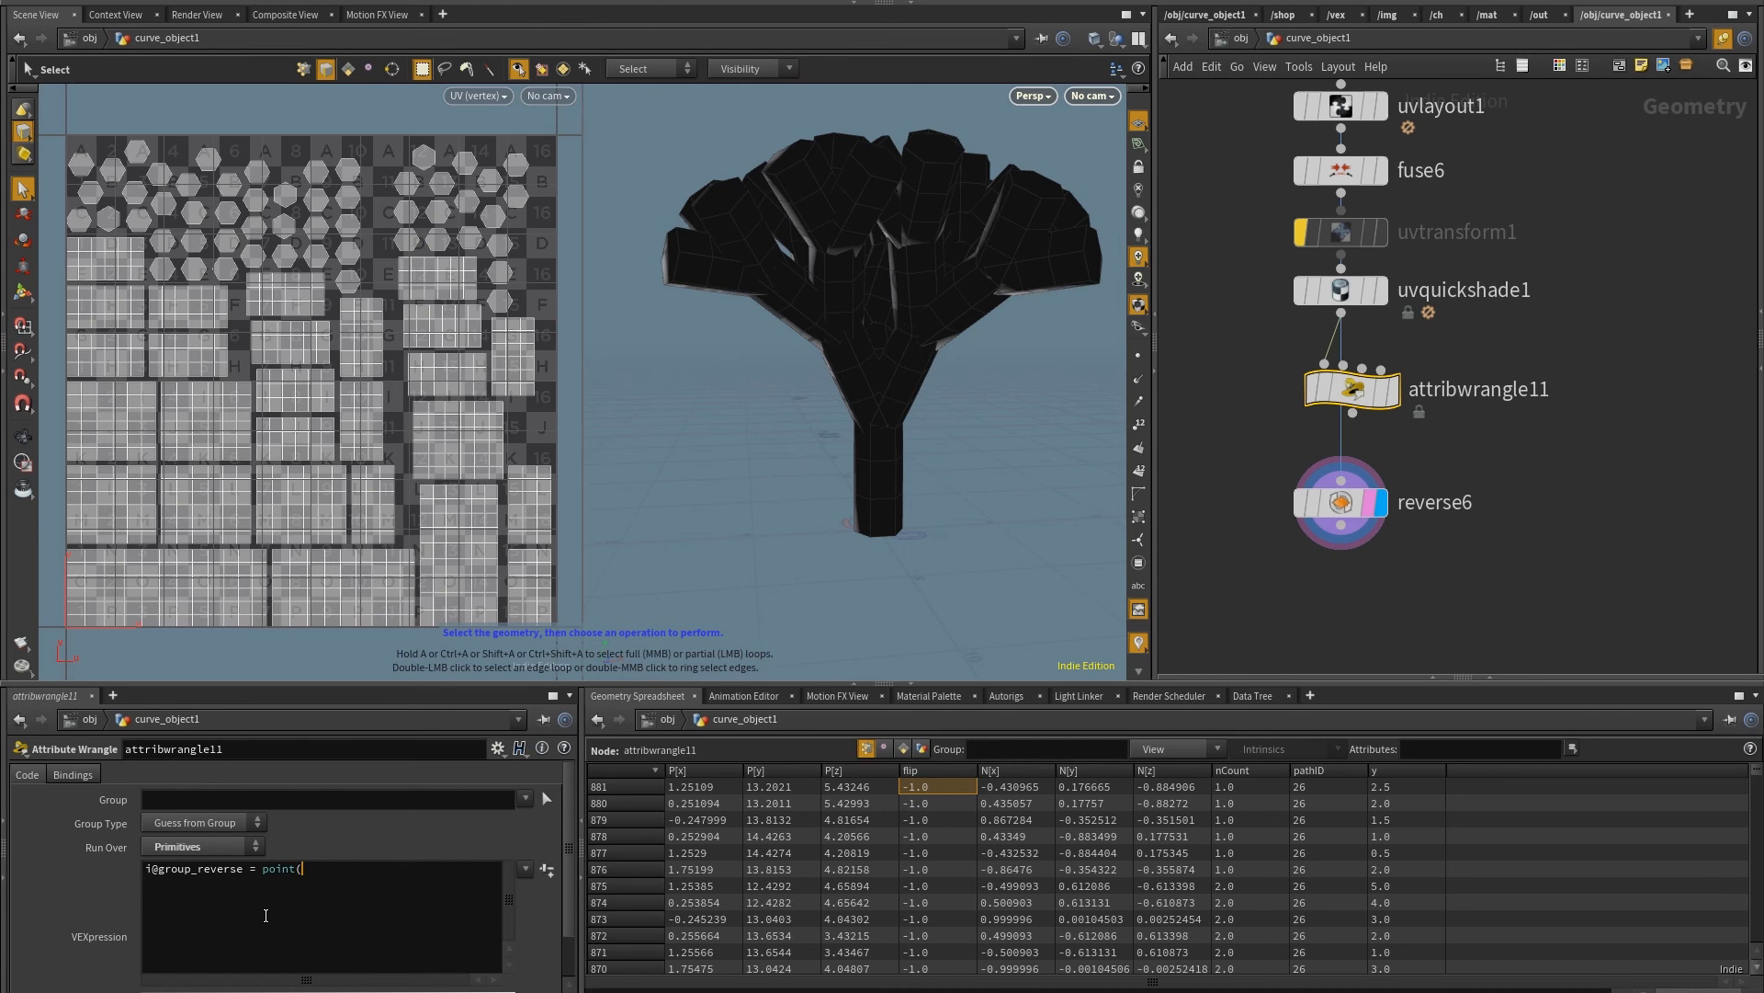
text(0)
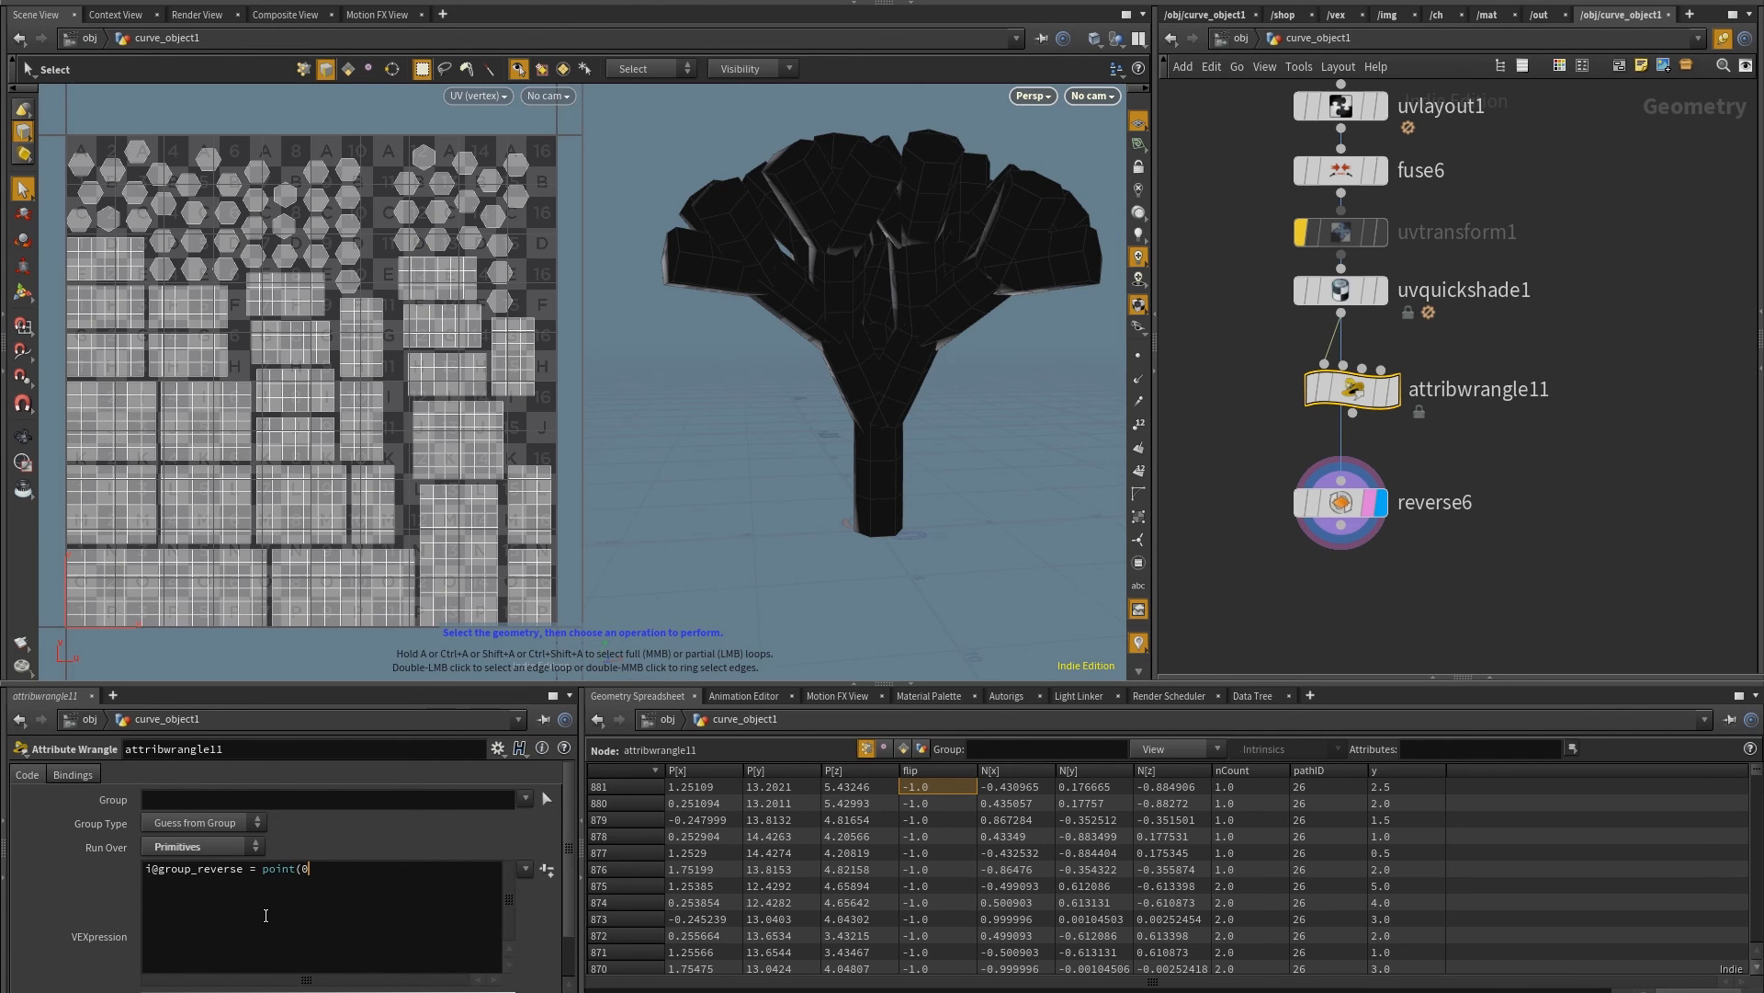
text(, ")
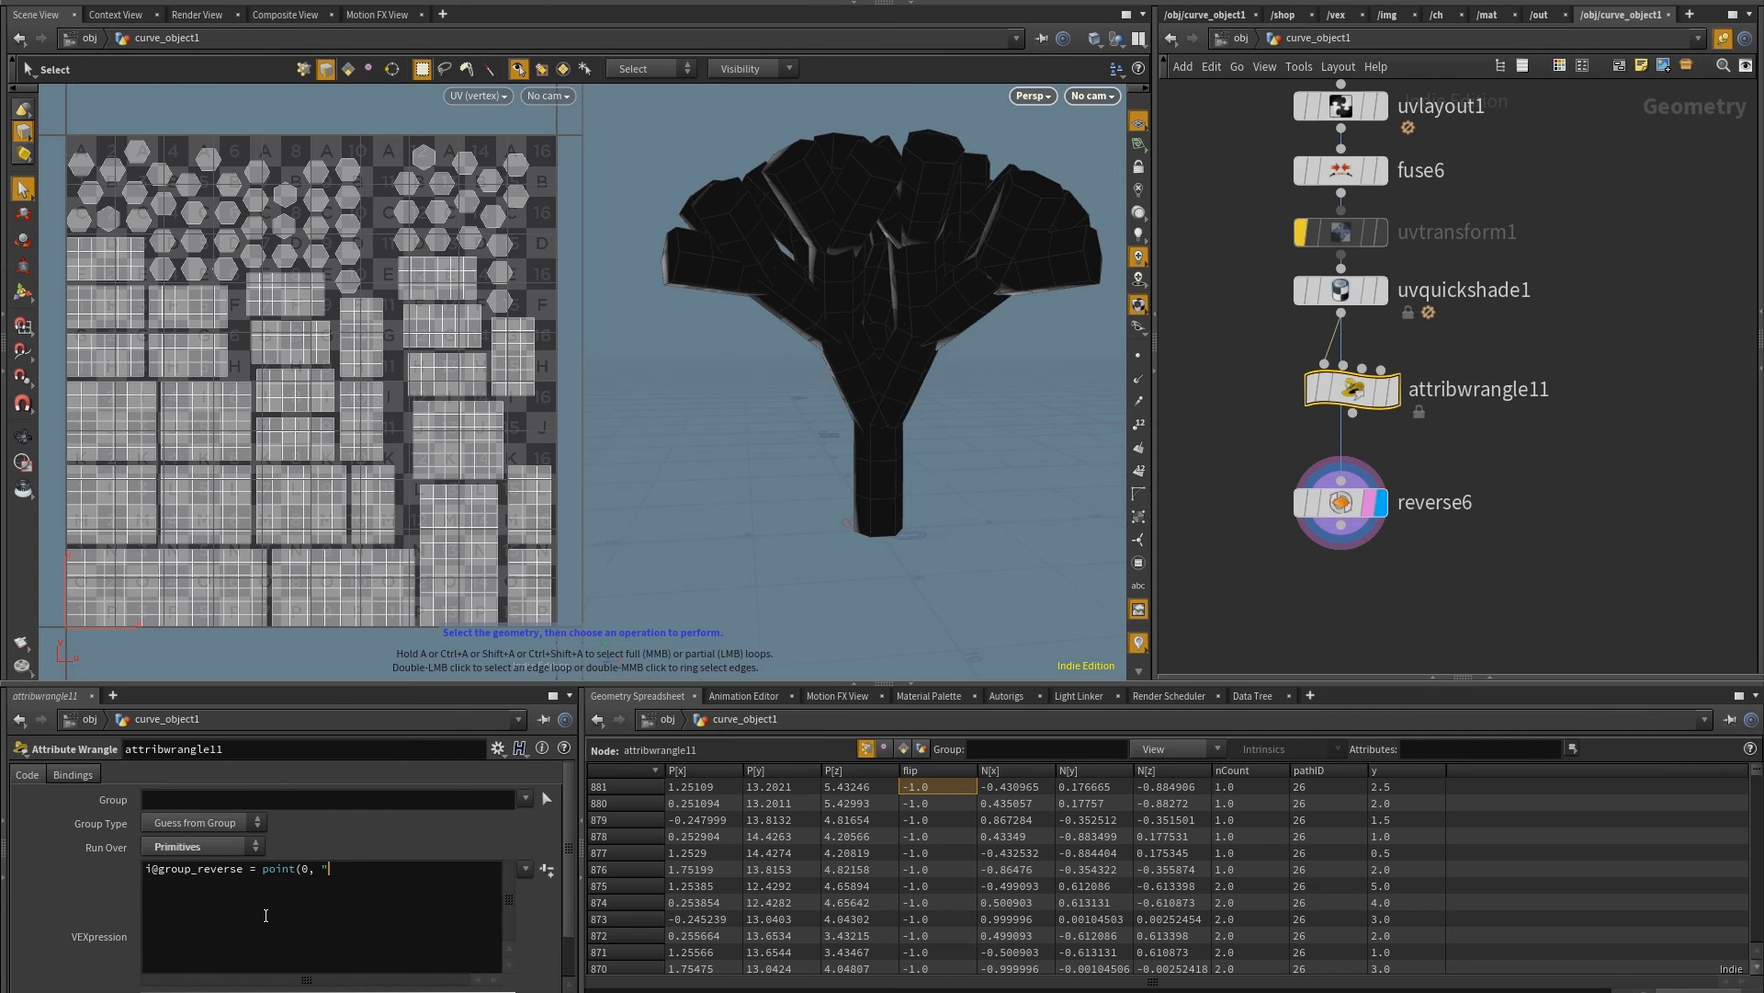
text(flip",)
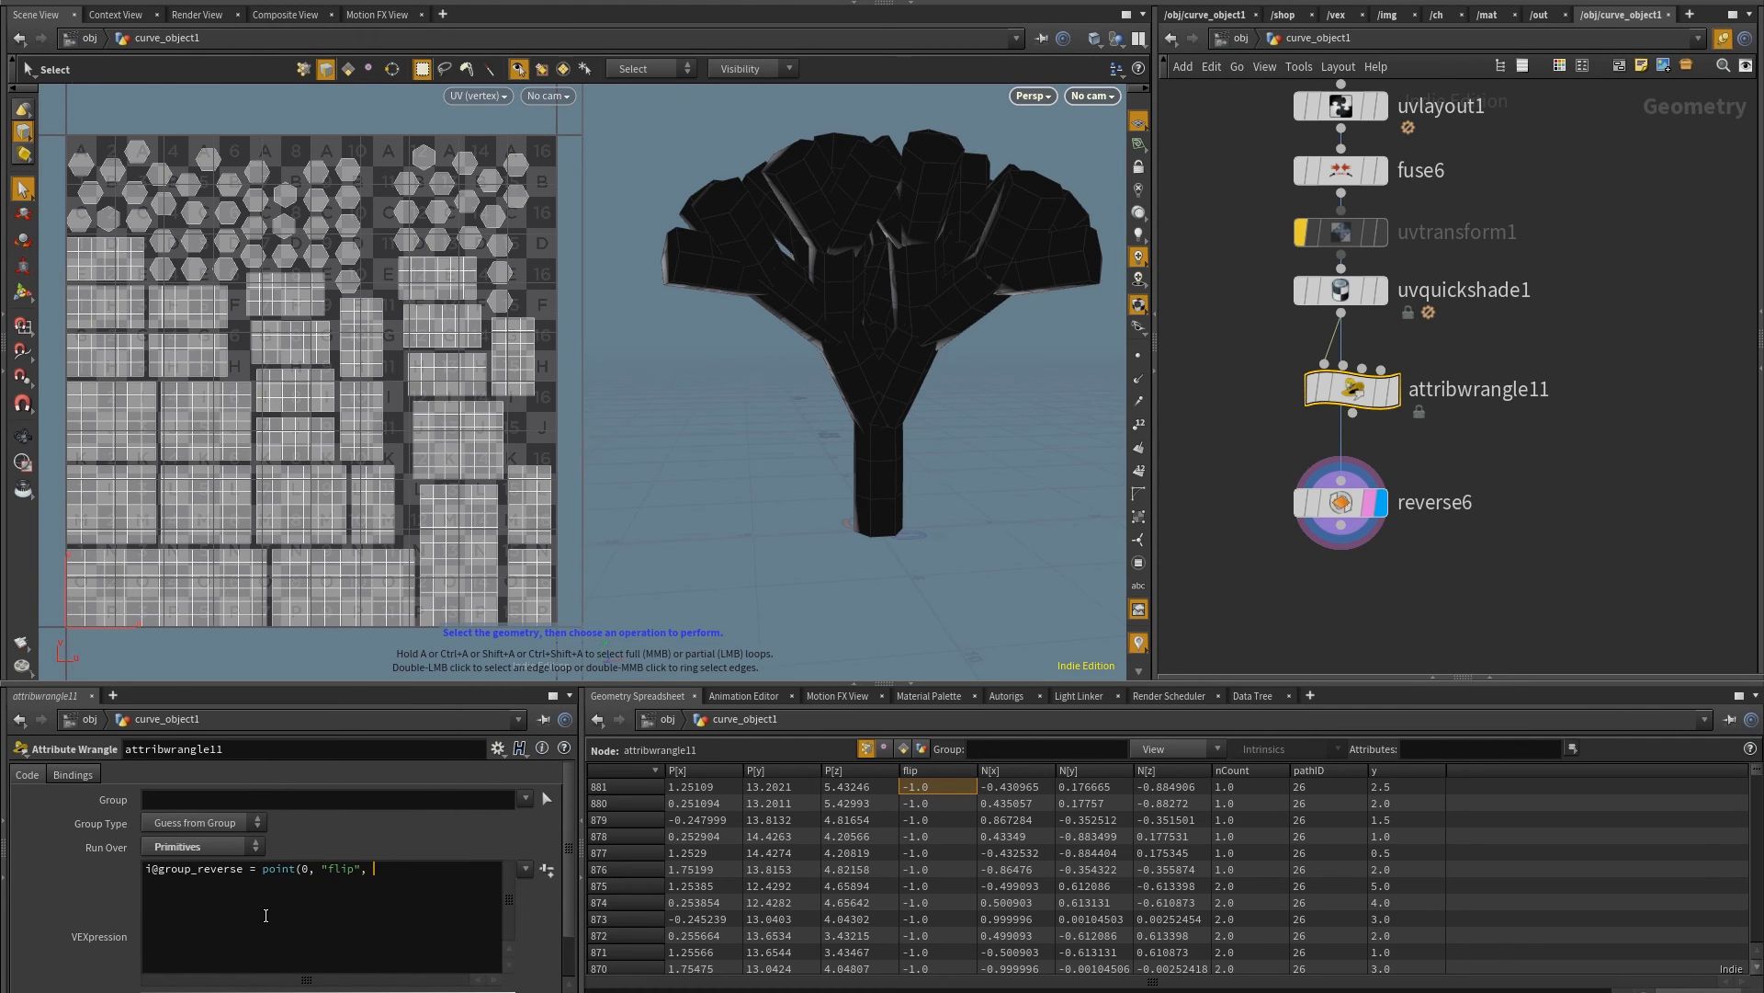
text(@pt)
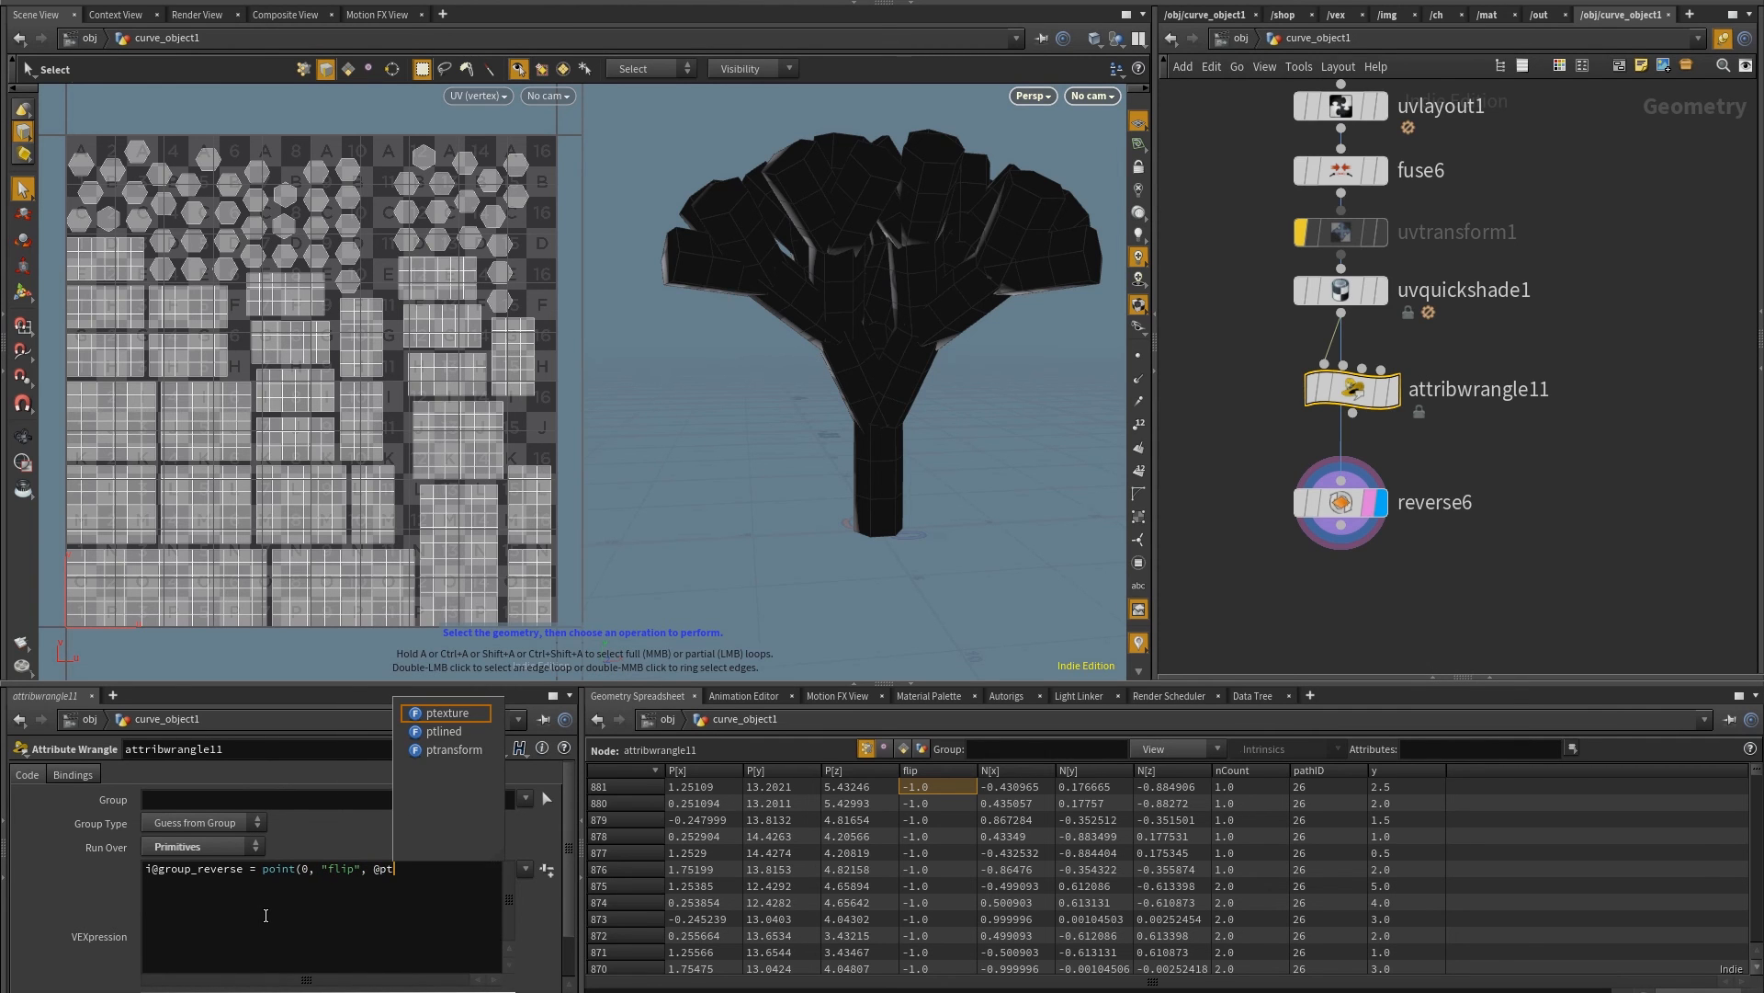
text(num))
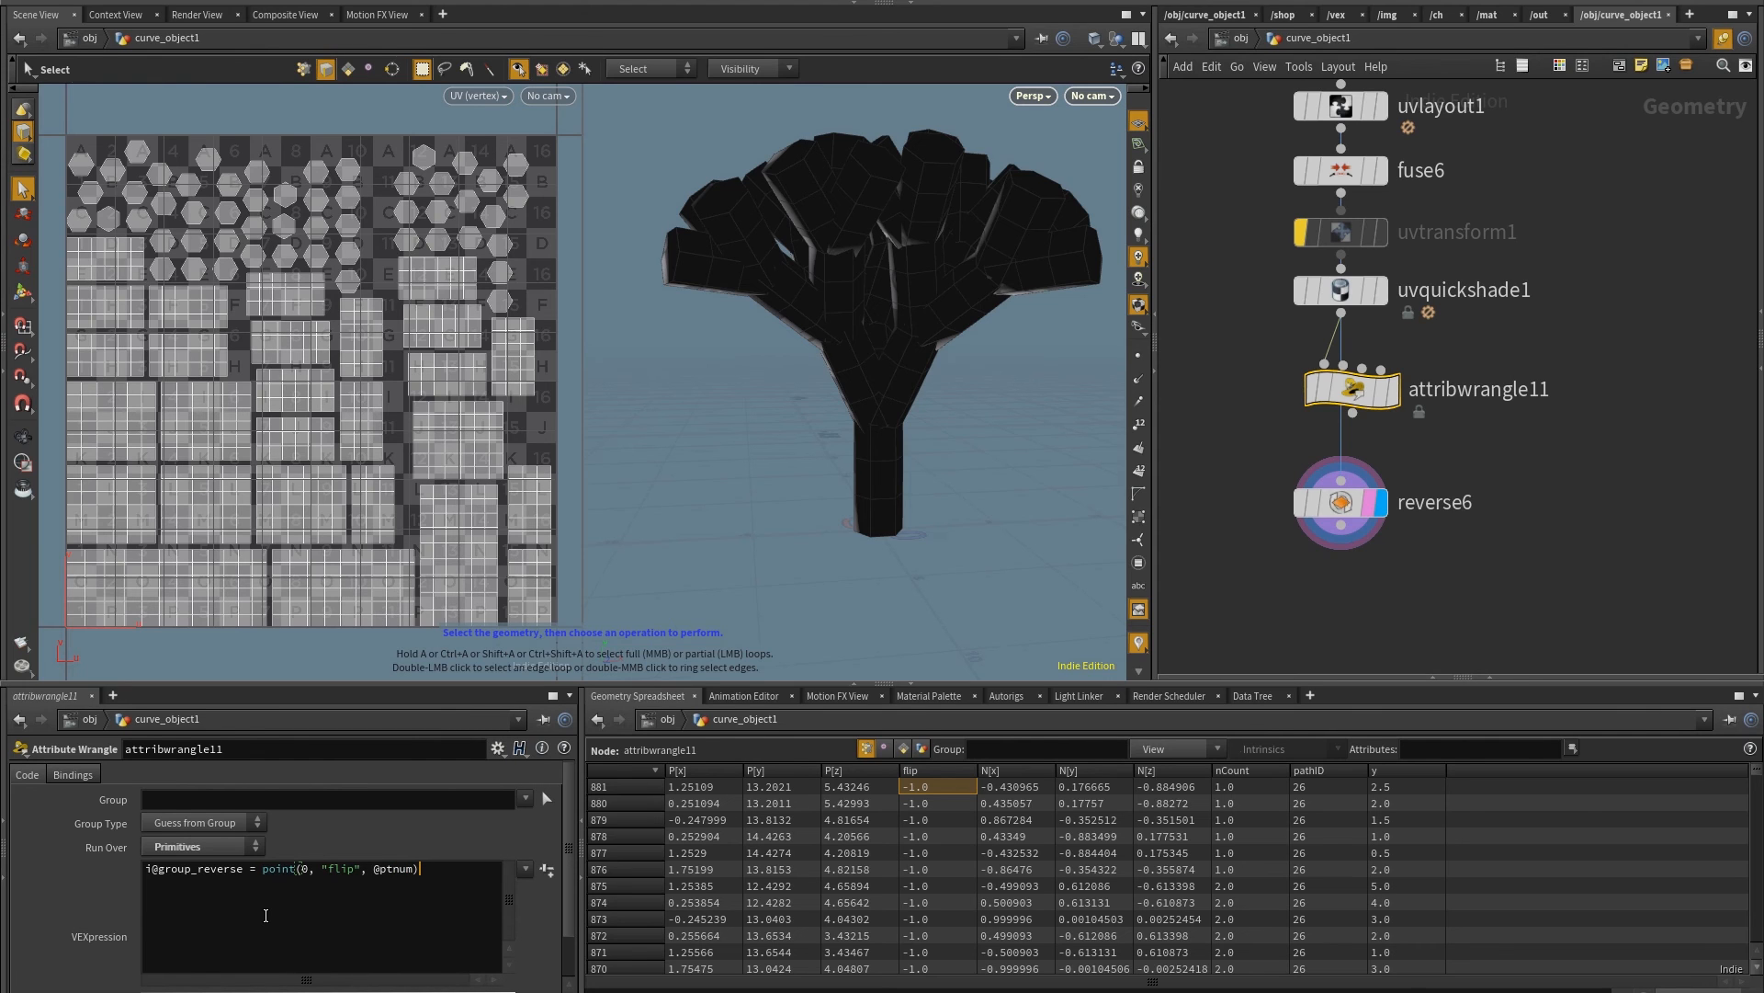
text(;)
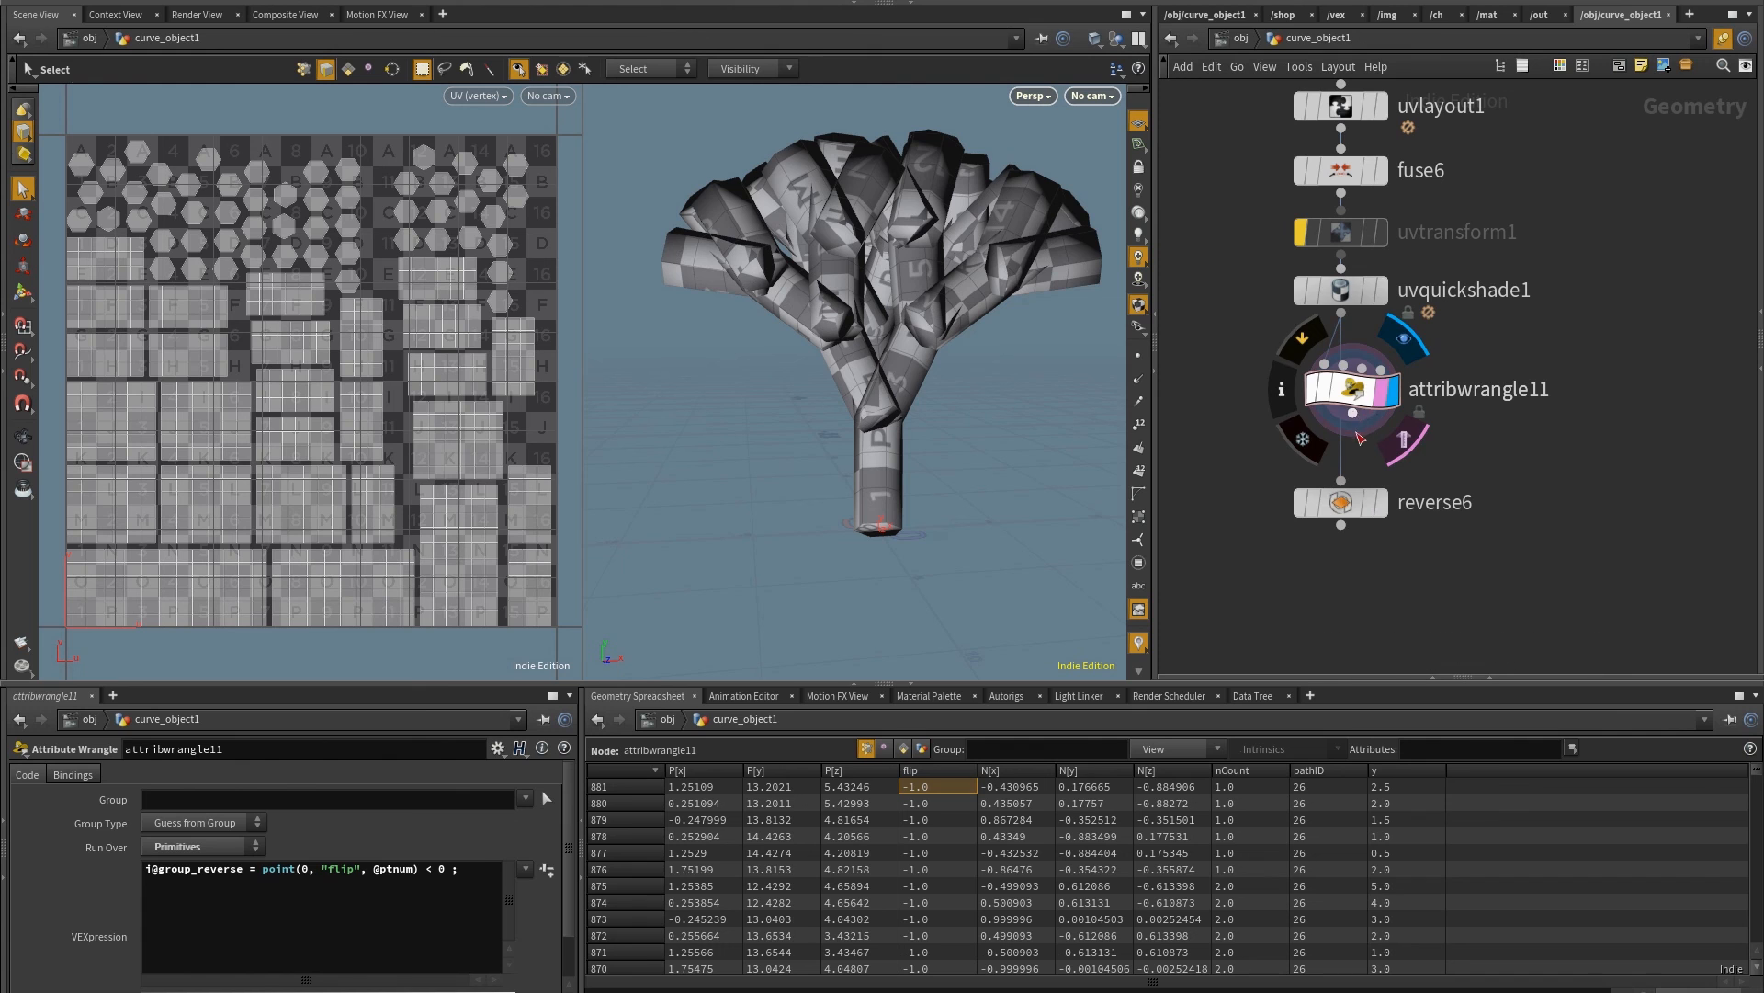
Display reverse6, inspect attribwrangle11's reverse group values, and select attribwrangle10
click(1341, 502)
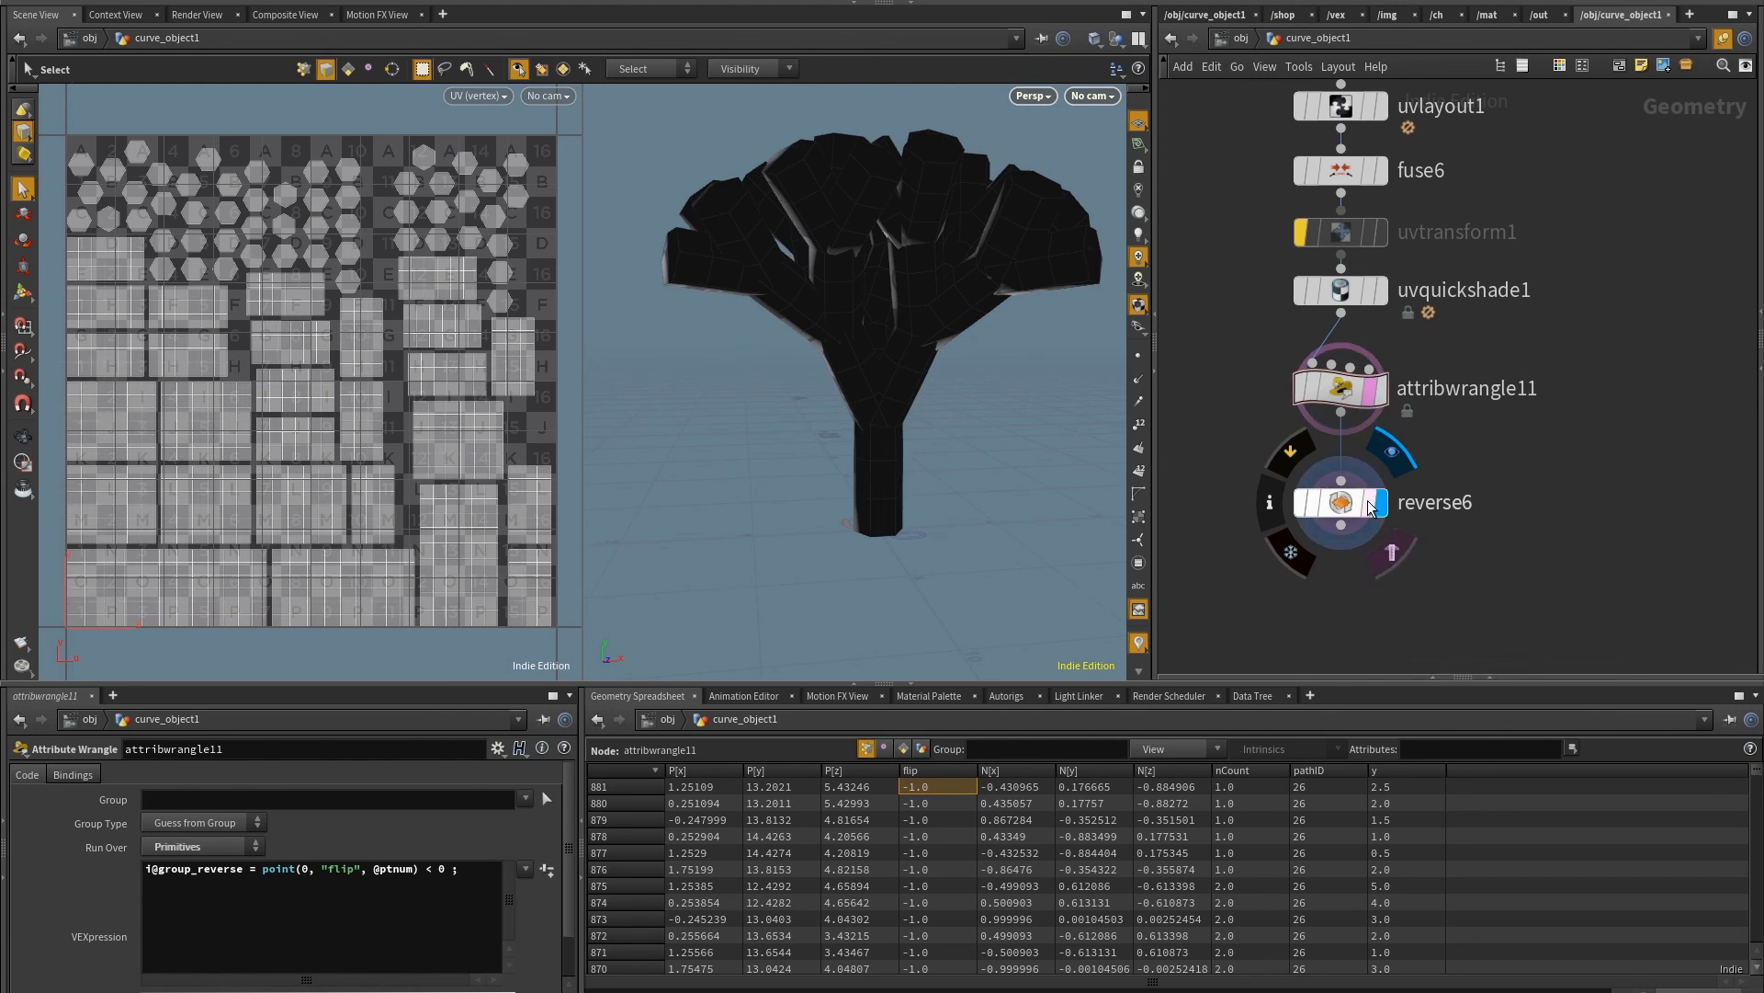
click(1340, 502)
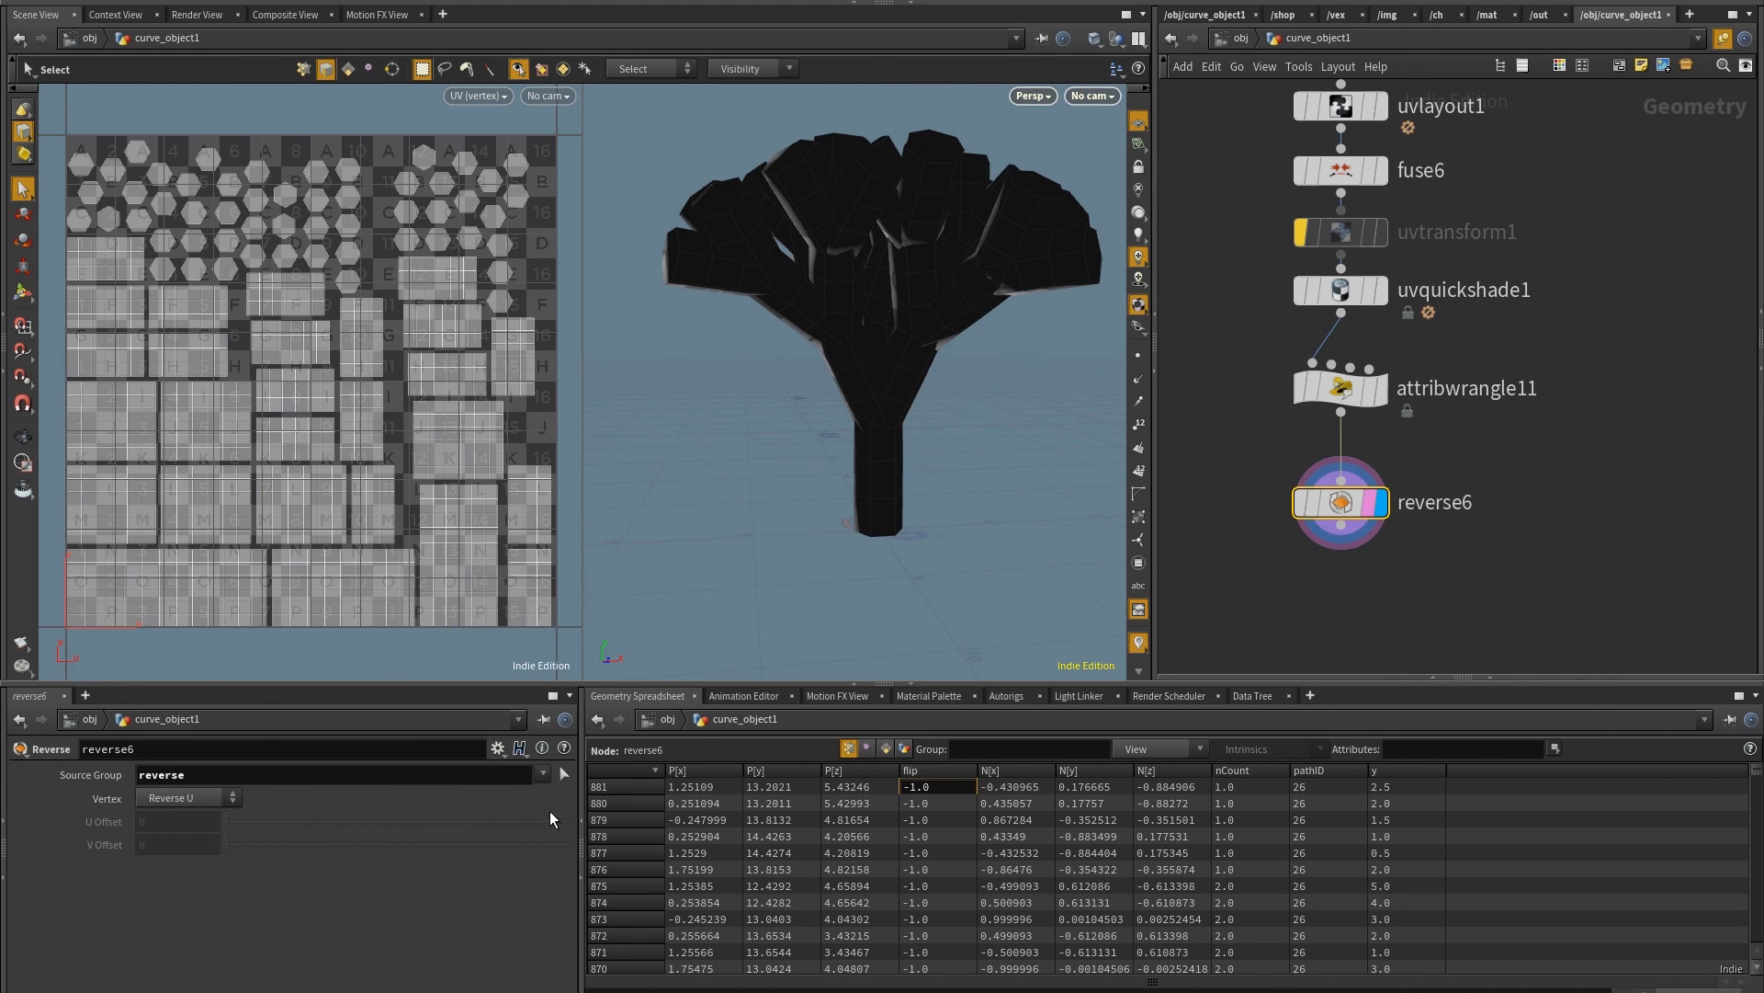
mouse_move(1352, 404)
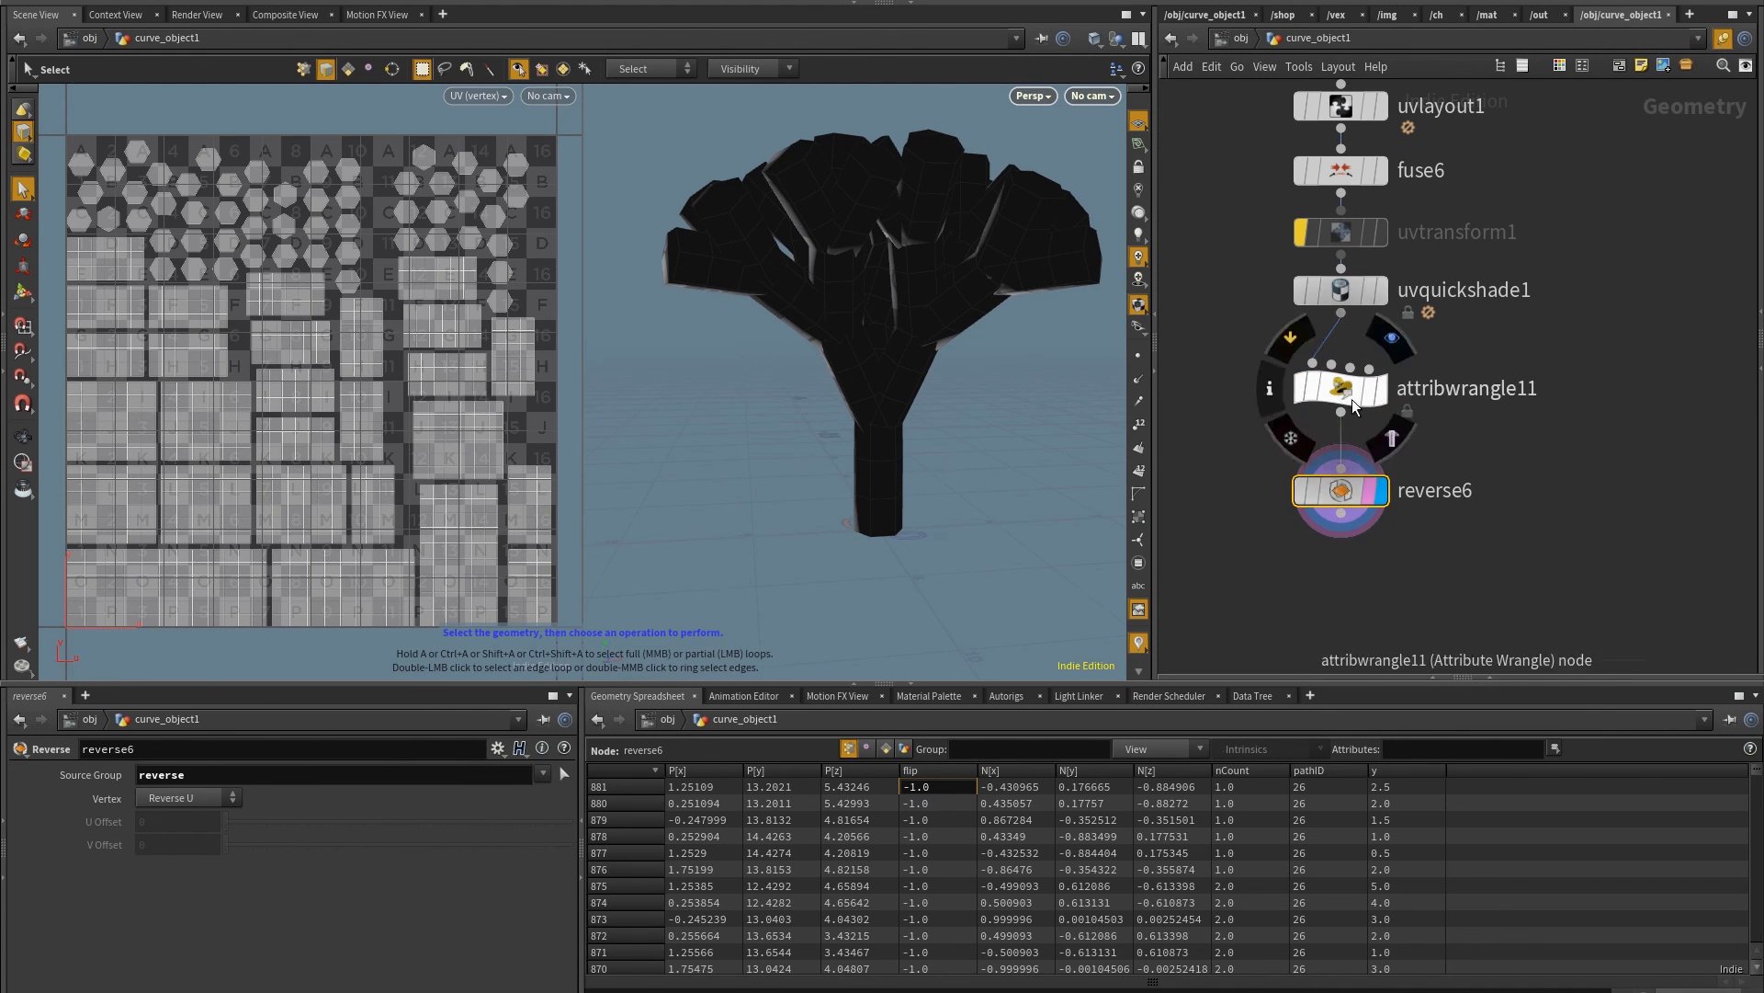
click(1340, 387)
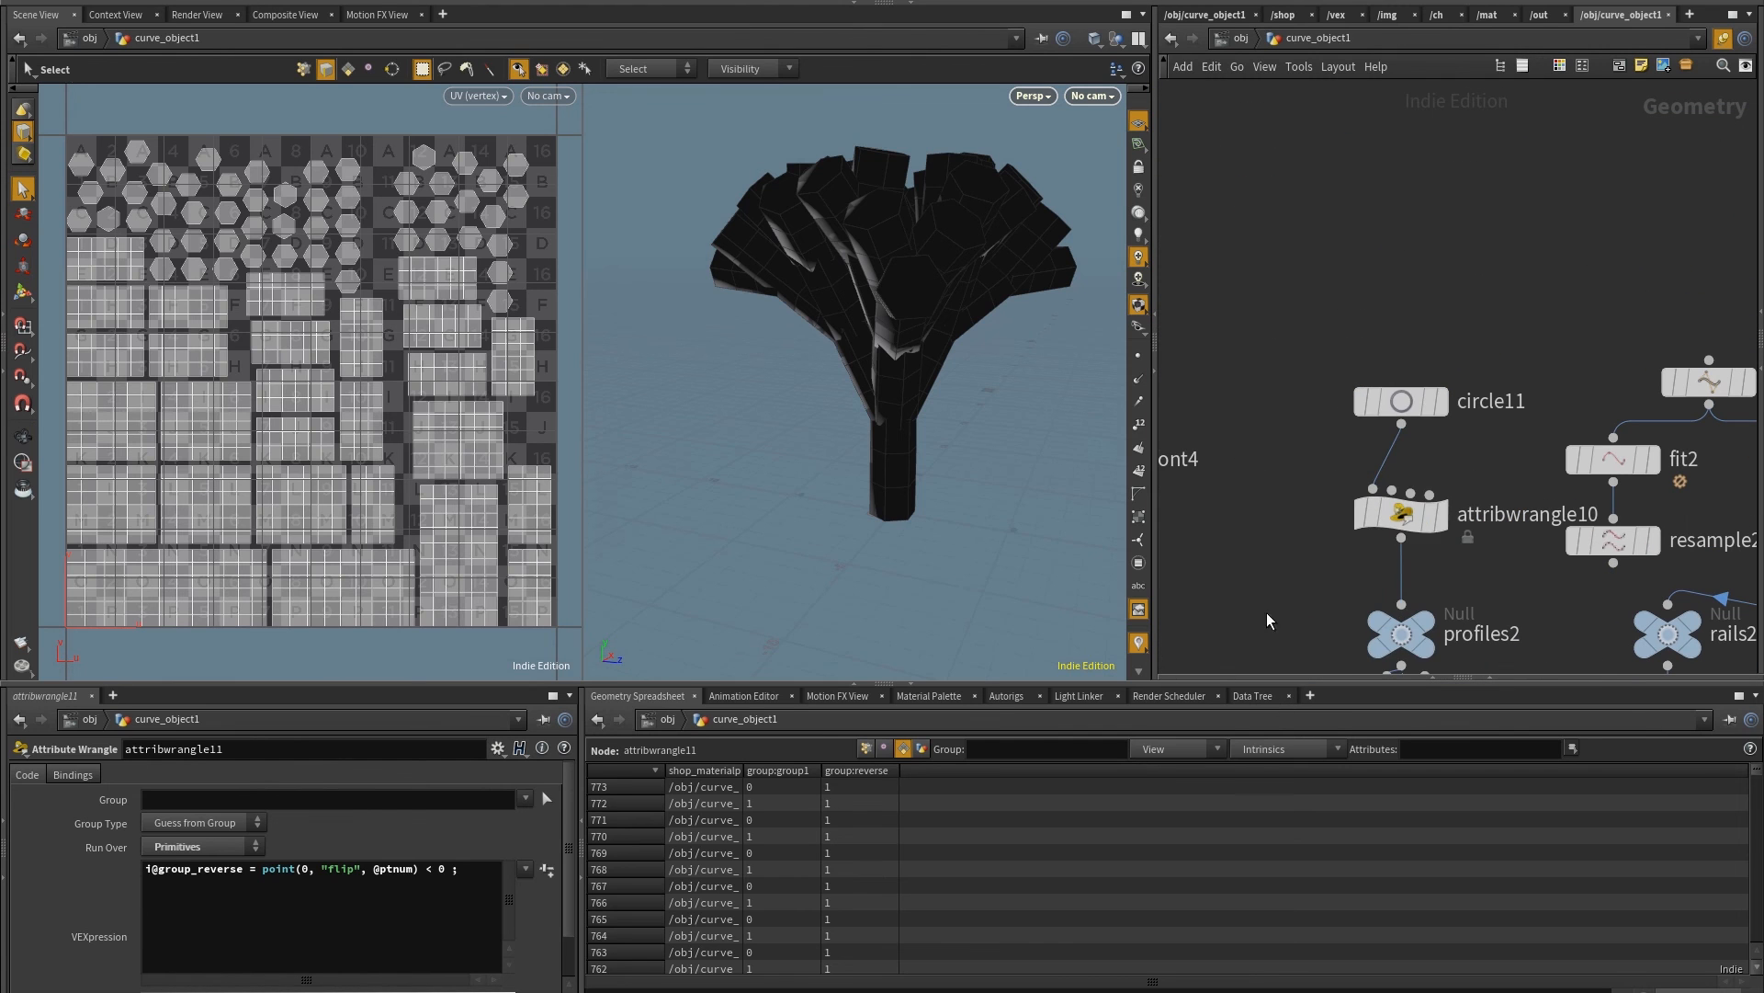
click(1401, 514)
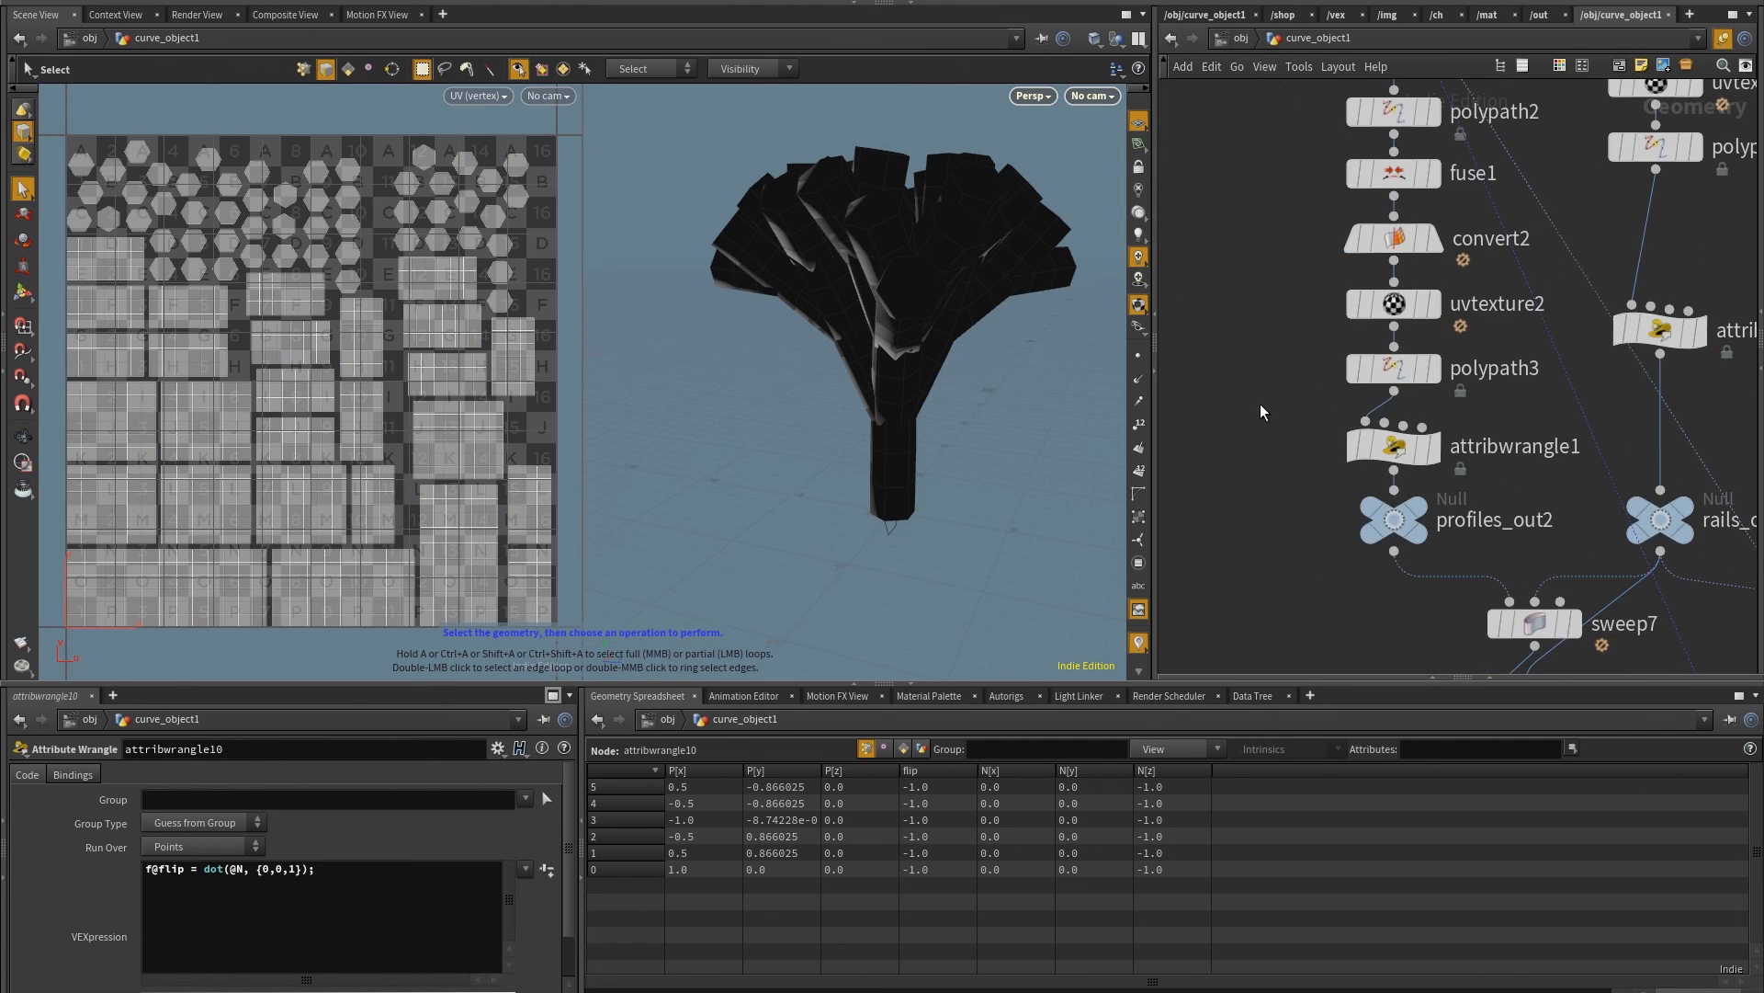
key(Tab)
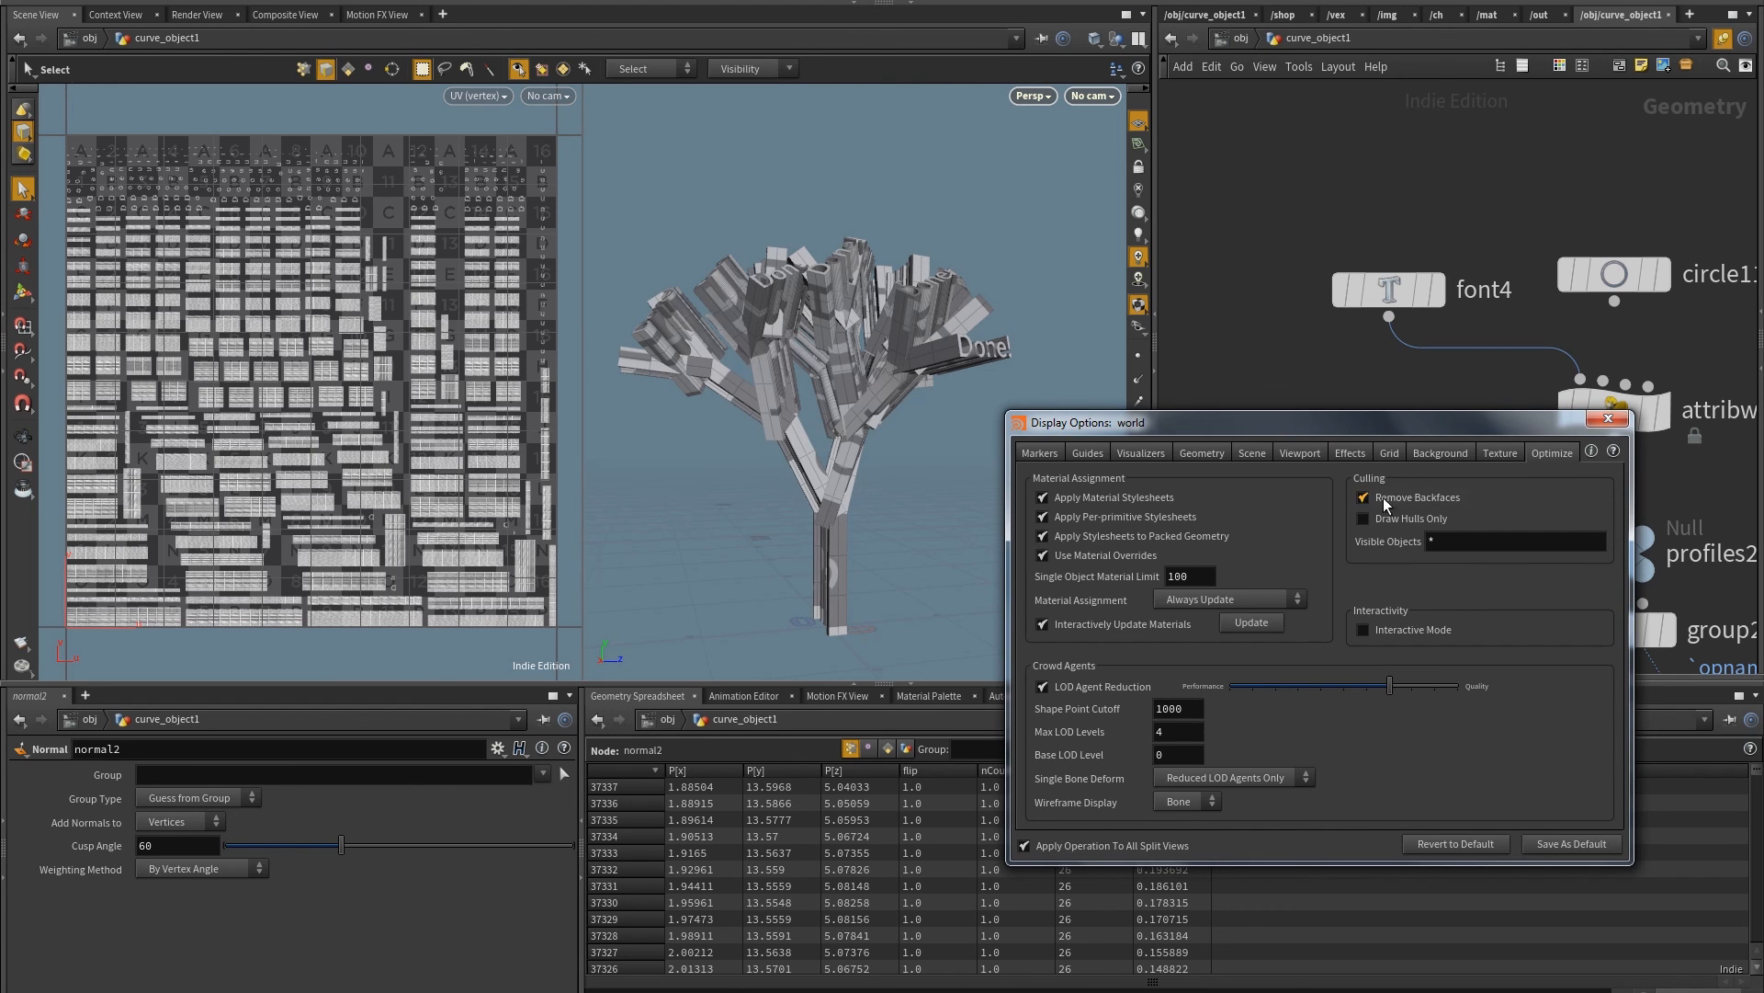
Hide backfaces in the viewport and orbit the tree to confirm the 'Done!' caps
click(1607, 417)
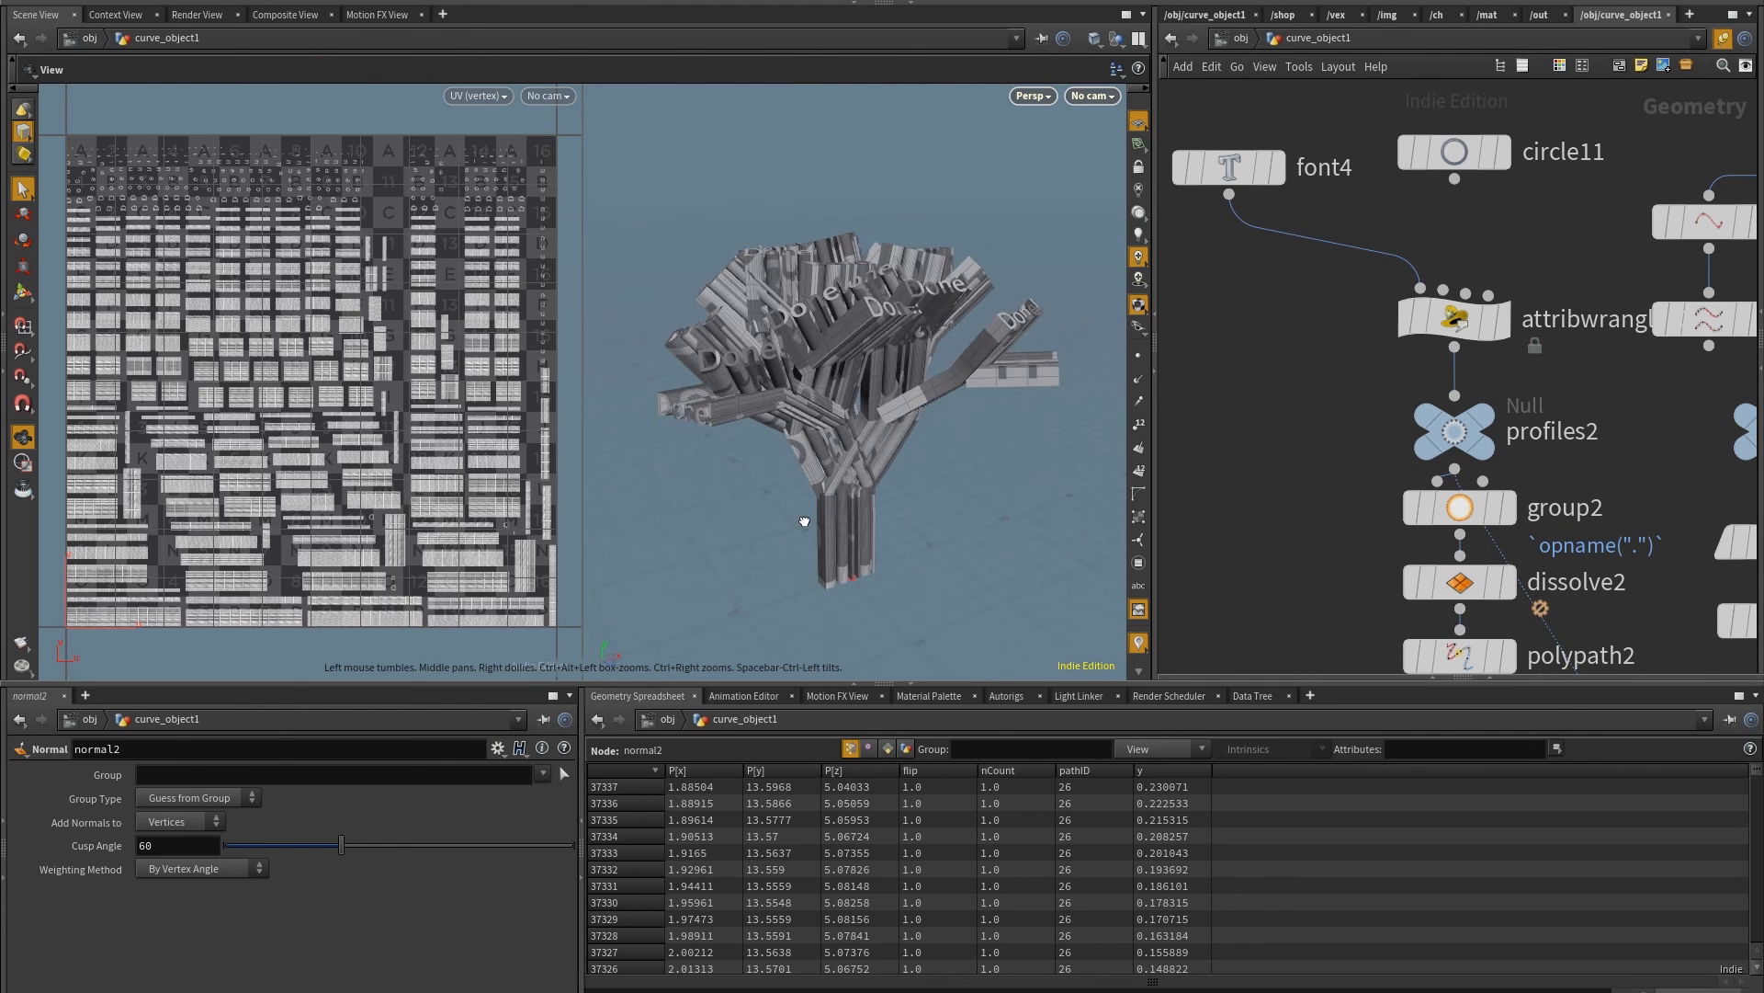
drag(803, 520, 959, 460)
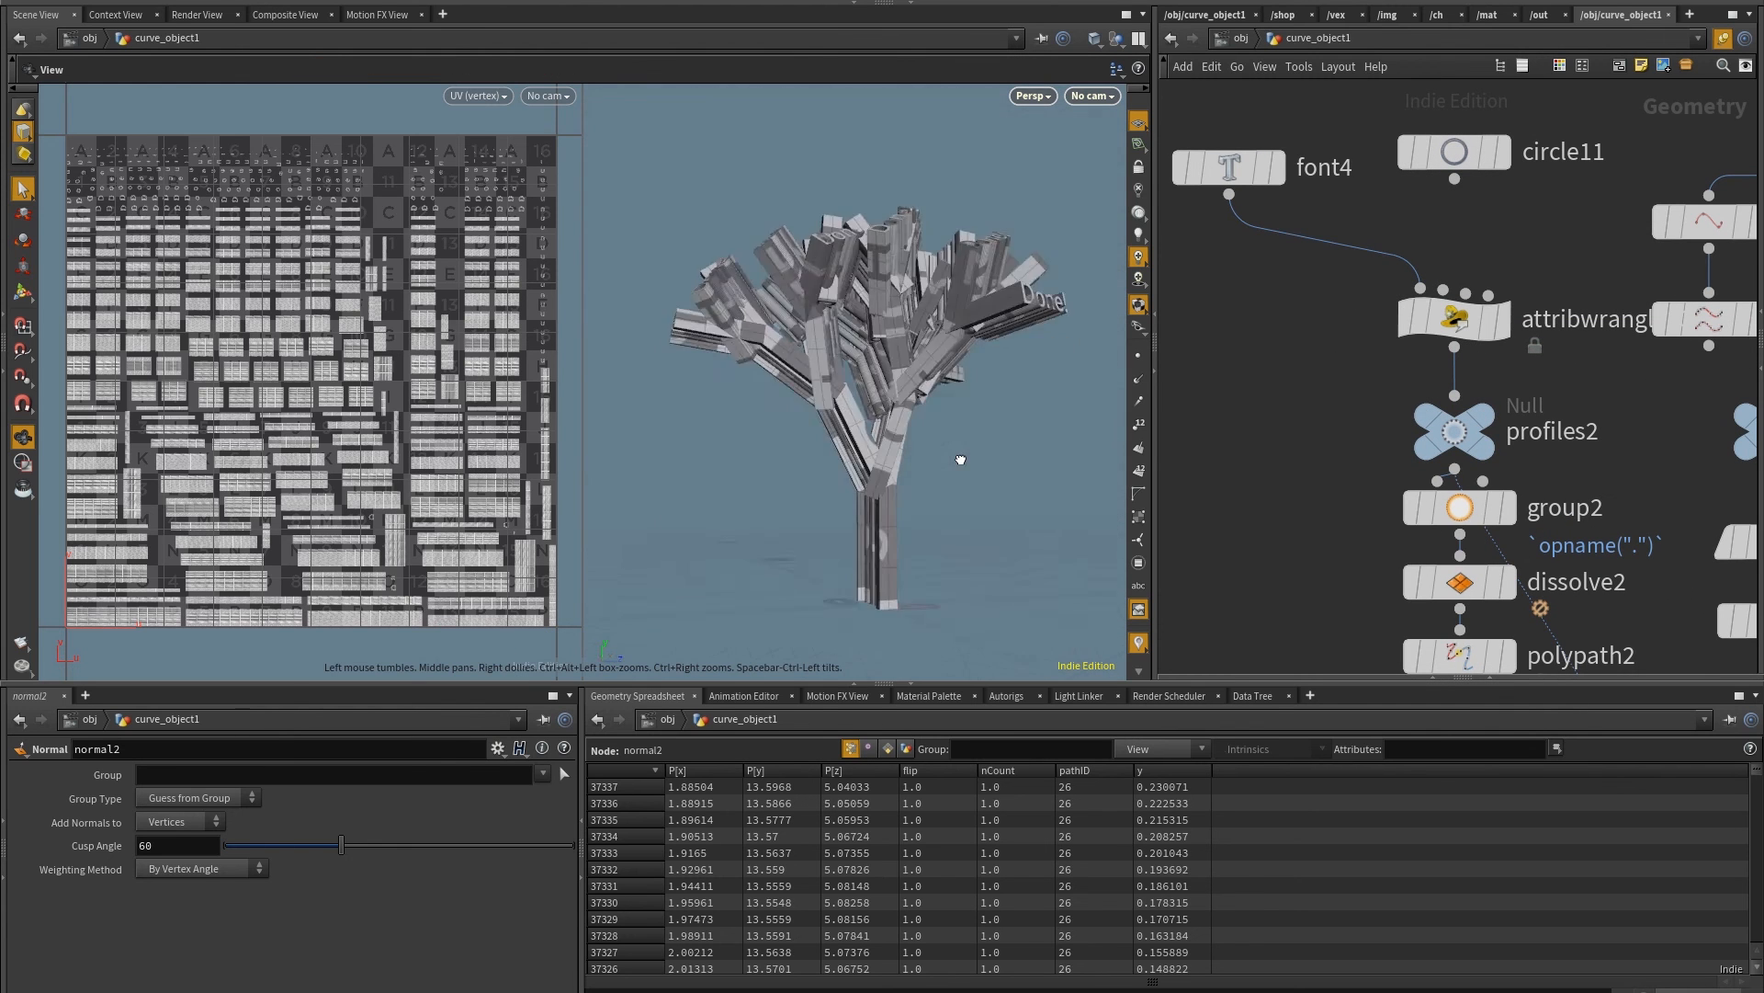